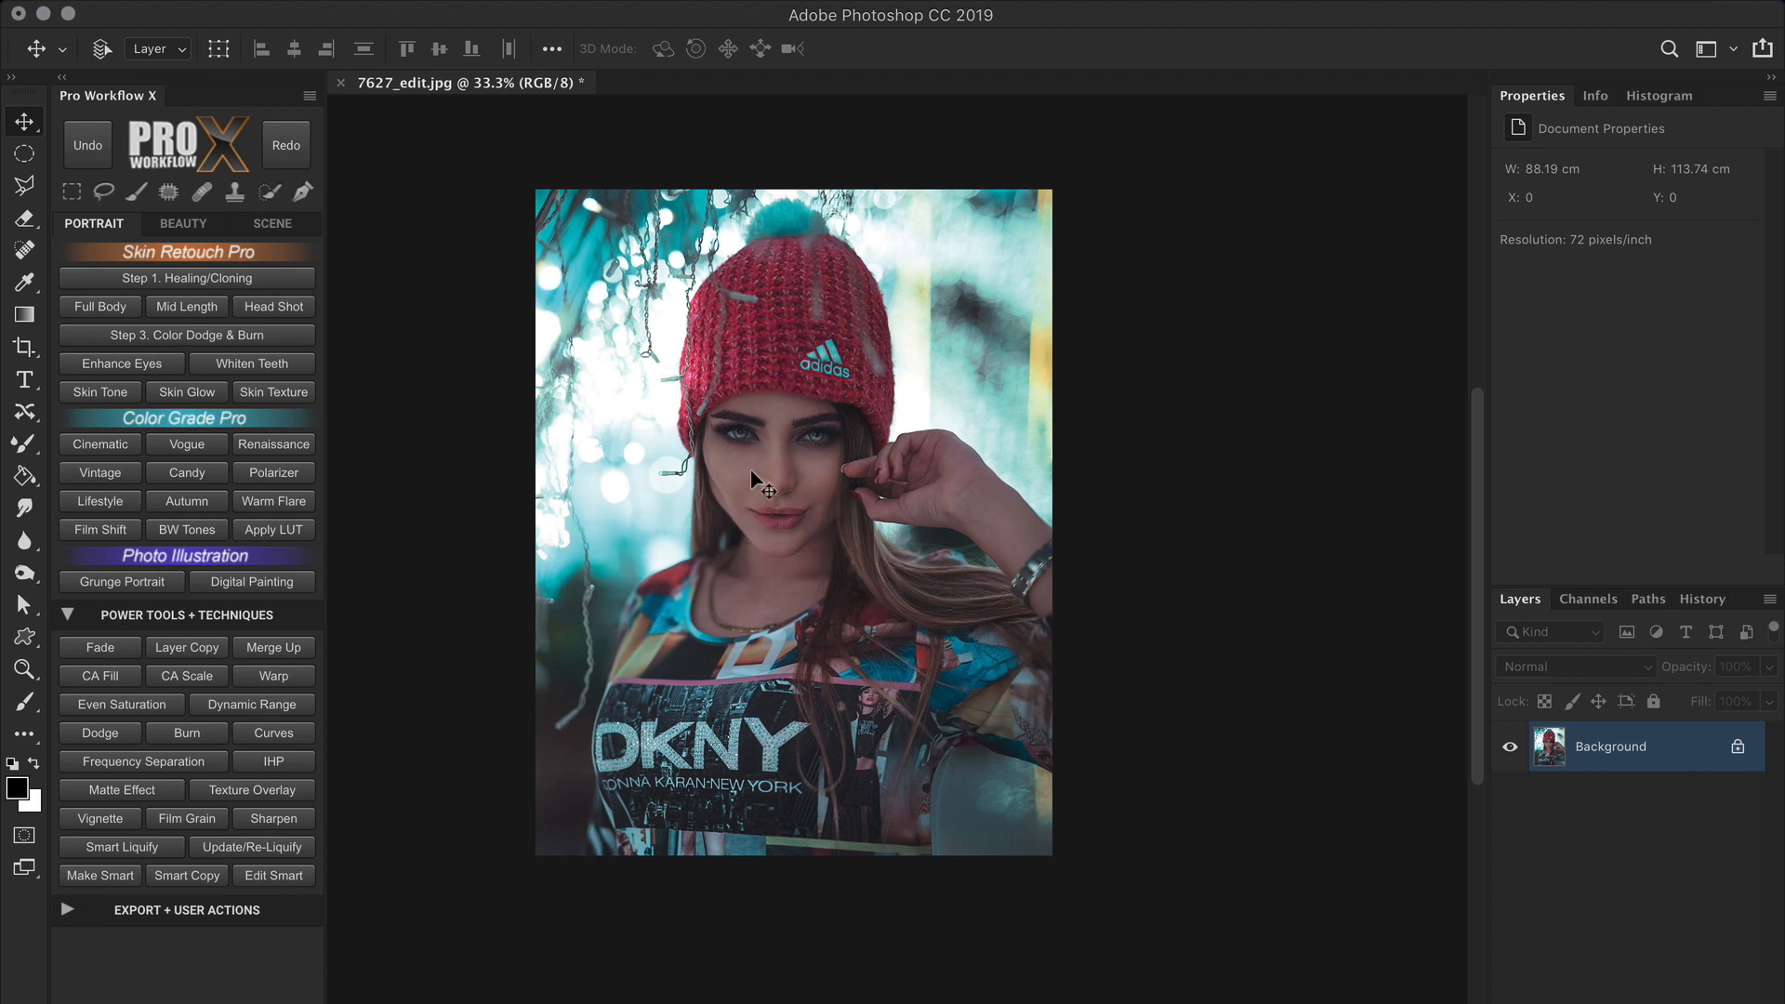
{"action": "mouse_move", "coordinate": [625, 645]}
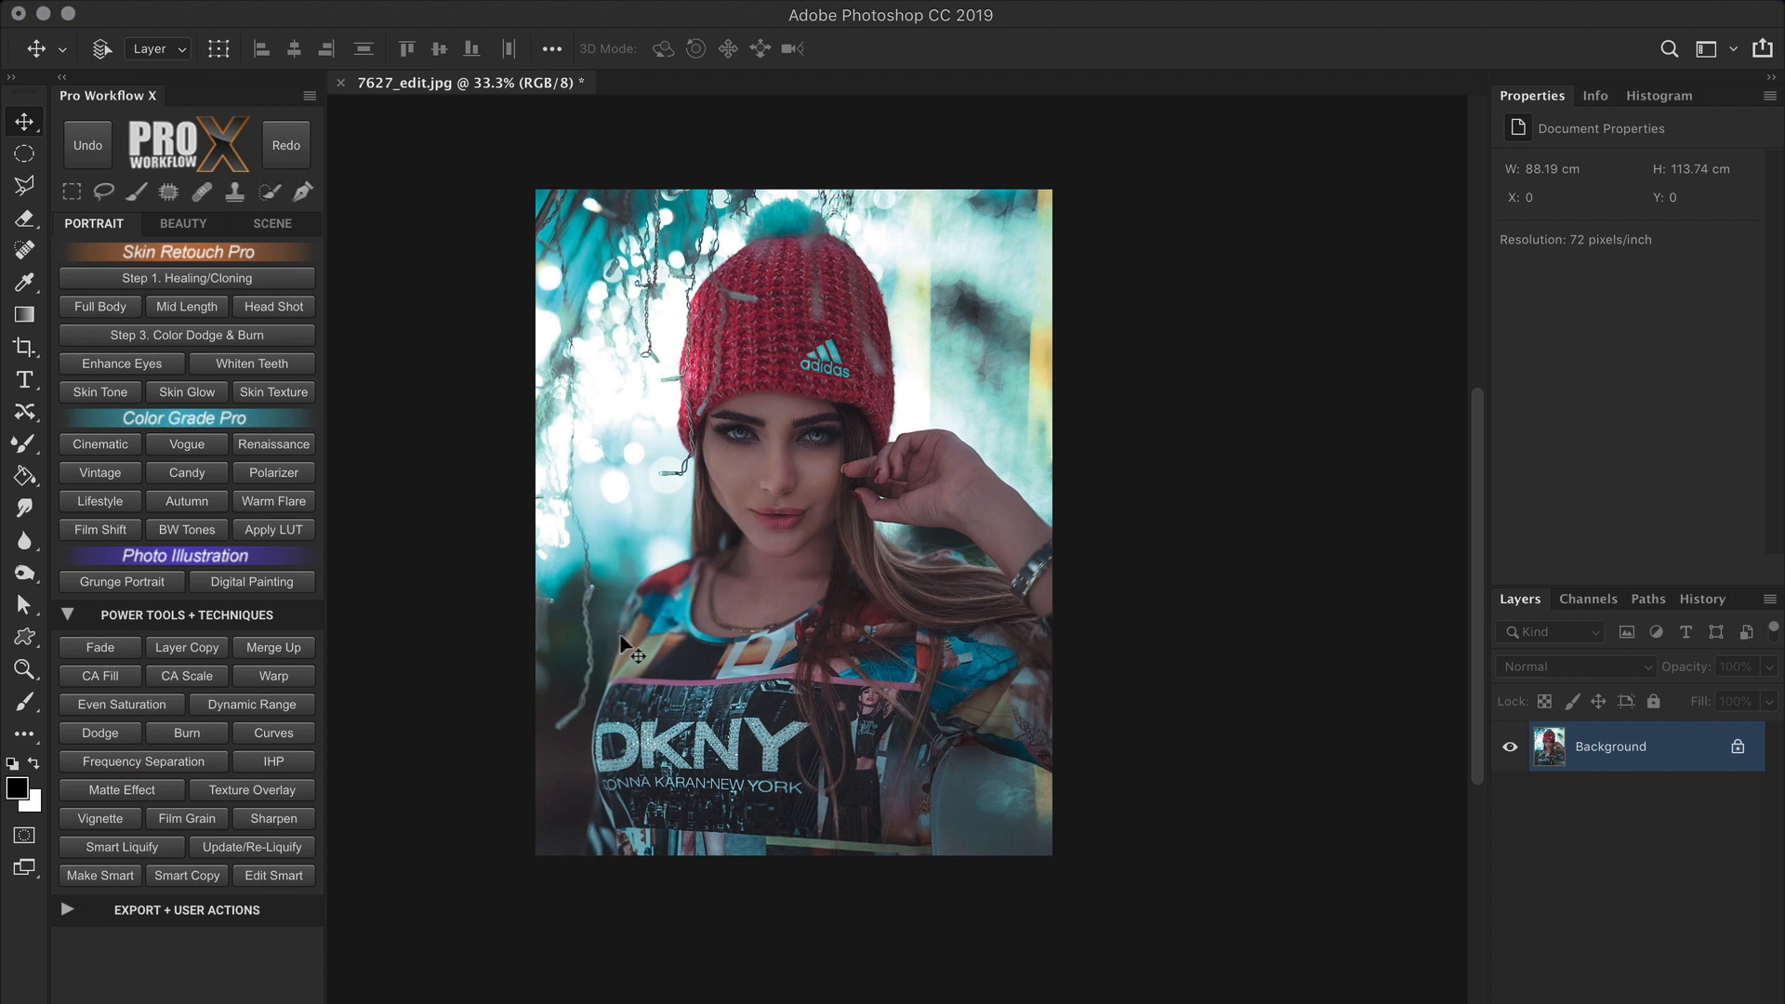
{"action": "mouse_move", "coordinate": [472, 660]}
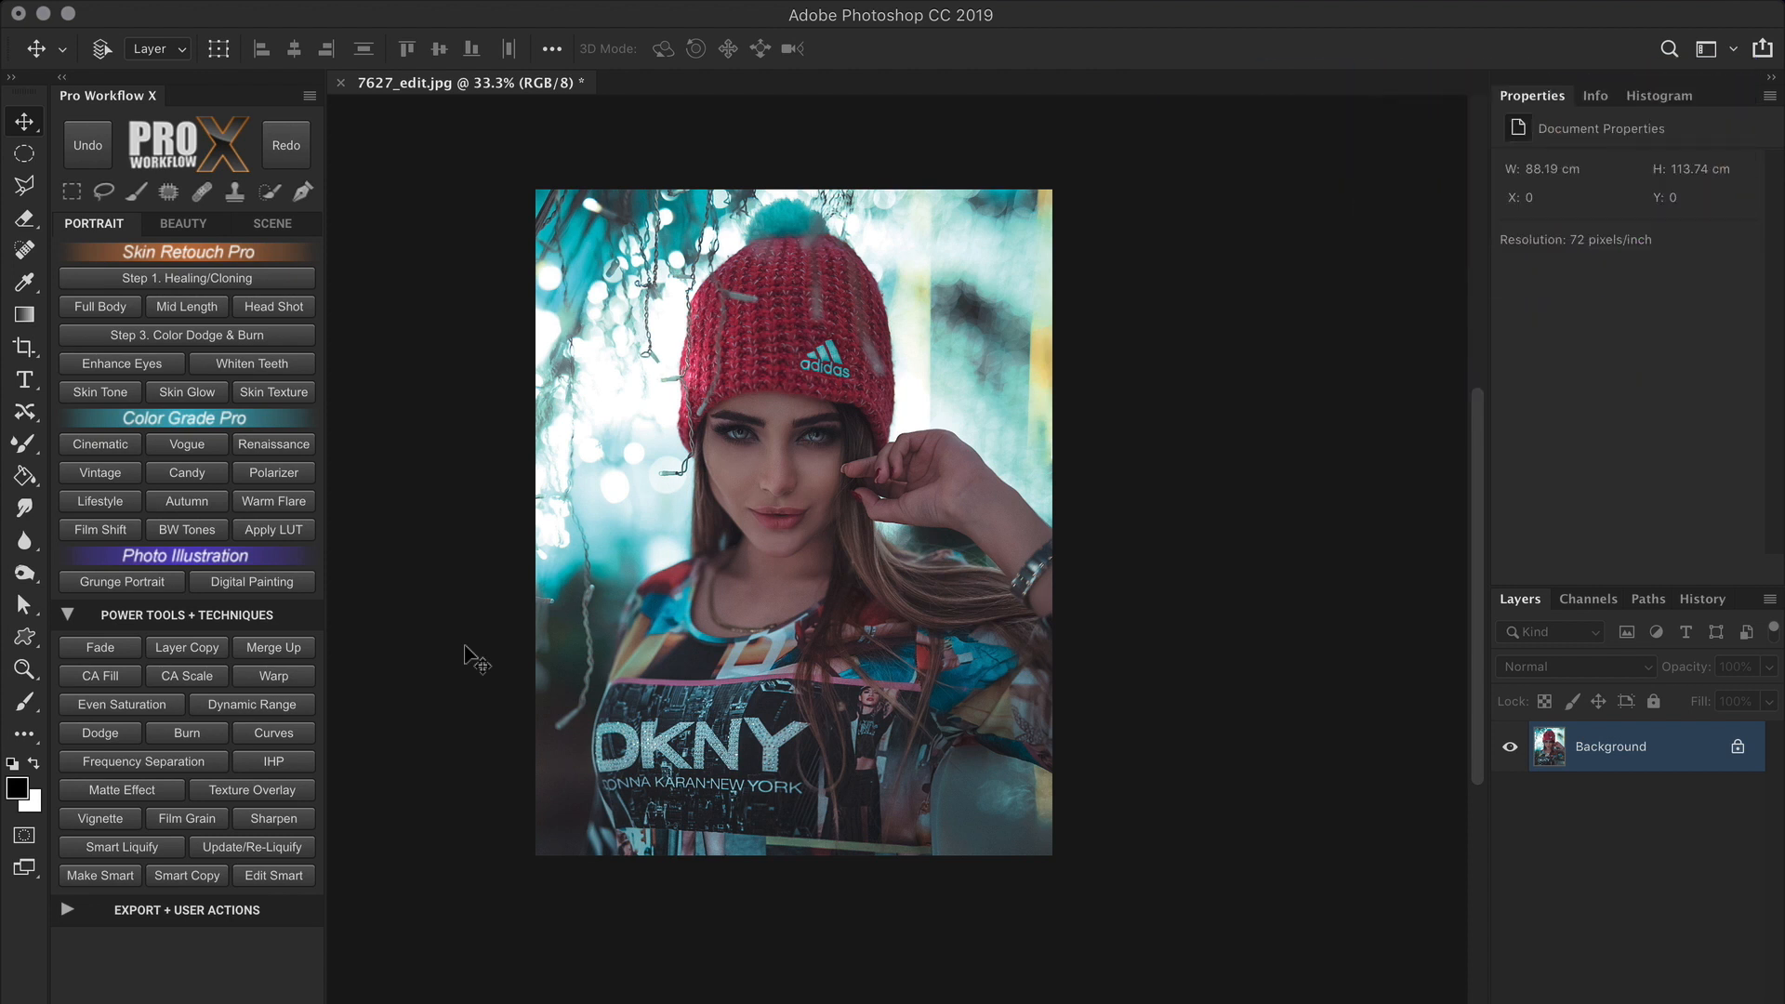
{"action": "mouse_move", "coordinate": [438, 695]}
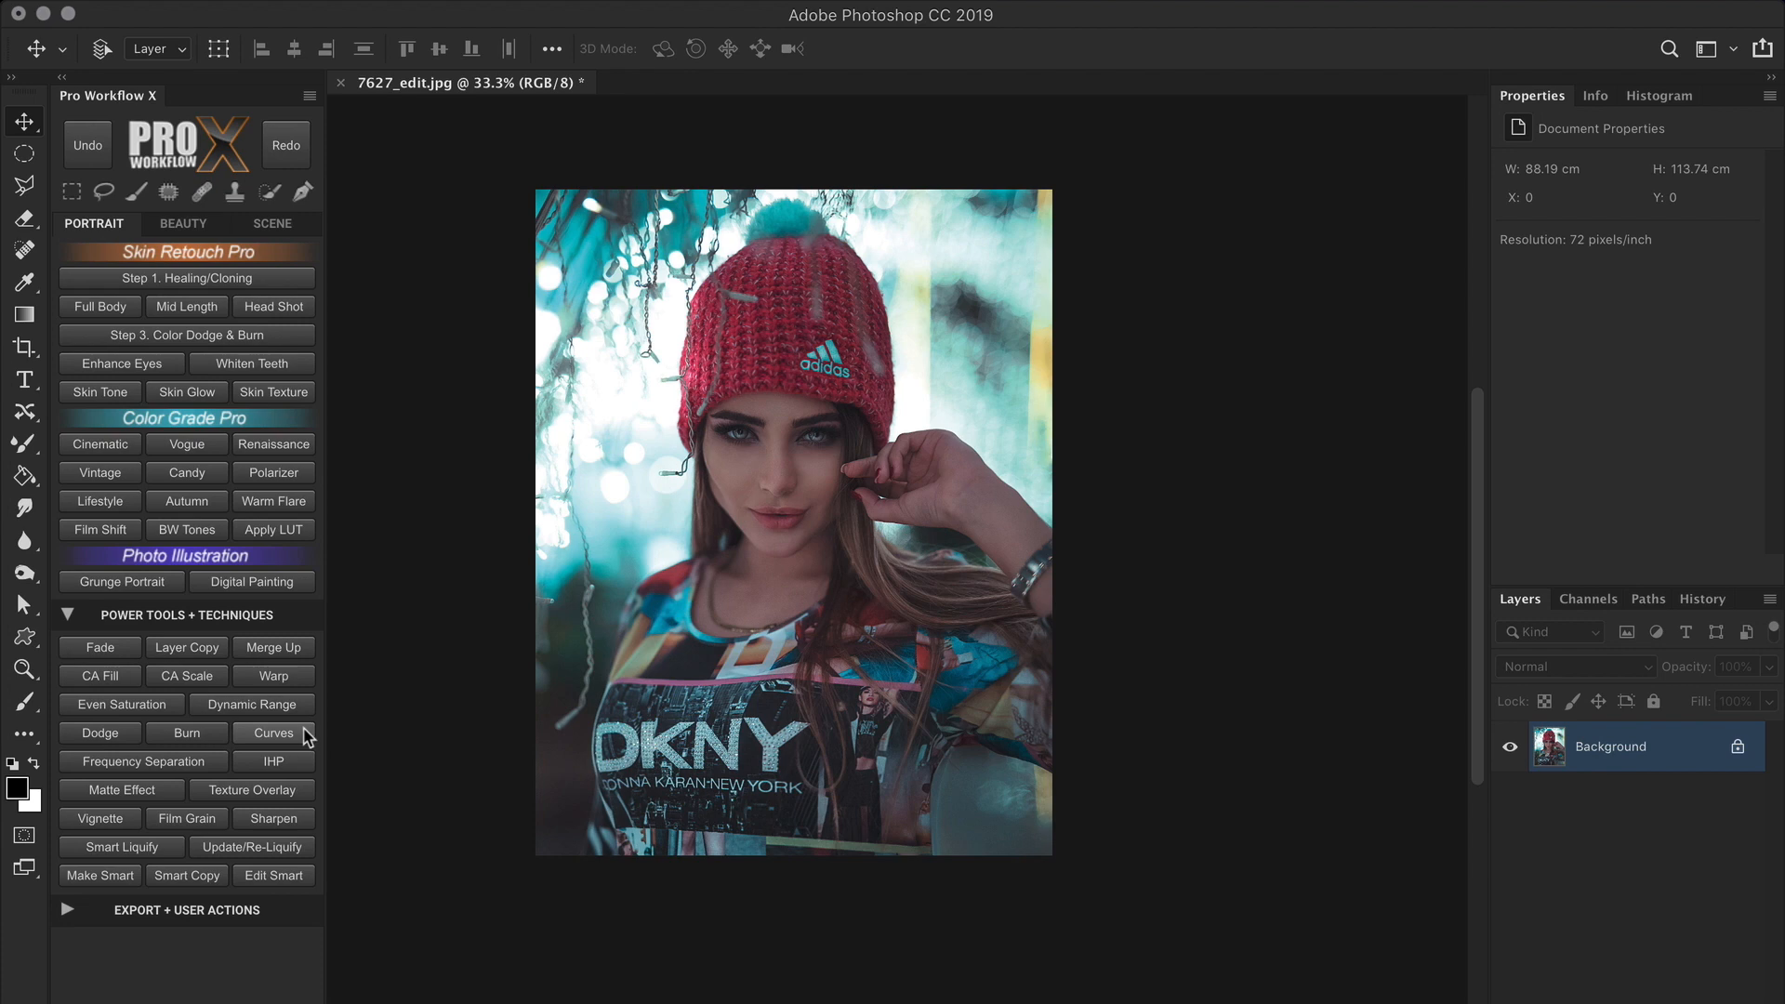
Add a Curves 1 adjustment layer above the portrait from the Pro Workflow X panel.
{"action": "left_click", "coordinate": [273, 732]}
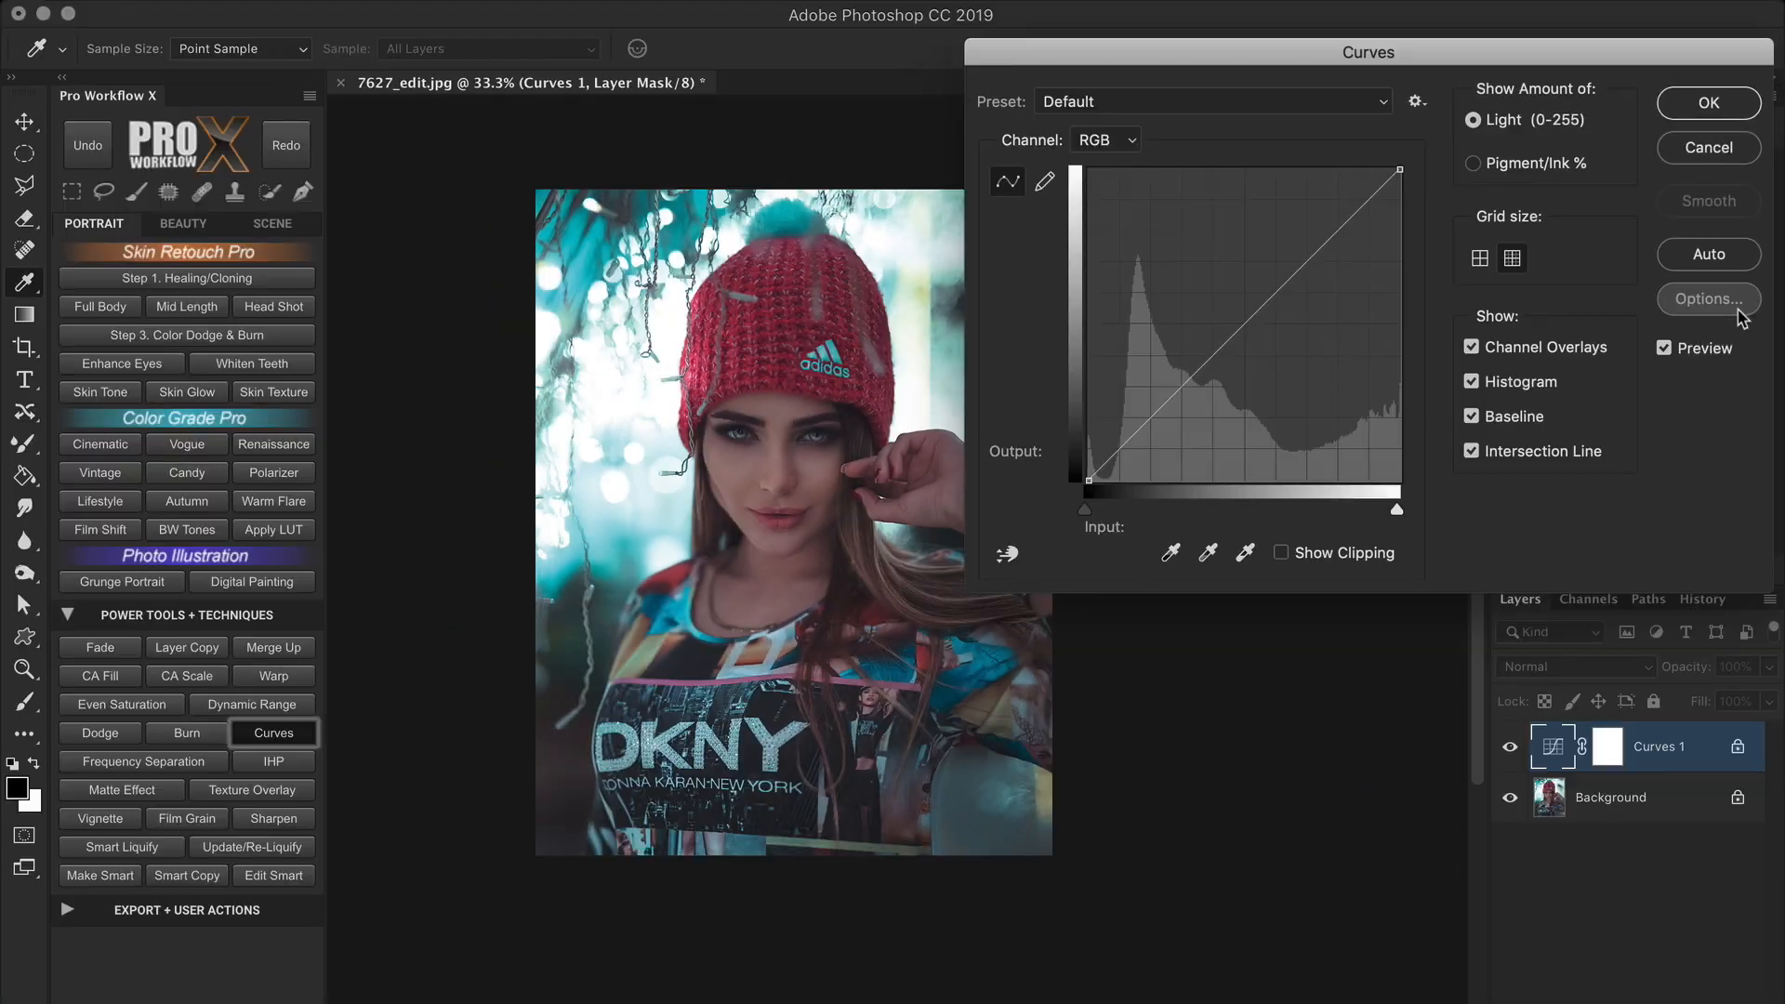
In Auto Color Correction Options, try Monochromatic, Per Channel, and Dark and Light Colors algorithms.
{"action": "left_click", "coordinate": [1706, 299]}
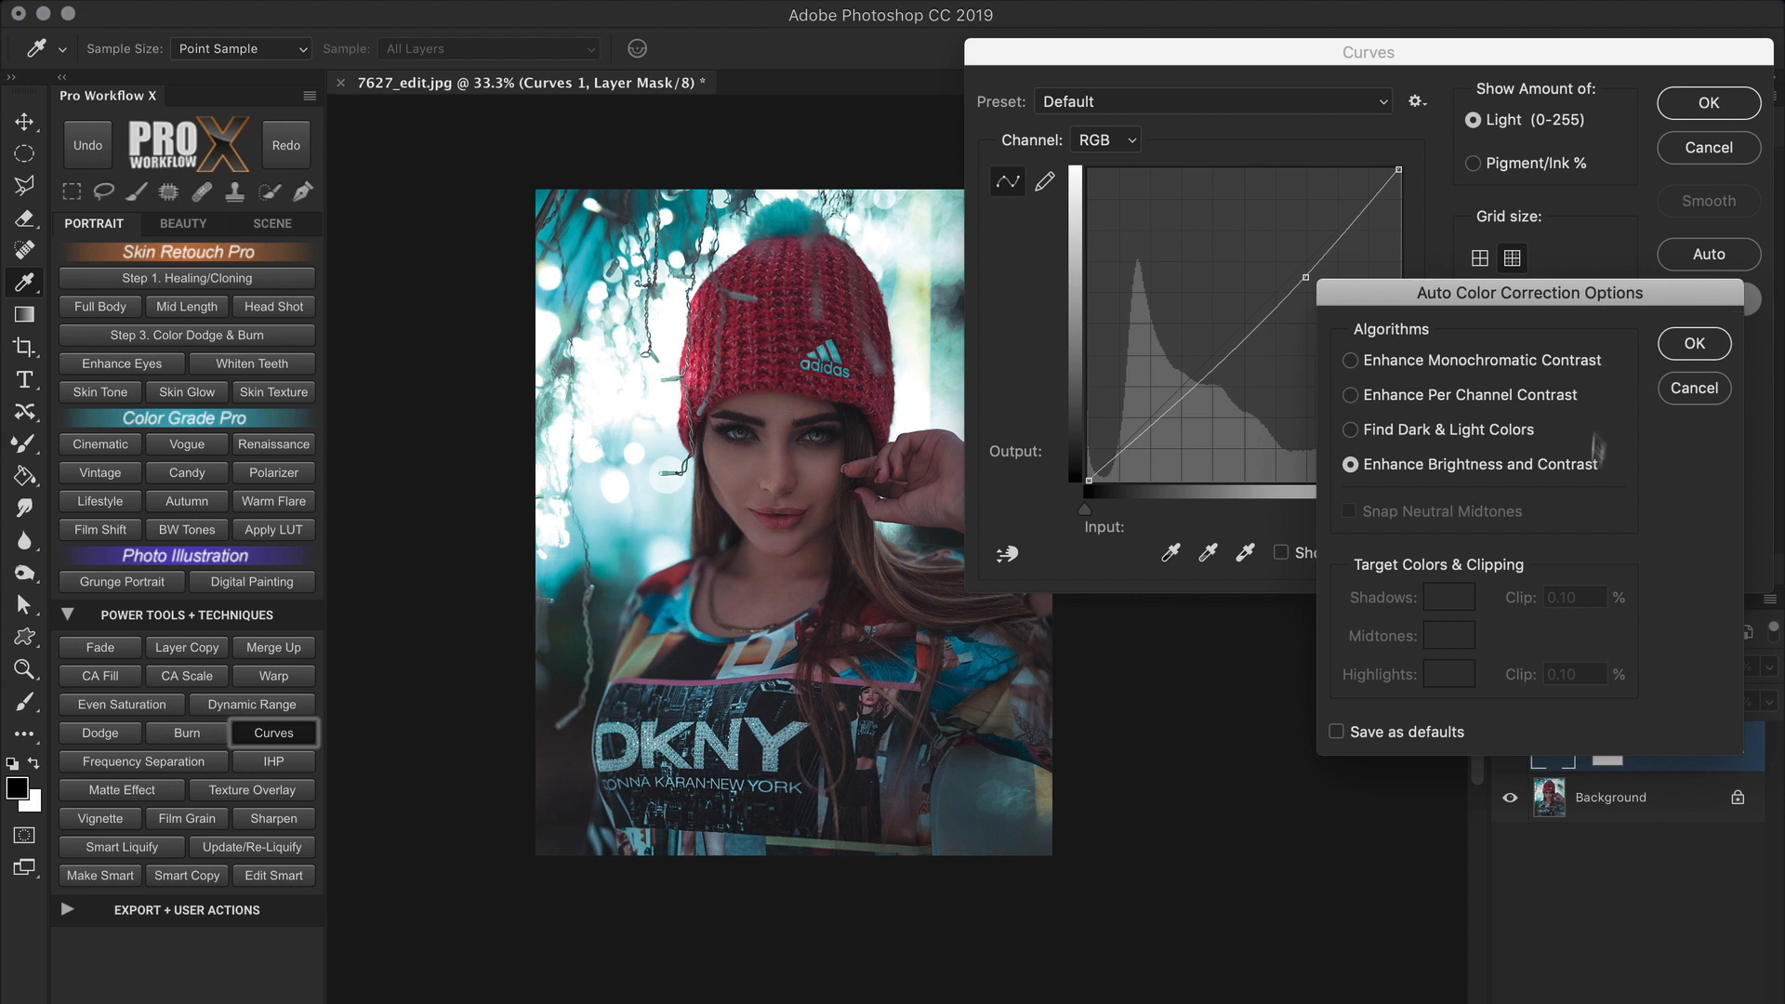
{"action": "mouse_move", "coordinate": [1606, 448]}
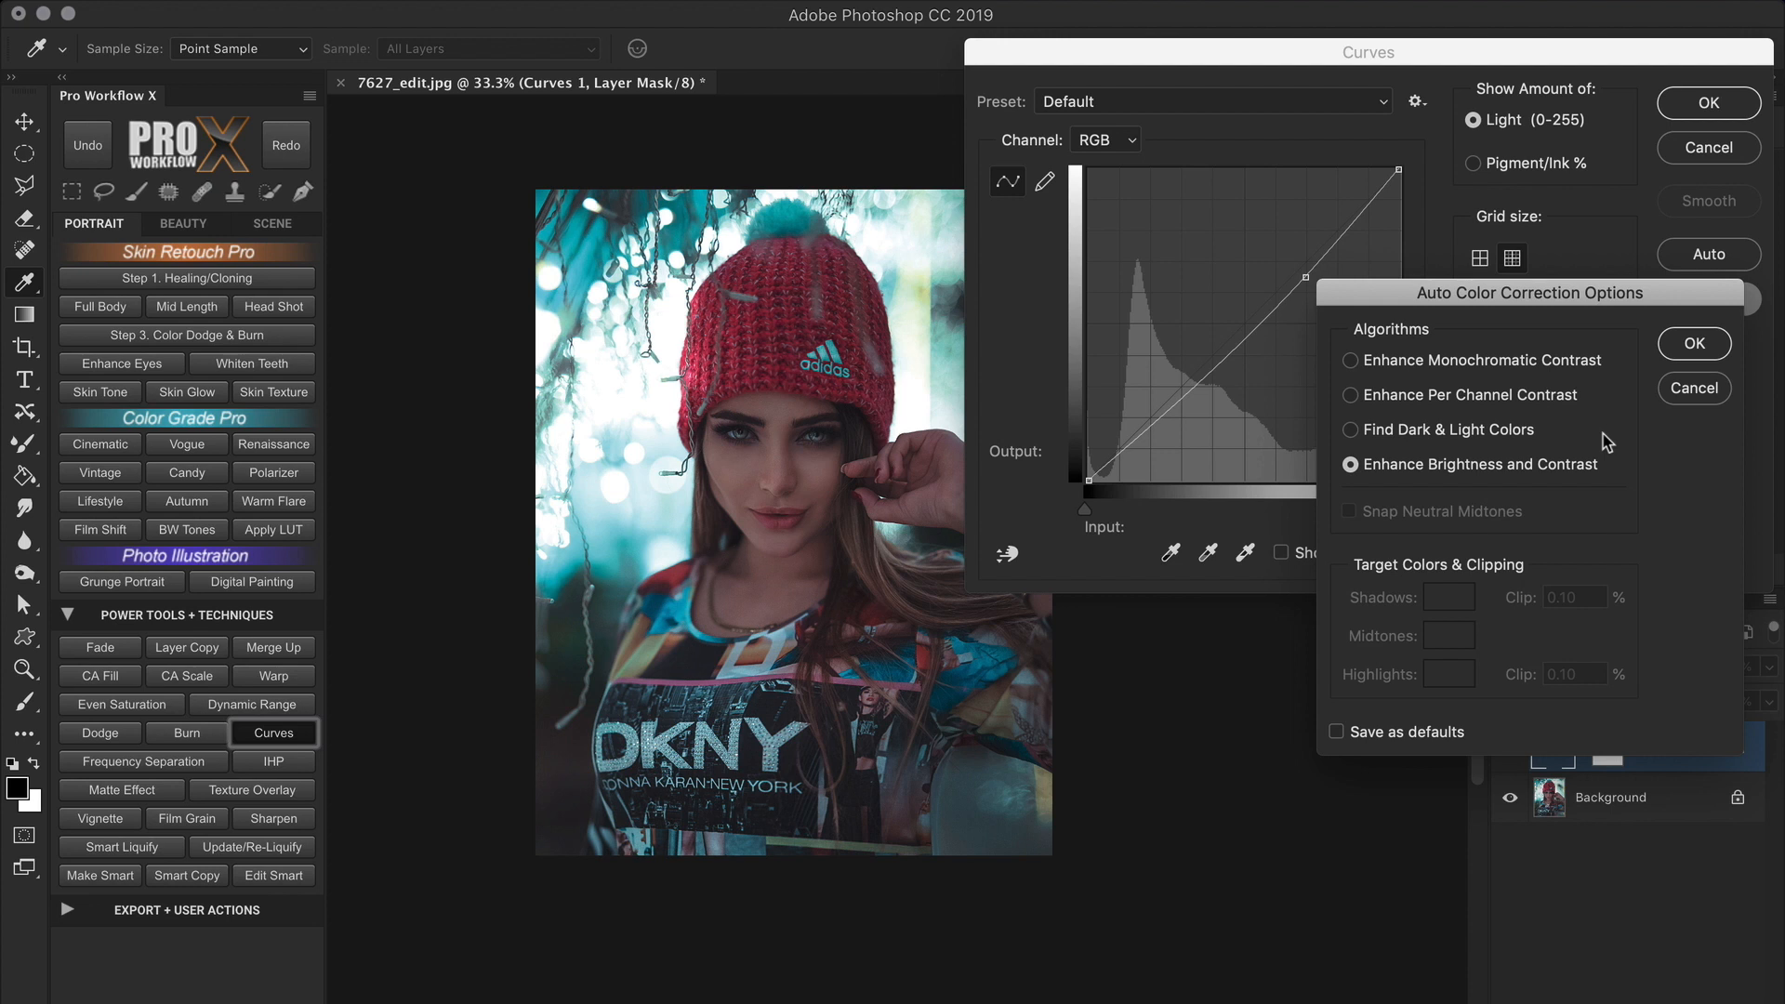
{"action": "mouse_move", "coordinate": [1446, 501]}
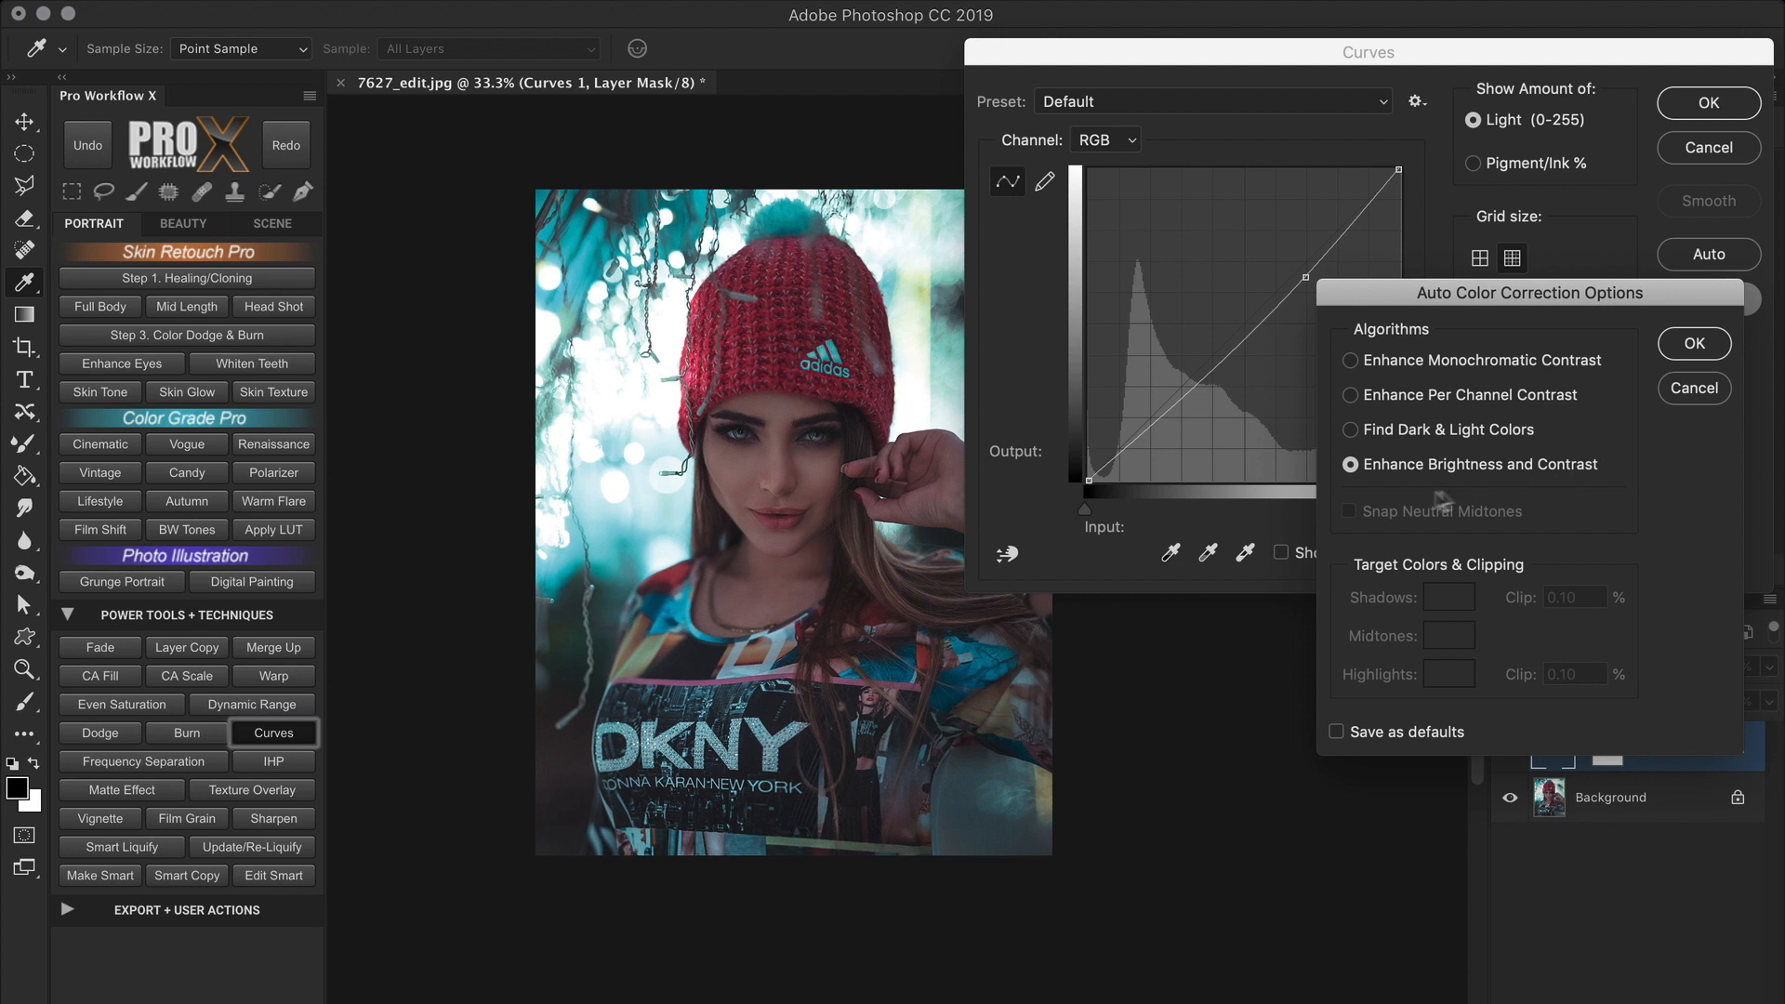
{"action": "mouse_move", "coordinate": [1475, 492]}
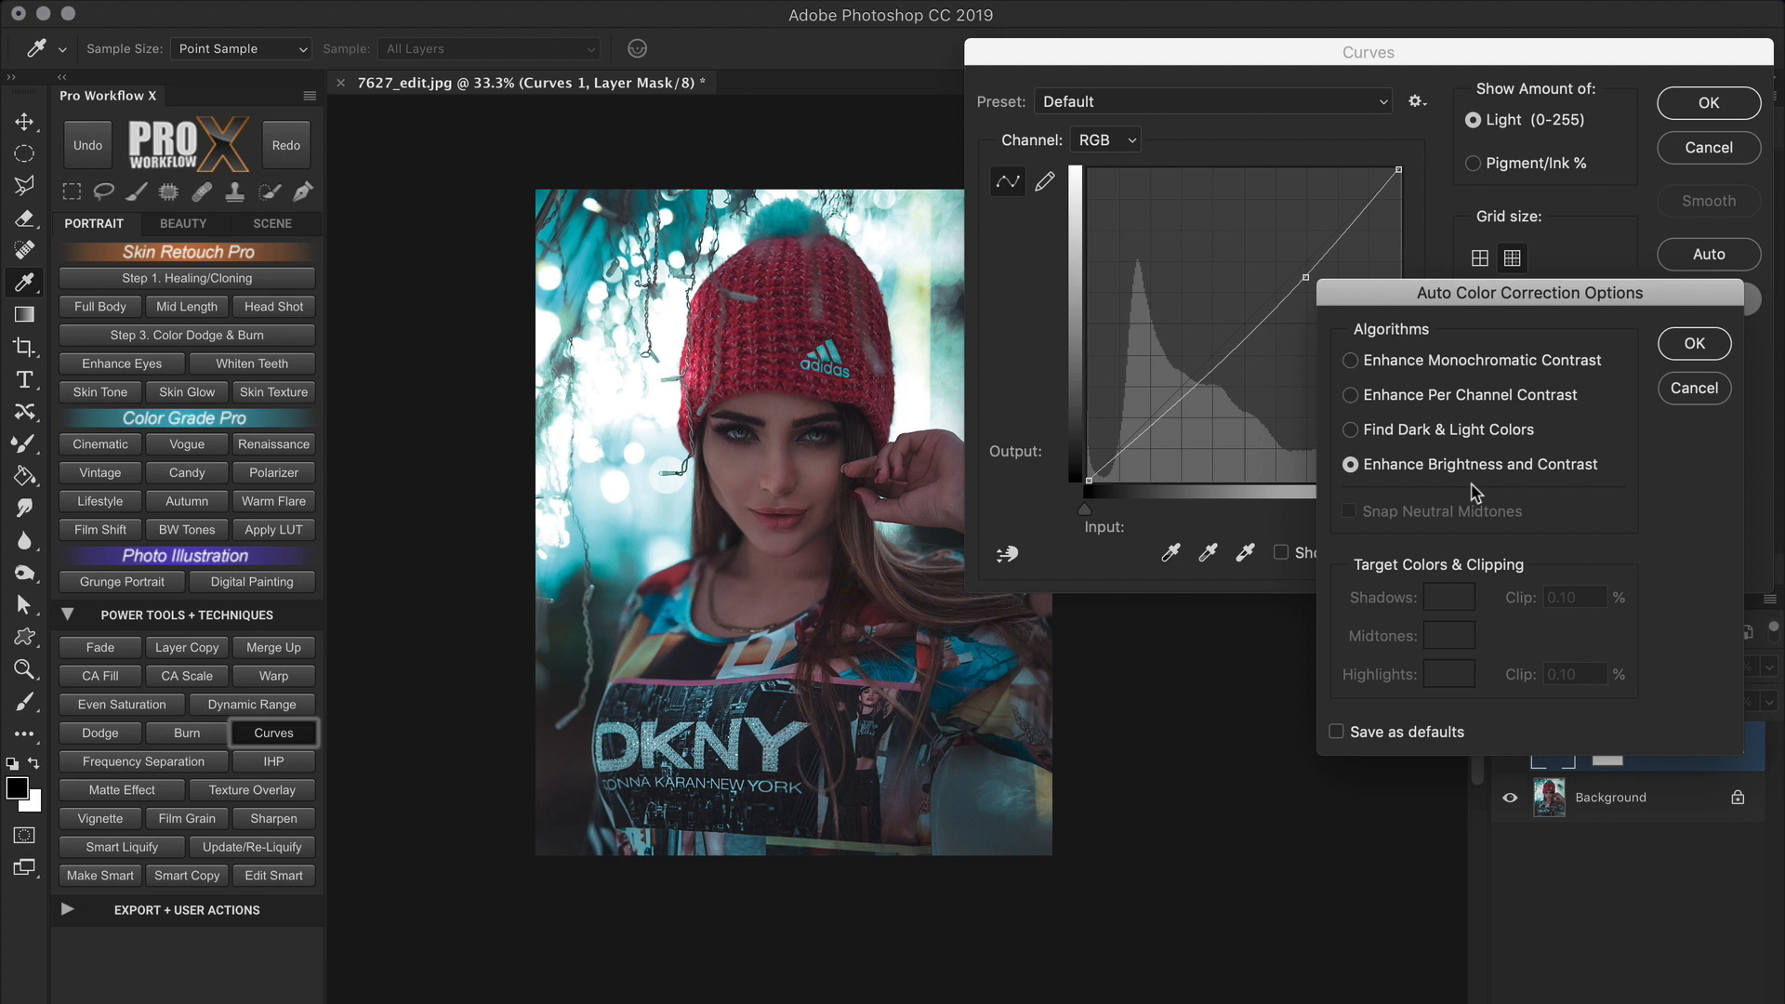
{"action": "mouse_move", "coordinate": [1154, 447]}
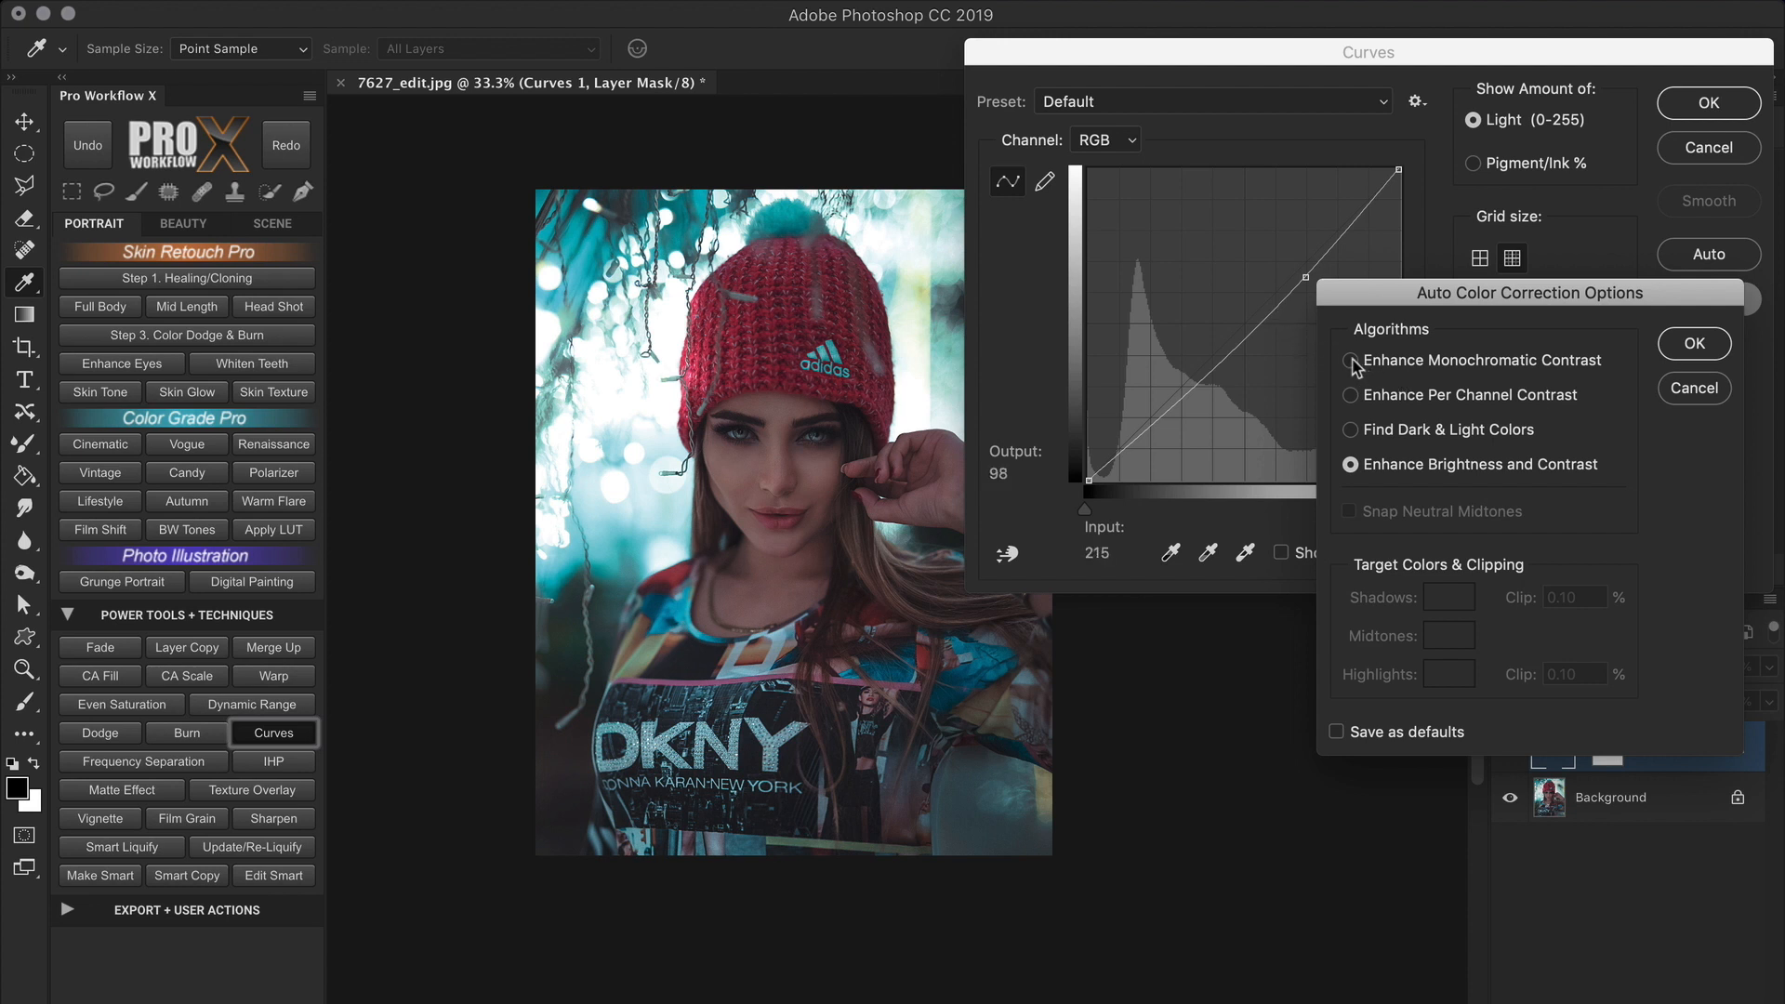
{"action": "left_click", "coordinate": [1353, 364]}
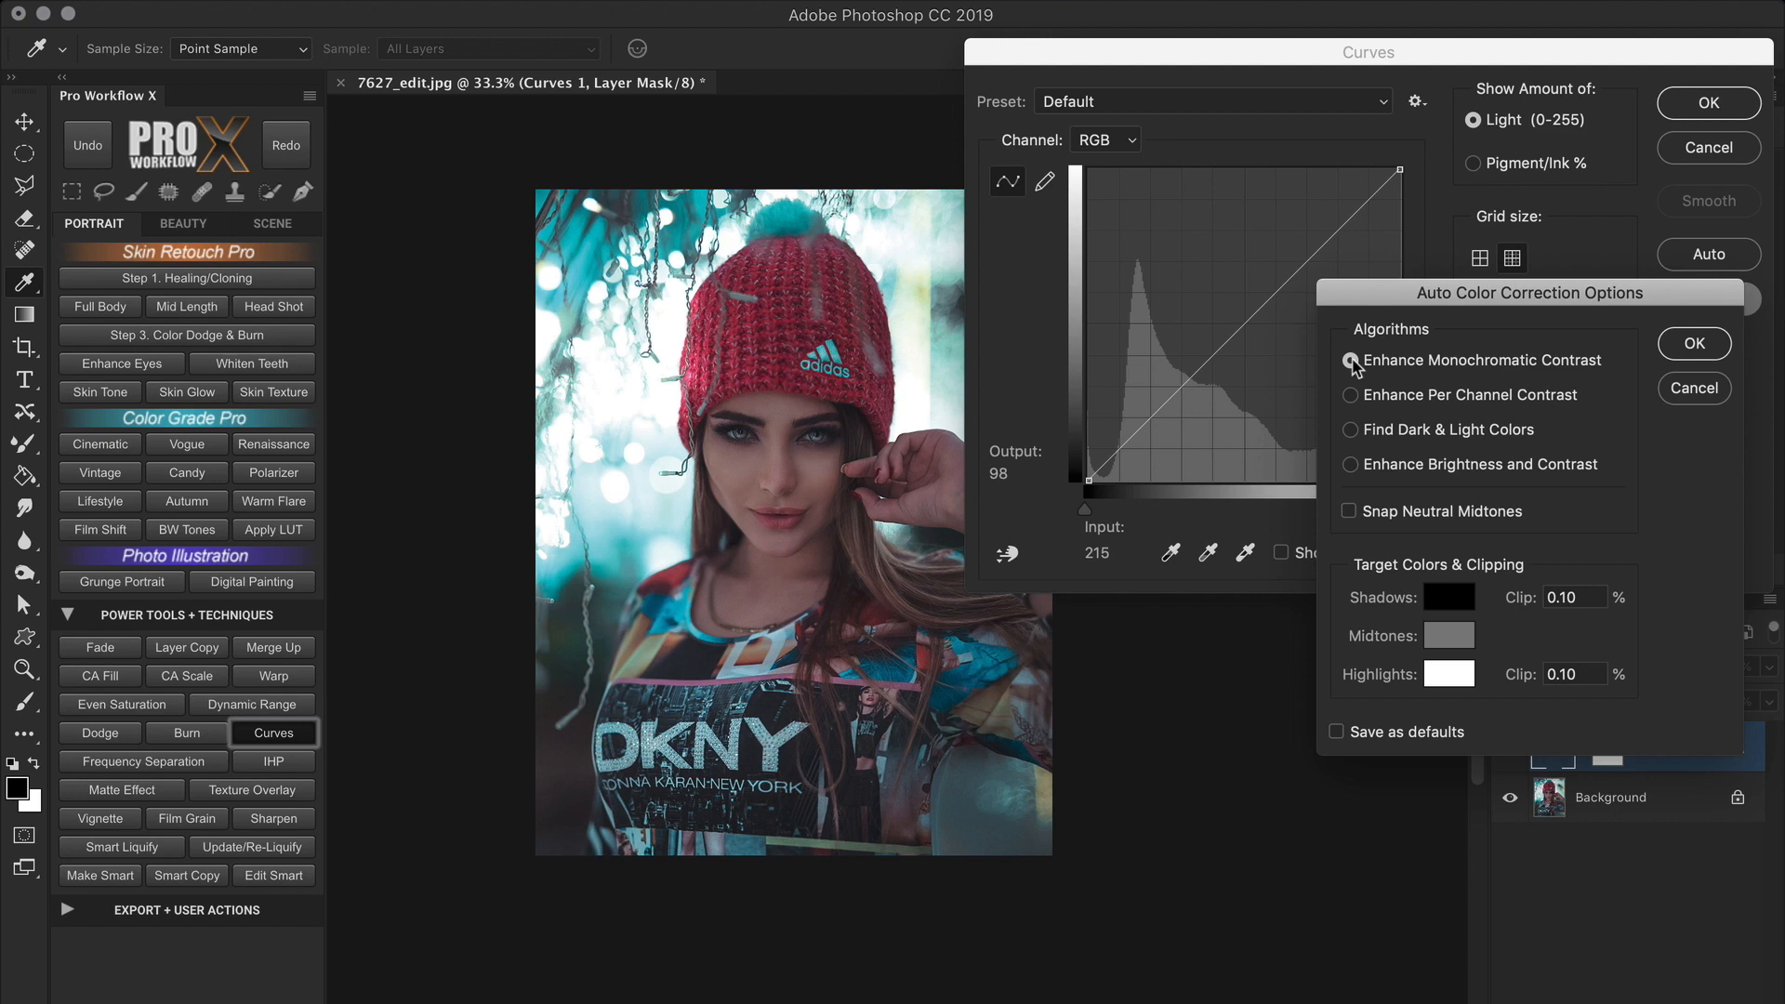
{"action": "left_click", "coordinate": [1351, 360]}
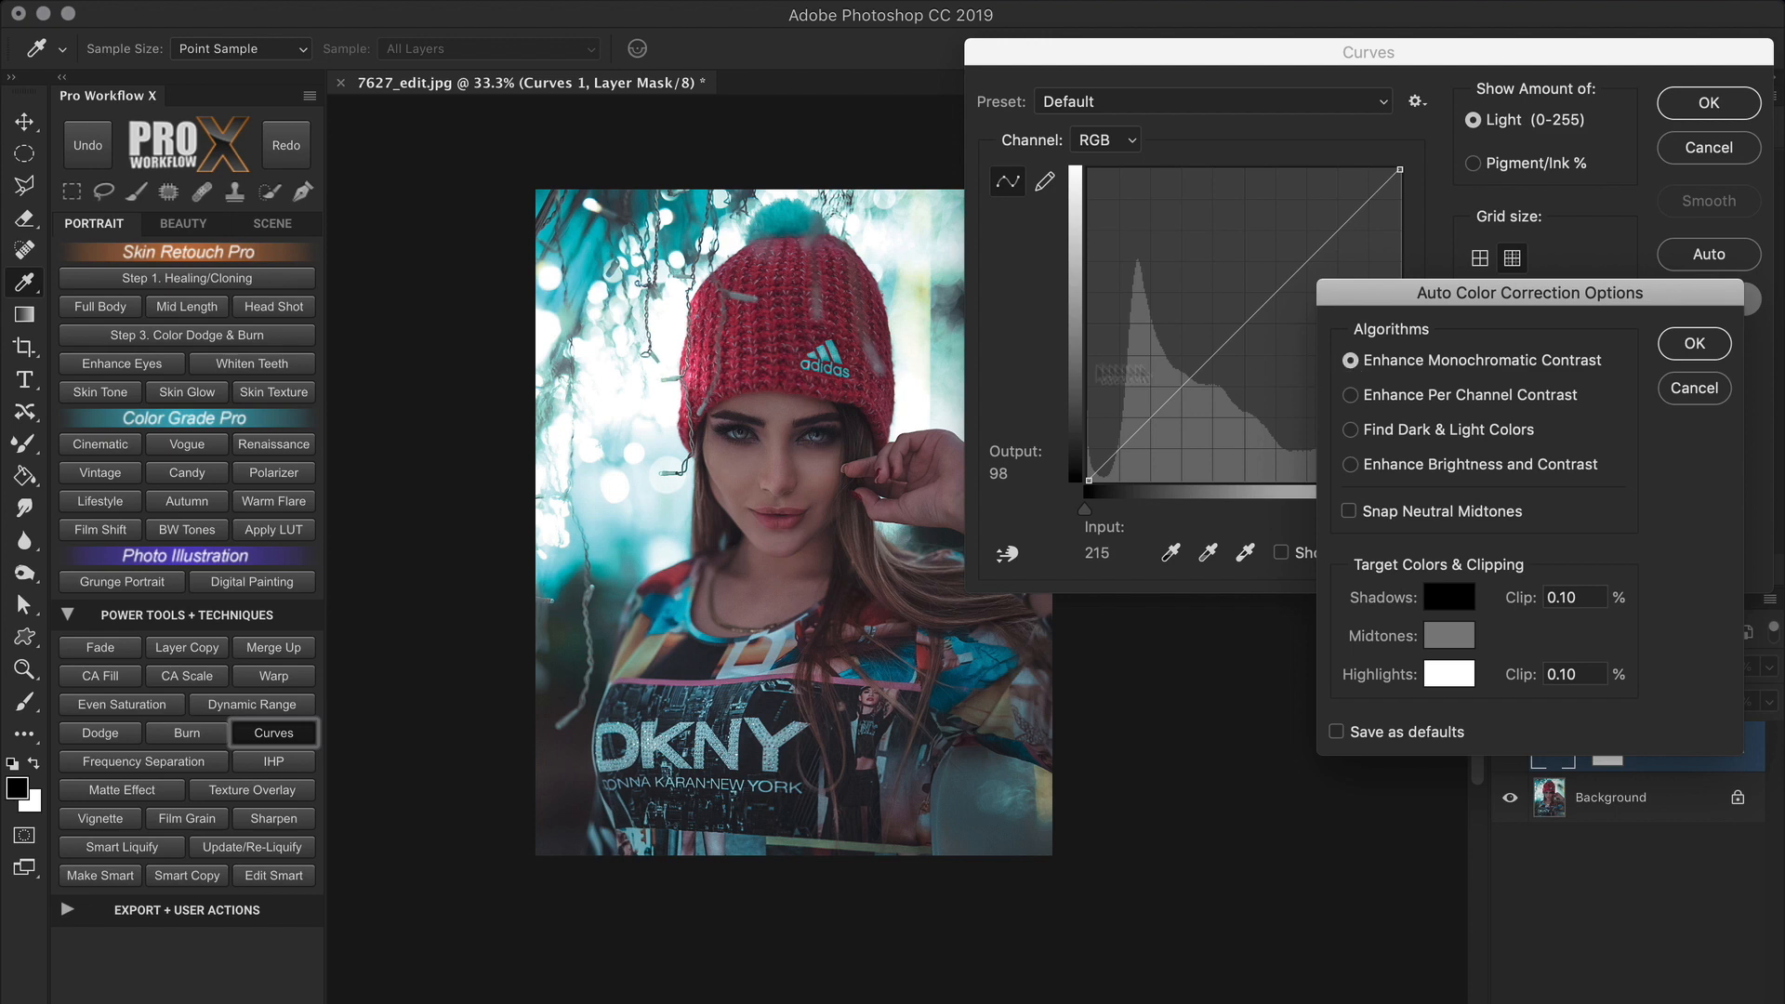
{"action": "left_click", "coordinate": [416, 20]}
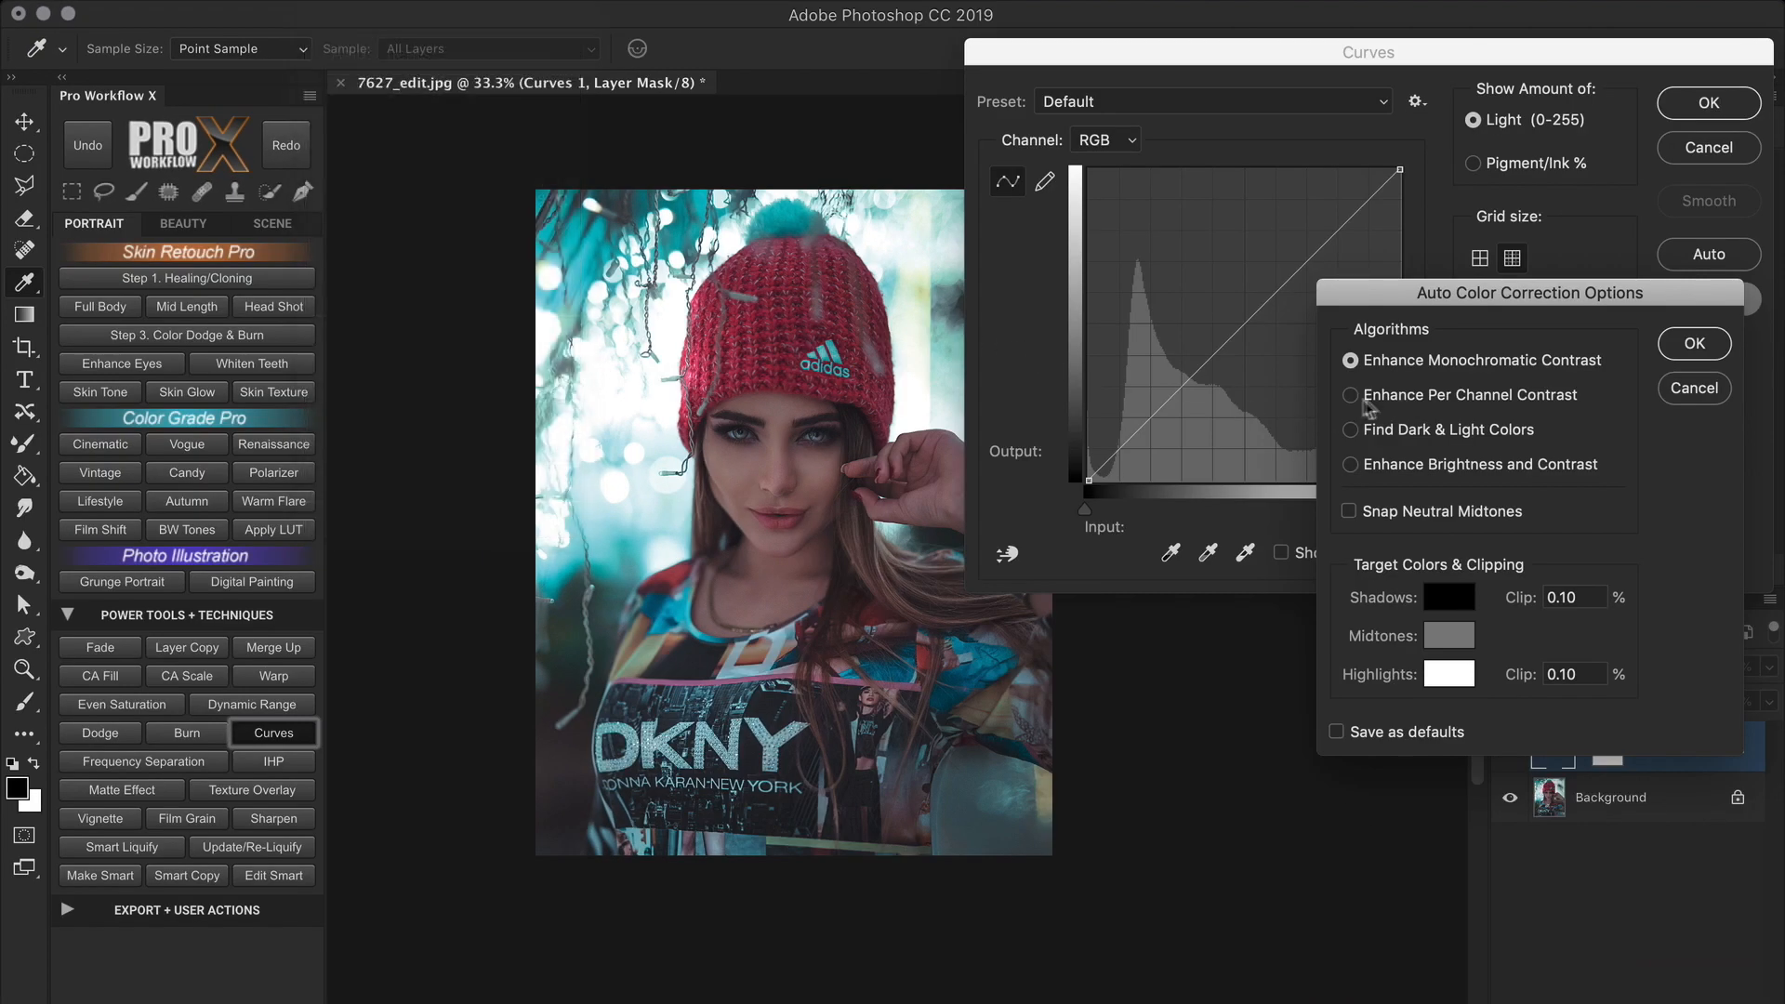
{"action": "left_click", "coordinate": [1350, 395]}
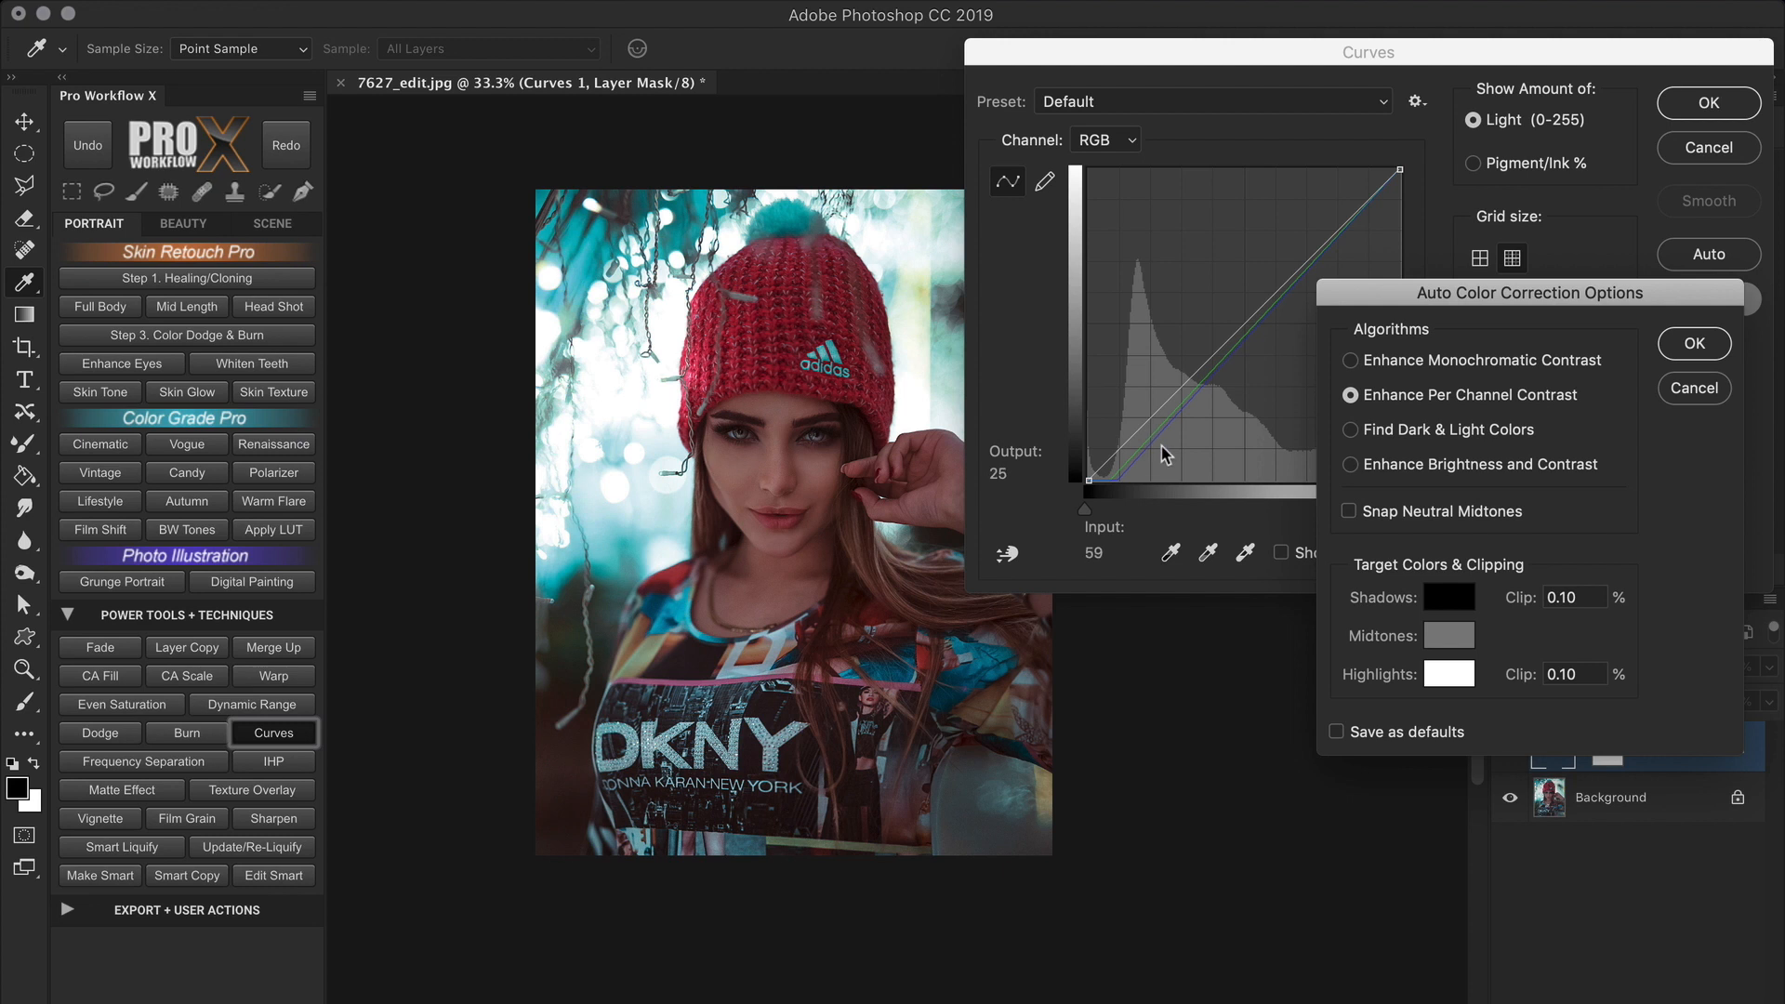
{"action": "left_click", "coordinate": [437, 21]}
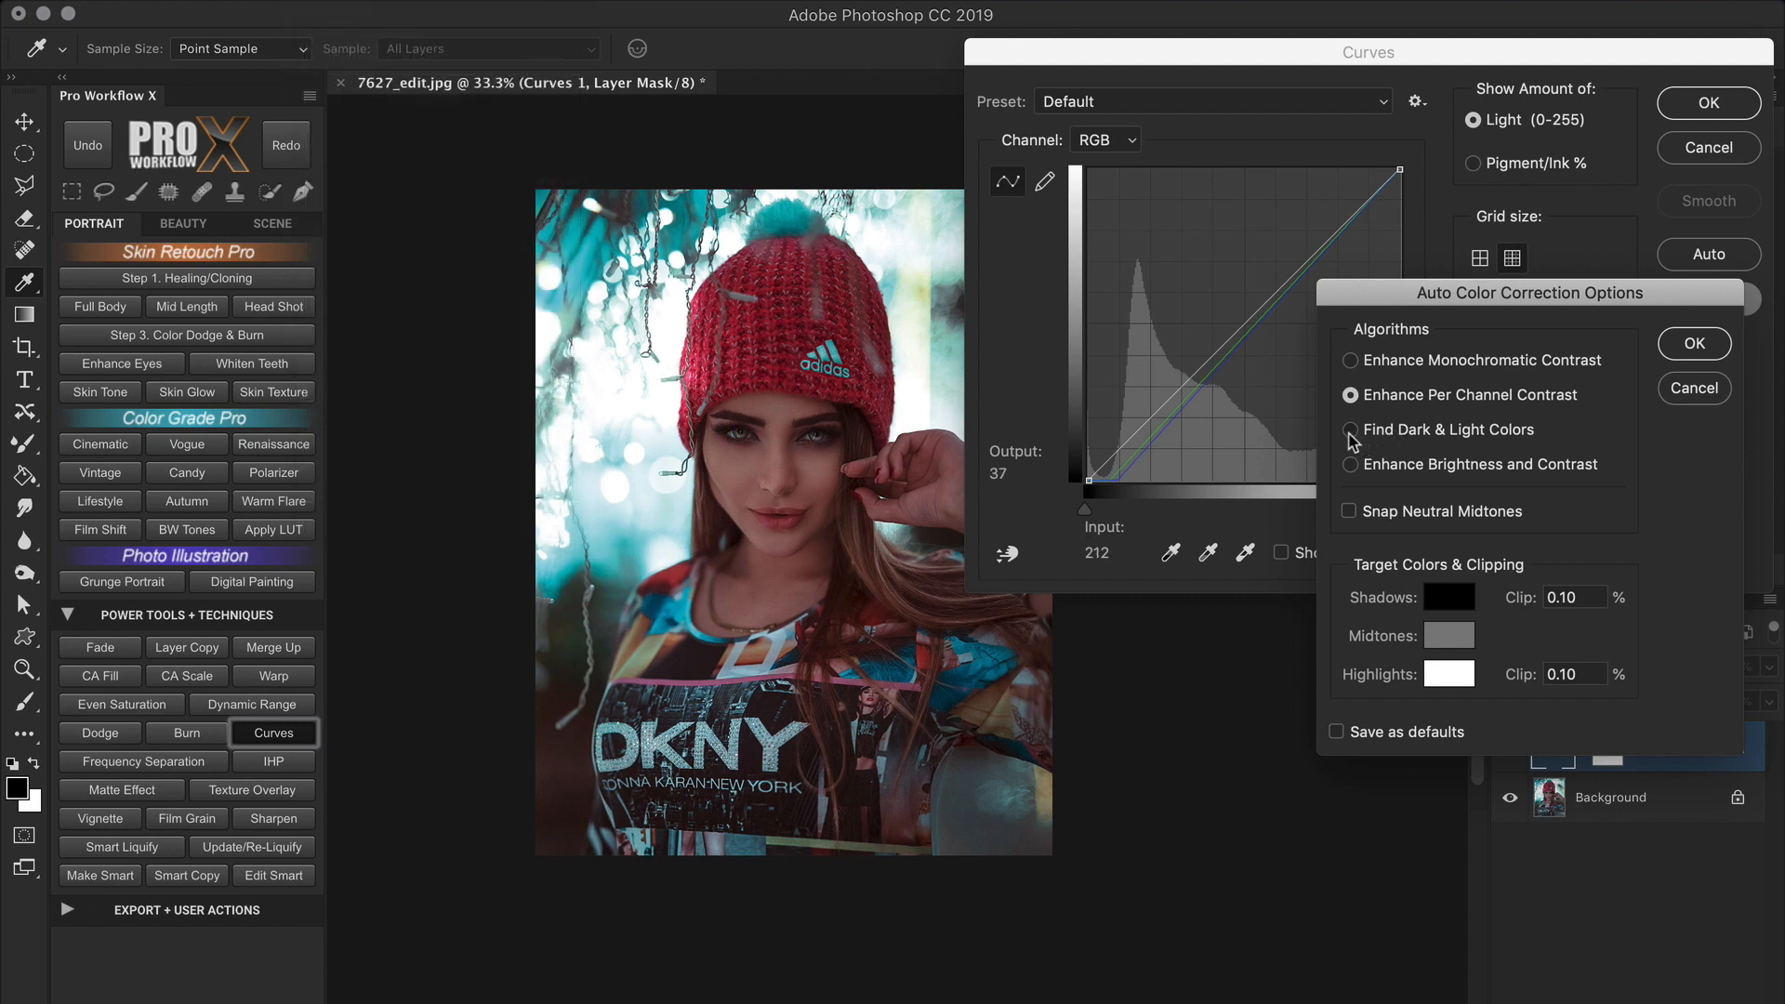
{"action": "left_click", "coordinate": [1350, 429]}
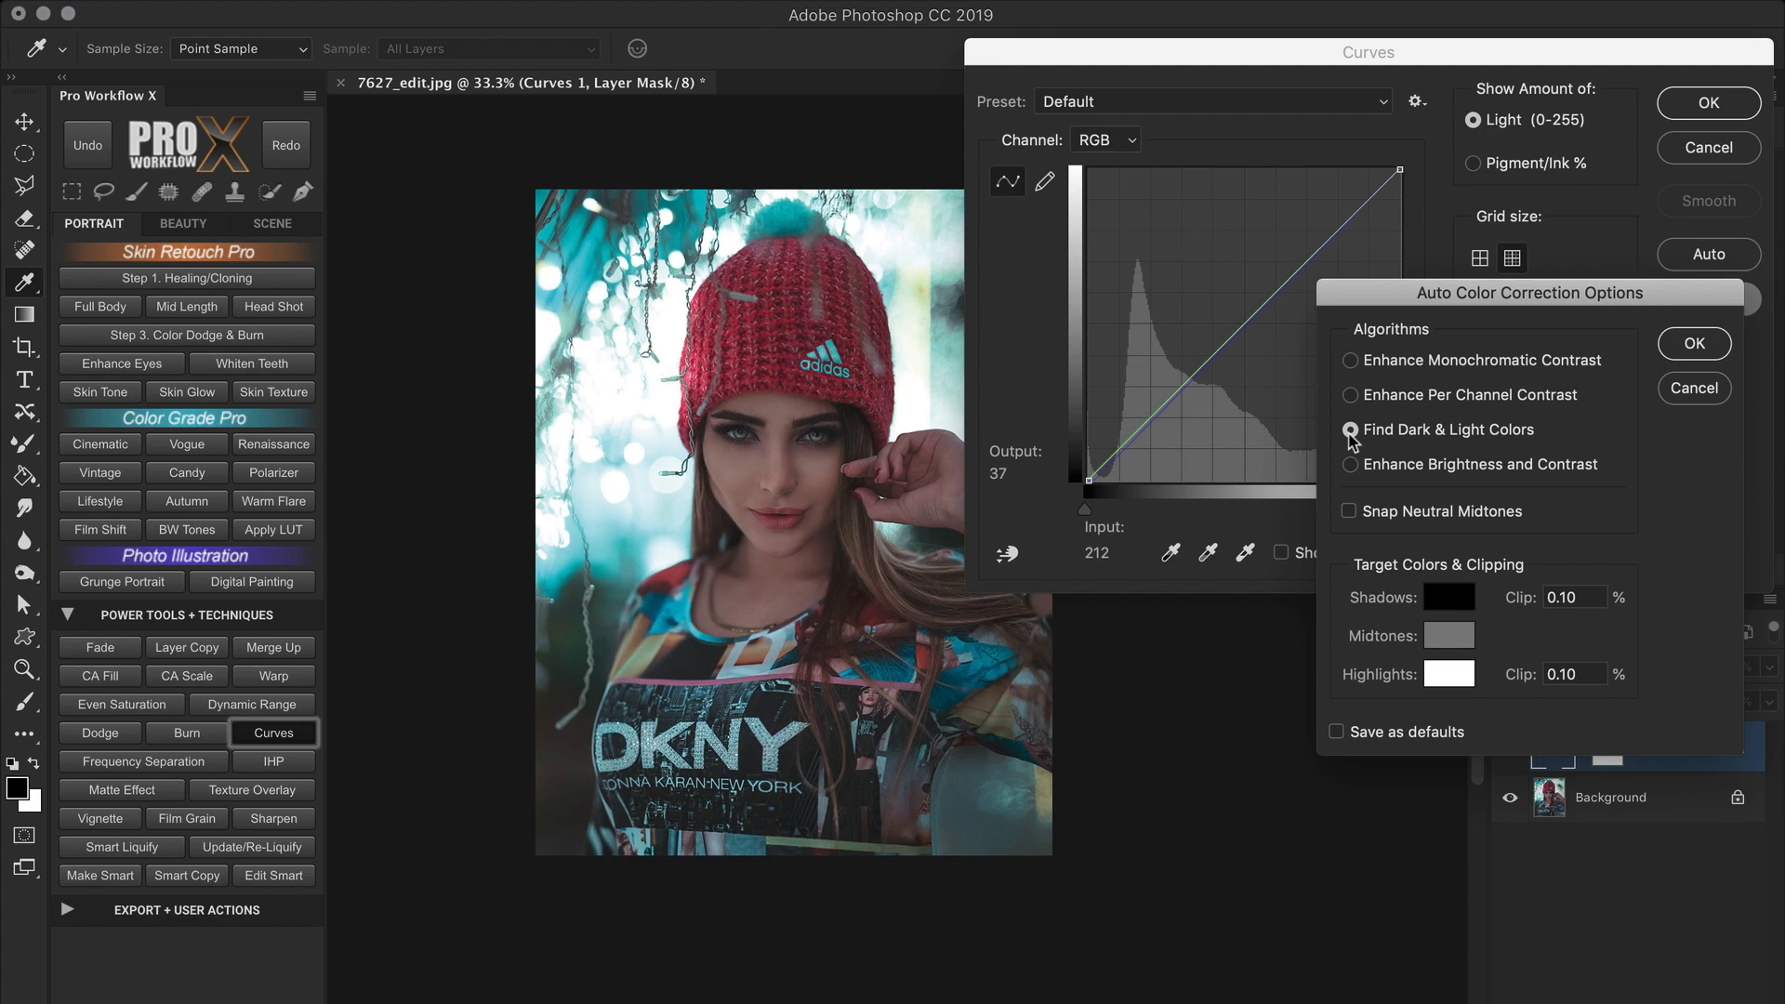
{"action": "left_click", "coordinate": [437, 21]}
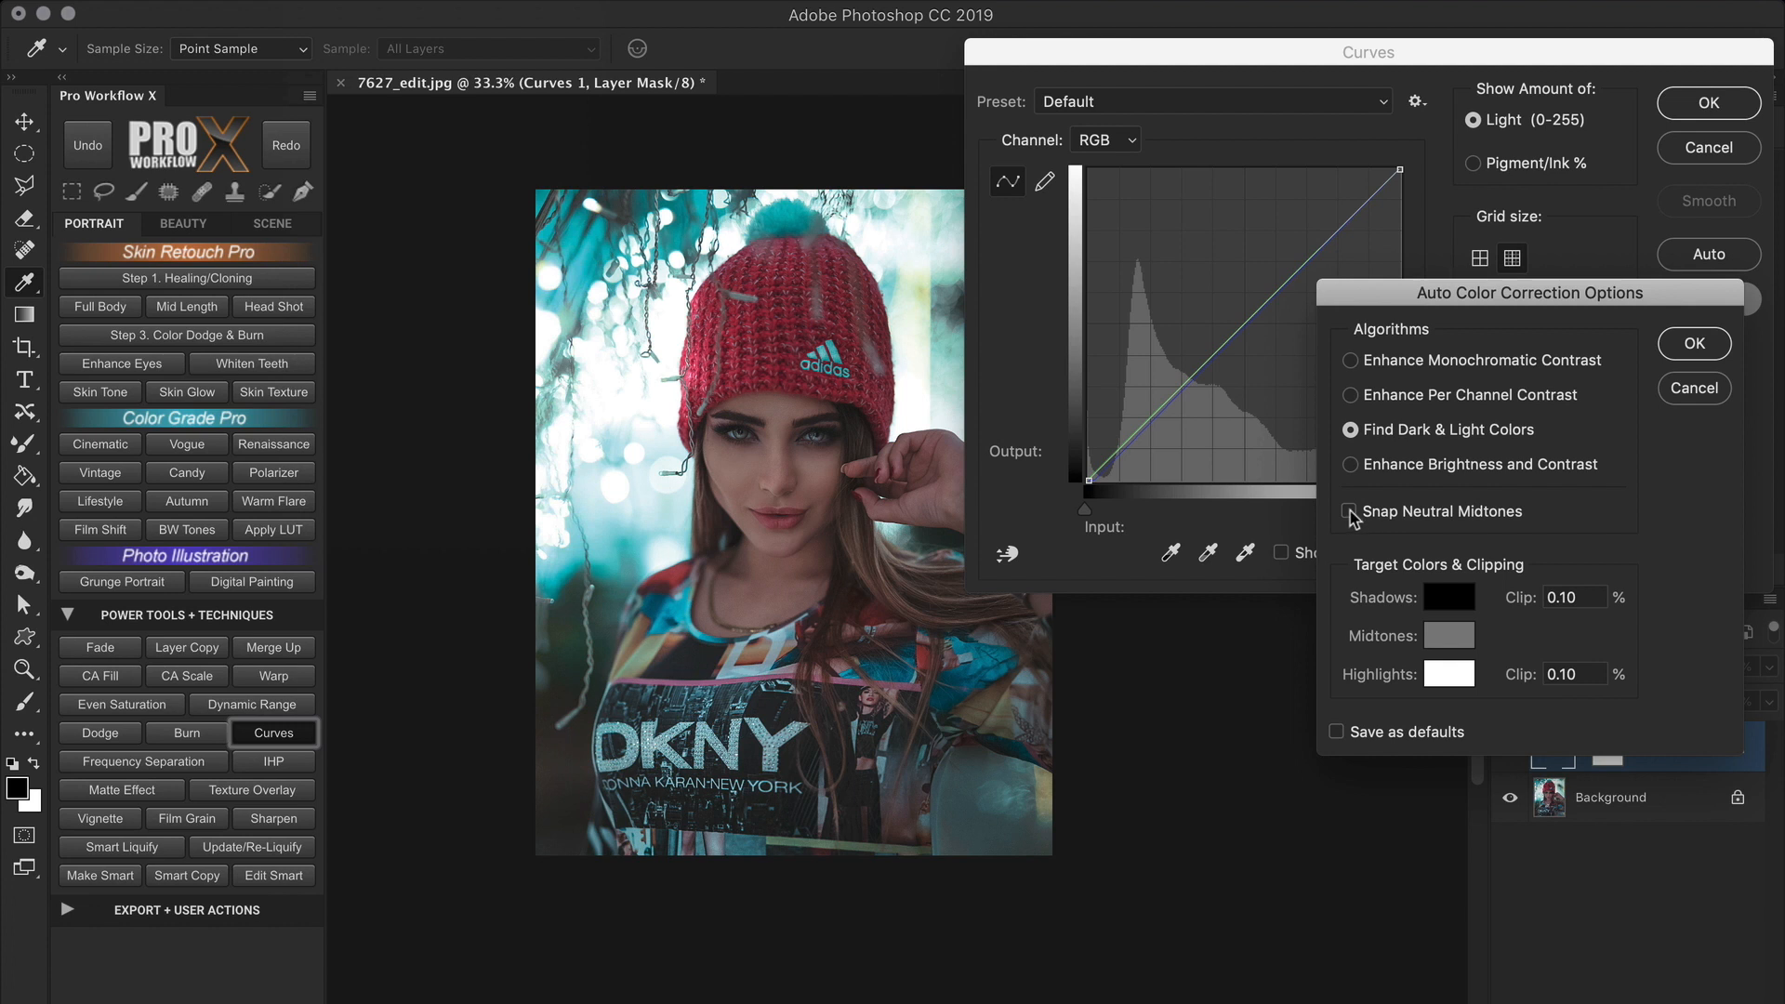
Toggle Snap Neutral Midtones, recompare the algorithms, and settle on Enhance Per Channel Contrast.
{"action": "left_click", "coordinate": [1349, 512]}
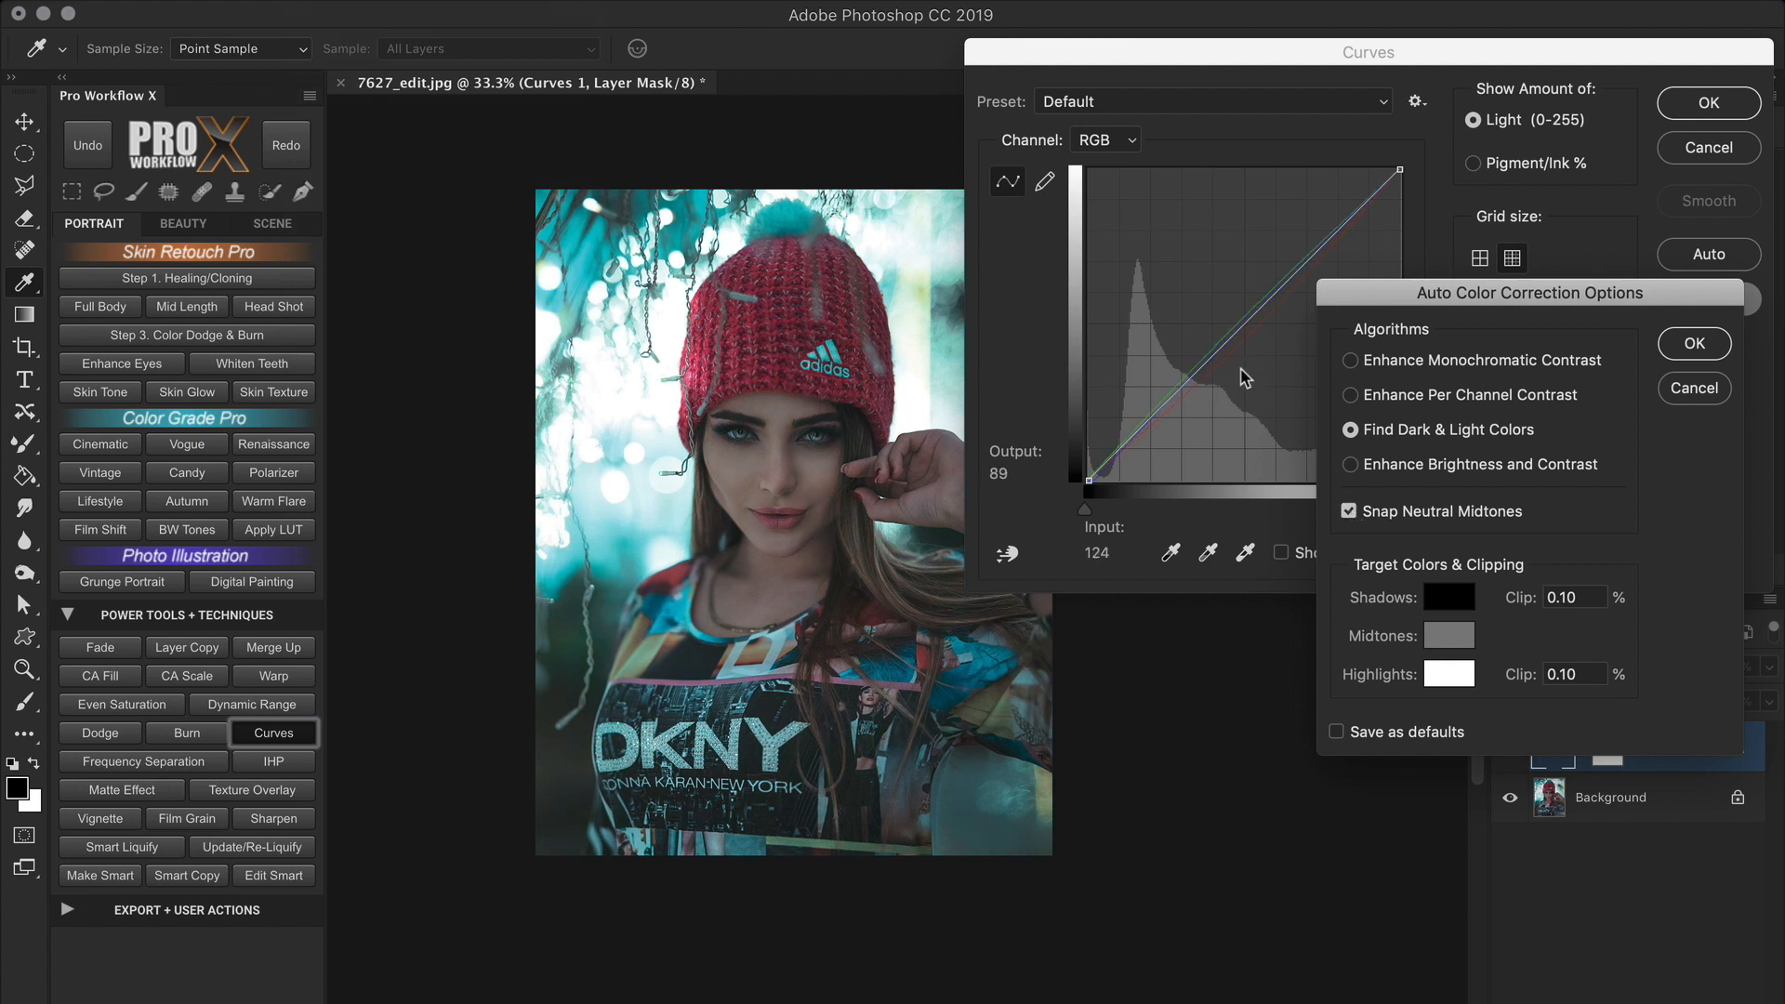
{"action": "left_click", "coordinate": [1352, 465]}
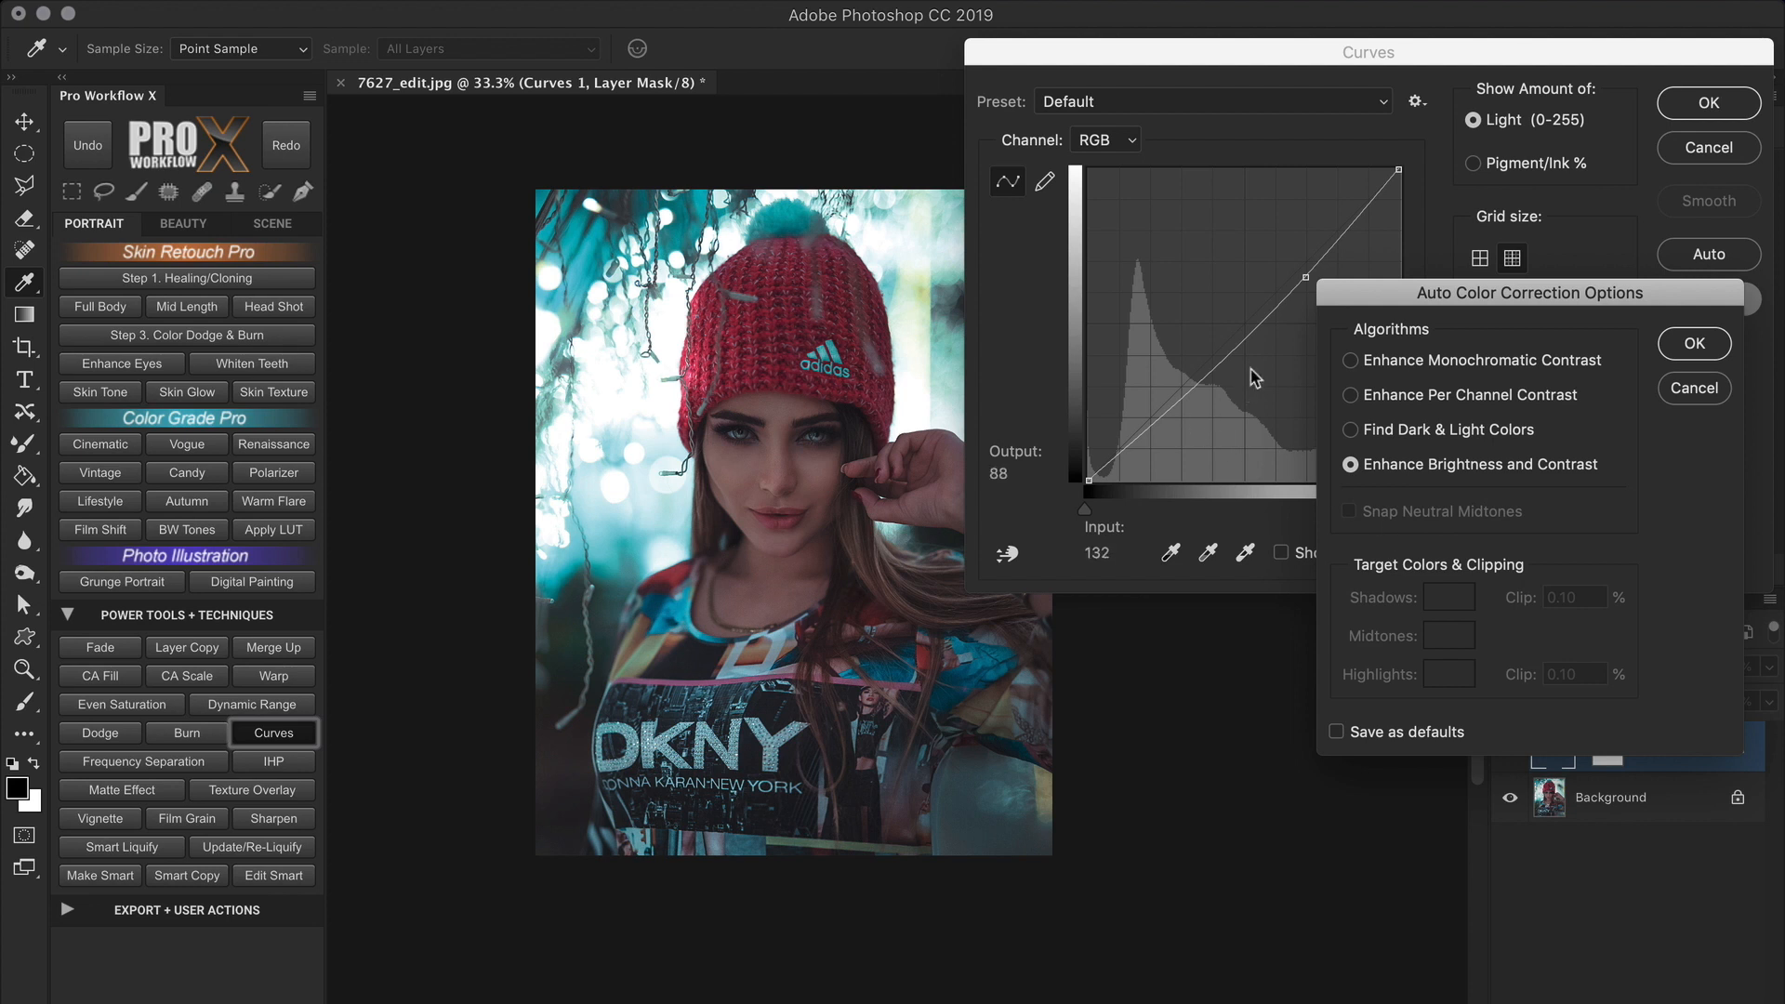
{"action": "mouse_move", "coordinate": [1594, 432]}
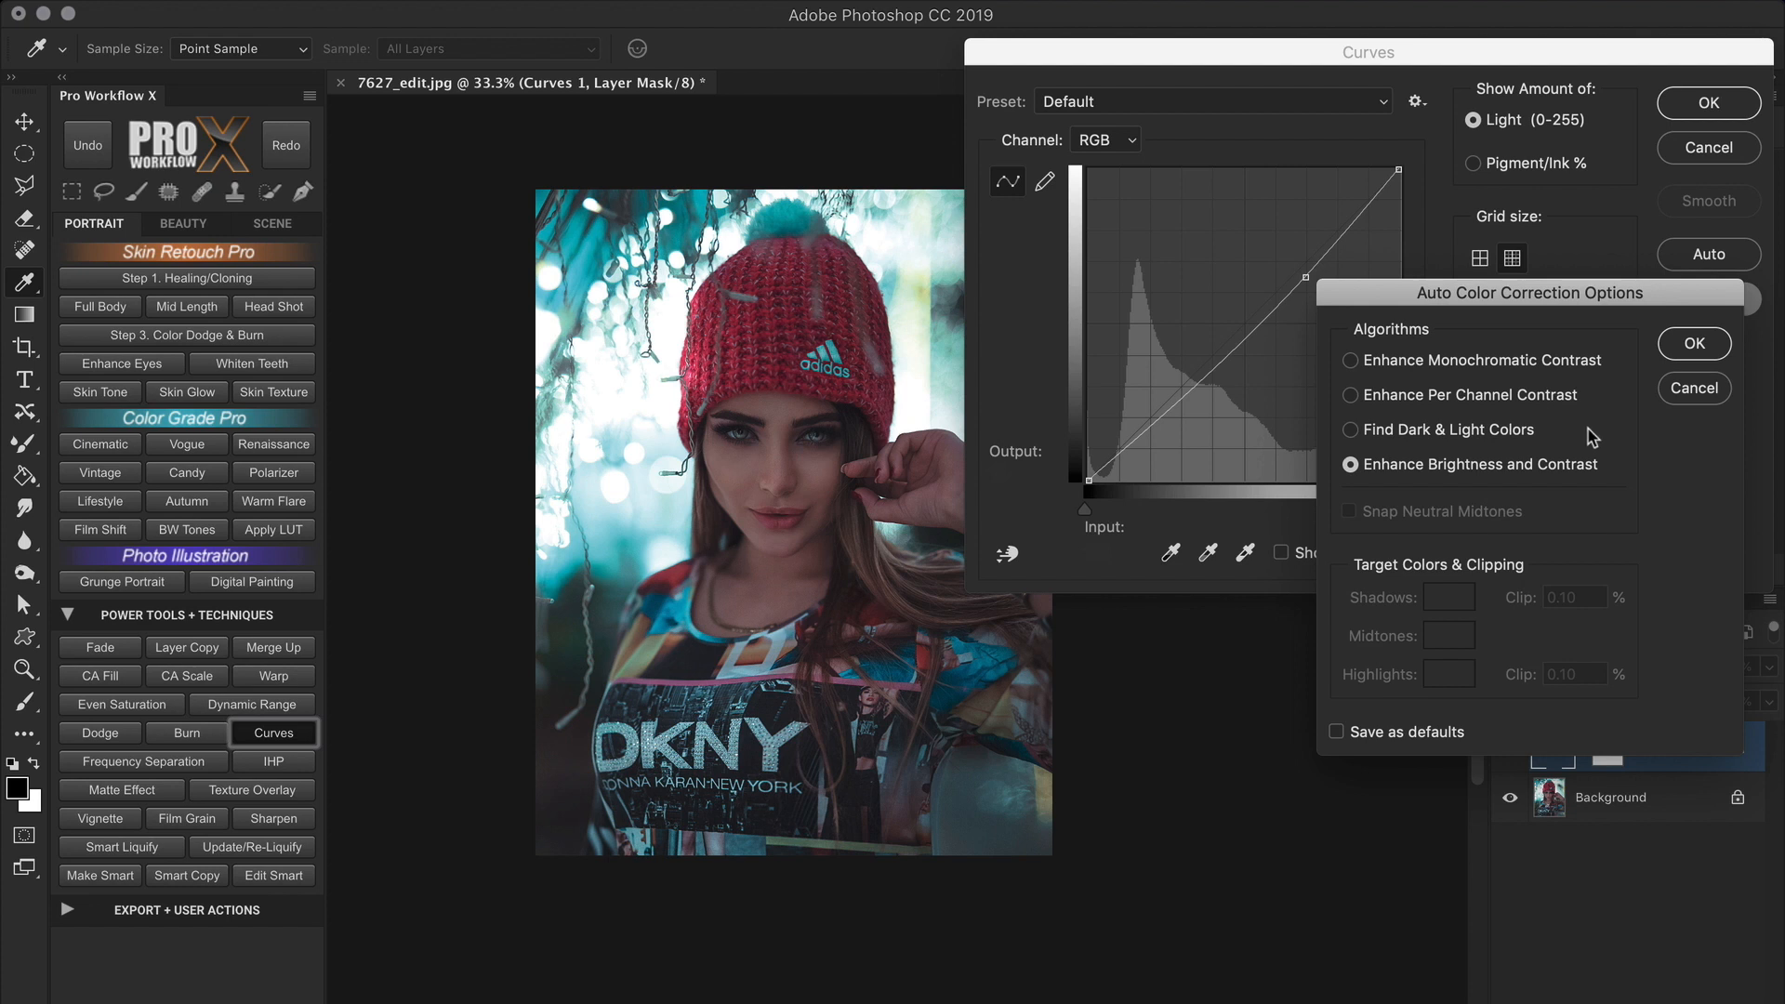
{"action": "mouse_move", "coordinate": [1389, 407]}
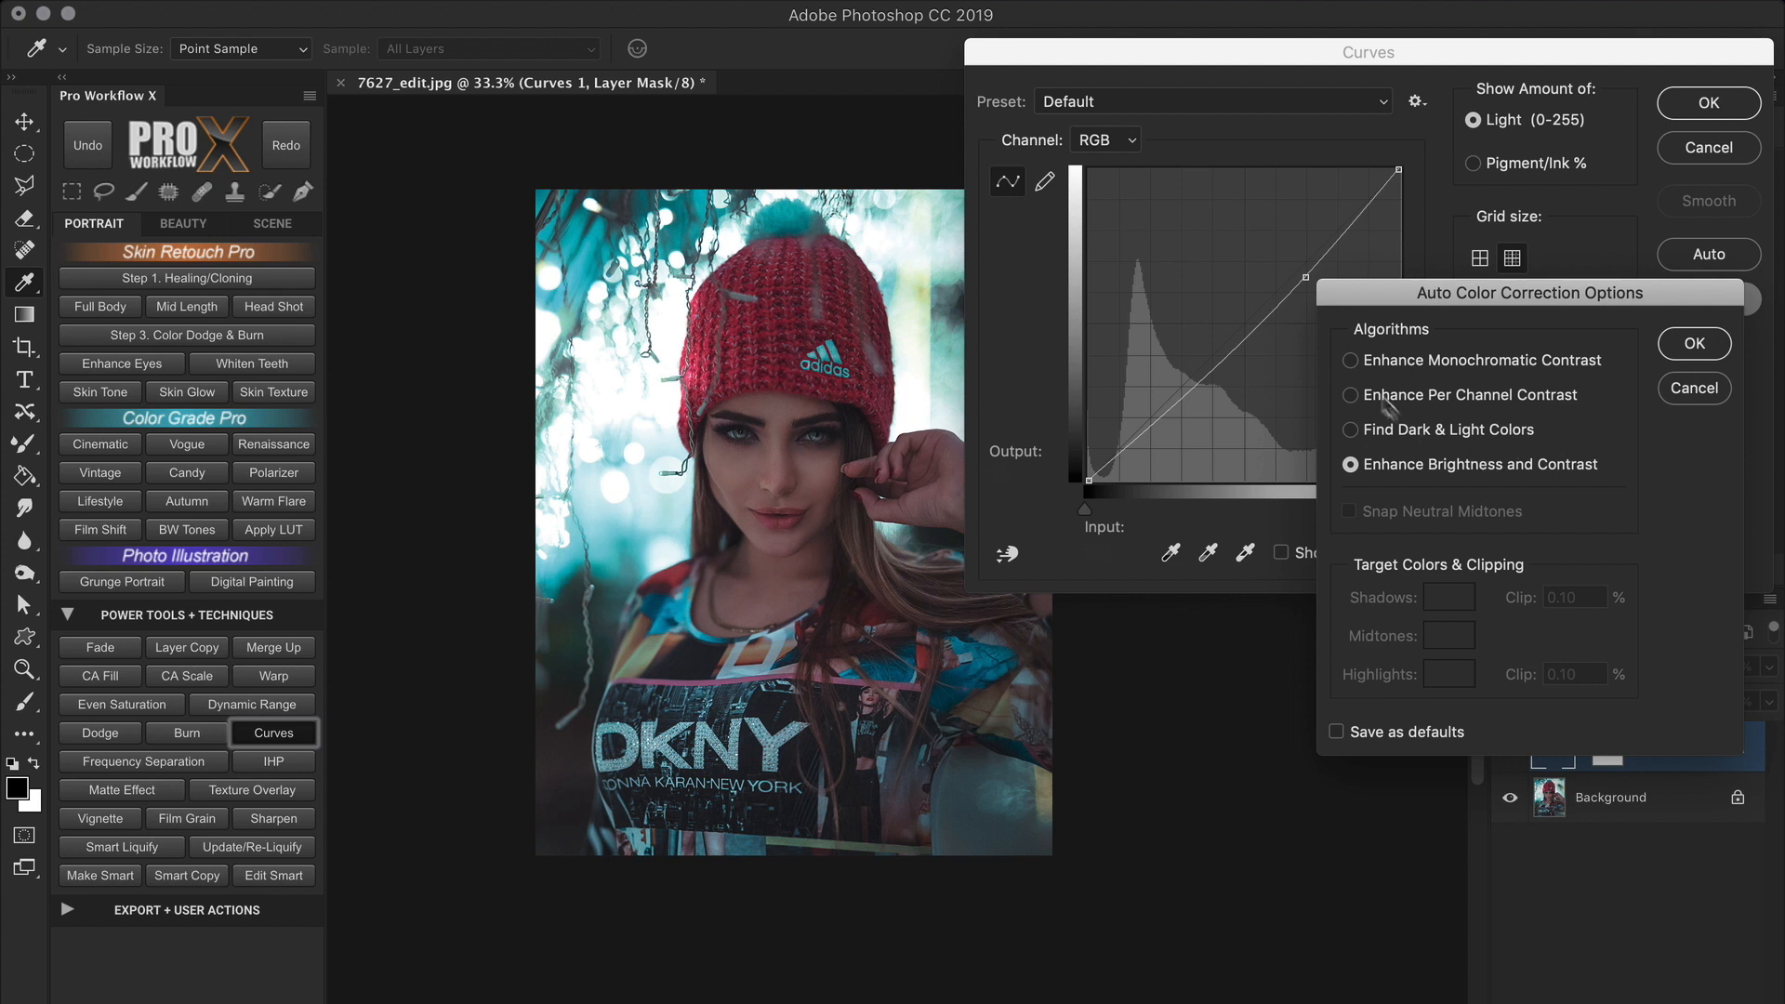
{"action": "left_click", "coordinate": [1350, 360]}
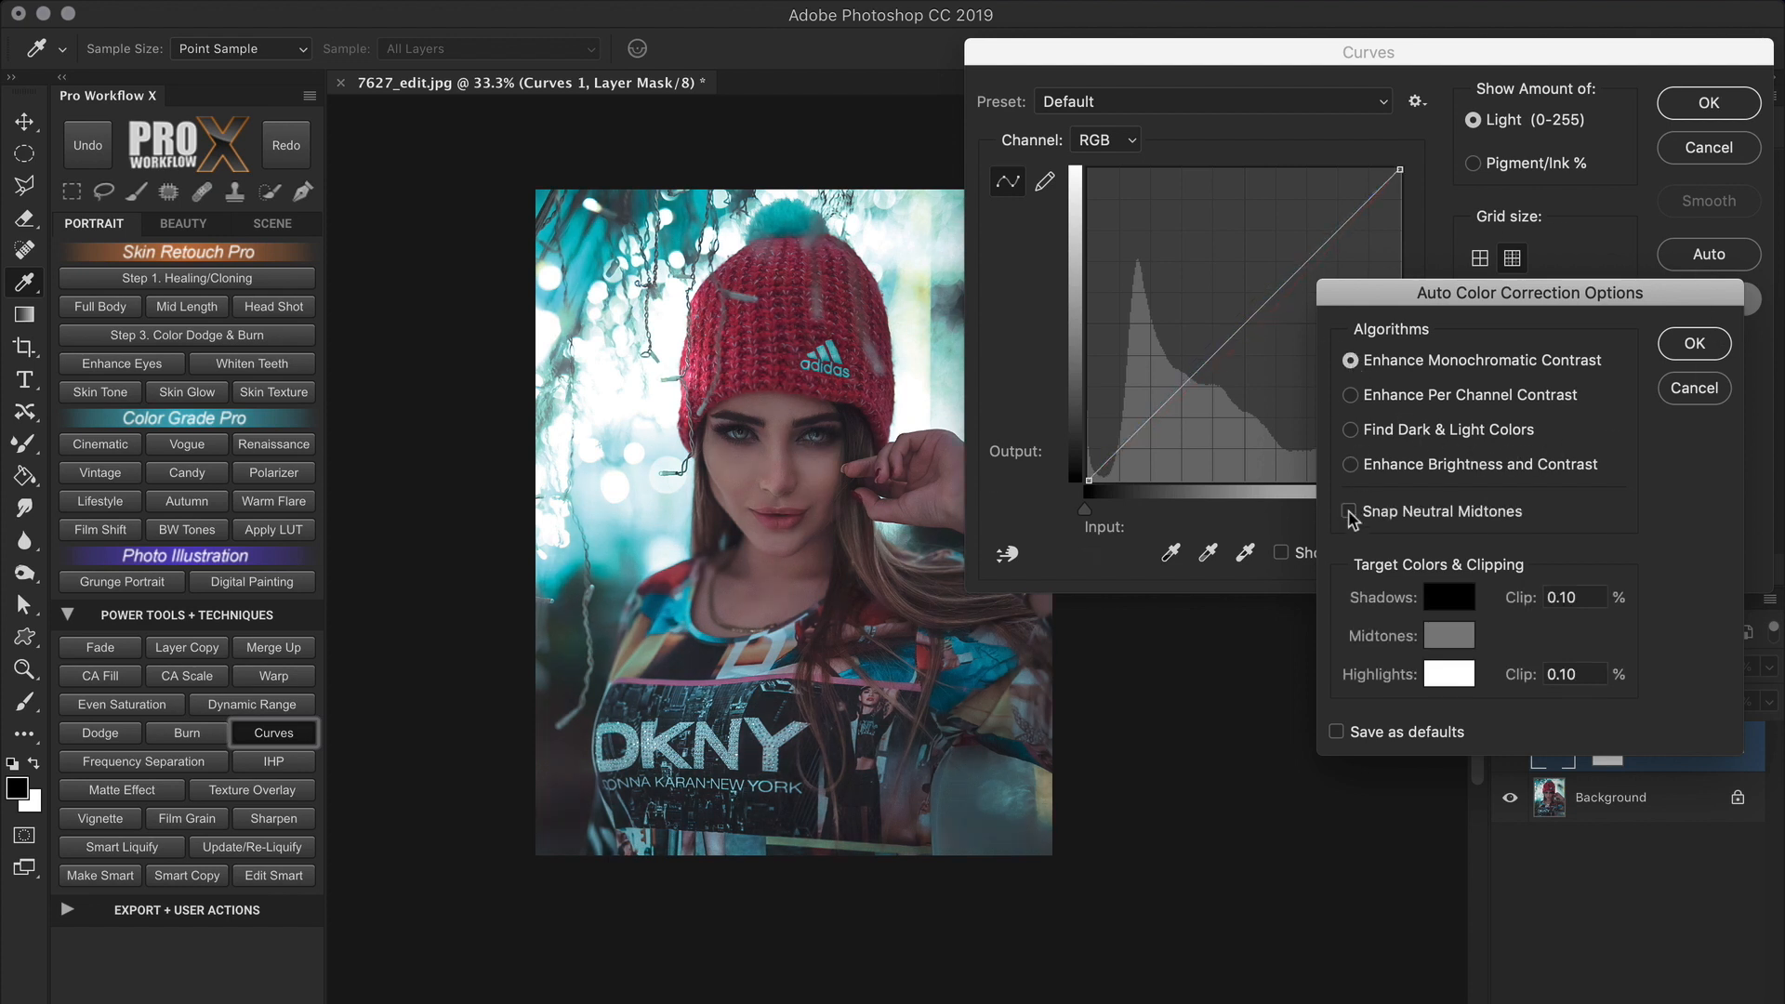
{"action": "left_click", "coordinate": [1351, 395]}
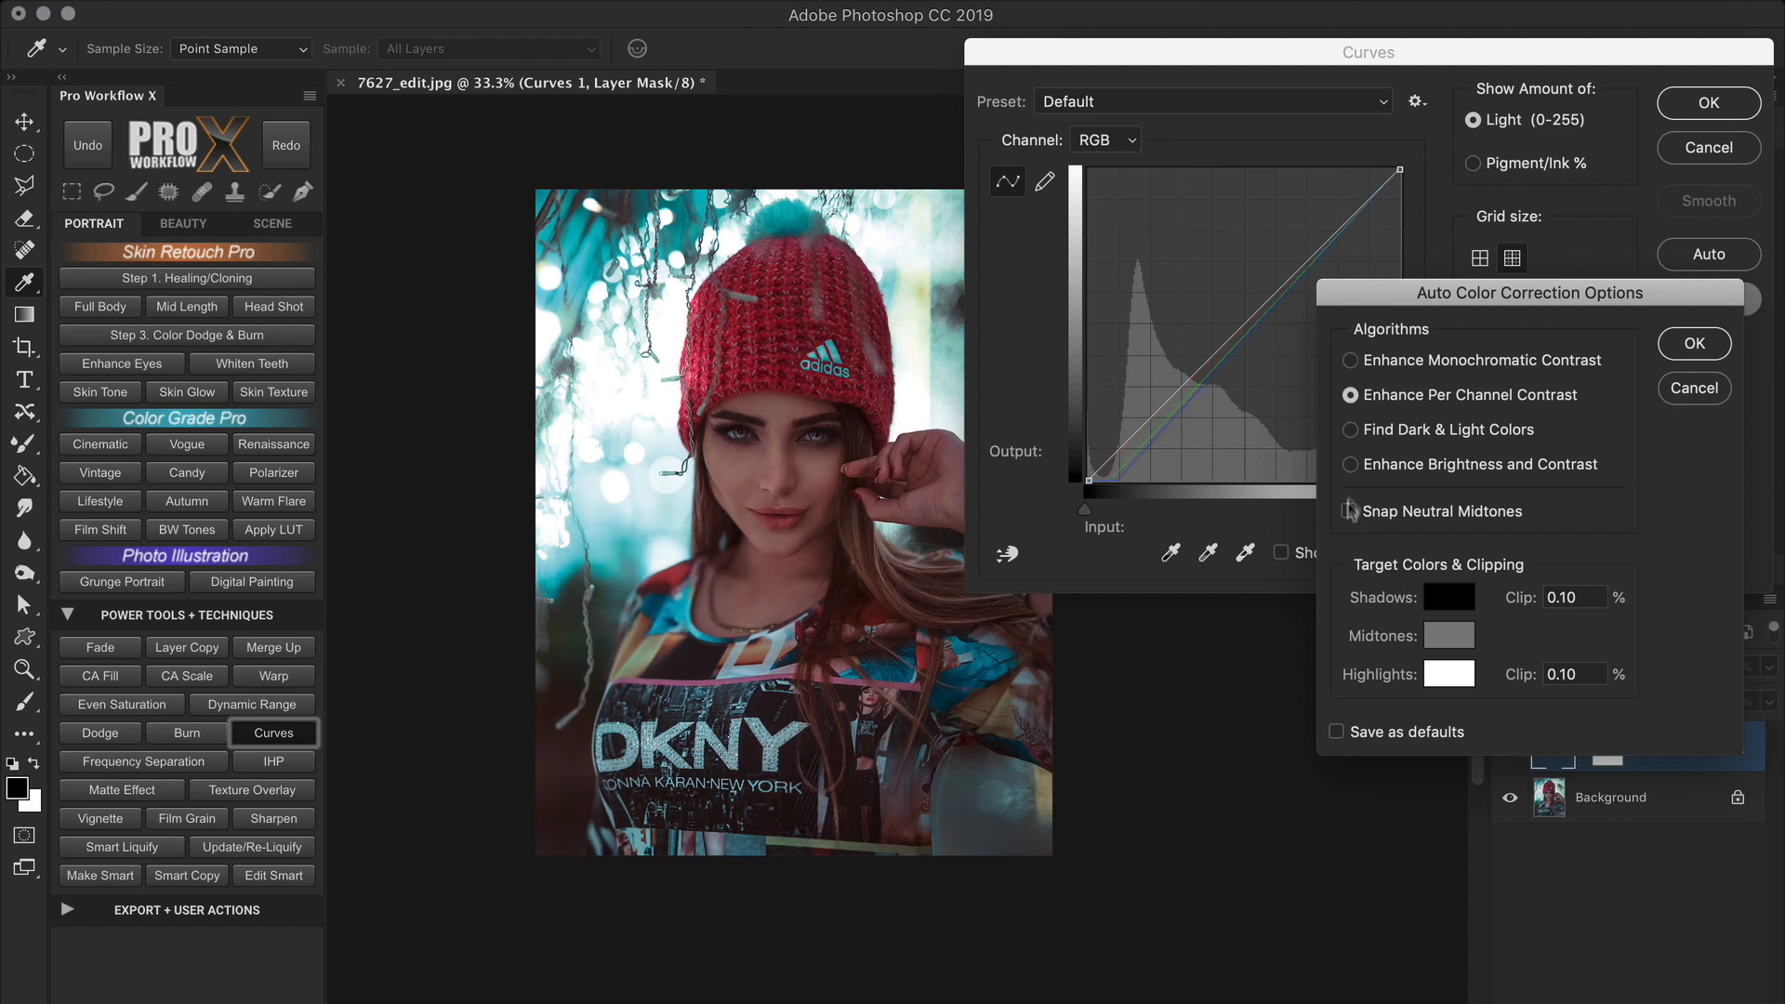
{"action": "left_click", "coordinate": [1351, 430]}
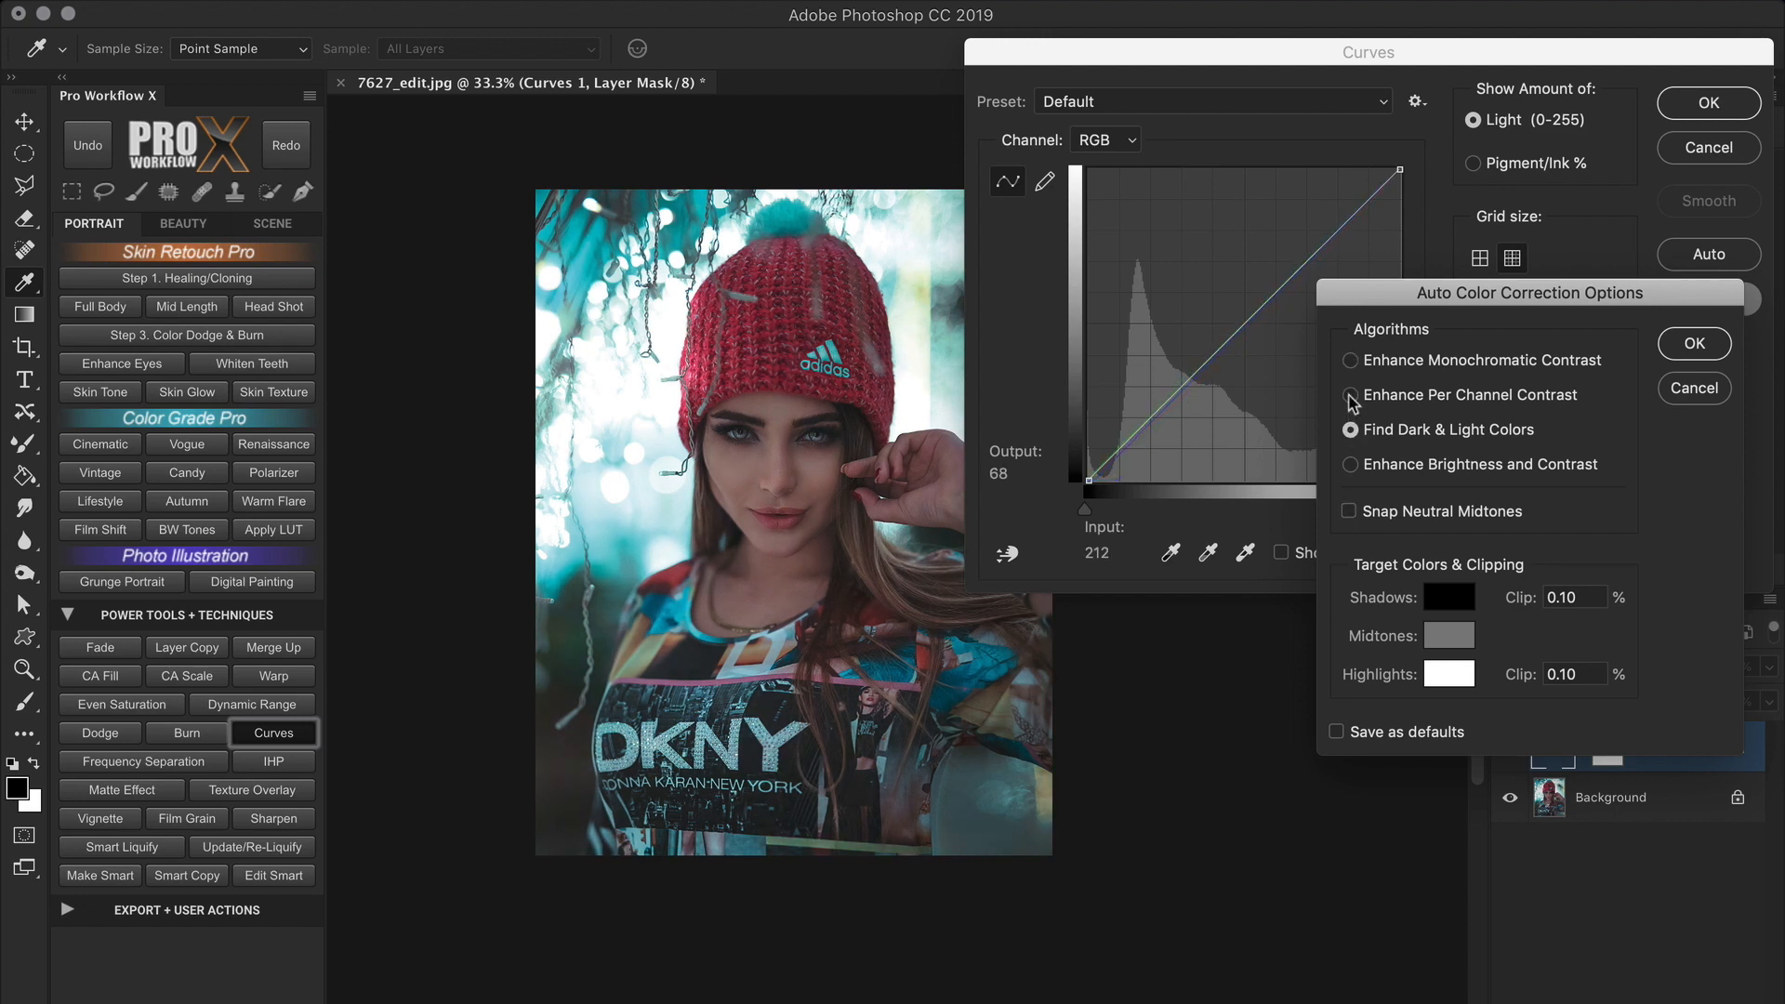
{"action": "left_click", "coordinate": [1351, 395]}
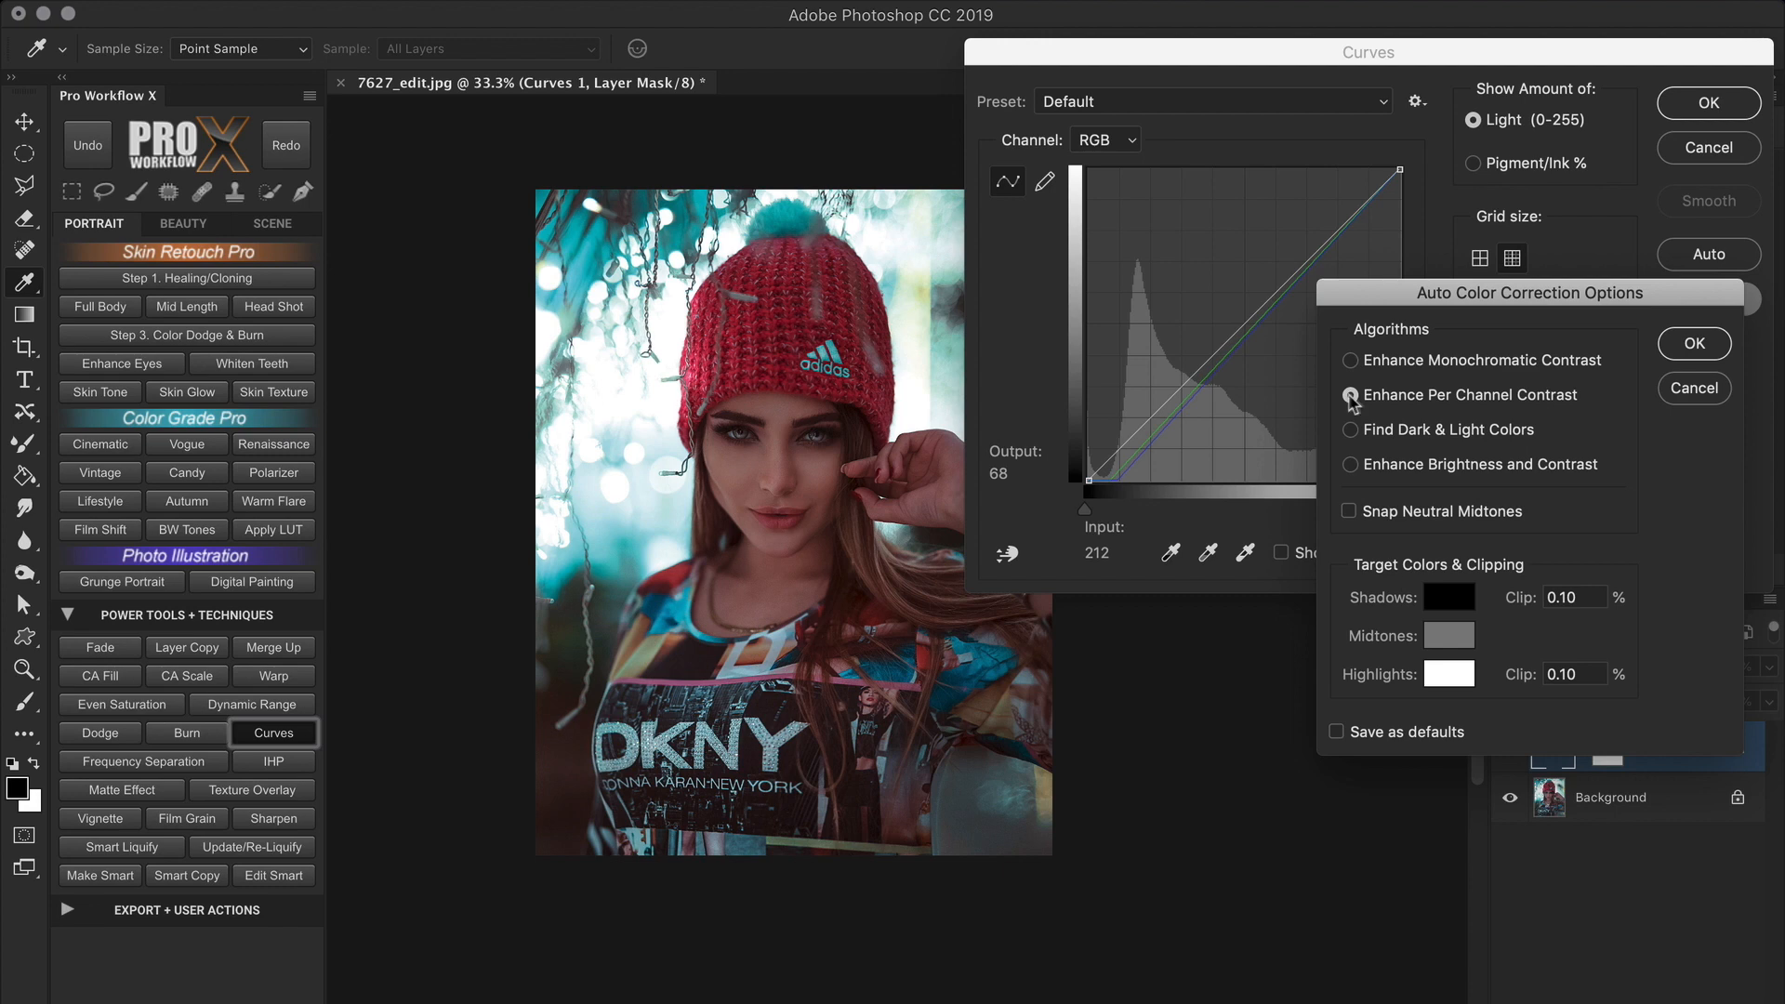
Confirm the per-channel auto curve, then toggle Curves 1 visibility off and on to compare.
{"action": "left_click", "coordinate": [1694, 343]}
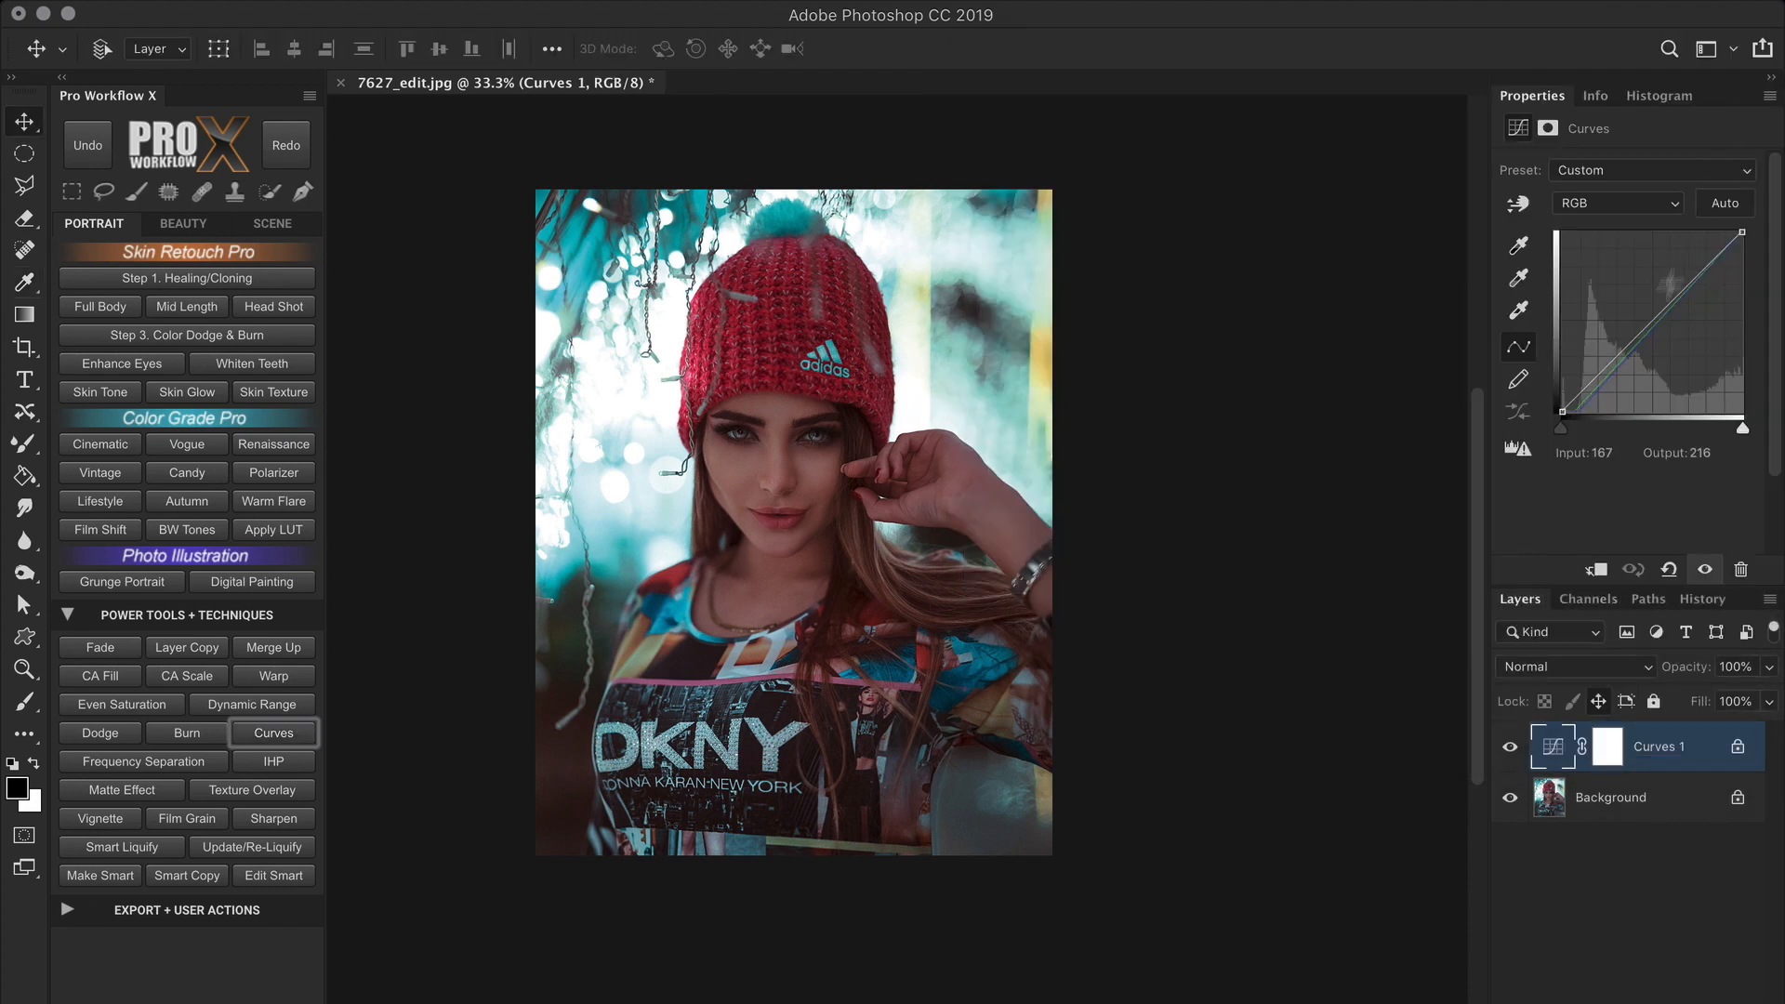
{"action": "left_click", "coordinate": [1511, 746]}
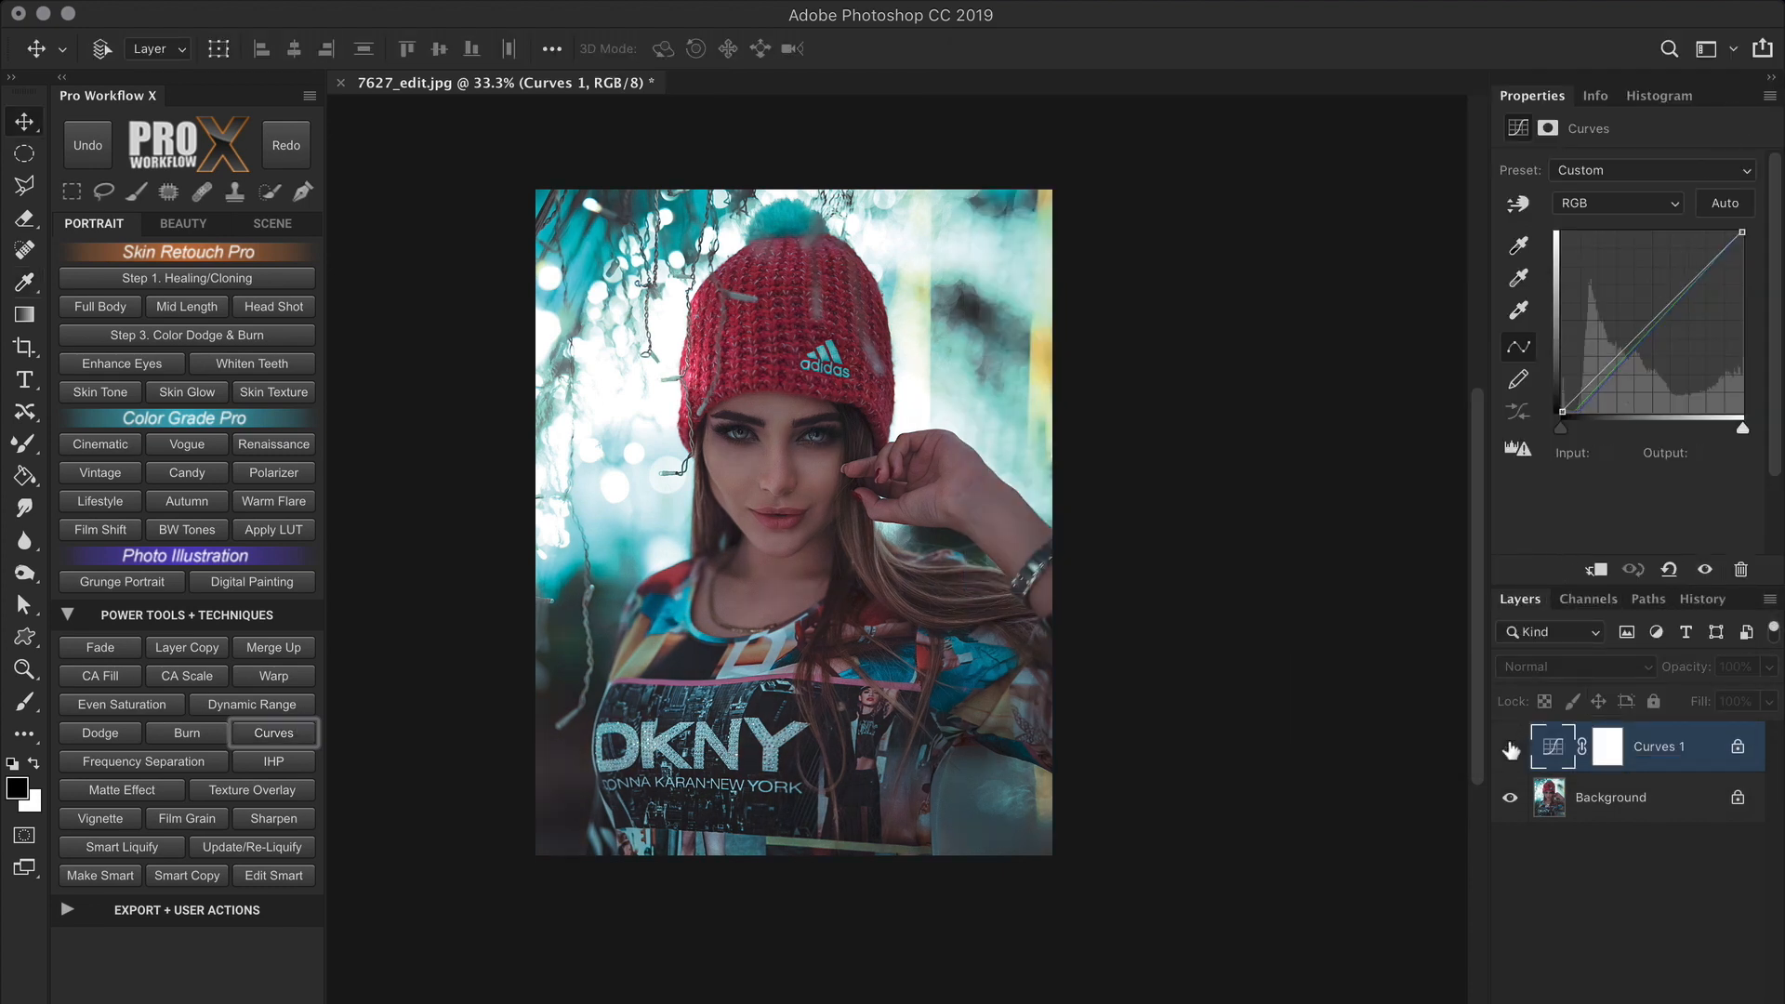
{"action": "left_click", "coordinate": [1509, 747]}
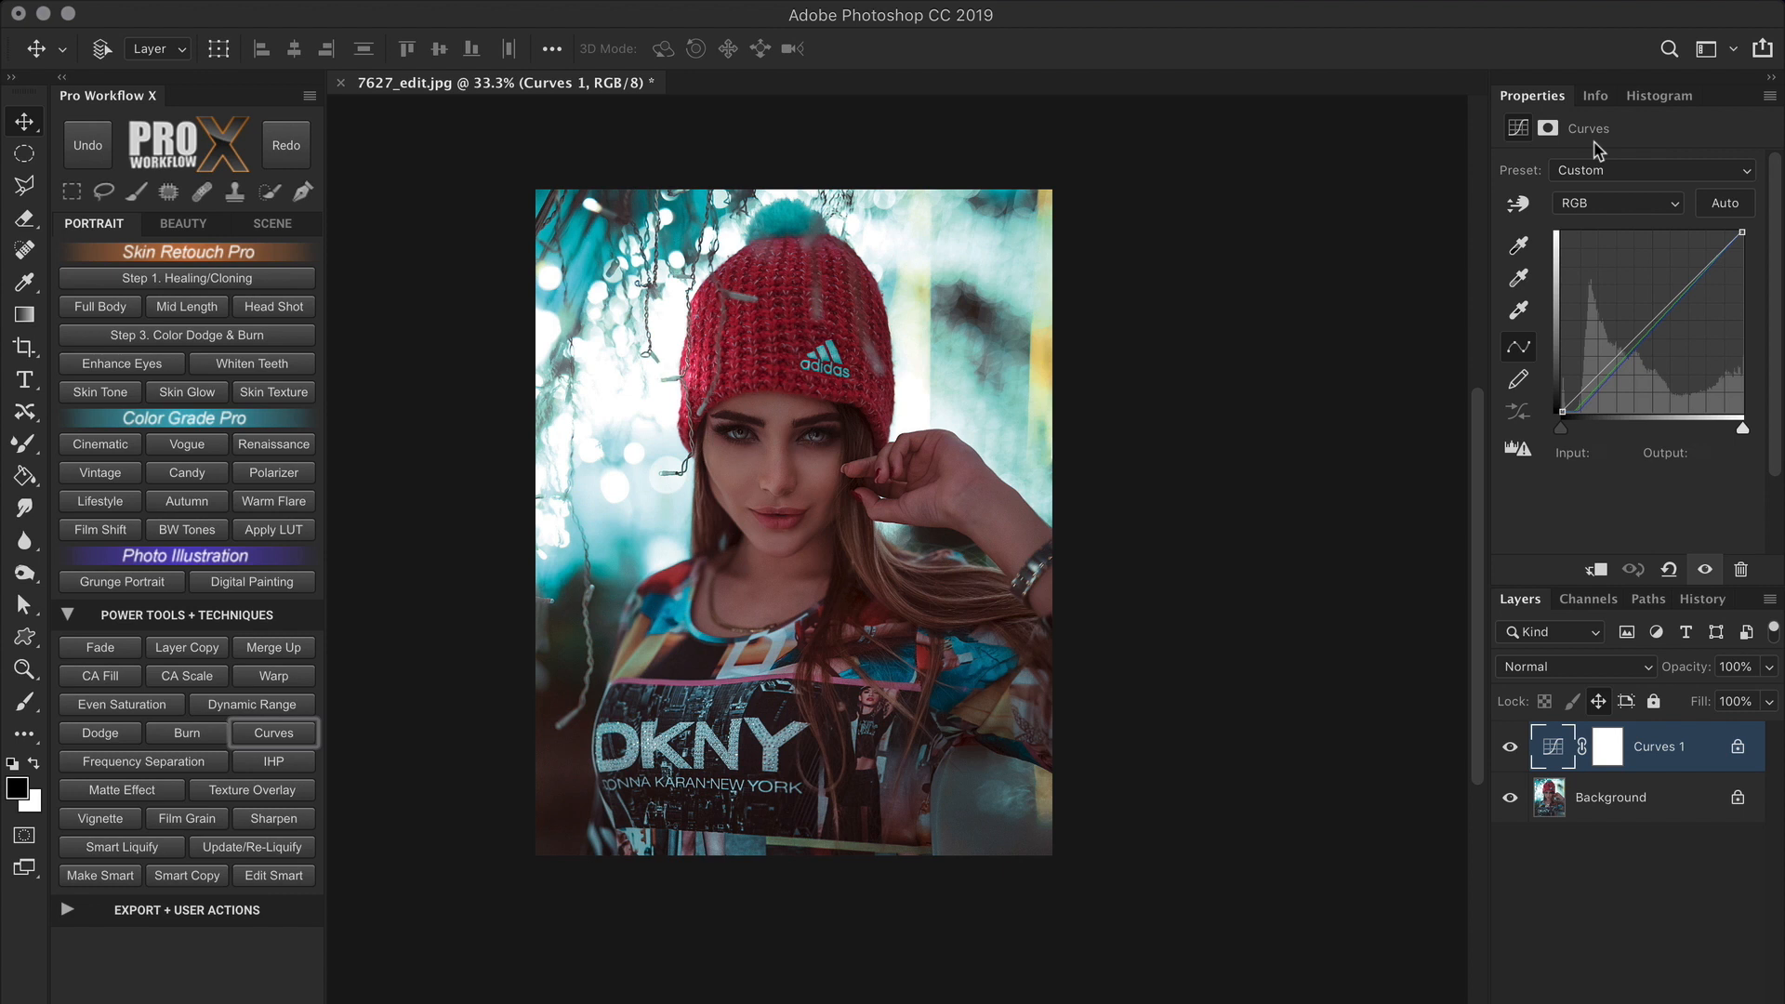
{"action": "mouse_move", "coordinate": [1720, 225]}
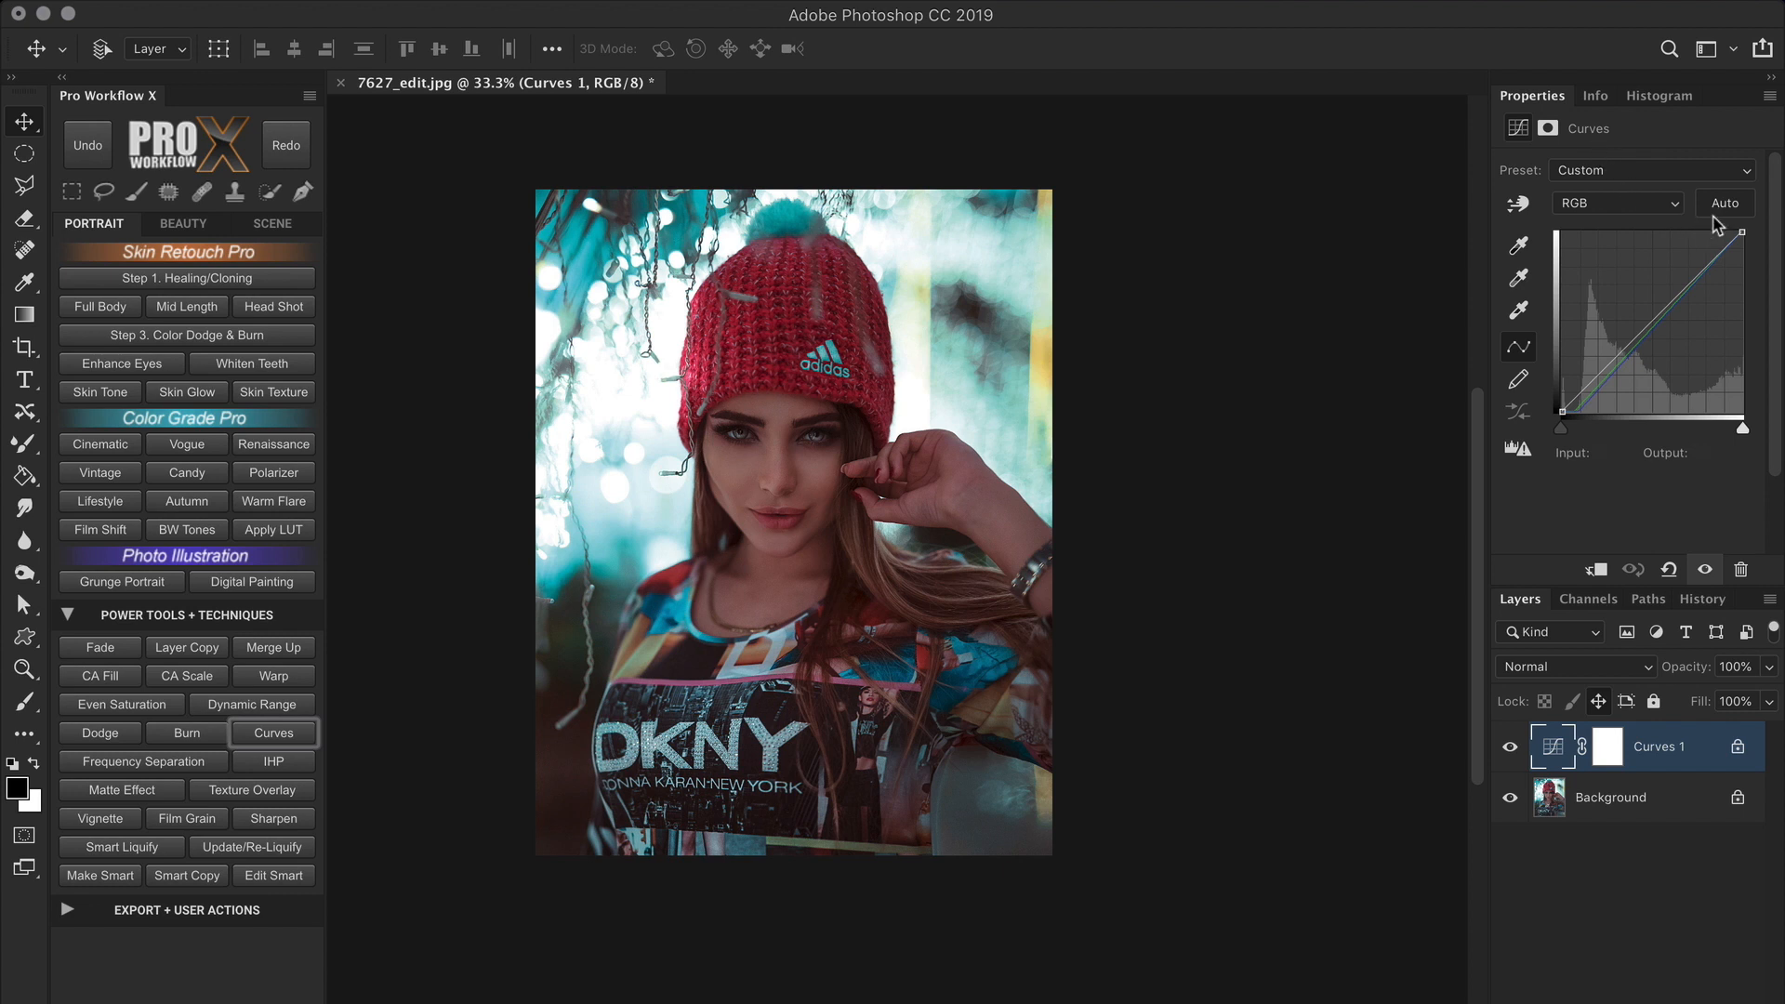
Reopen and close the Auto Color Correction Options, then lasso around the face and beanie.
{"action": "key", "text": "alt"}
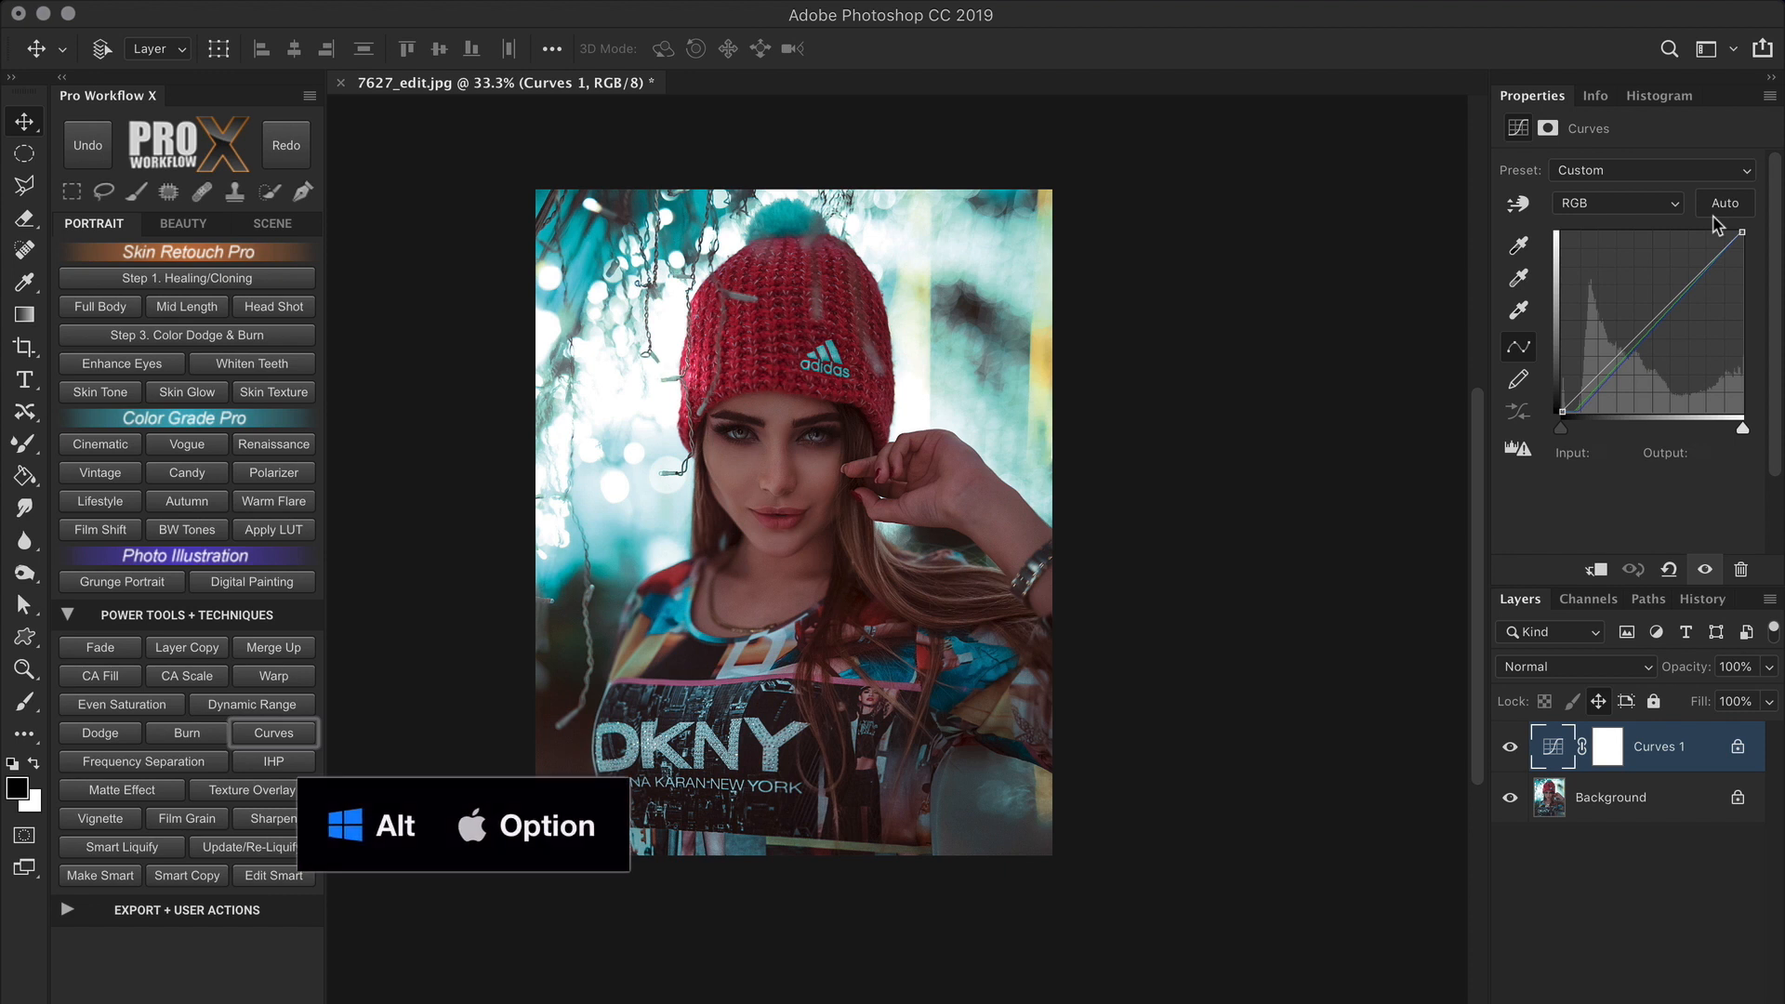
{"action": "left_click", "coordinate": [1724, 202]}
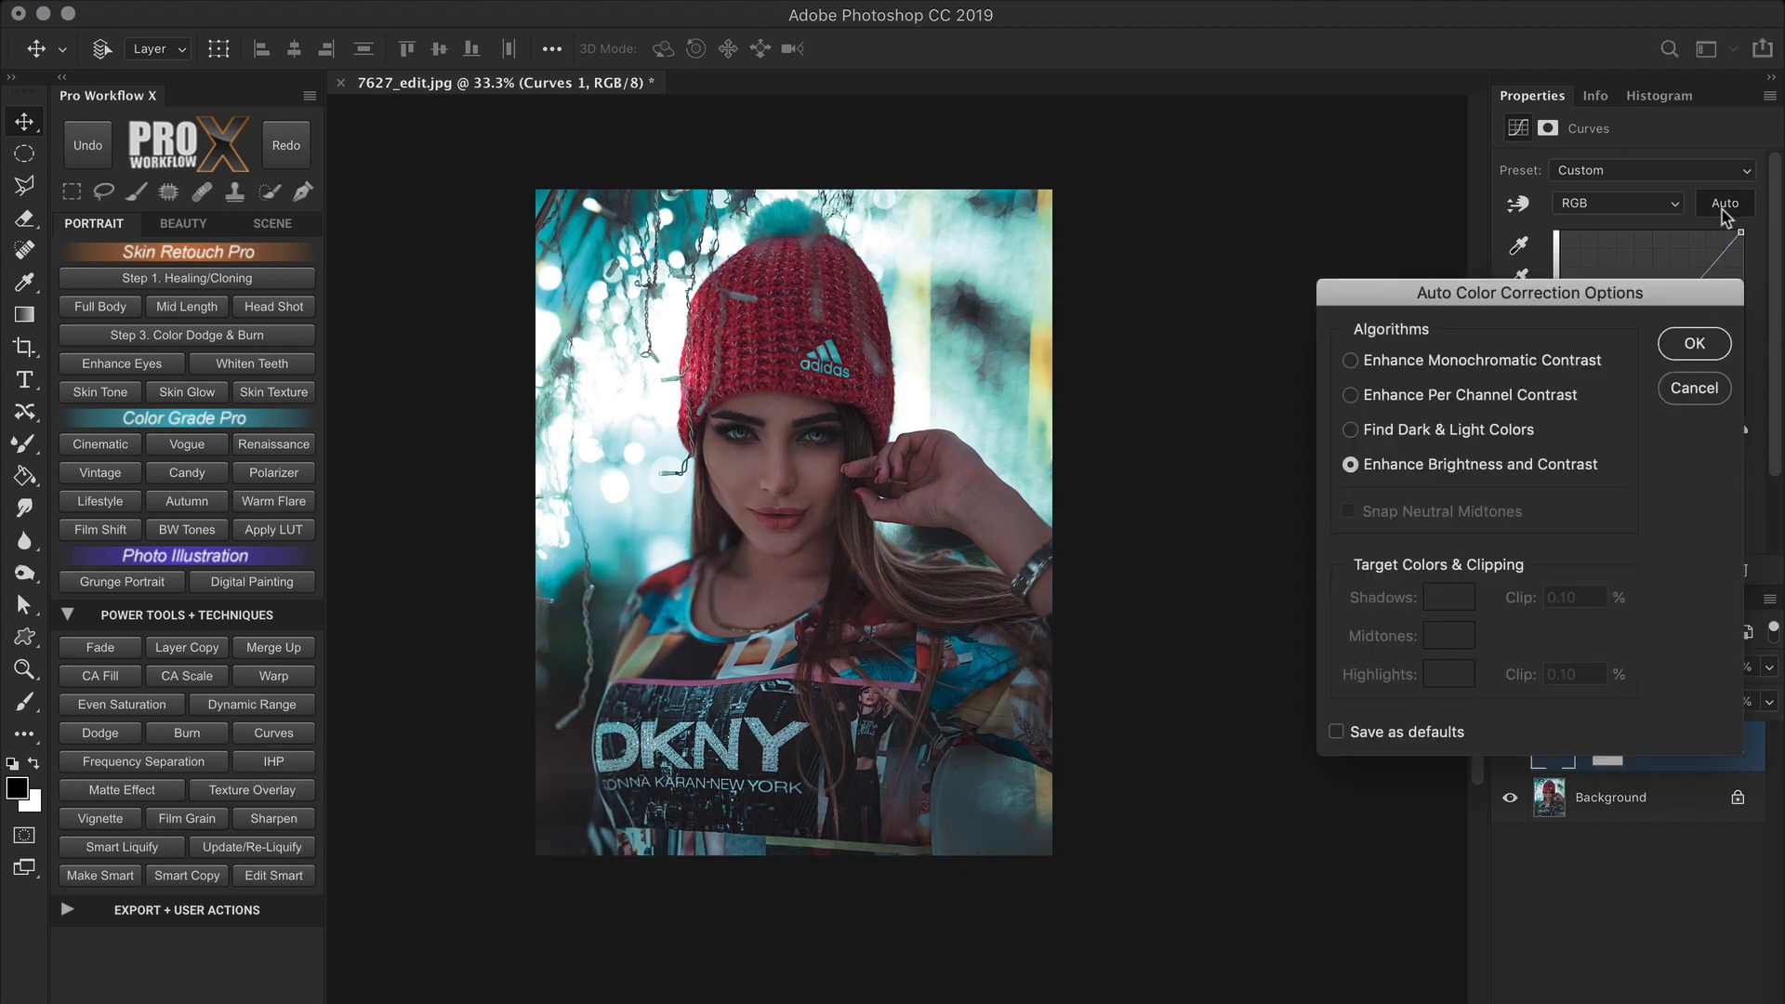
{"action": "mouse_move", "coordinate": [1603, 446]}
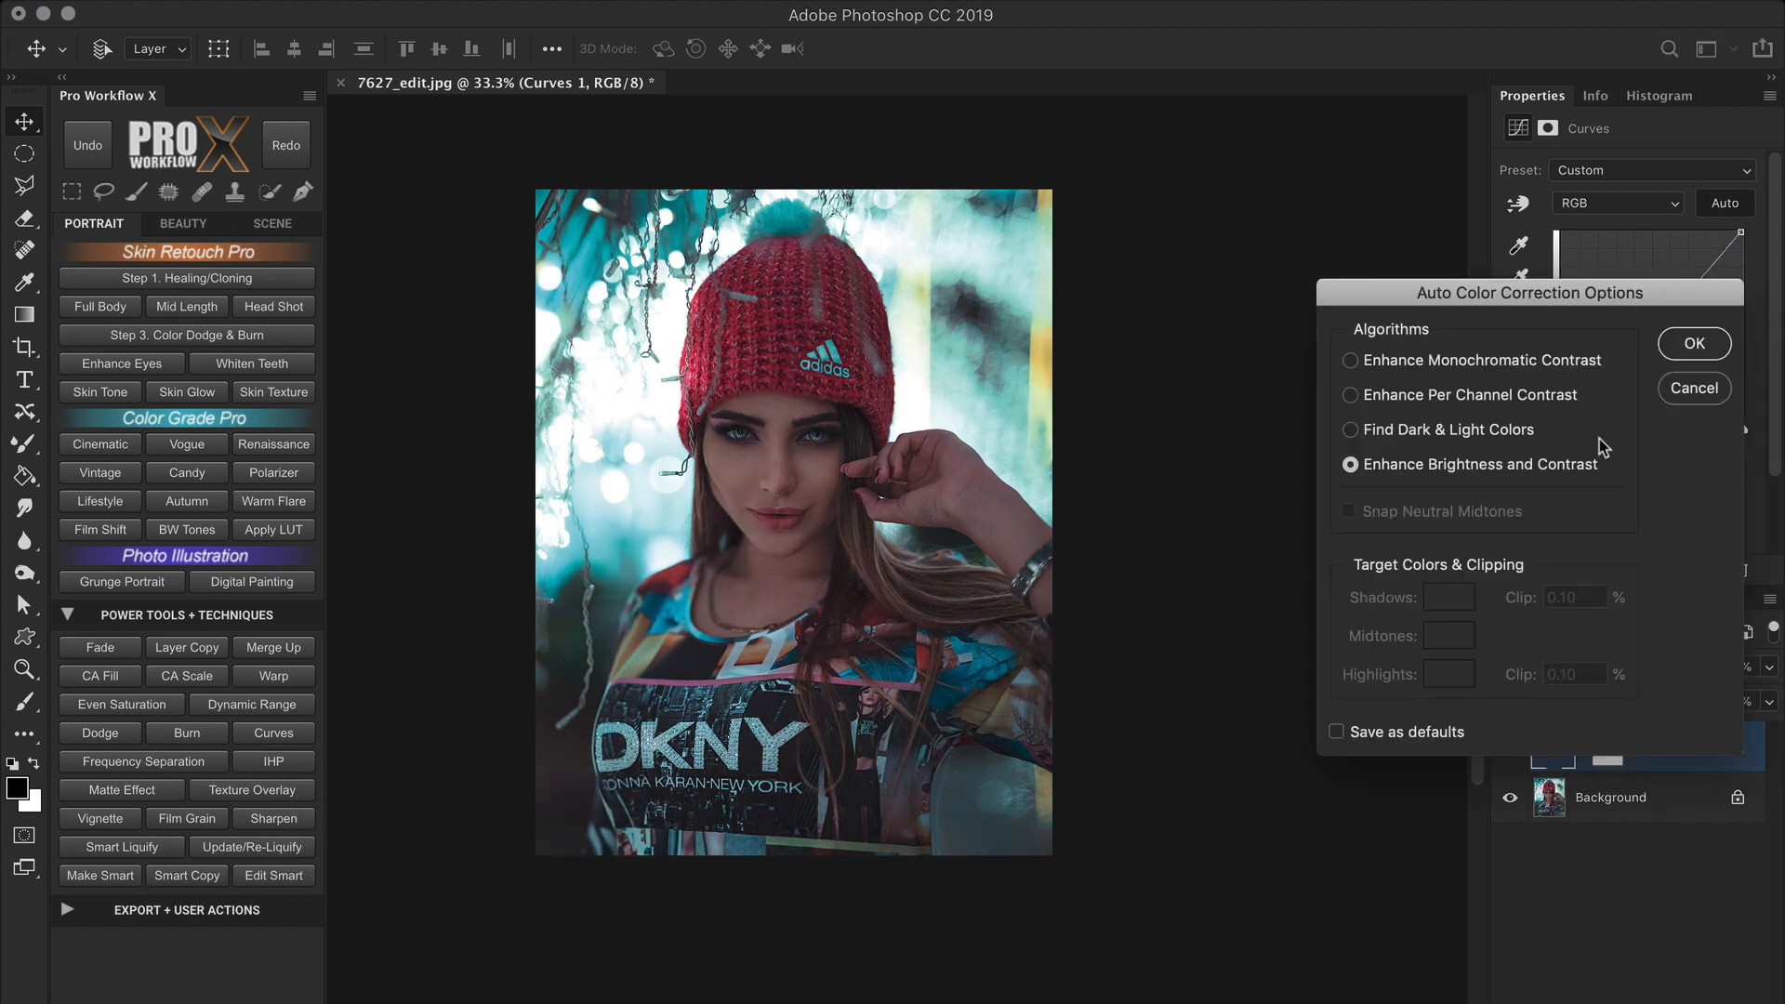
{"action": "left_click", "coordinate": [1694, 343]}
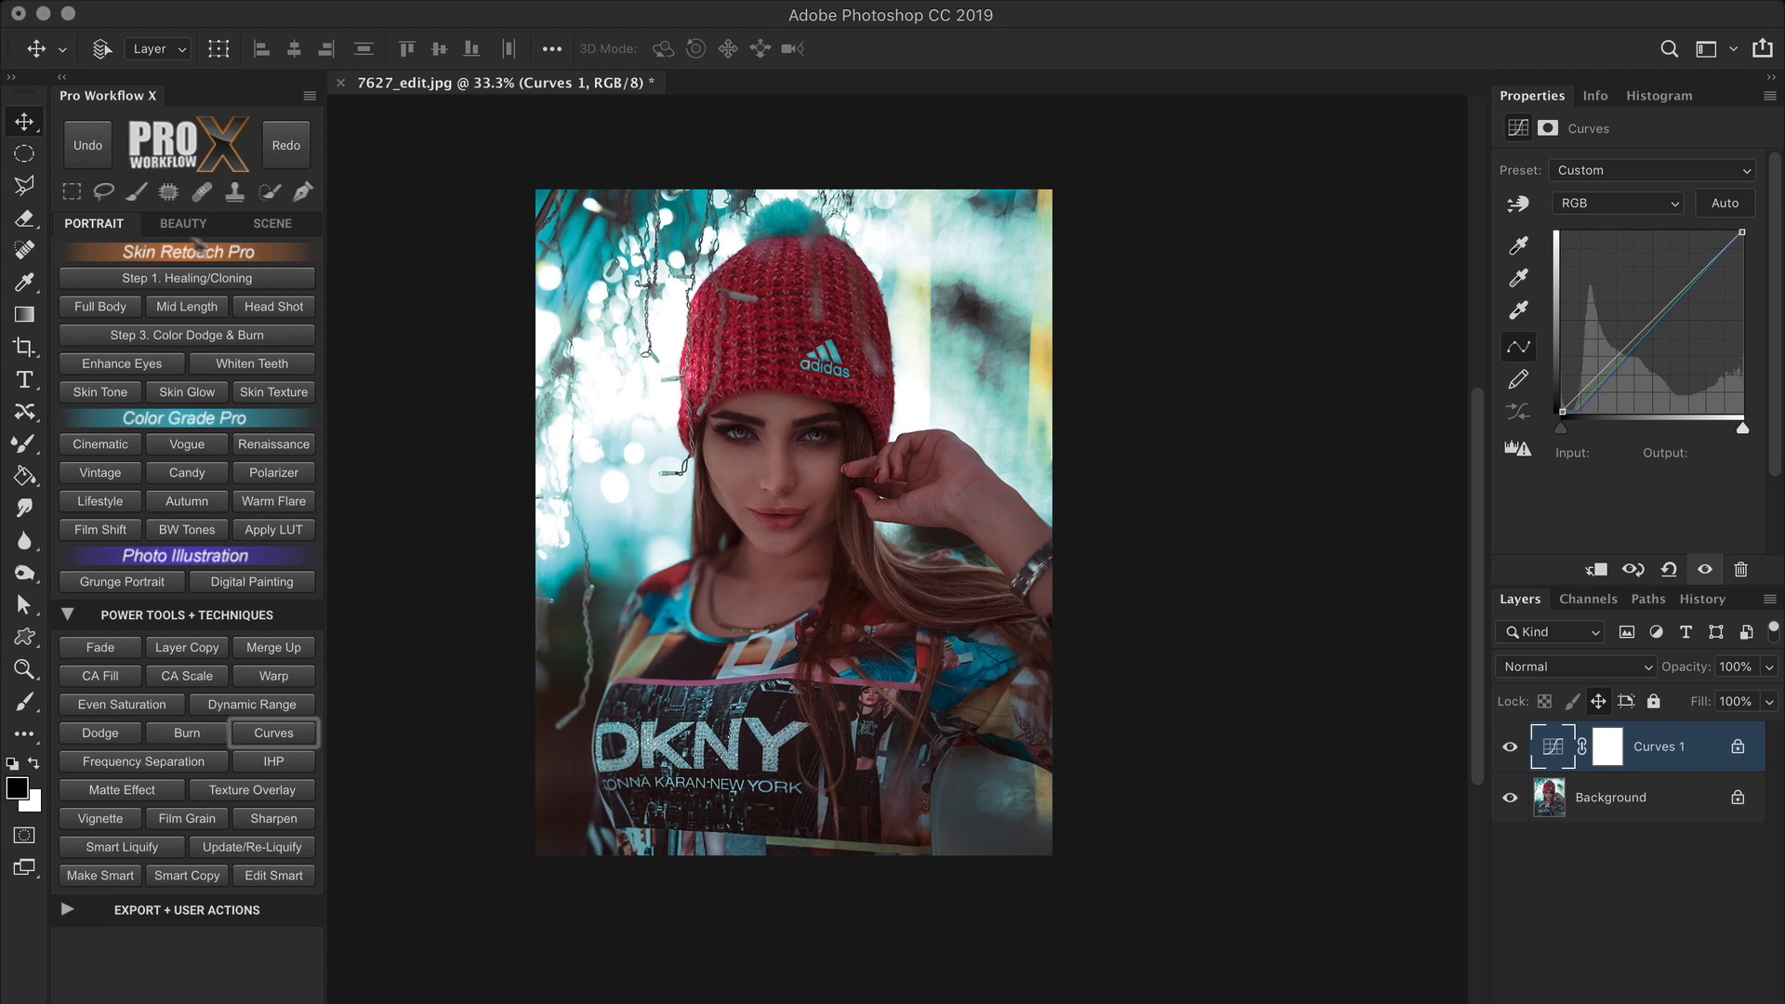
{"action": "left_click", "coordinate": [24, 192]}
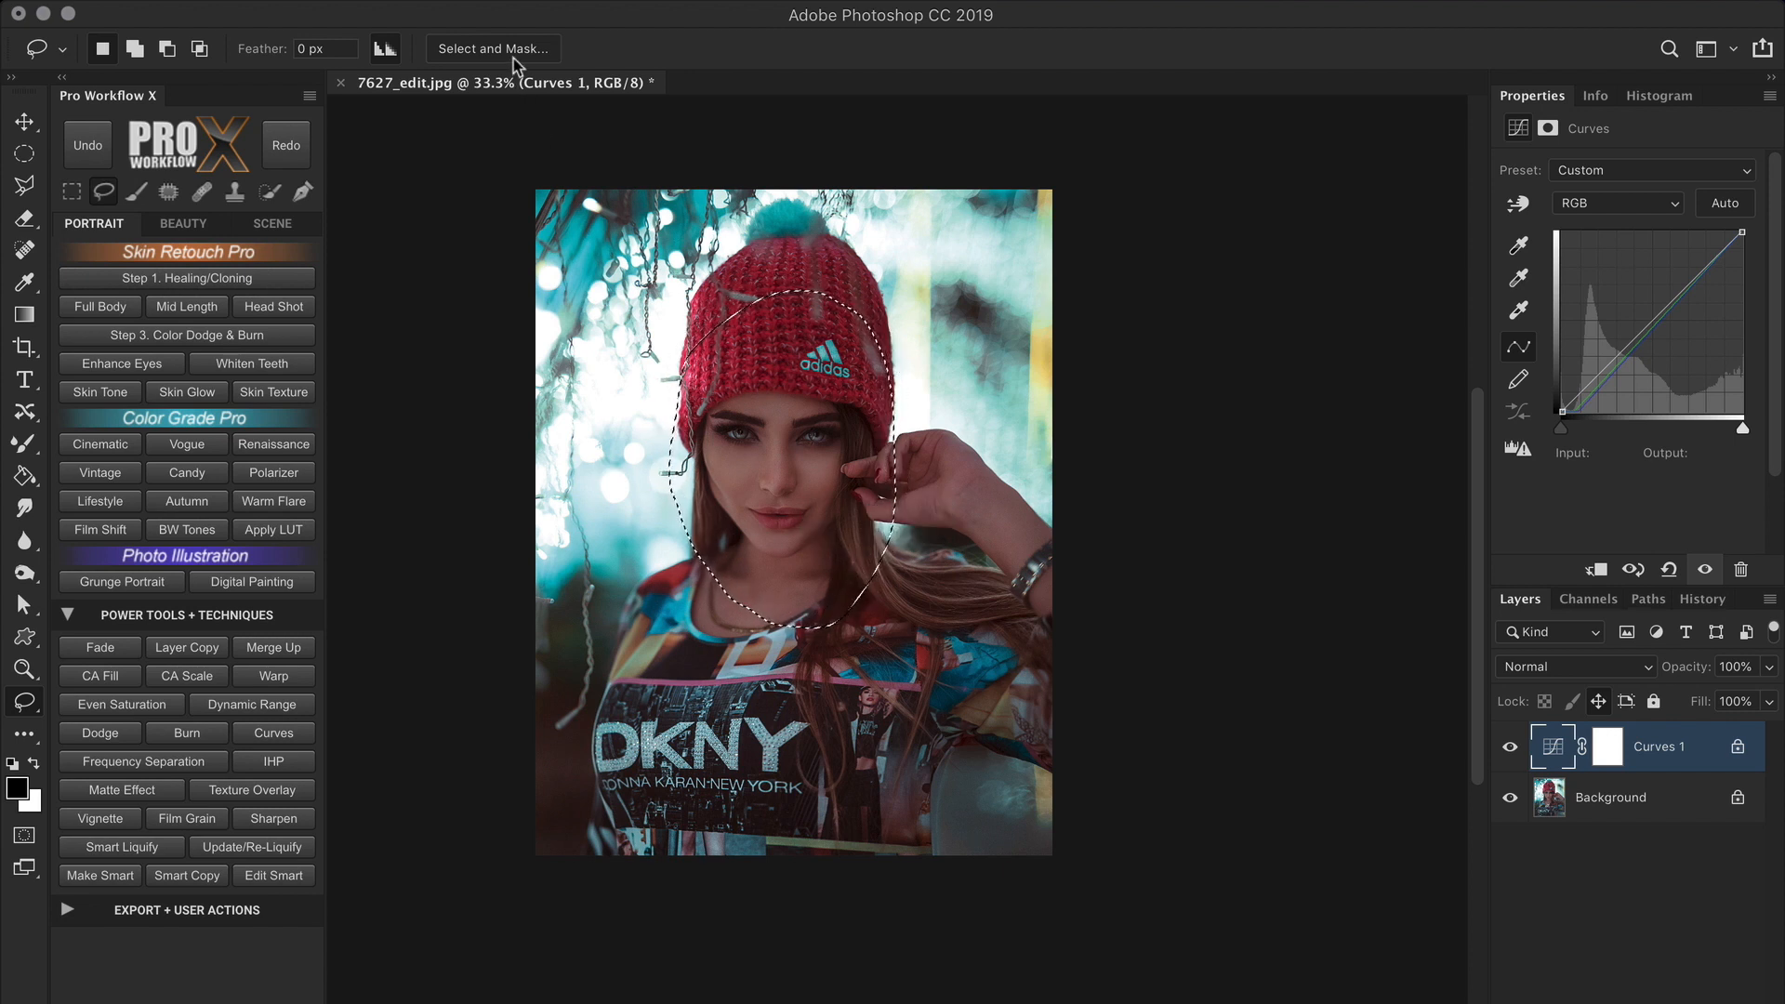
Feather the face selection by 262.5 px in Select and Mask.
{"action": "left_click", "coordinate": [492, 48]}
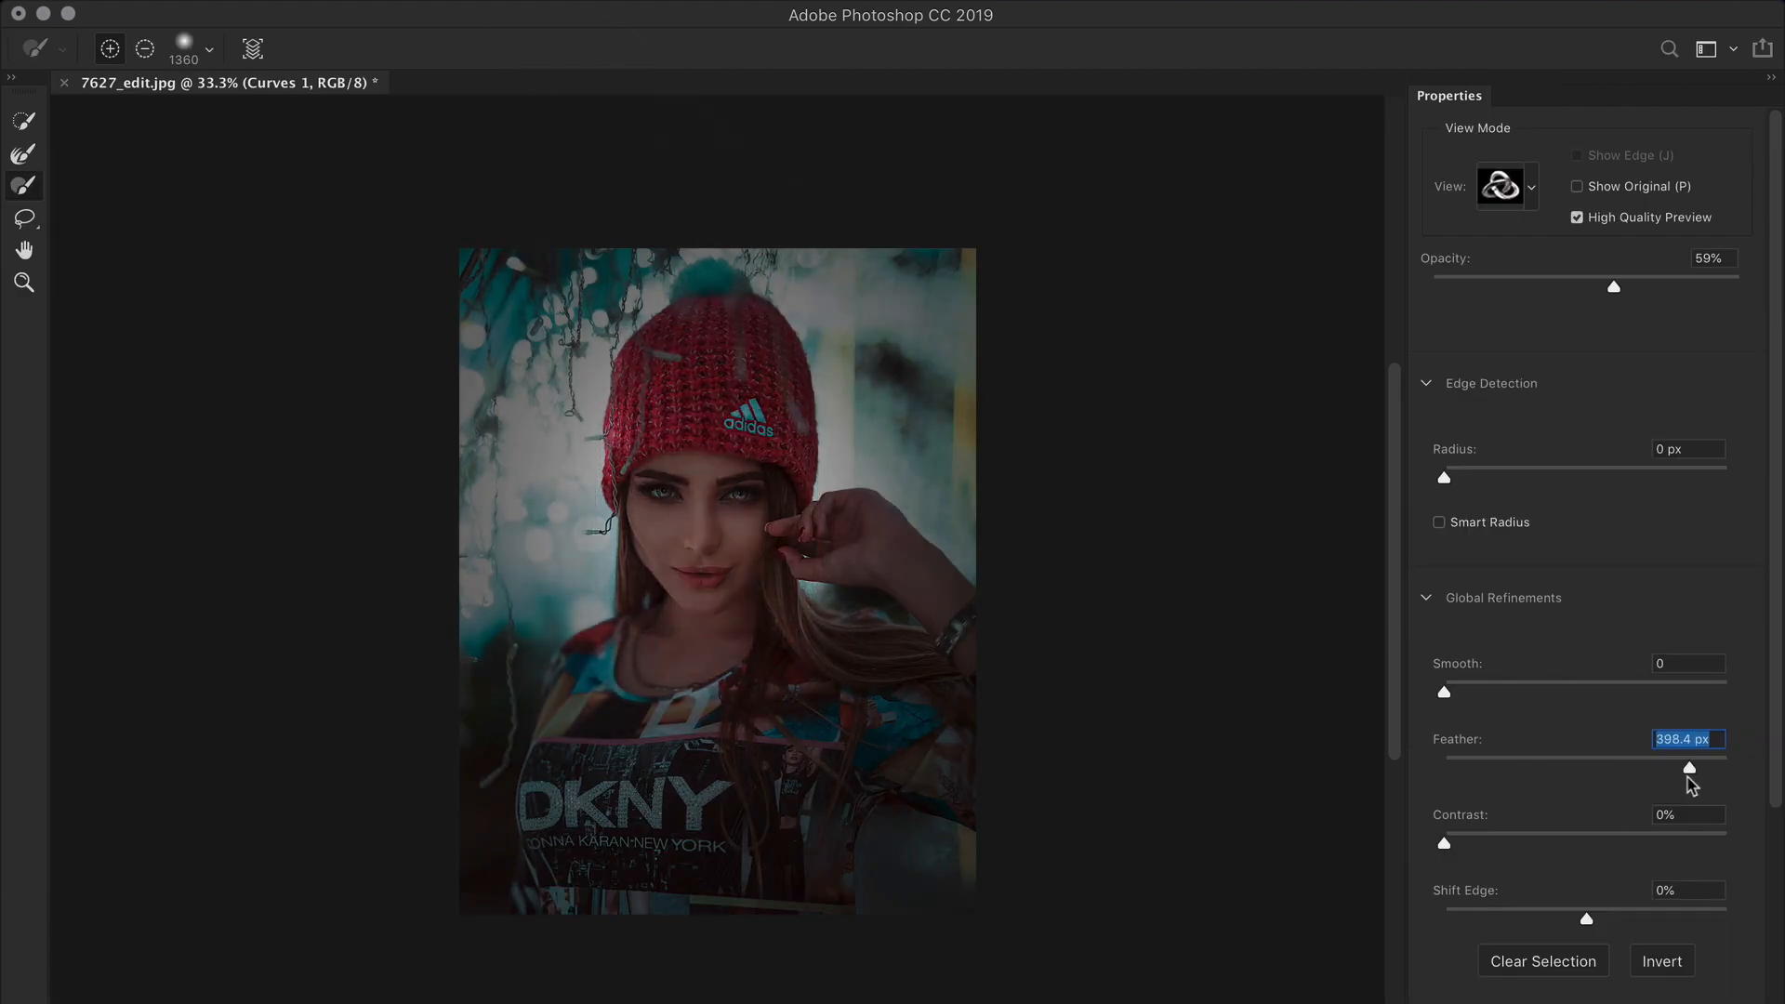
{"action": "left_click", "coordinate": [1505, 186]}
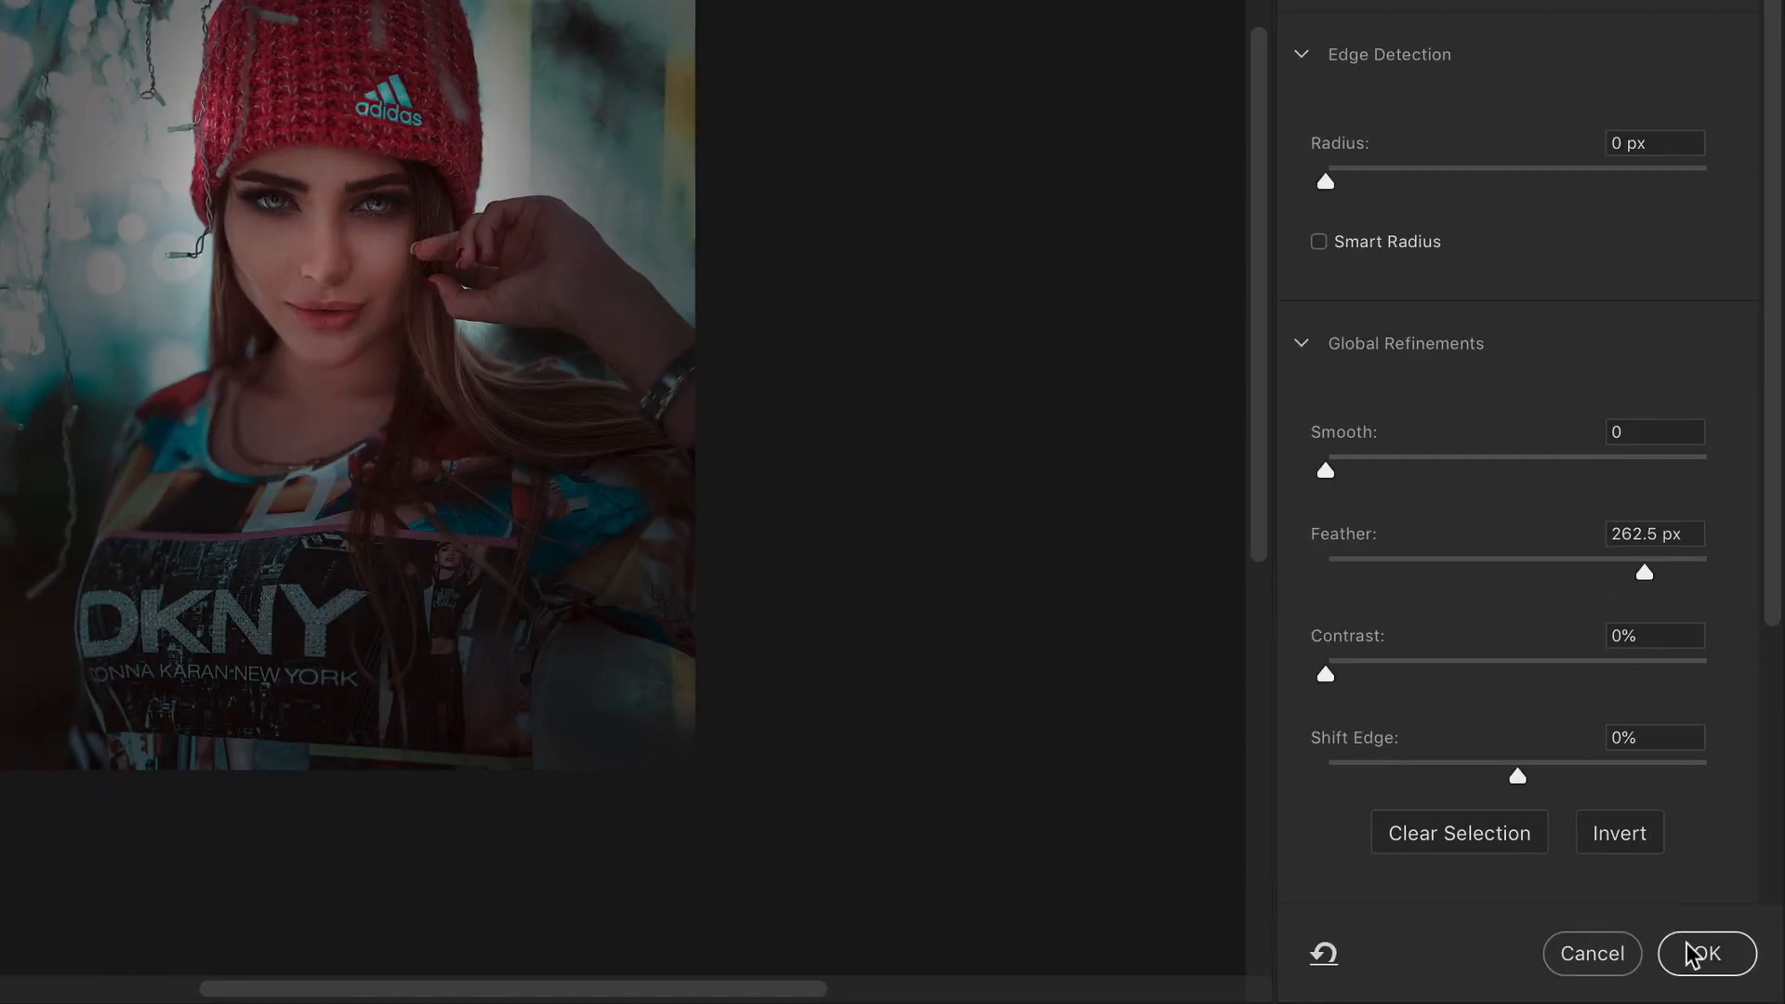
{"action": "left_click", "coordinate": [1707, 953]}
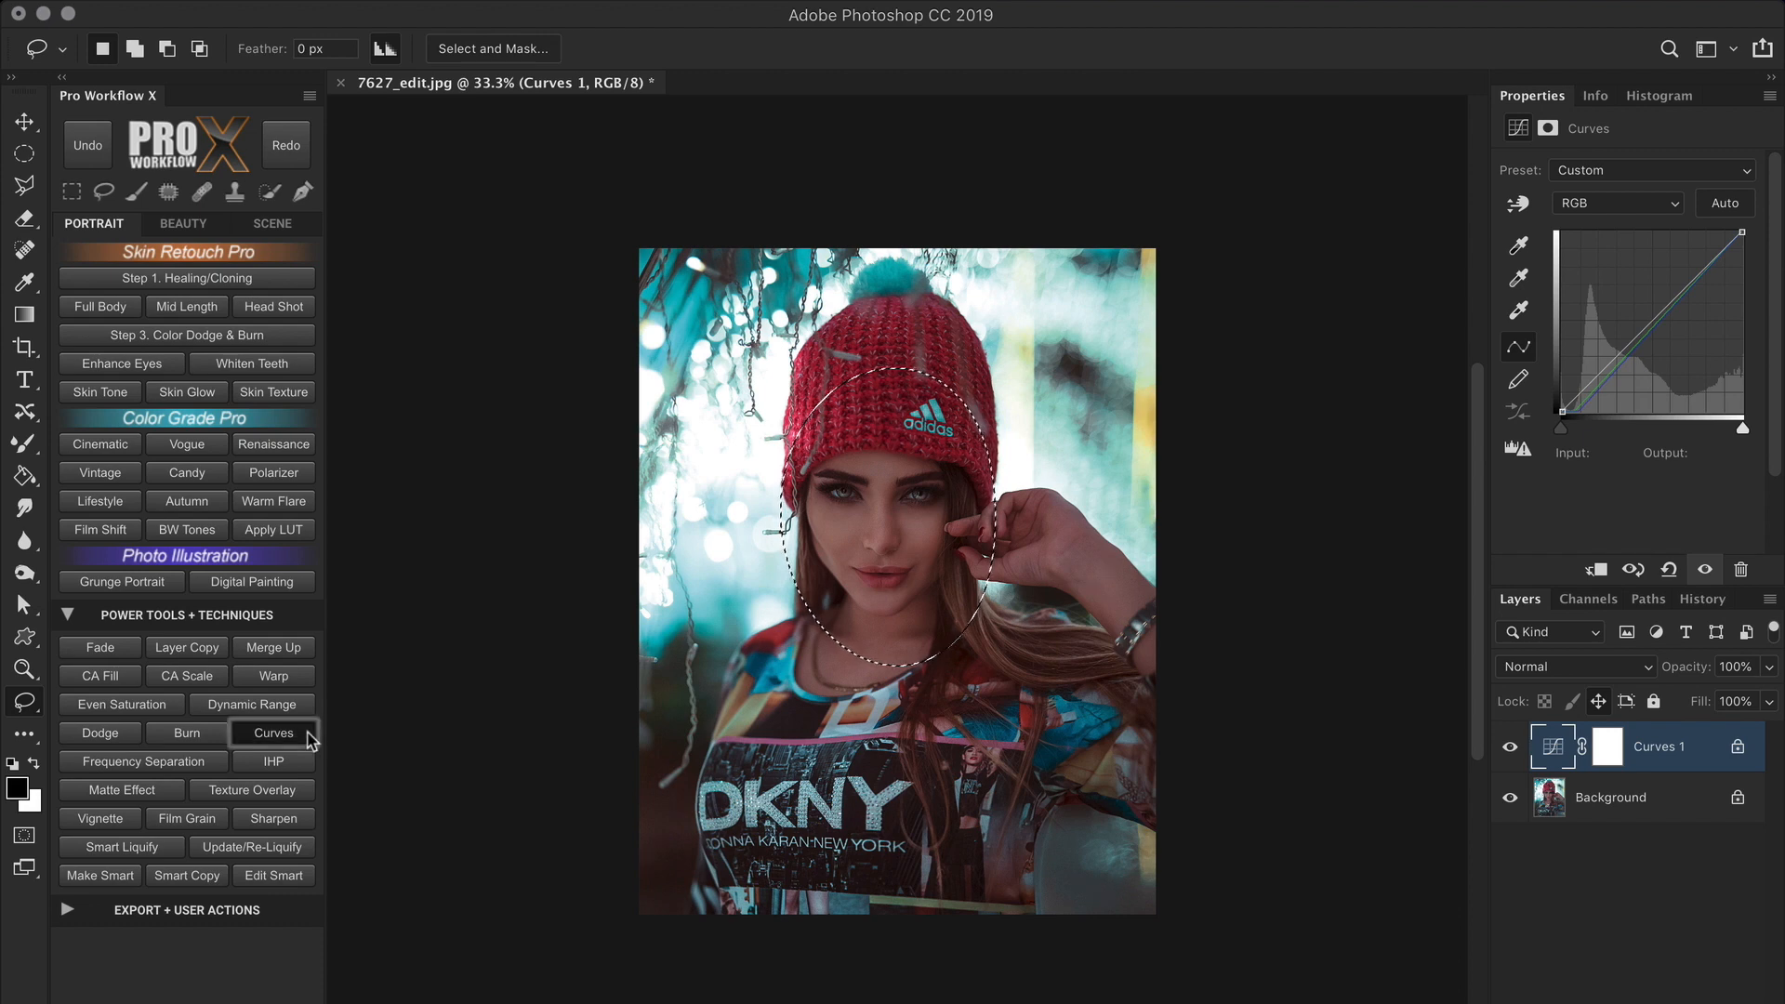
Create Curves 2 masked to the feathered selection and raise its curve to brighten the face.
{"action": "left_click", "coordinate": [272, 731]}
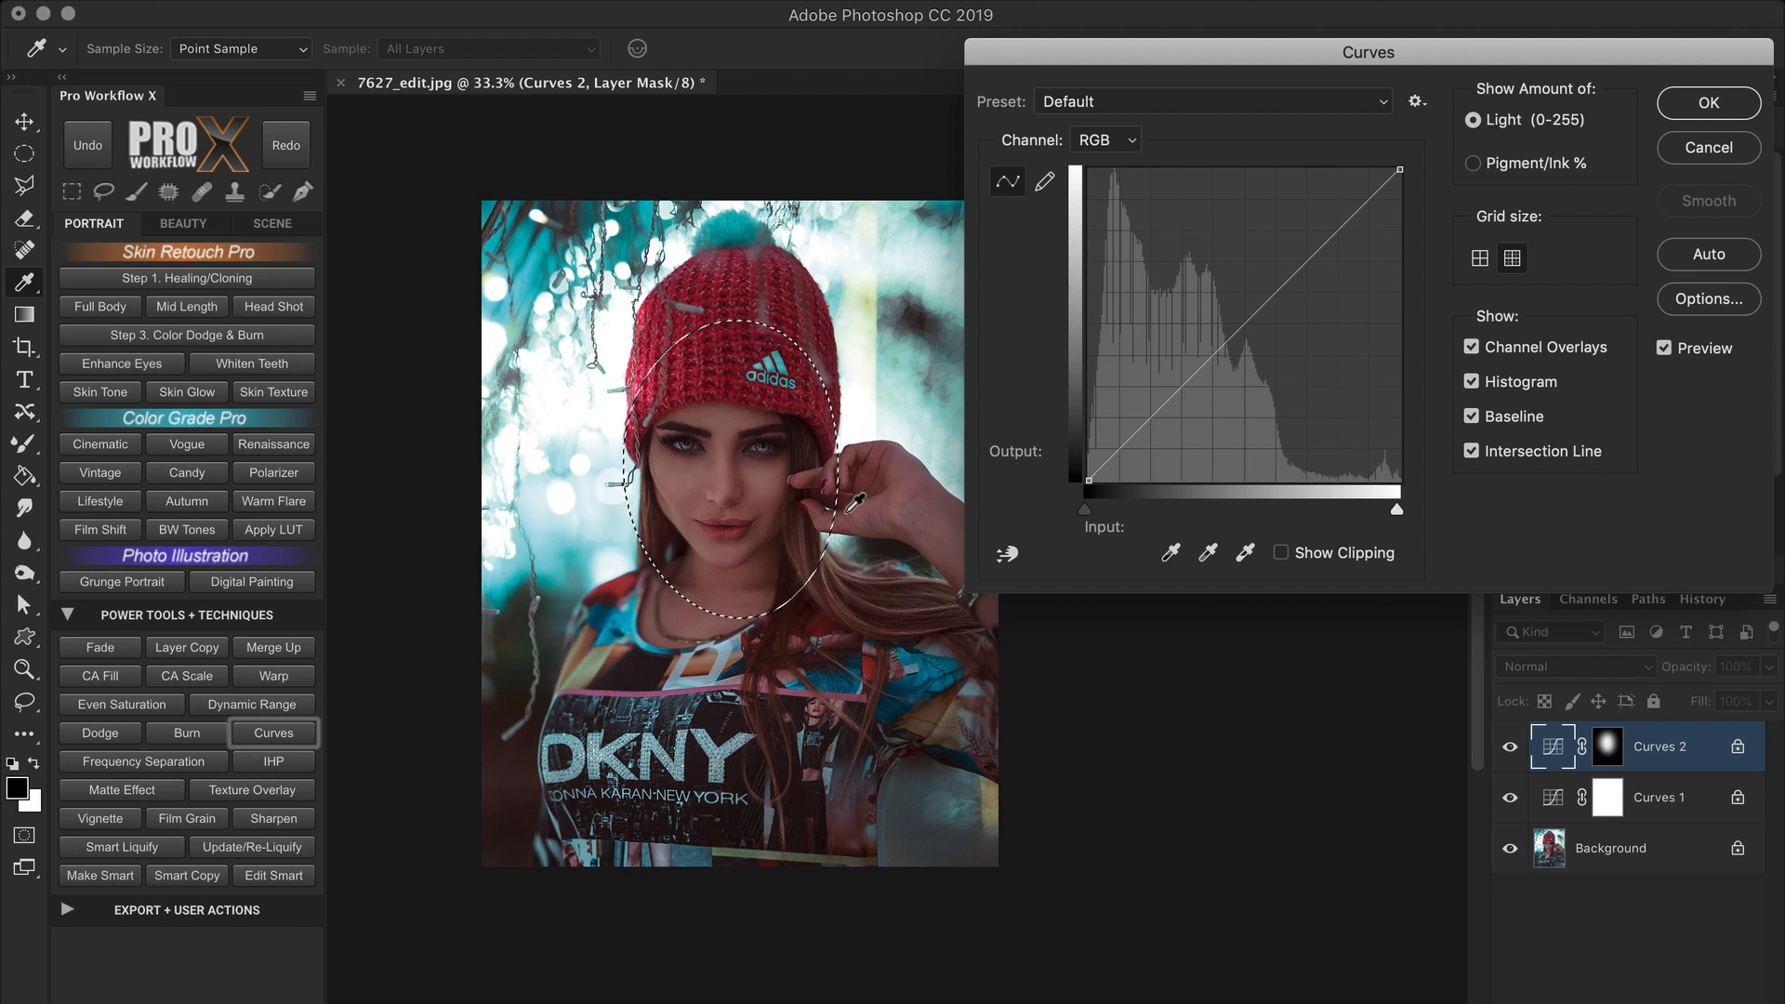
{"action": "mouse_move", "coordinate": [1246, 329]}
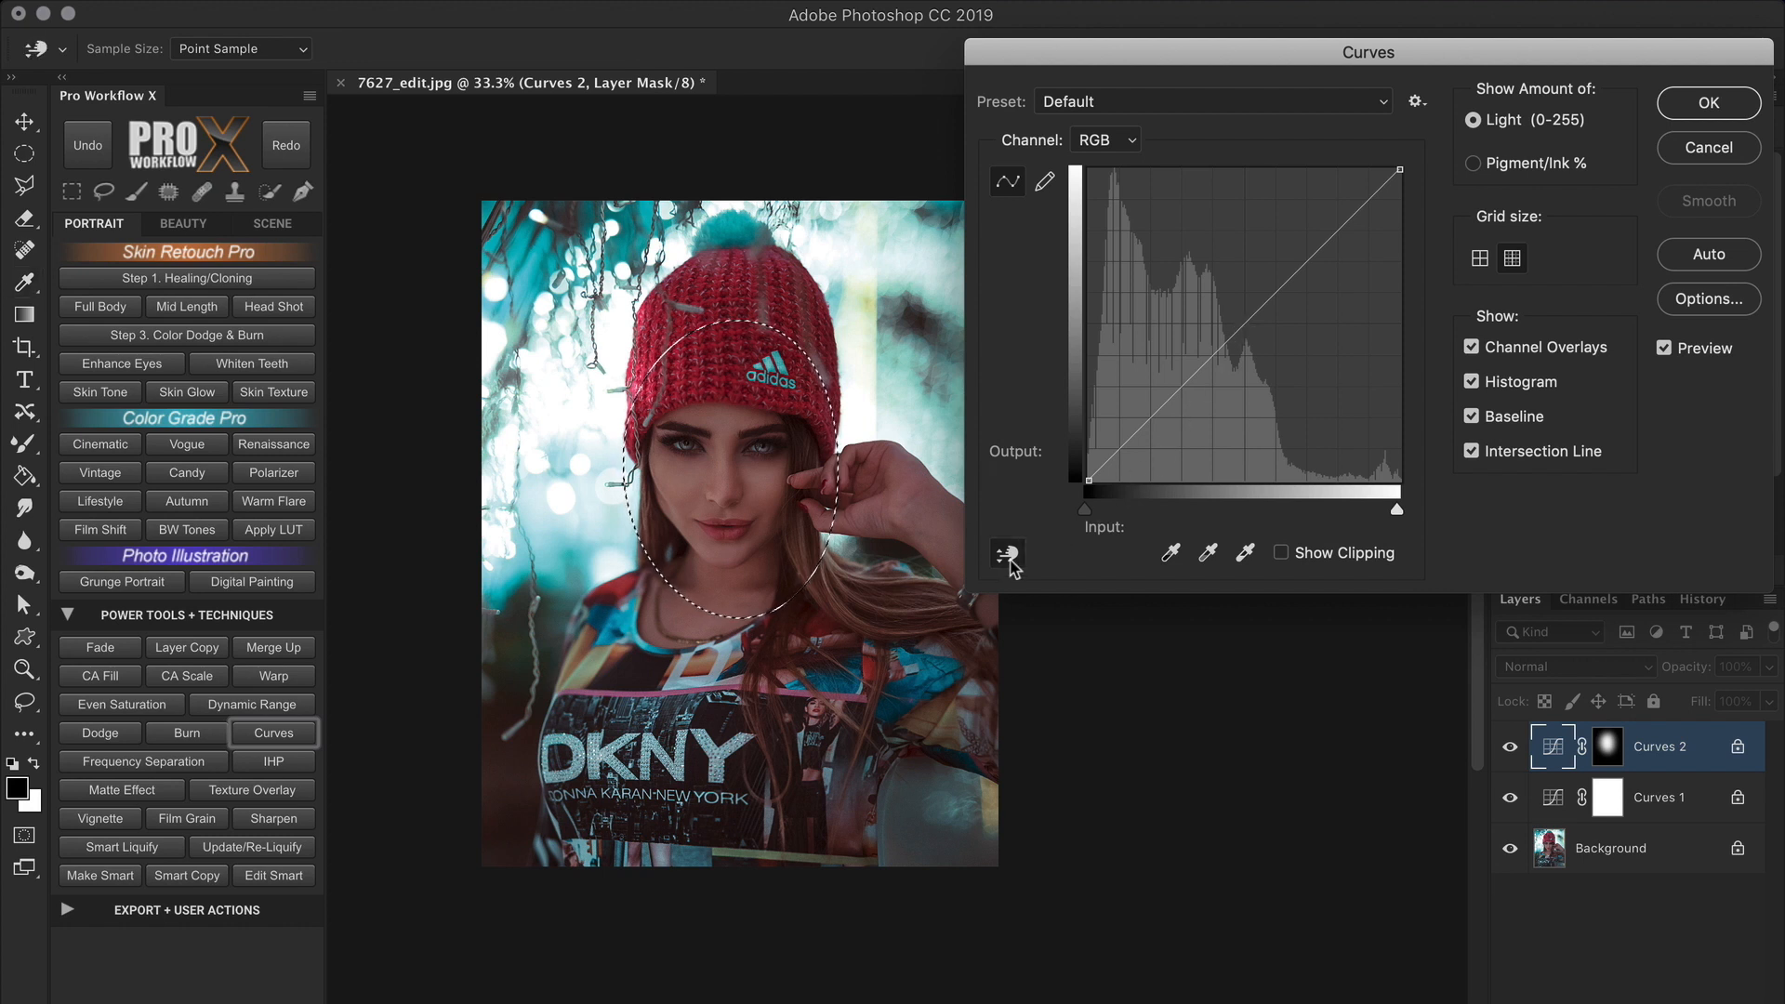
{"action": "left_click", "coordinate": [1113, 458]}
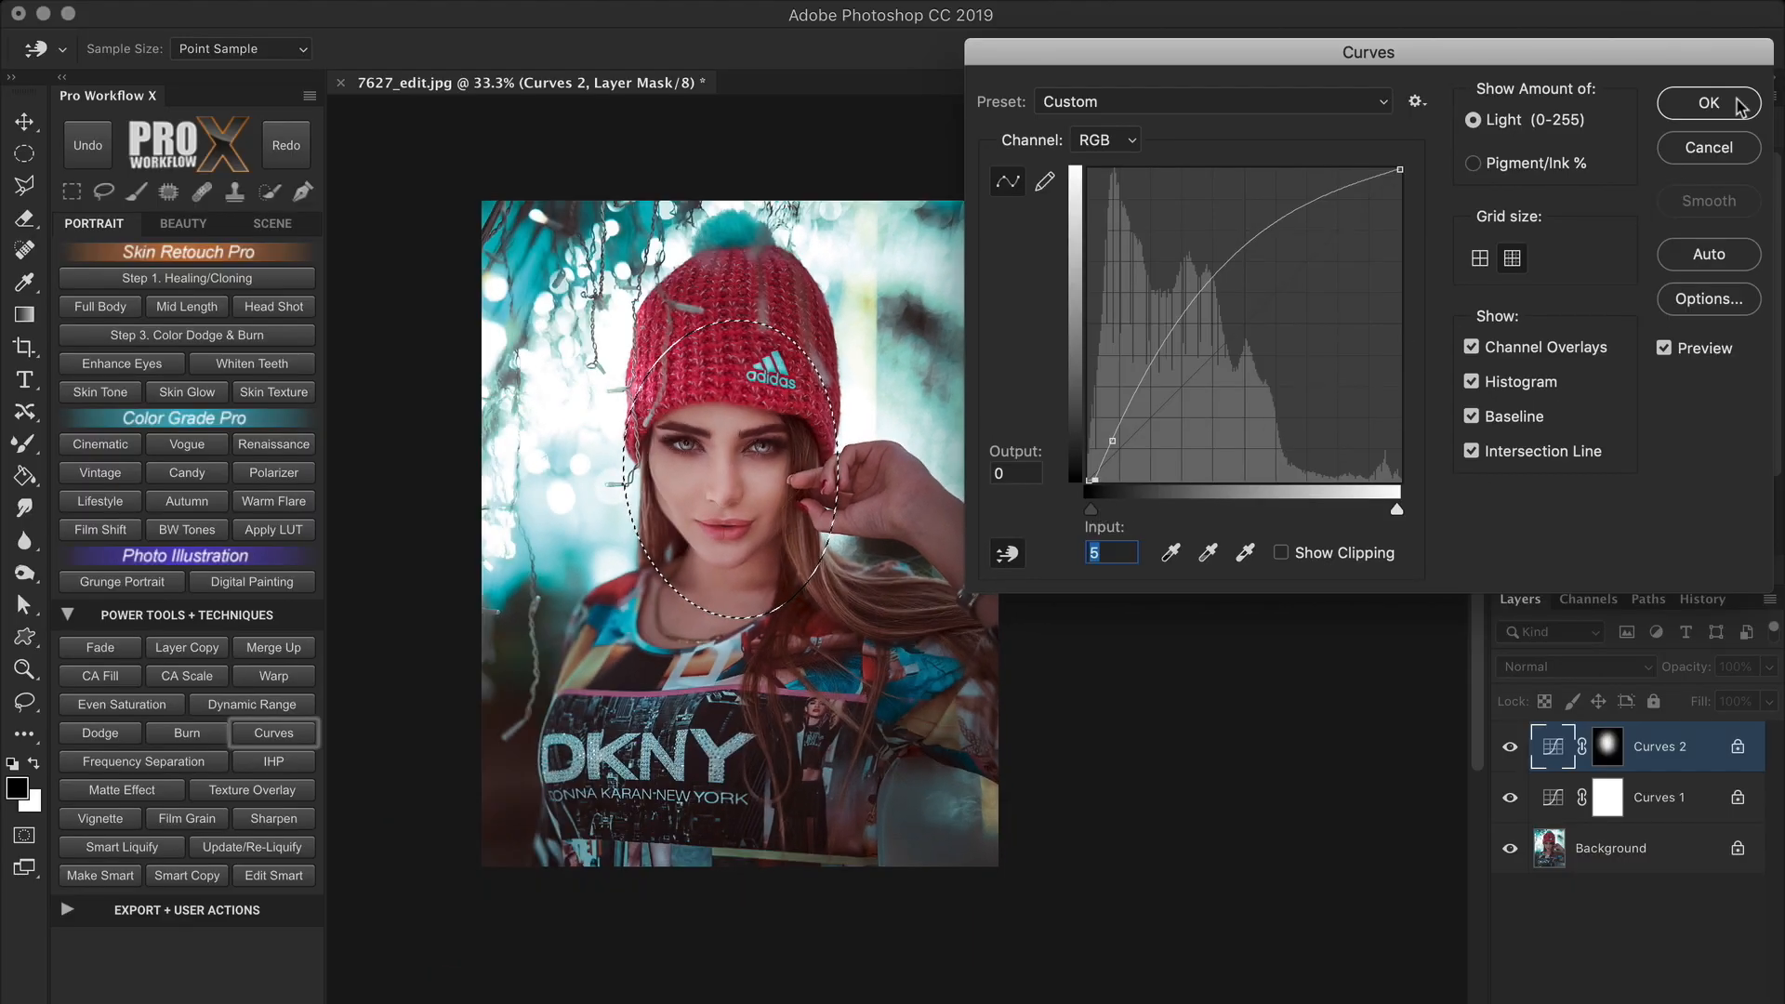
{"action": "left_click", "coordinate": [1707, 102]}
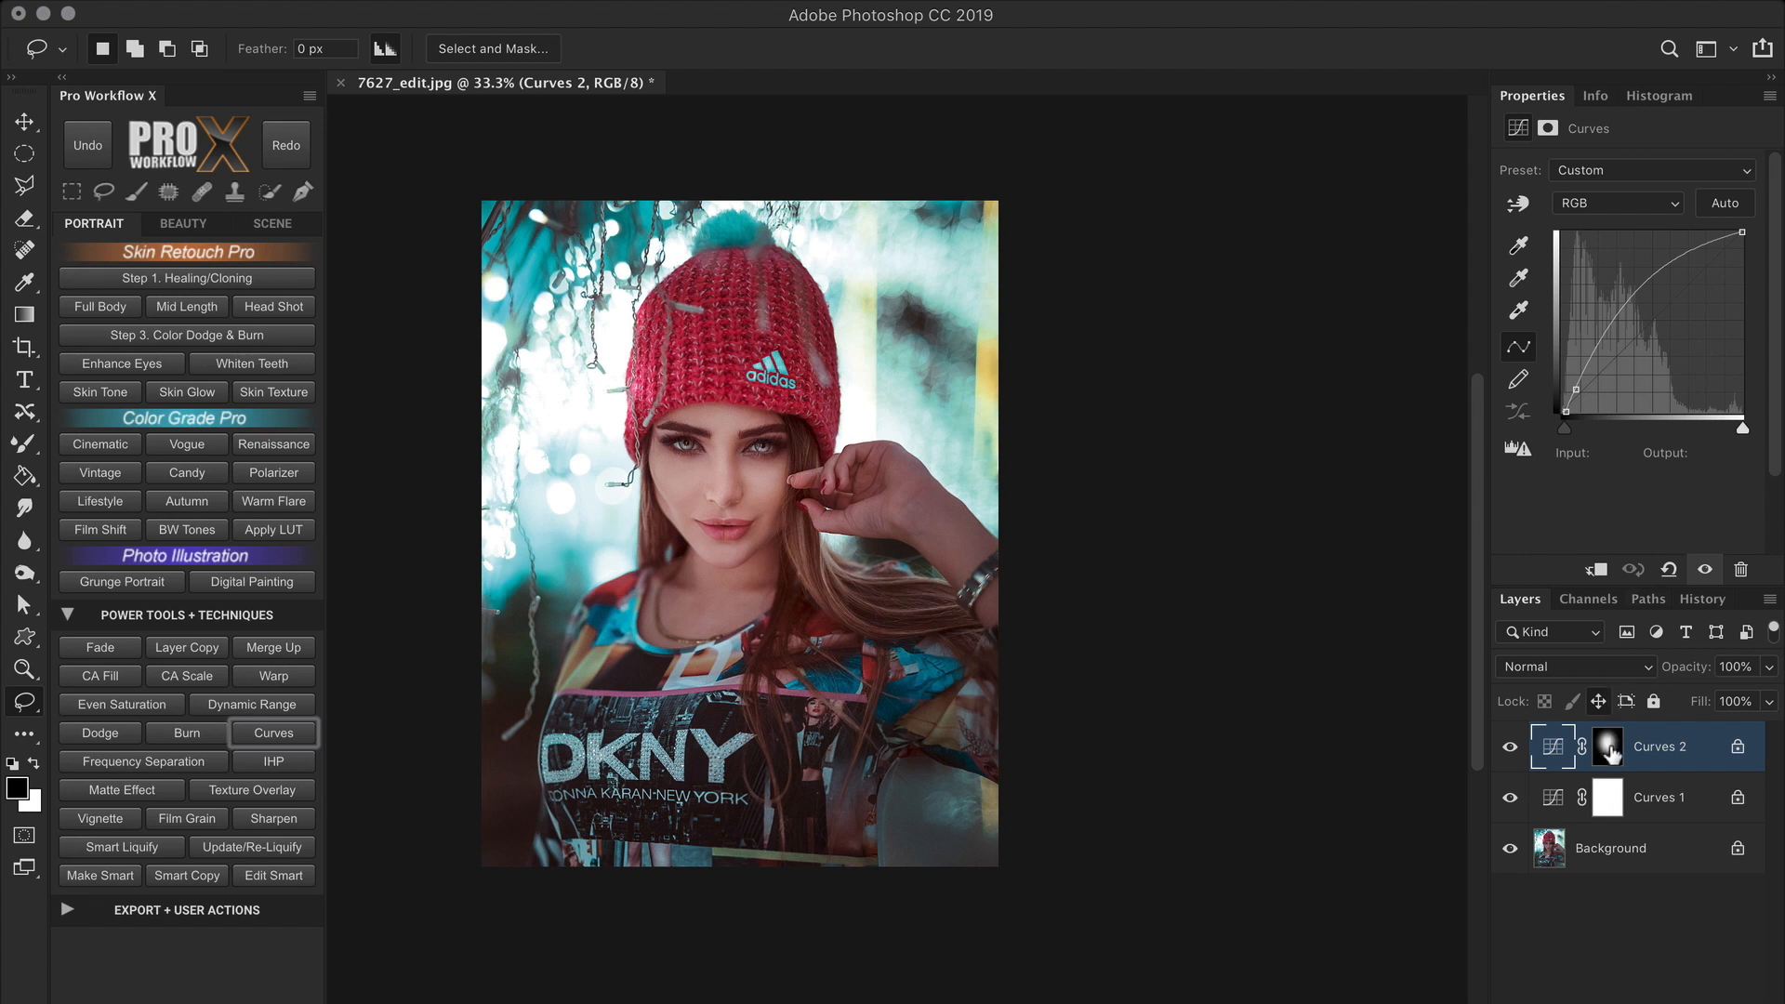
{"action": "left_click", "coordinate": [1607, 747]}
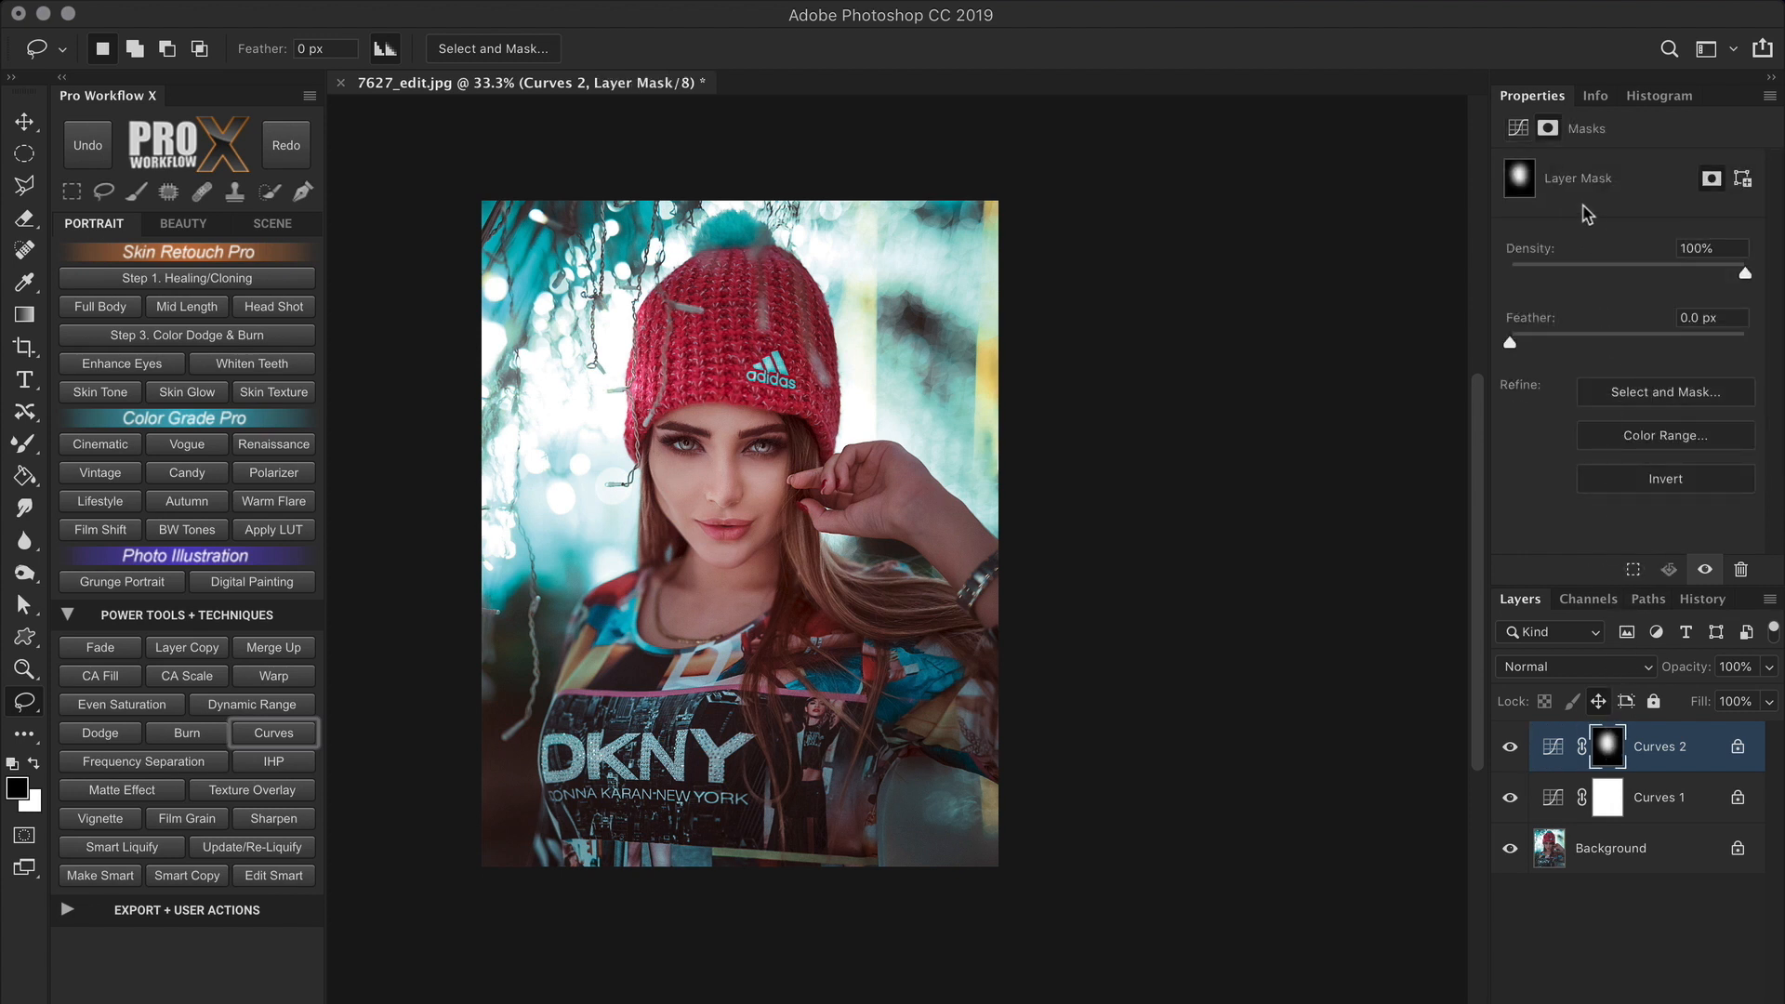
{"action": "left_click", "coordinate": [1518, 127]}
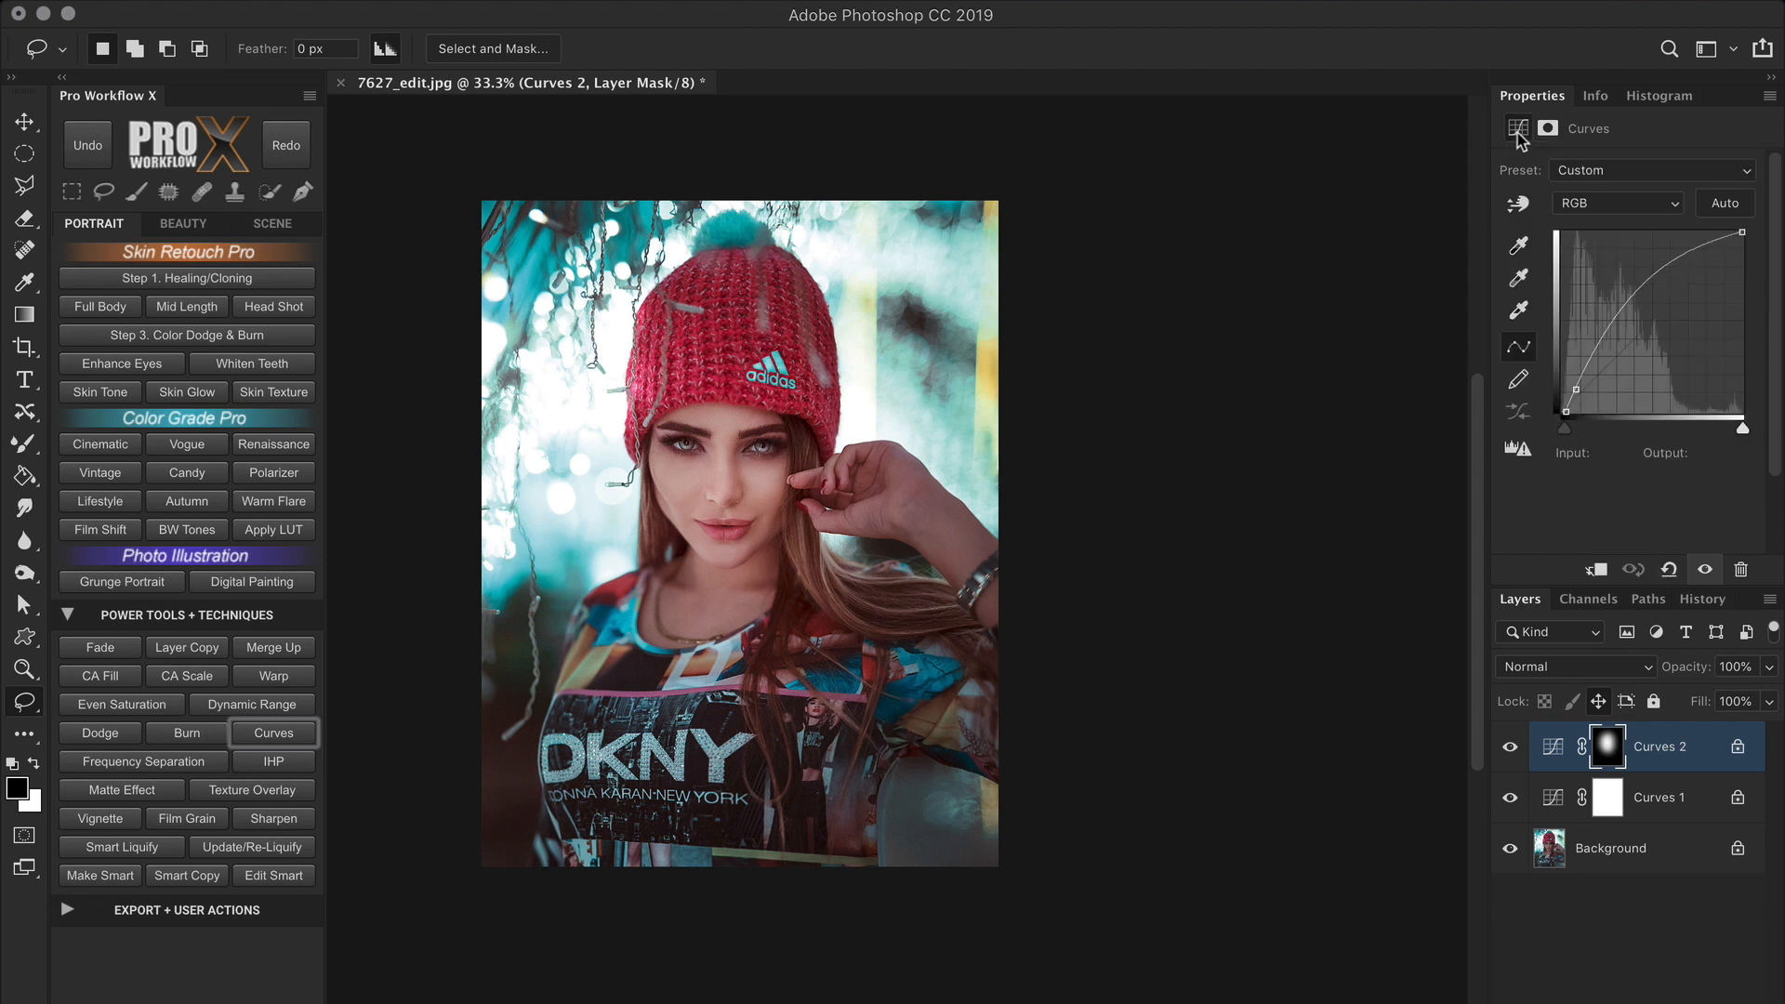
{"action": "left_click", "coordinate": [1548, 127]}
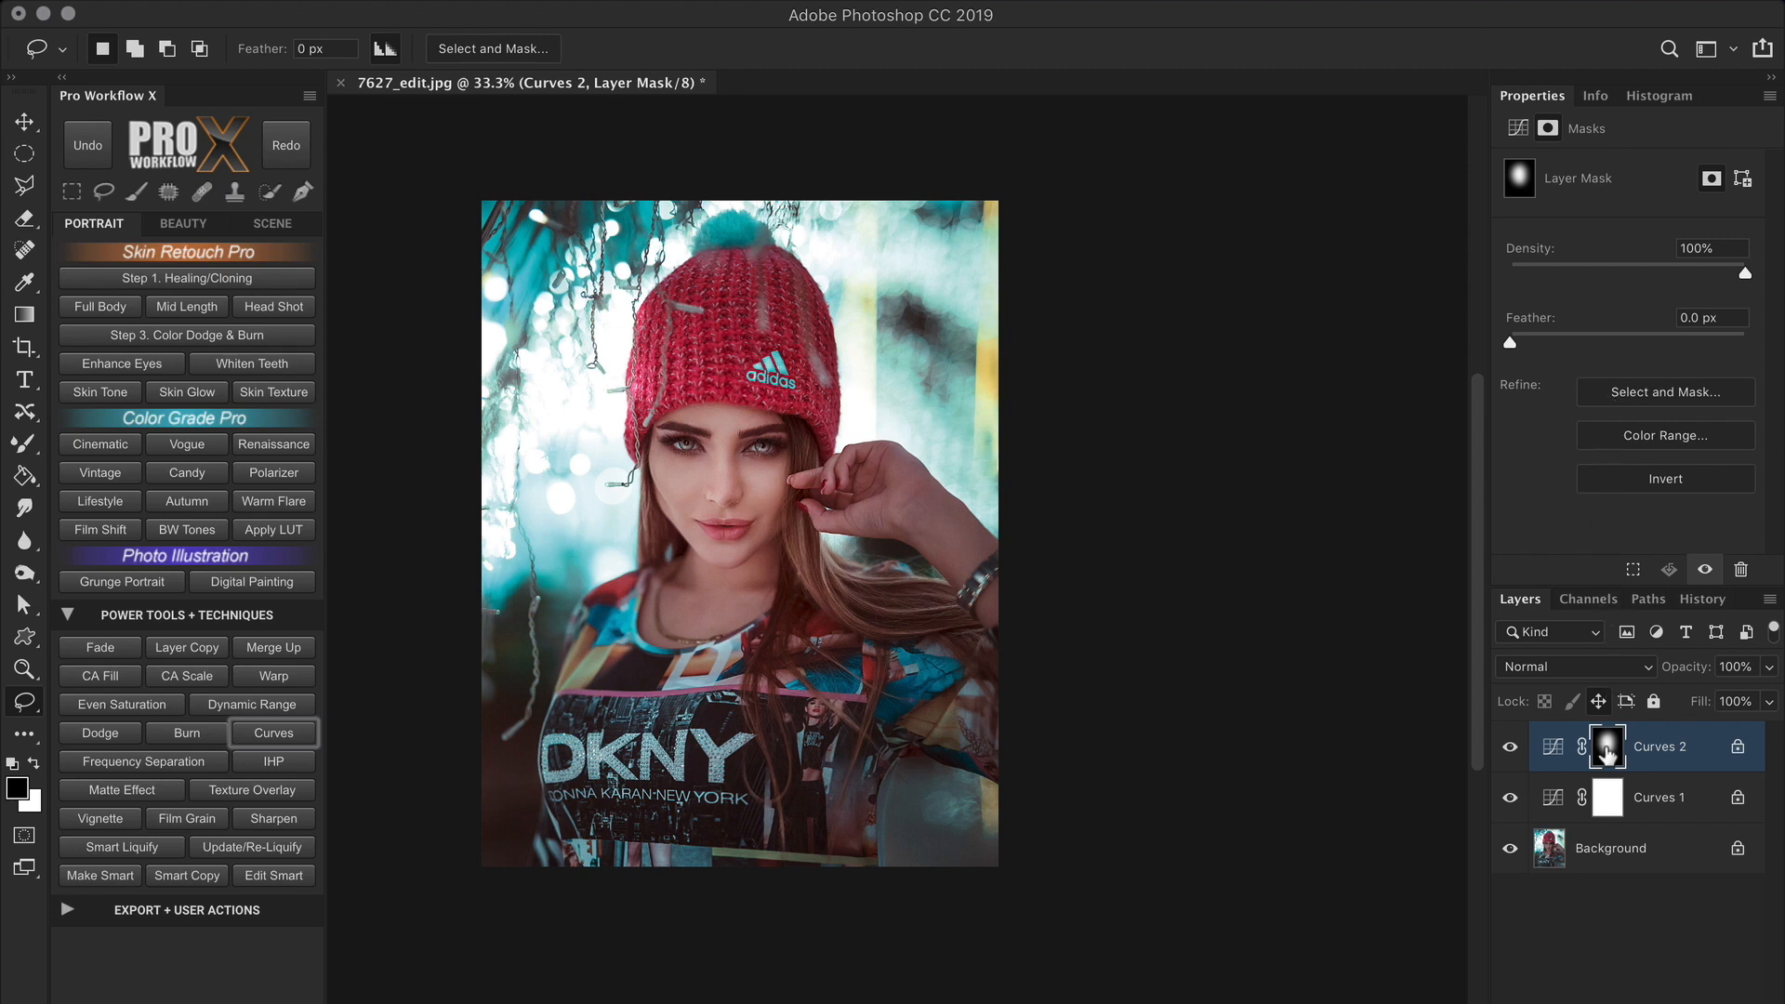
{"action": "left_click", "coordinate": [1665, 391]}
{"action": "type", "text": "Subject"}
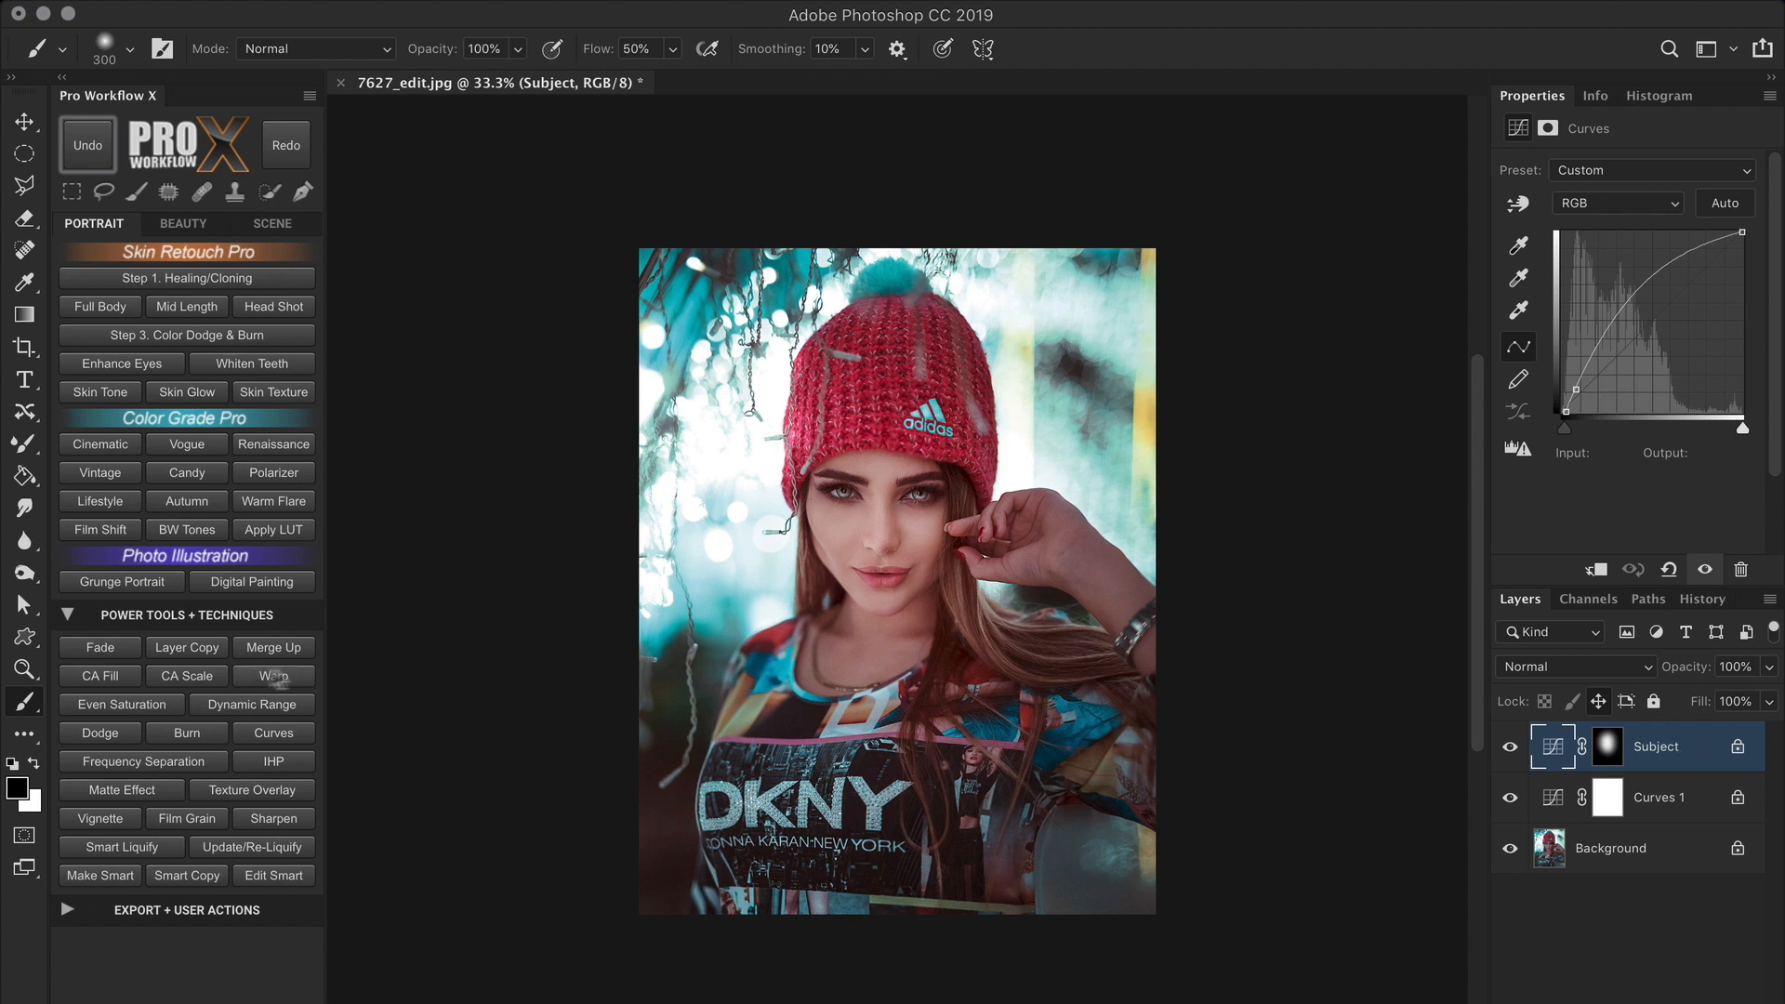
Duplicate the Subject curve layer, invert the copy's mask, and rename it 'Surrounding'.
{"action": "left_click", "coordinate": [186, 647]}
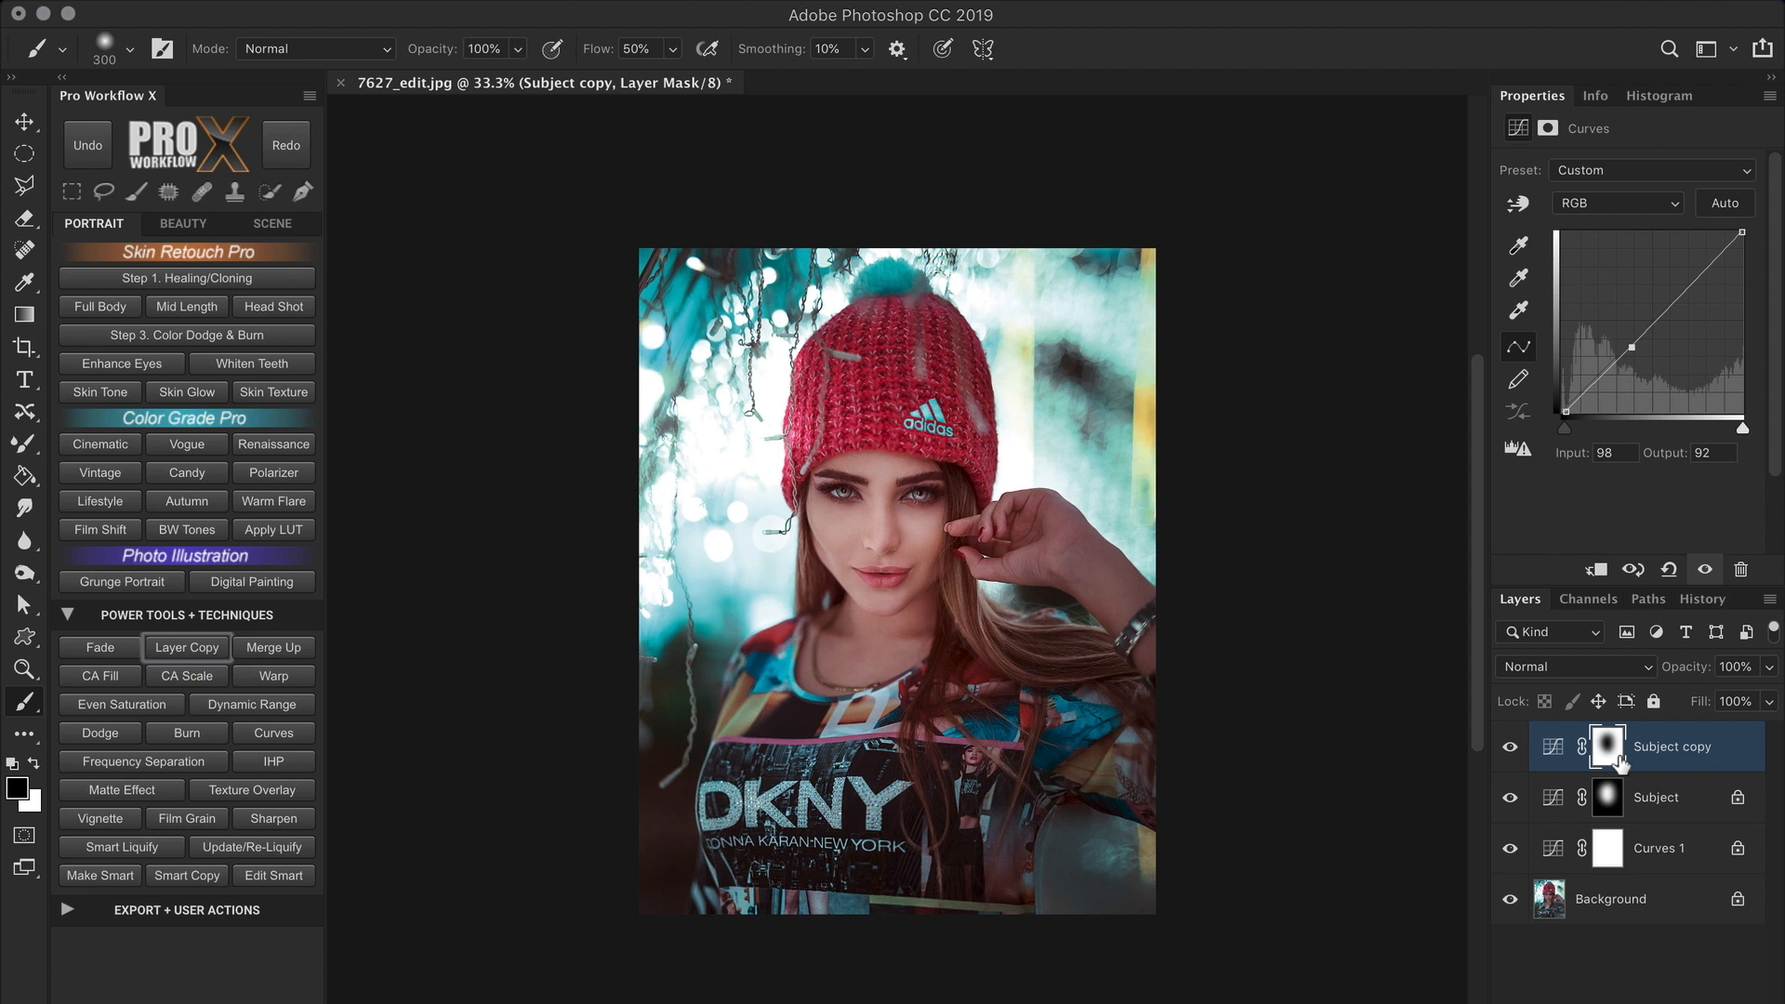
{"action": "double_click", "coordinate": [1673, 746]}
{"action": "type", "text": "Surrounding"}
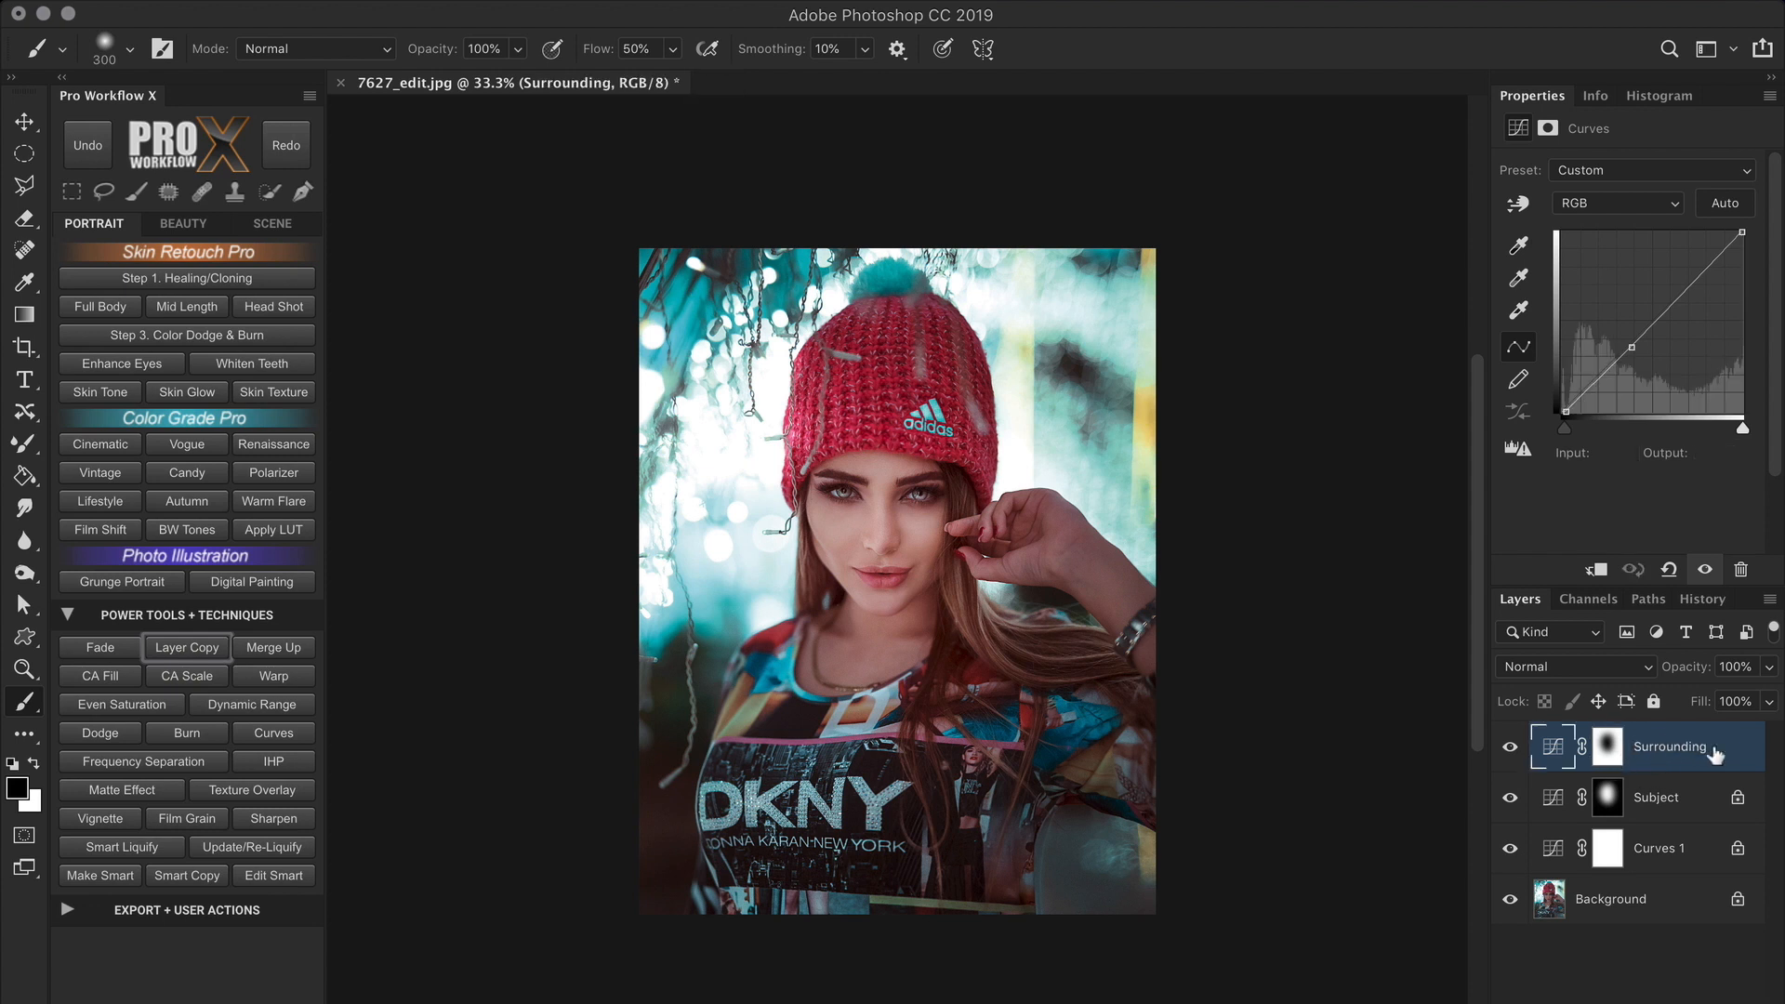
{"action": "left_click", "coordinate": [1576, 666]}
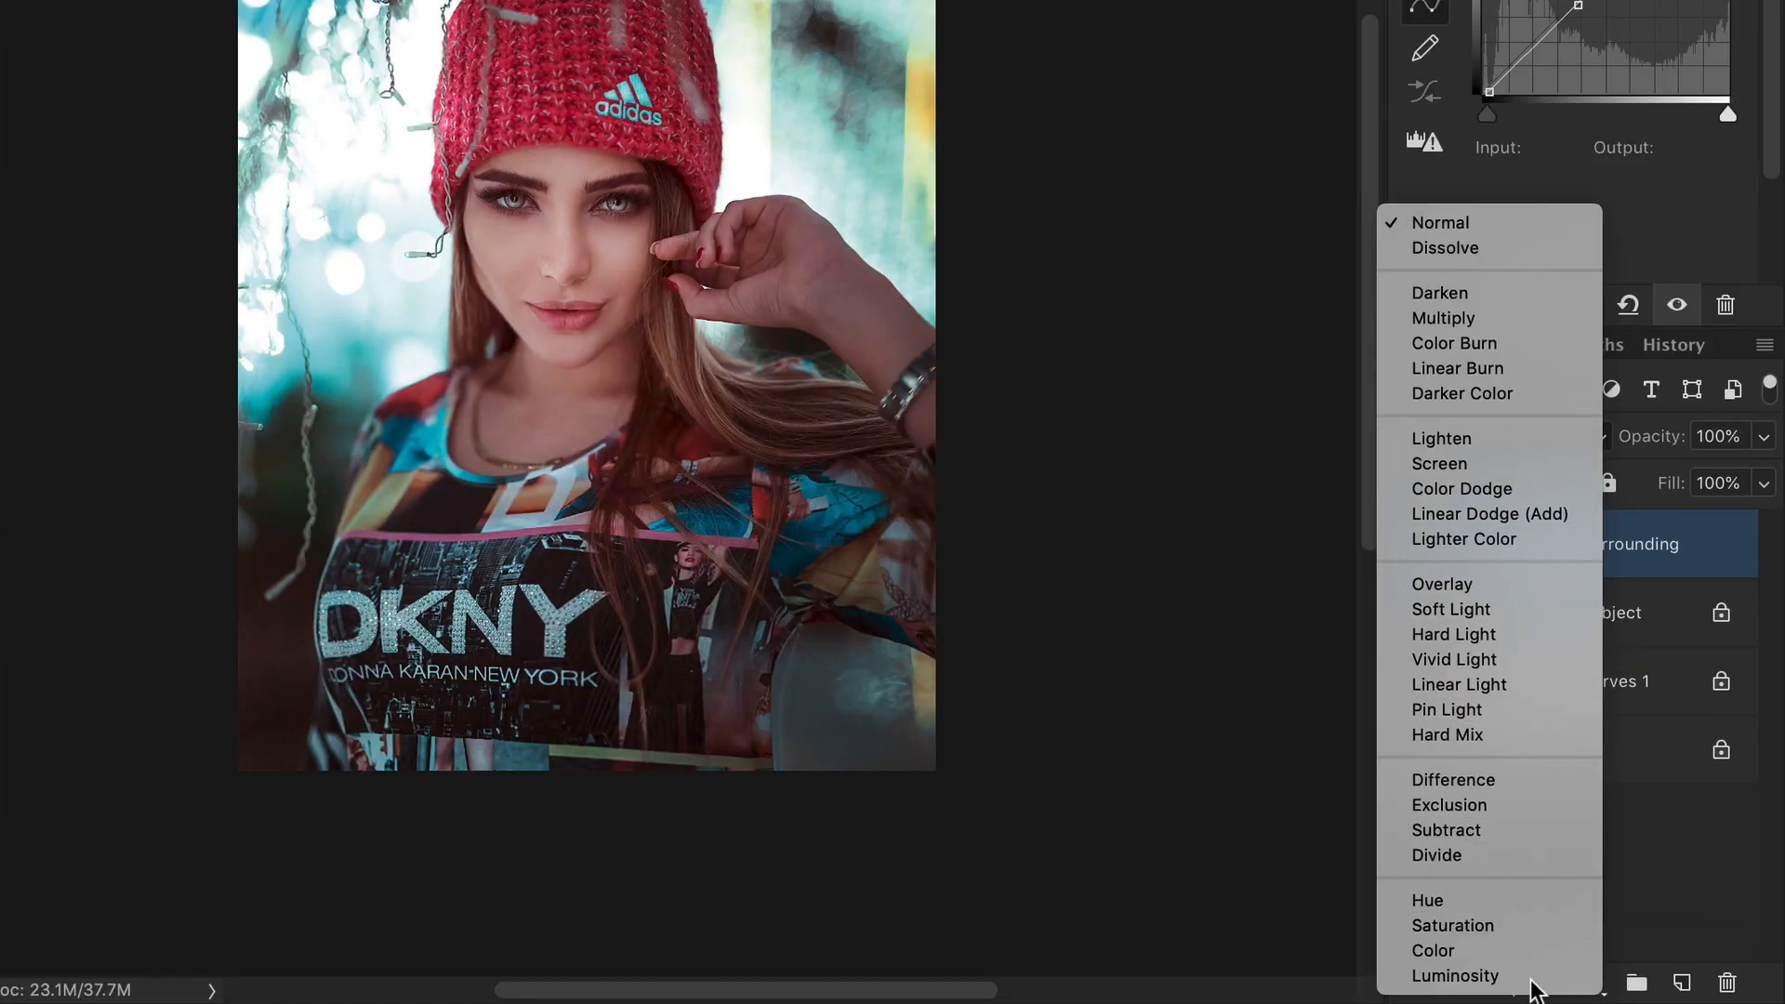
Set Surrounding to Luminosity blend, darken its curve (20), and toggle Surrounding and Subject visibility.
{"action": "left_click", "coordinate": [1455, 976]}
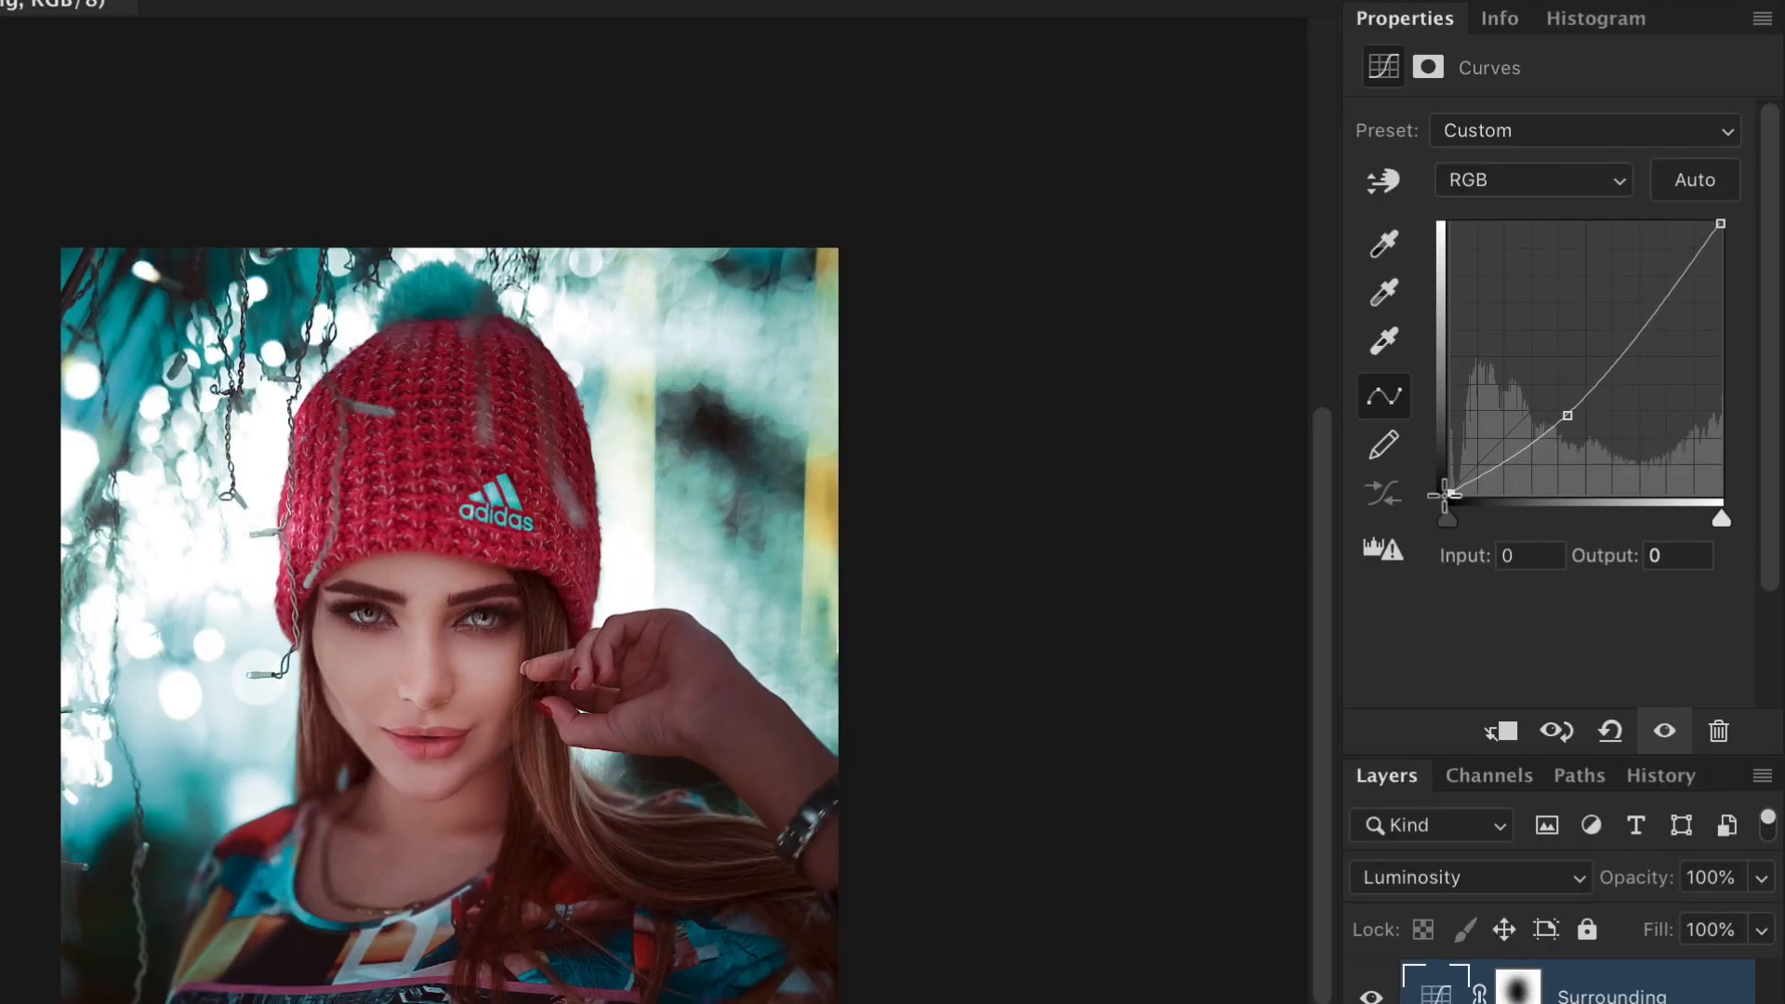
{"action": "type", "text": "20"}
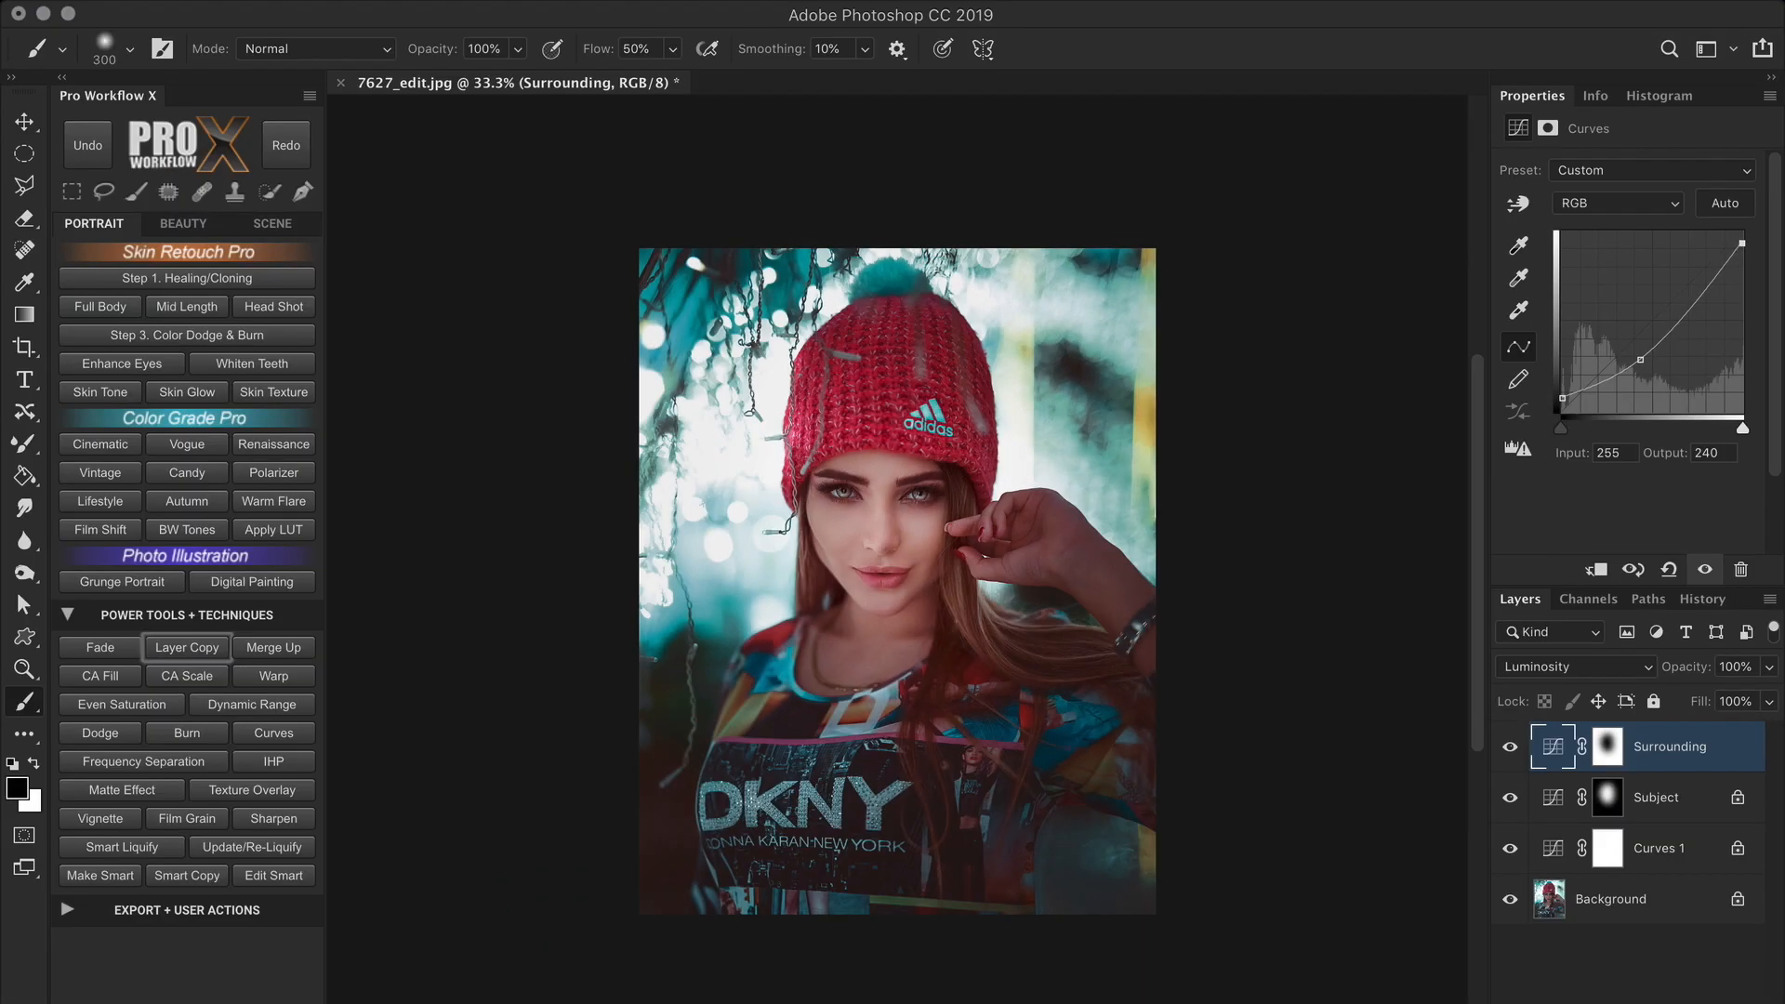
{"action": "left_click", "coordinate": [1511, 746]}
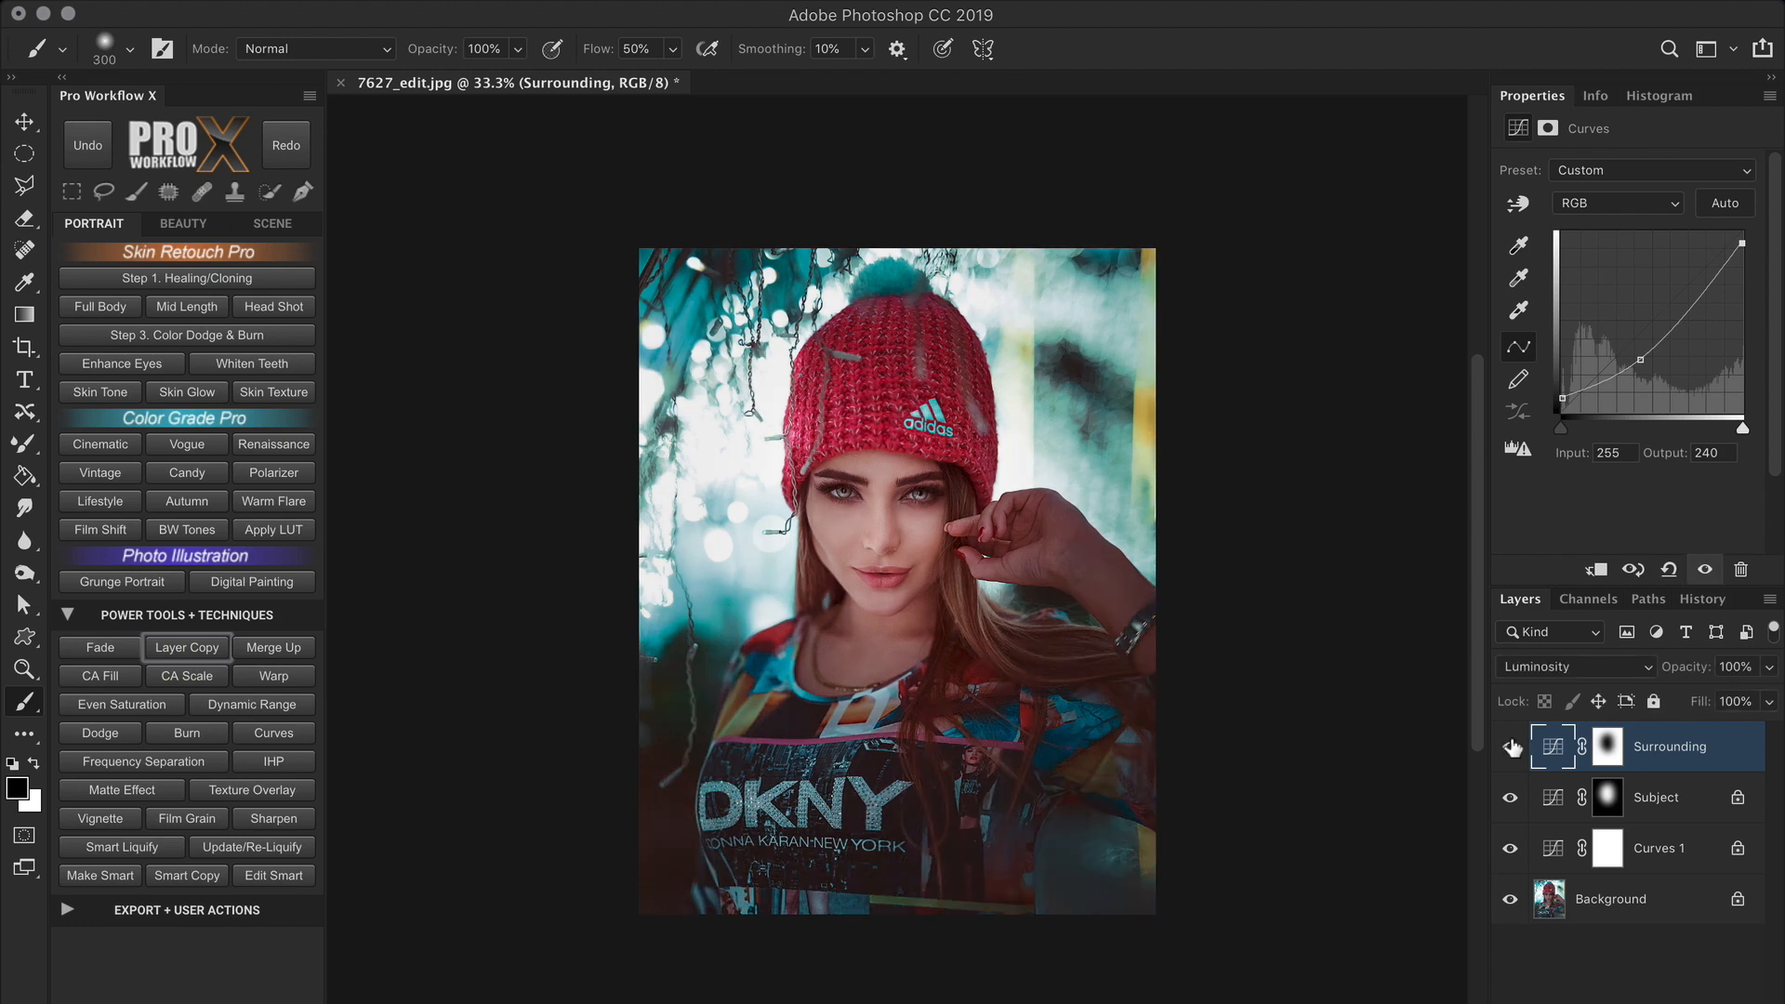
{"action": "left_click", "coordinate": [1510, 749]}
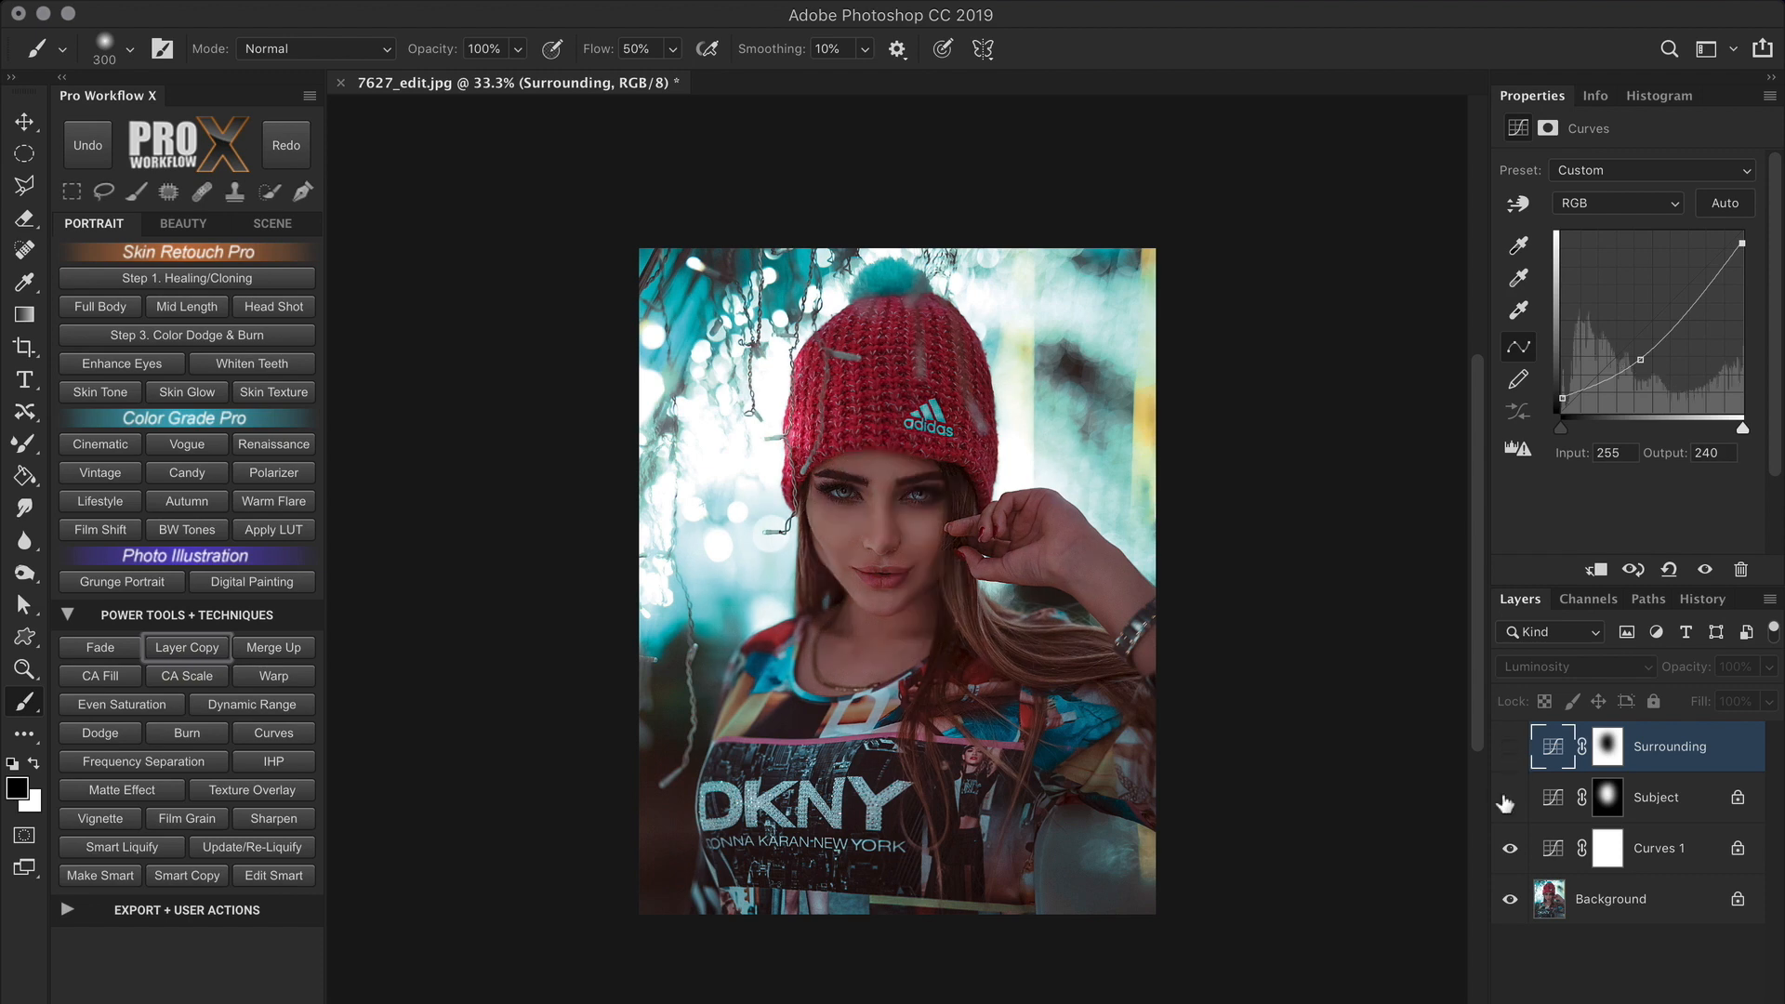
{"action": "left_click", "coordinate": [1510, 746]}
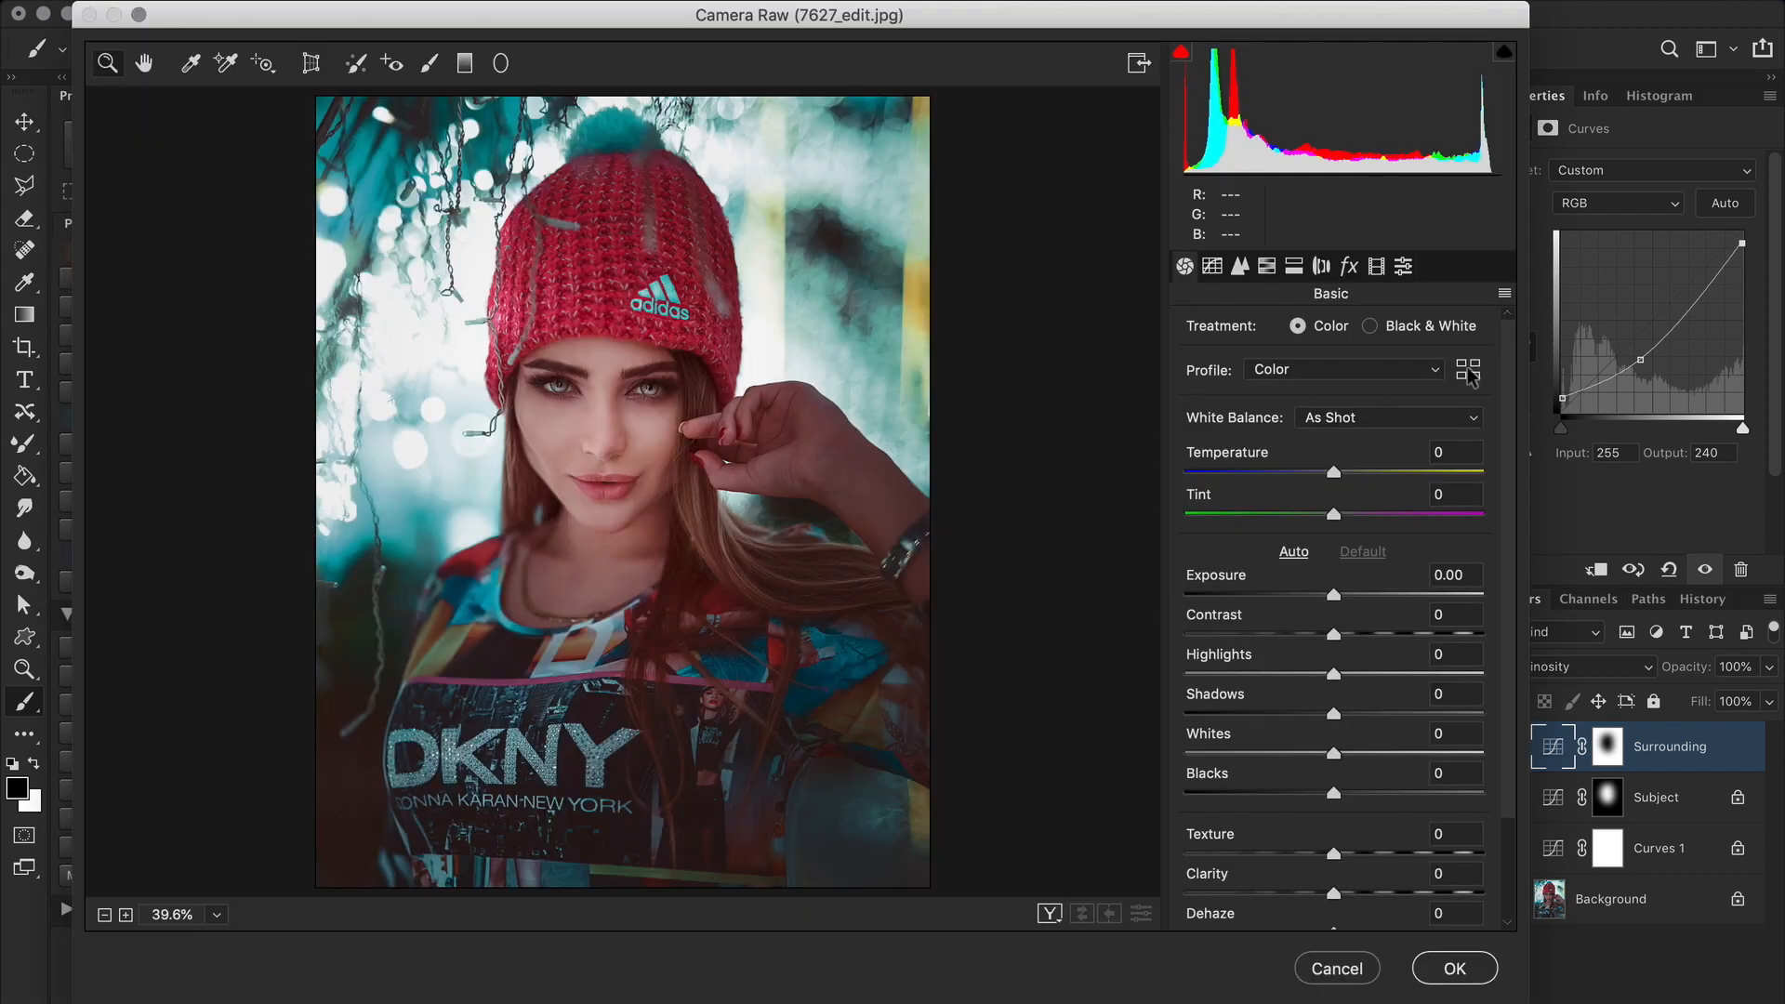
Apply a Camera Raw look profile to the portrait.
{"action": "left_click", "coordinate": [1467, 370]}
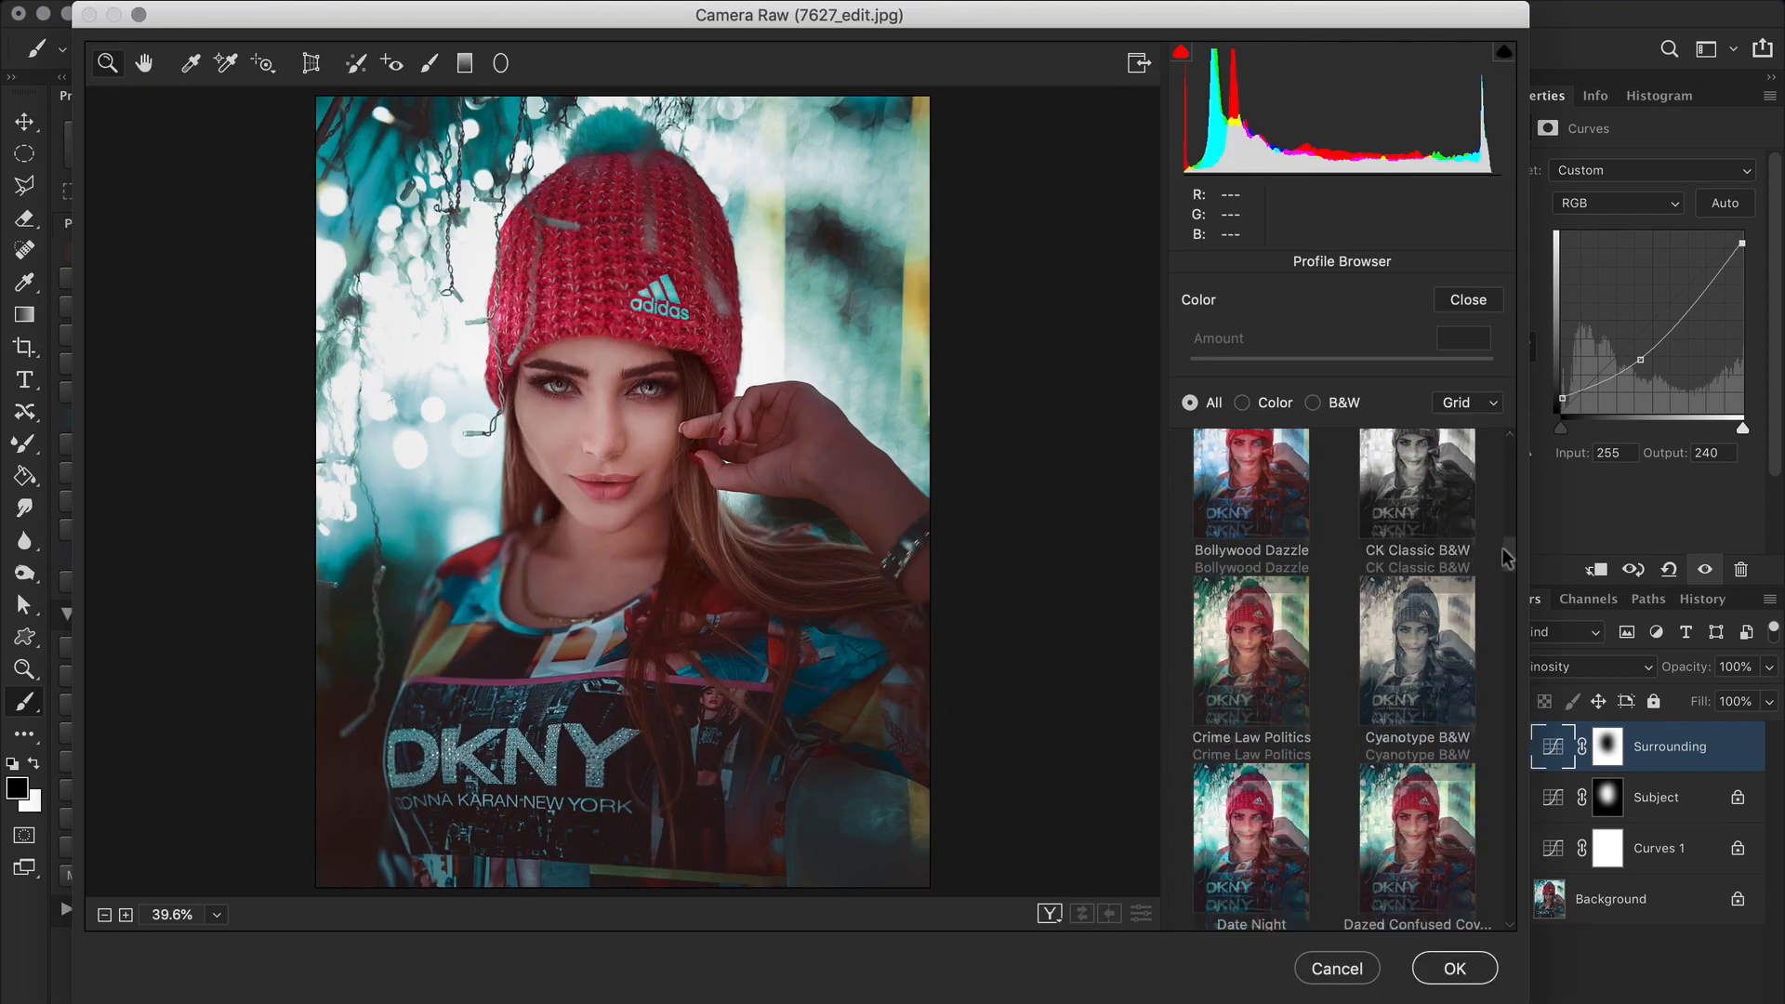
{"action": "scroll", "scroll_direction": "down", "scroll_amount": 3}
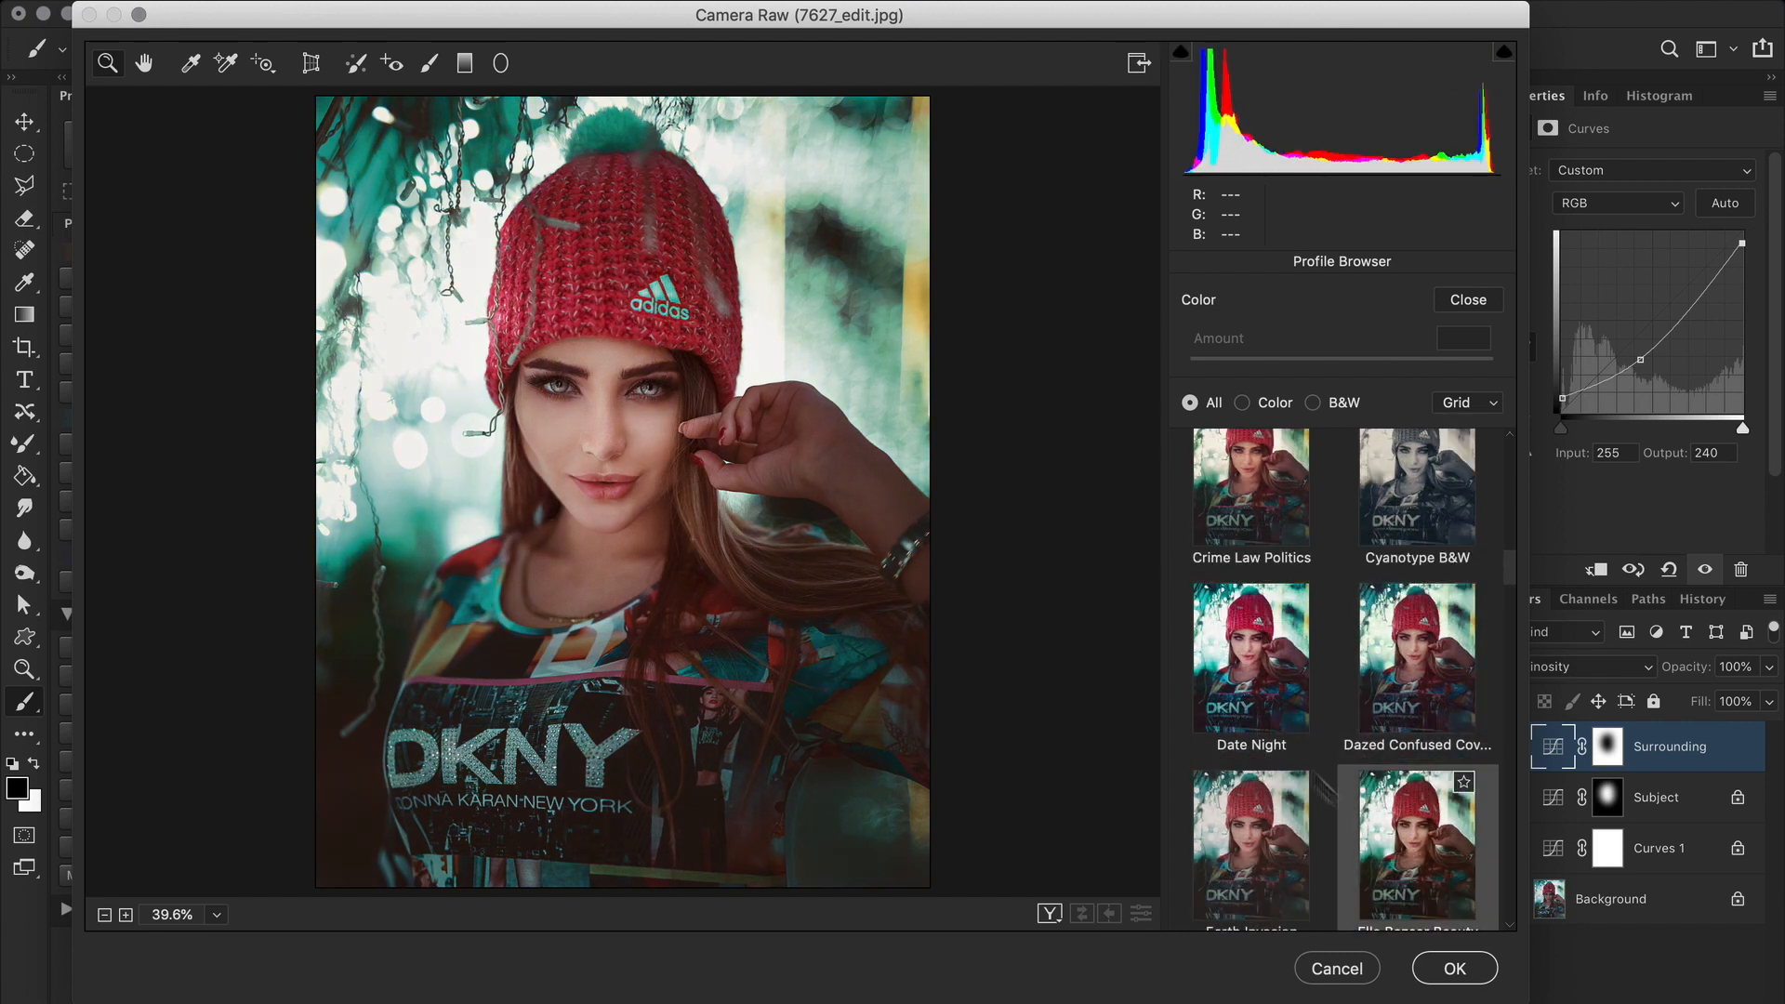
{"action": "left_click", "coordinate": [1250, 657]}
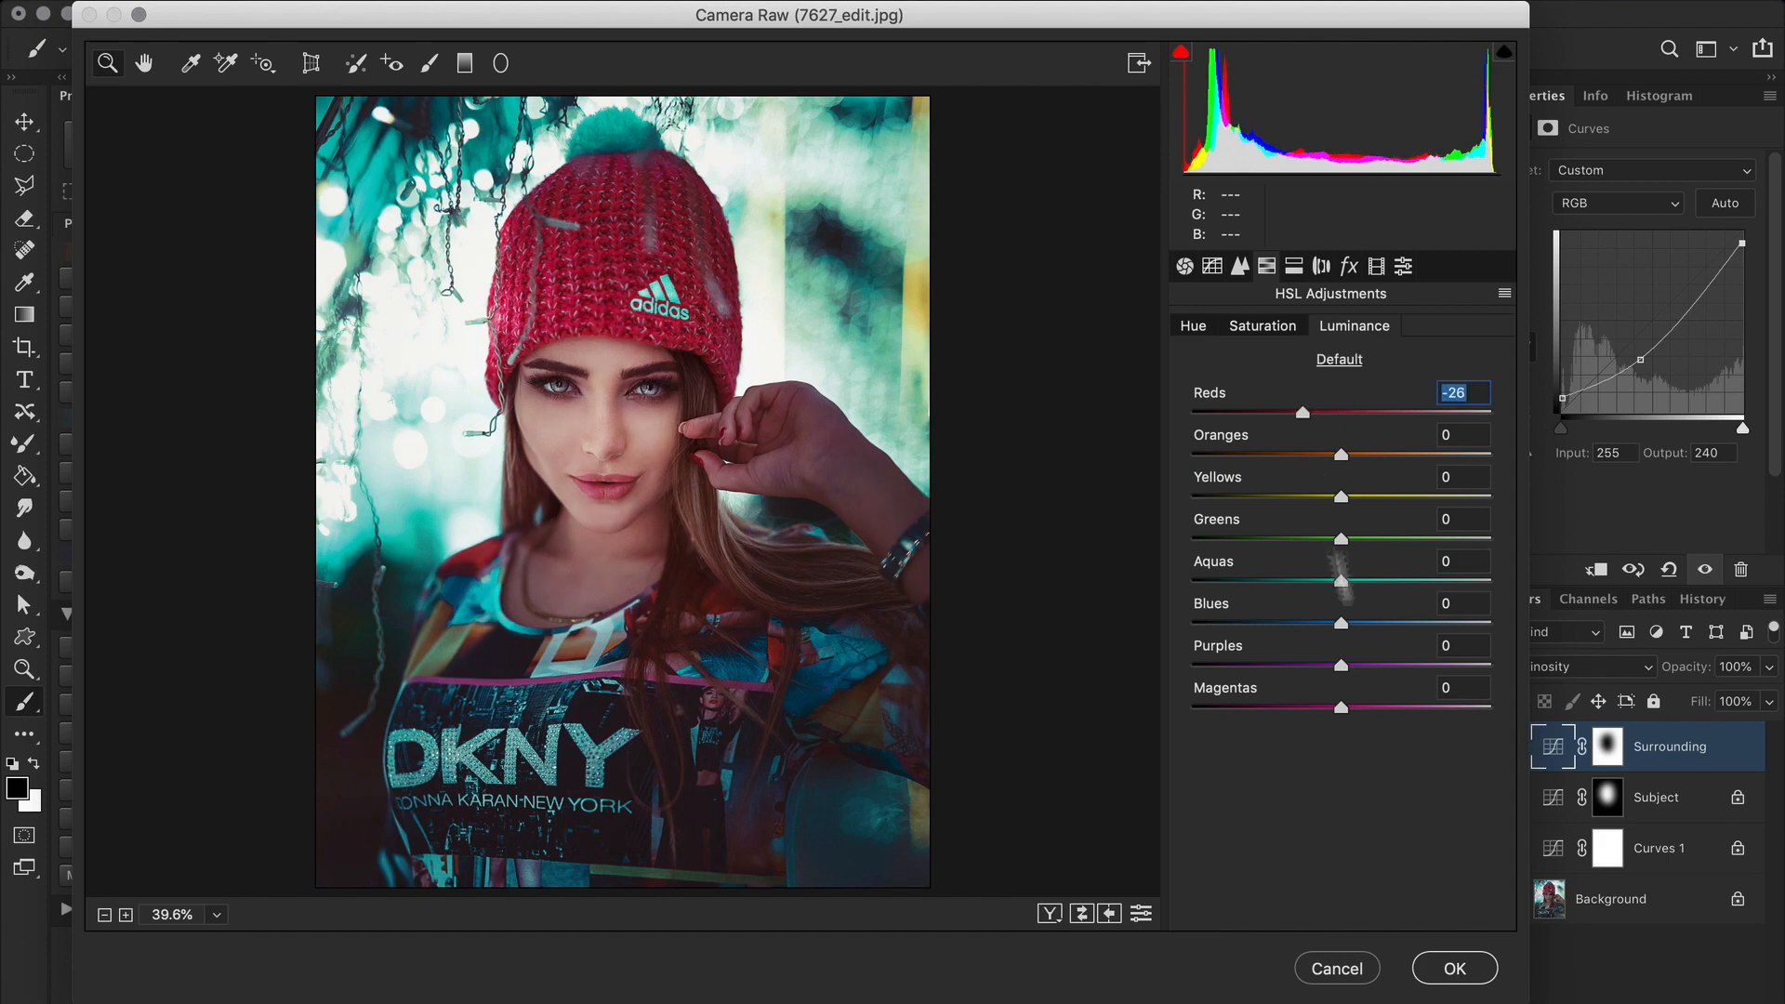
{"action": "left_click", "coordinate": [1454, 968]}
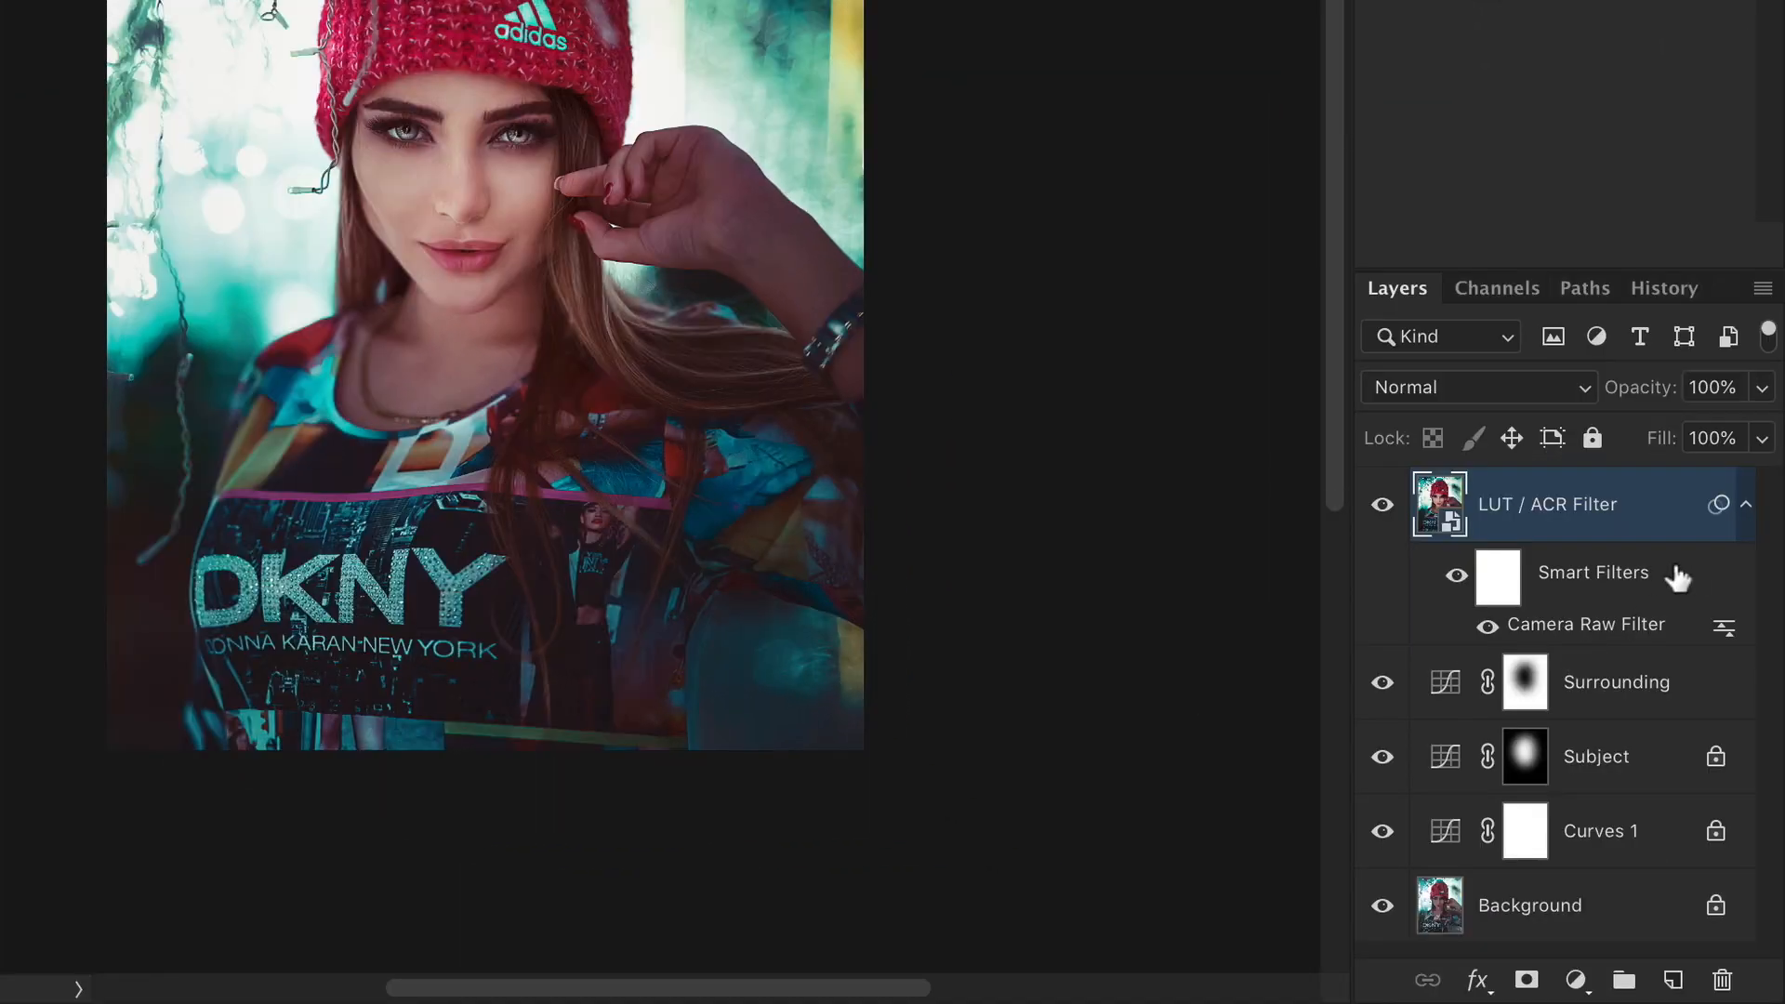
Reopen the Camera Raw filter, reduce the Date Night profile strength, then cancel it.
{"action": "double_click", "coordinate": [1583, 624]}
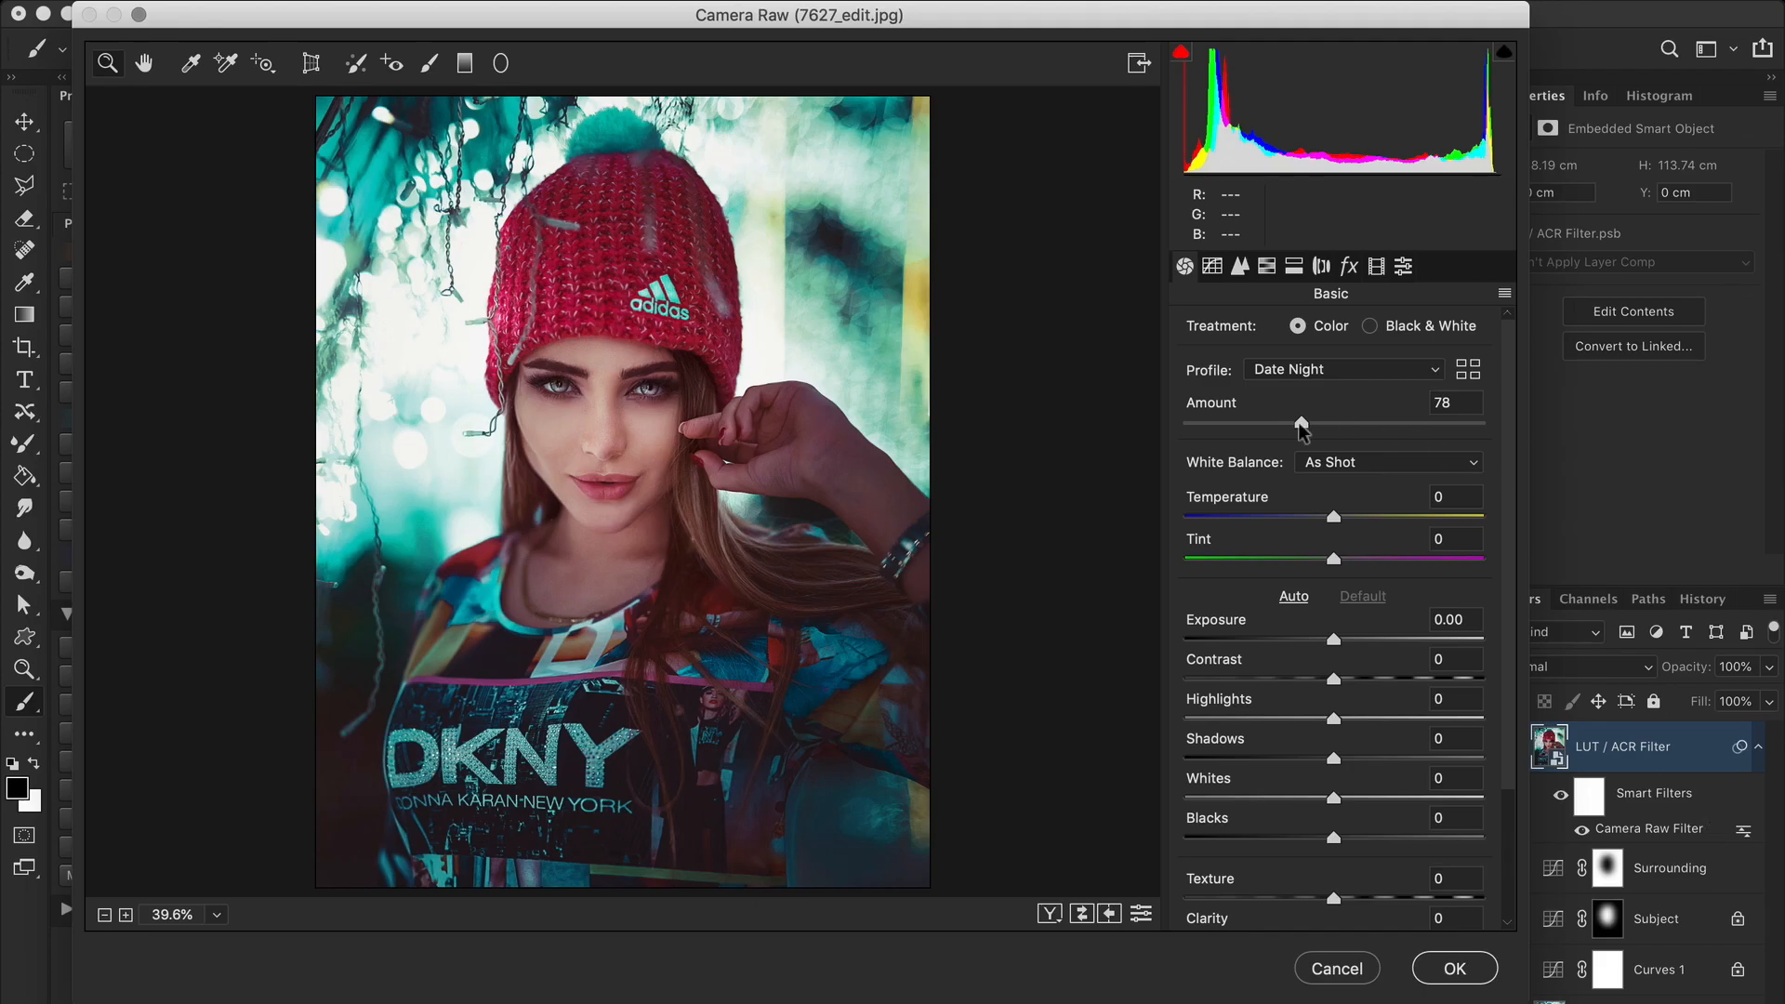
{"action": "left_click", "coordinate": [1468, 369]}
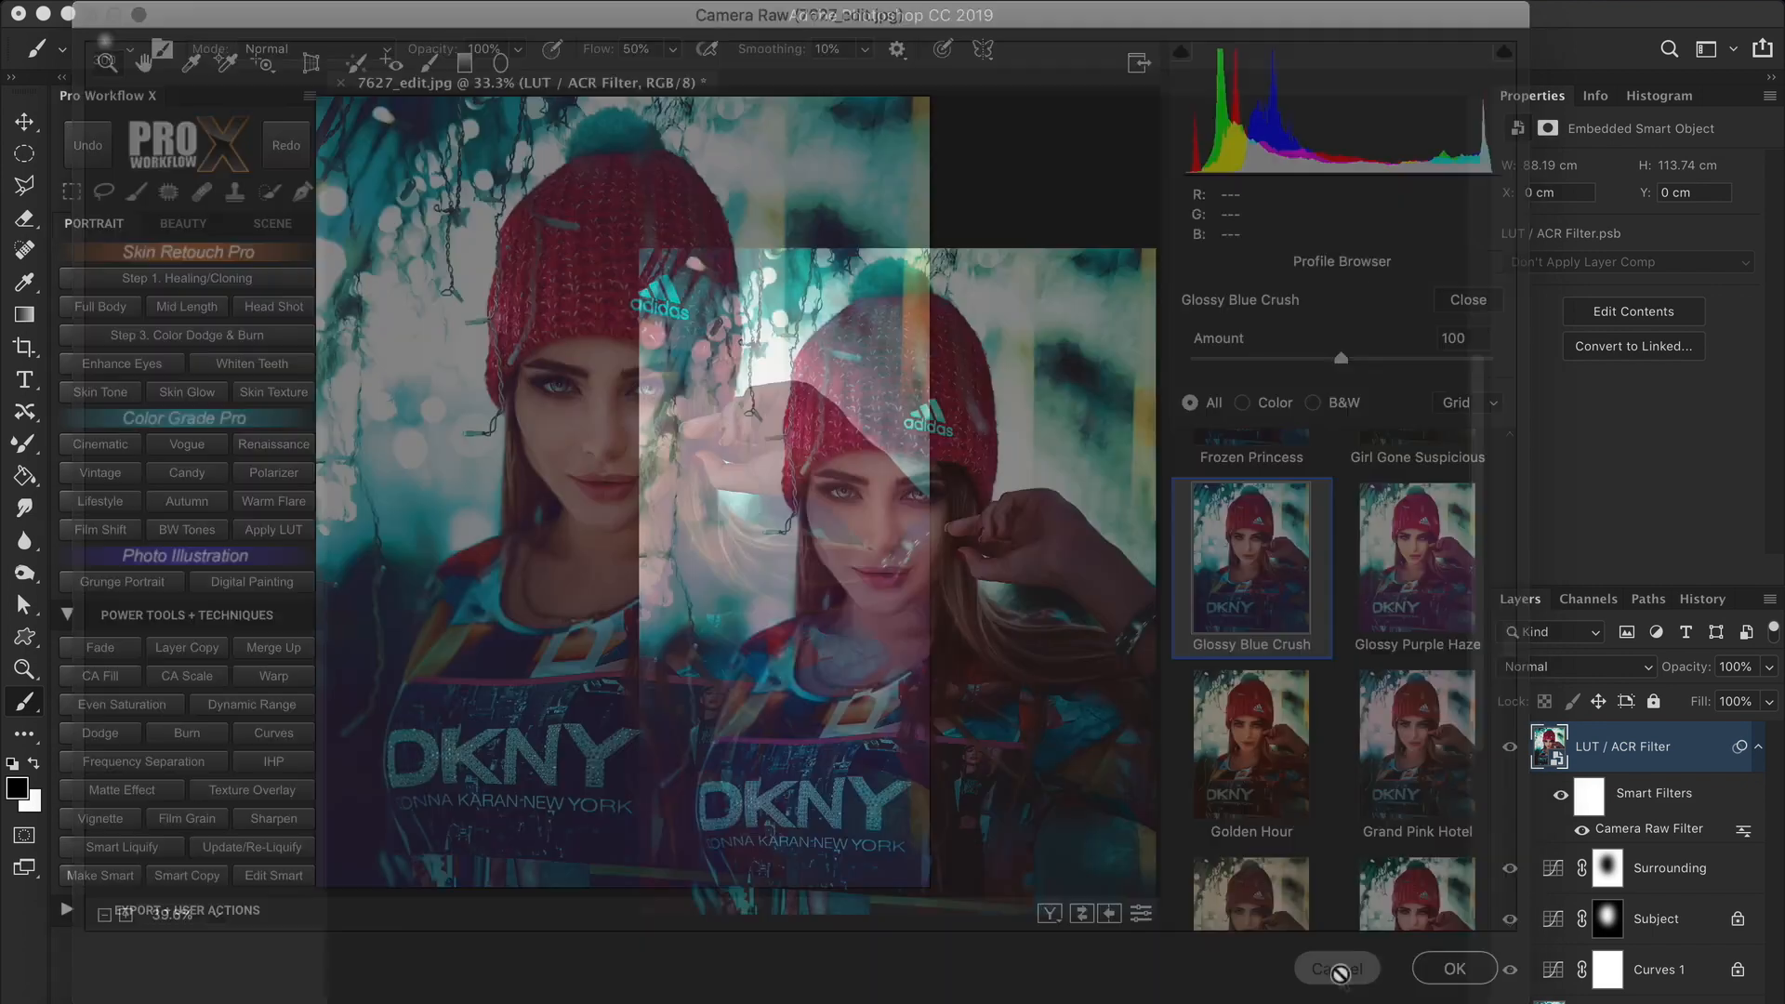
{"action": "left_click", "coordinate": [1454, 969]}
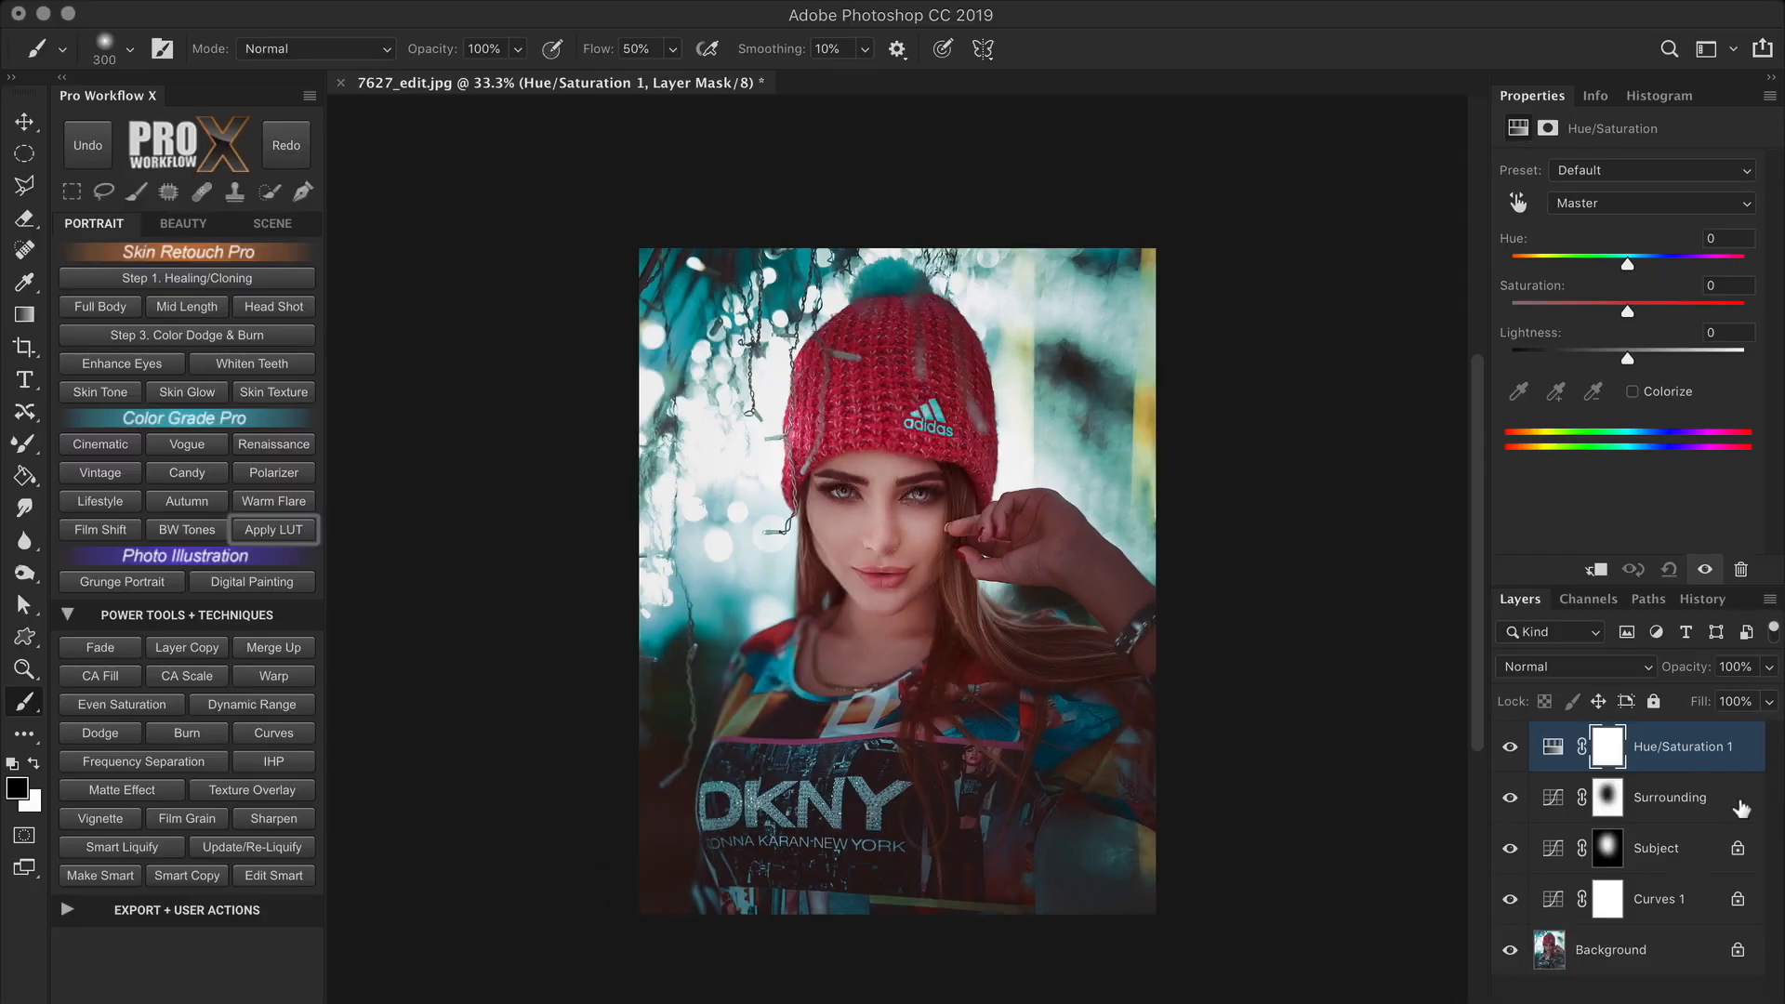
Check the Hue/Saturation colour range list and enable the targeted adjustment tool.
{"action": "left_click", "coordinate": [1649, 202]}
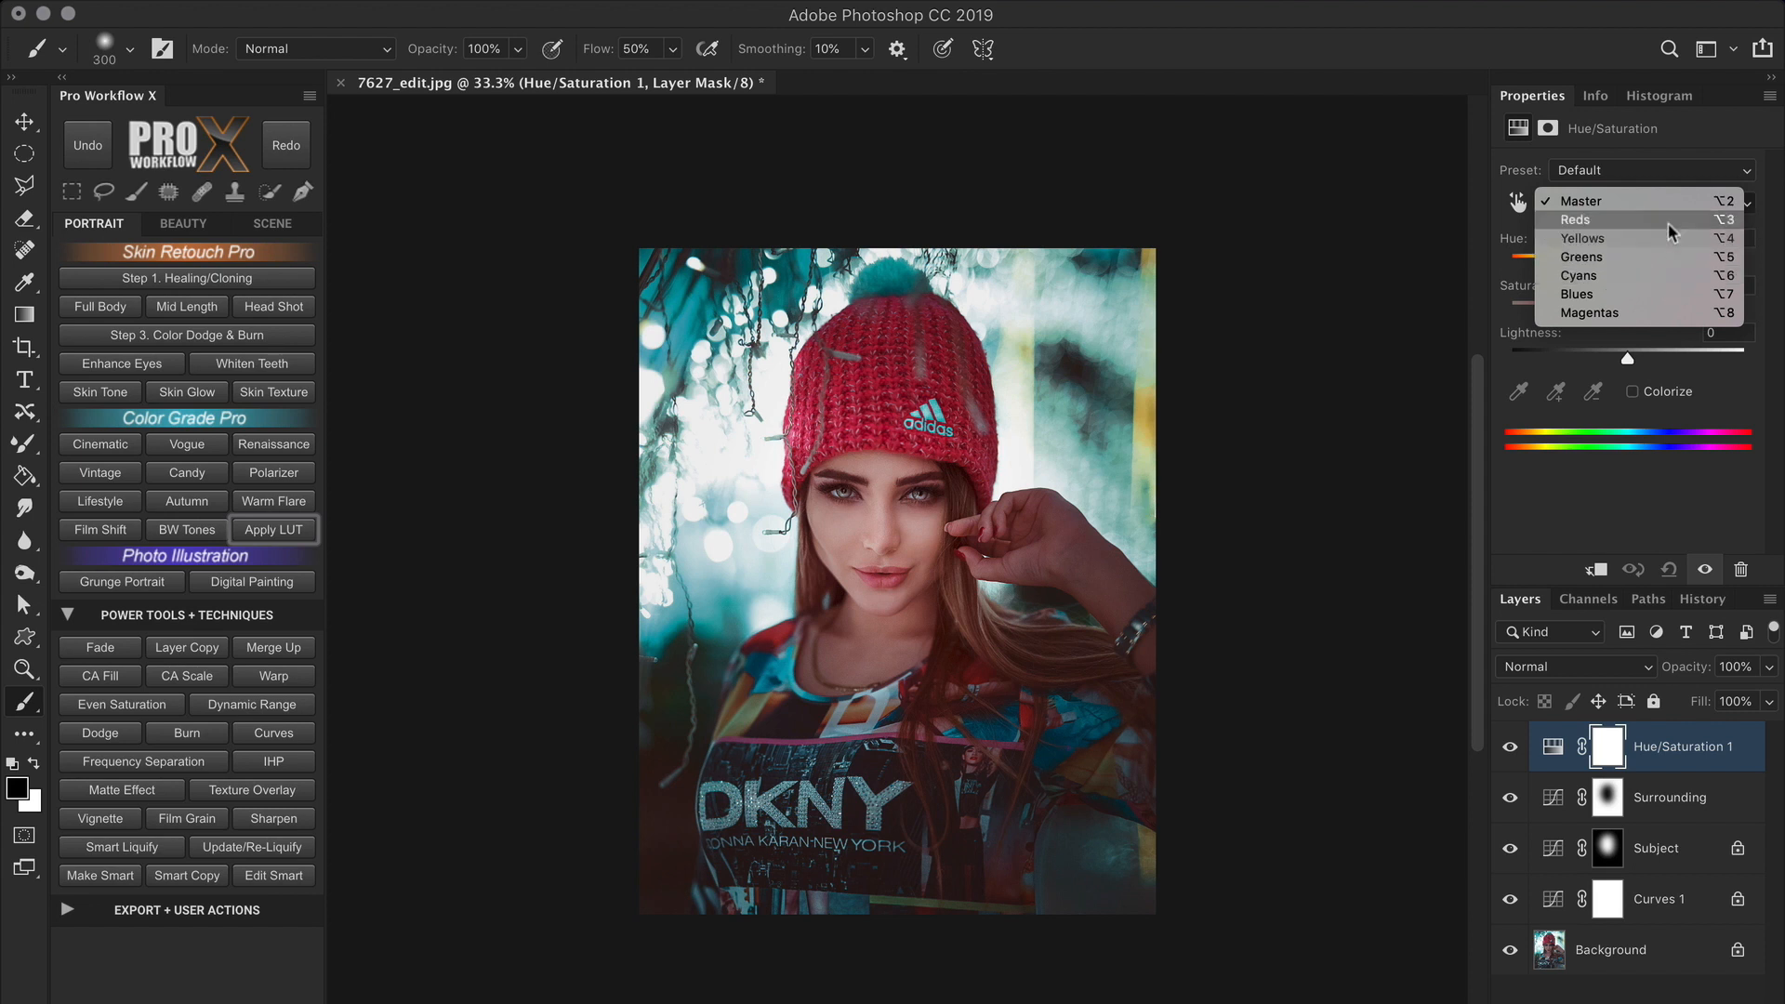
{"action": "left_click", "coordinate": [1578, 201]}
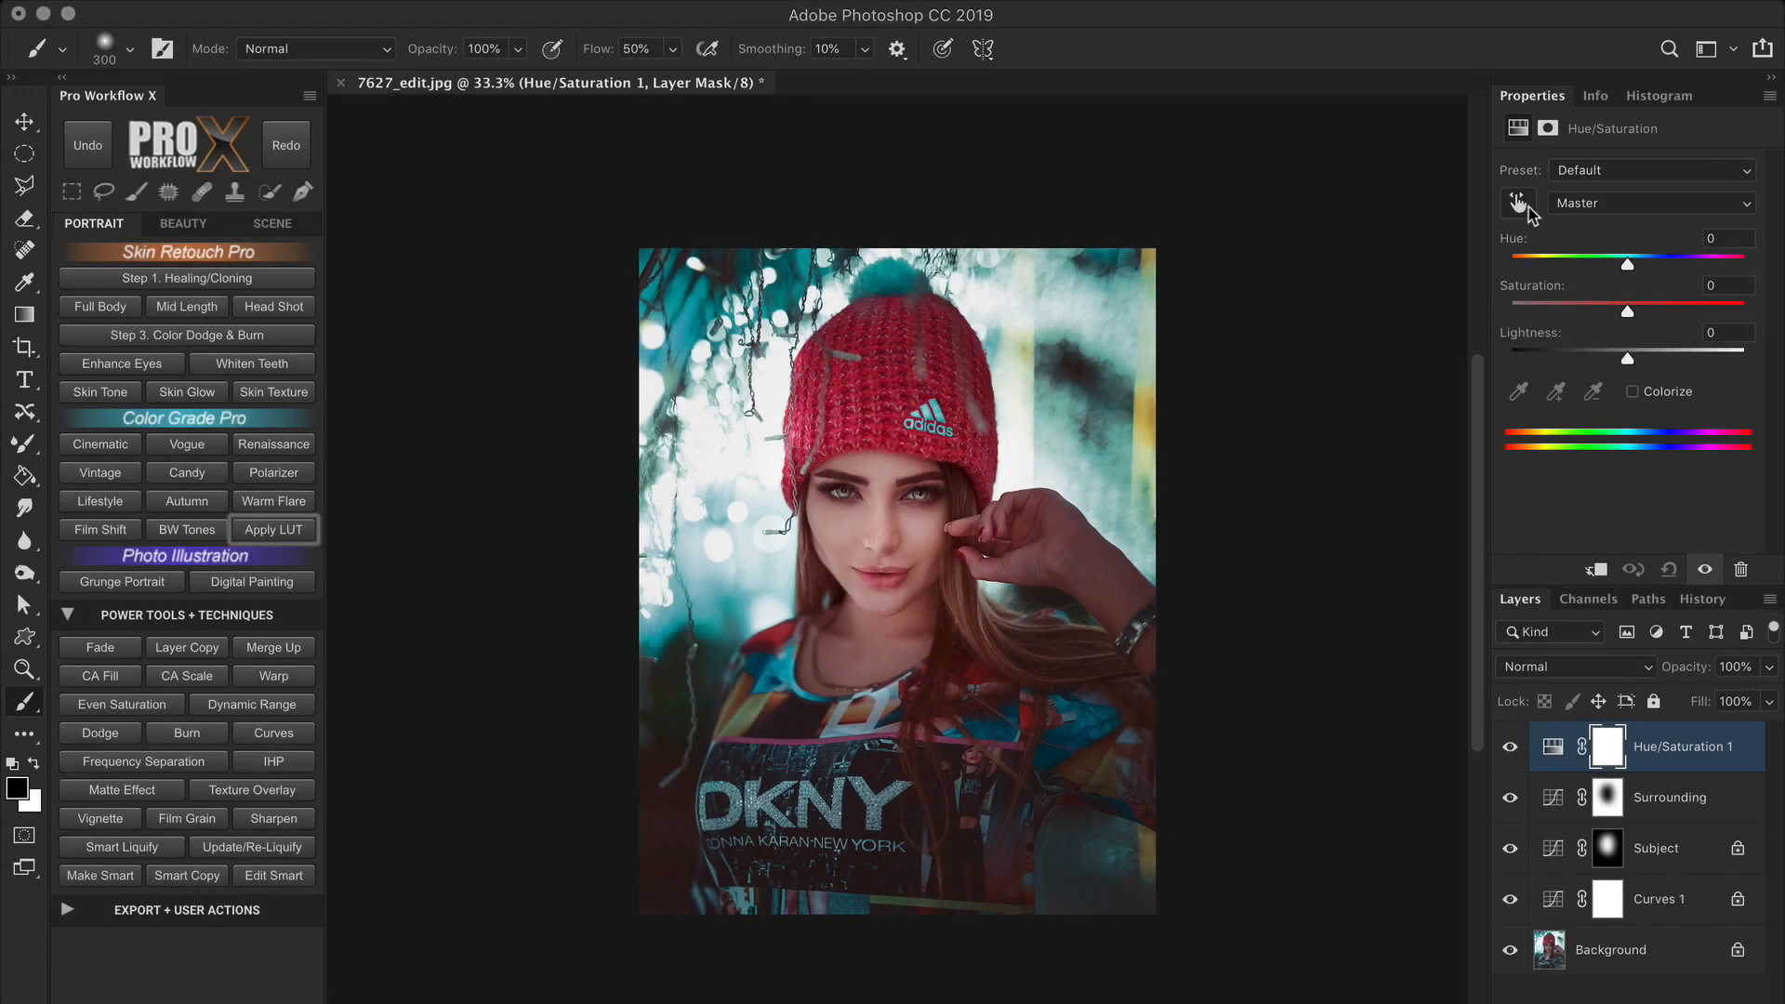
{"action": "left_click", "coordinate": [1670, 797]}
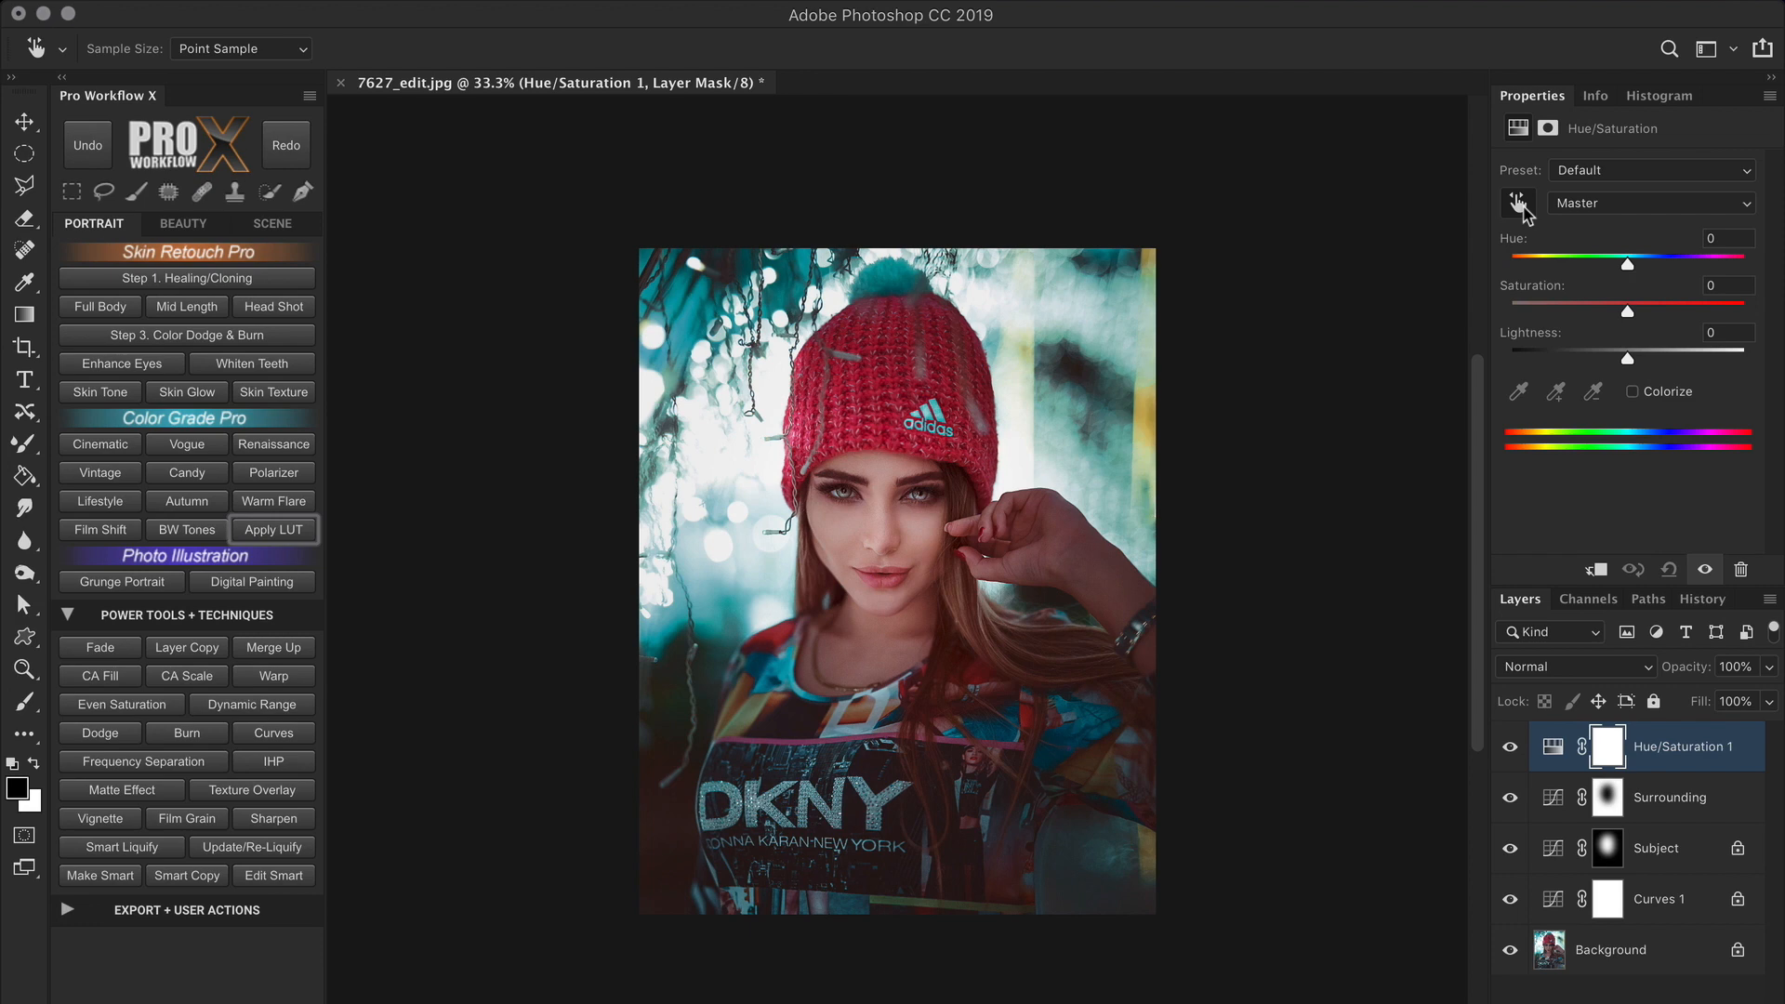
{"action": "mouse_move", "coordinate": [1598, 234]}
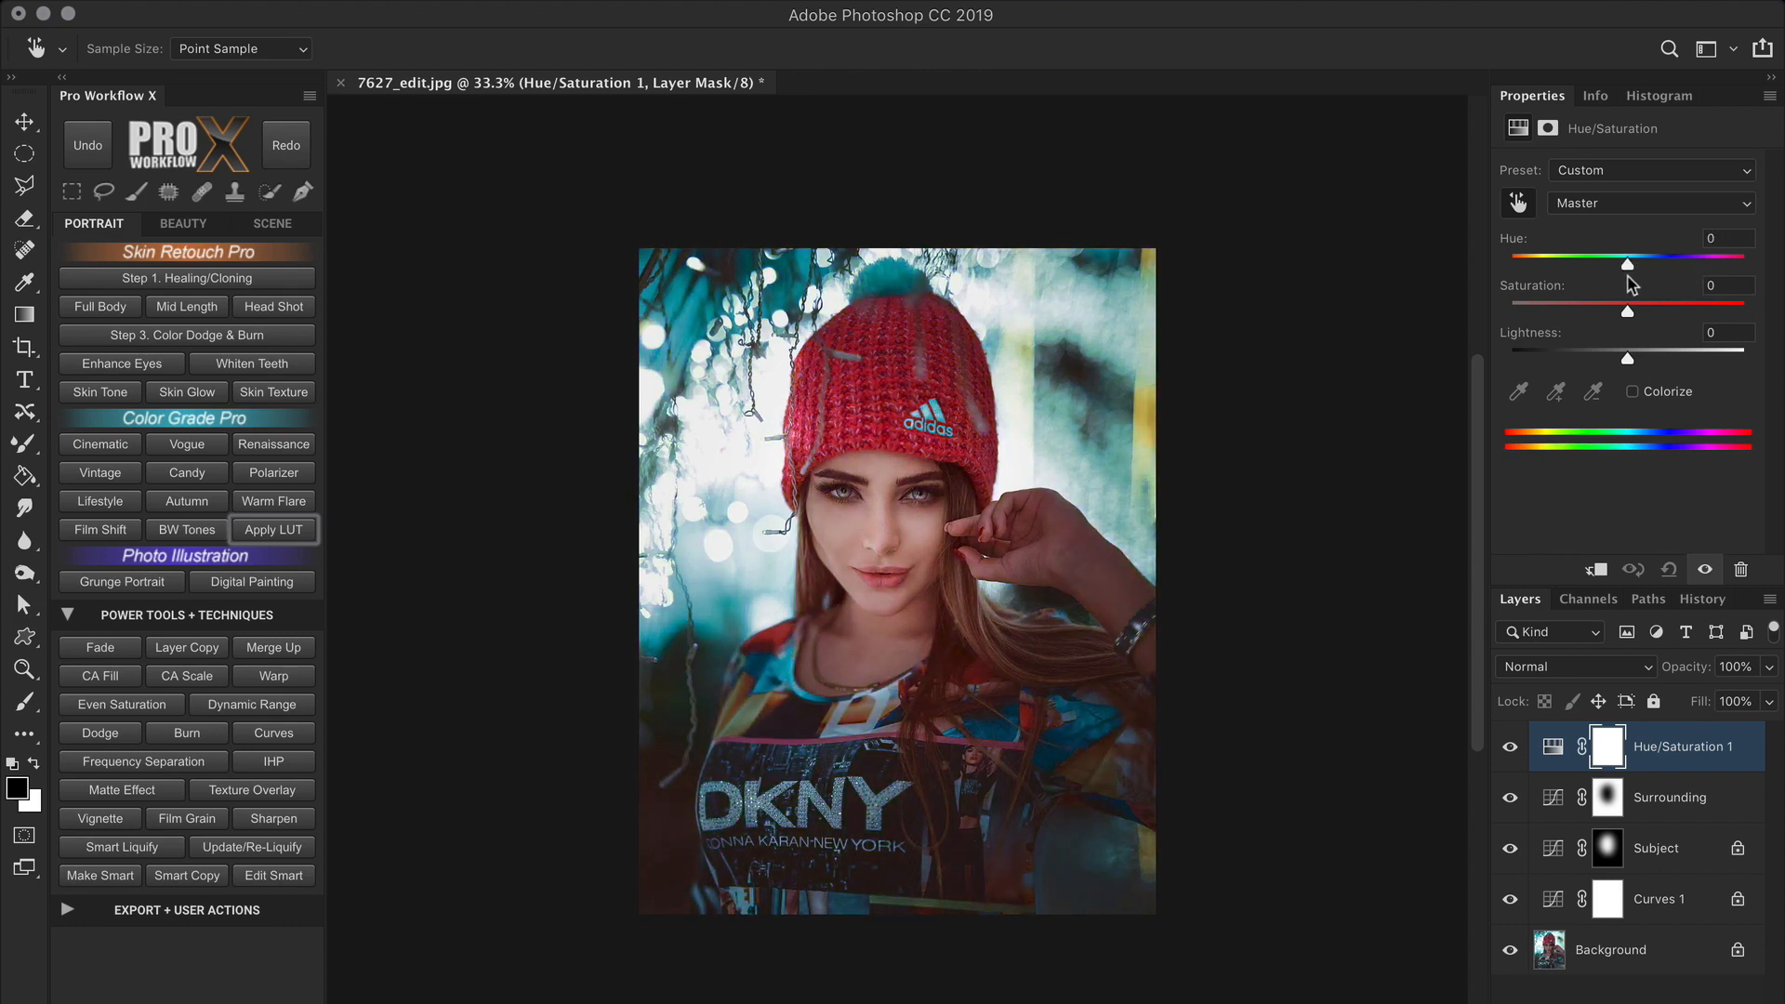
Sample the teal background to target Cyans, raise Saturation to +6, then switch to Reds.
{"action": "left_click", "coordinate": [1649, 202]}
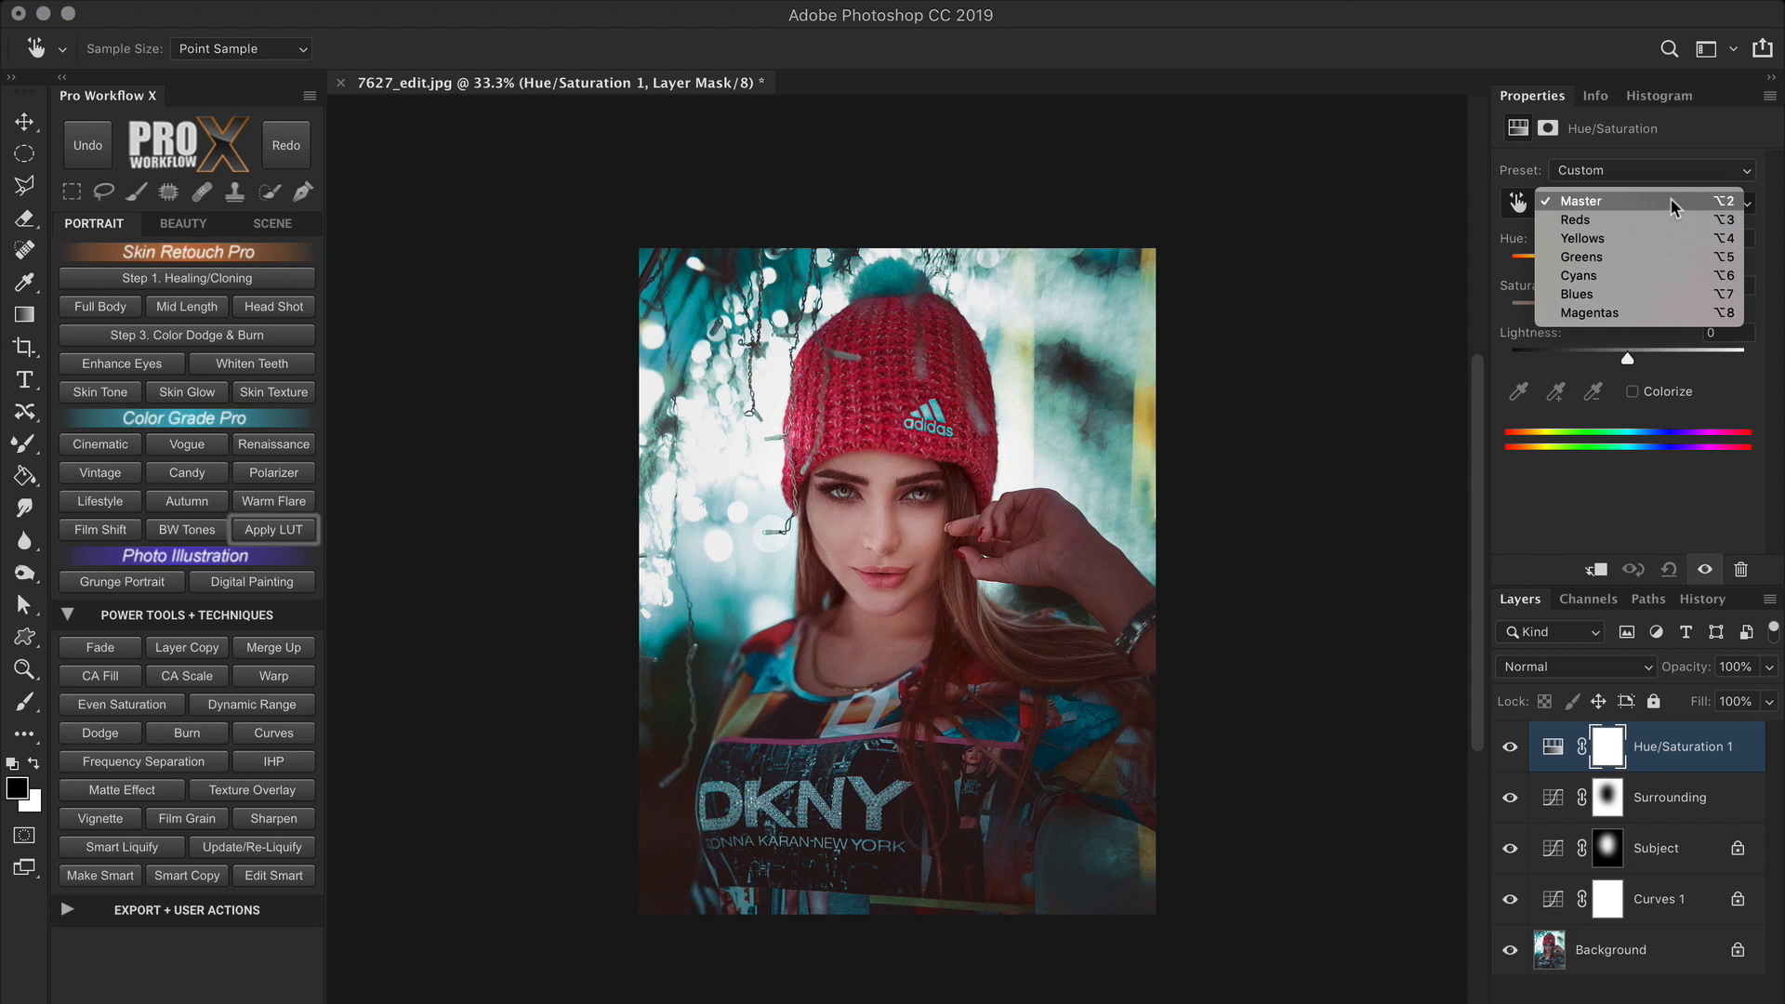
{"action": "left_click", "coordinate": [1579, 201]}
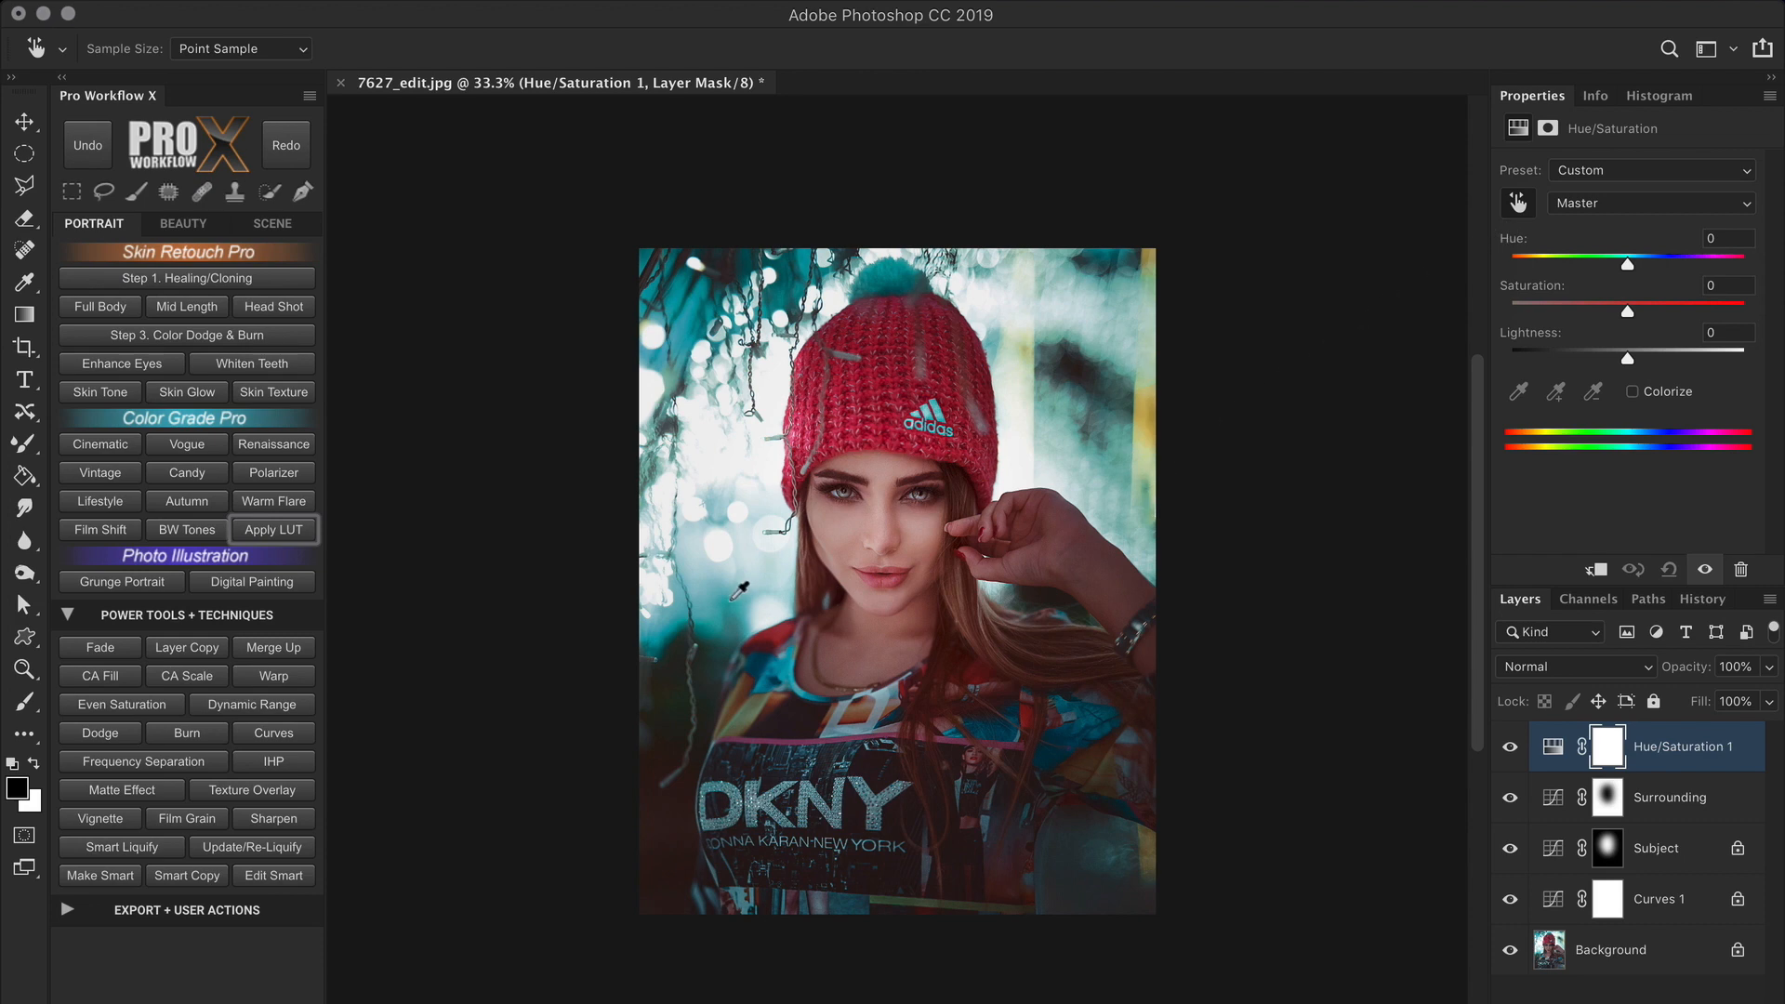
{"action": "left_click", "coordinate": [1650, 203]}
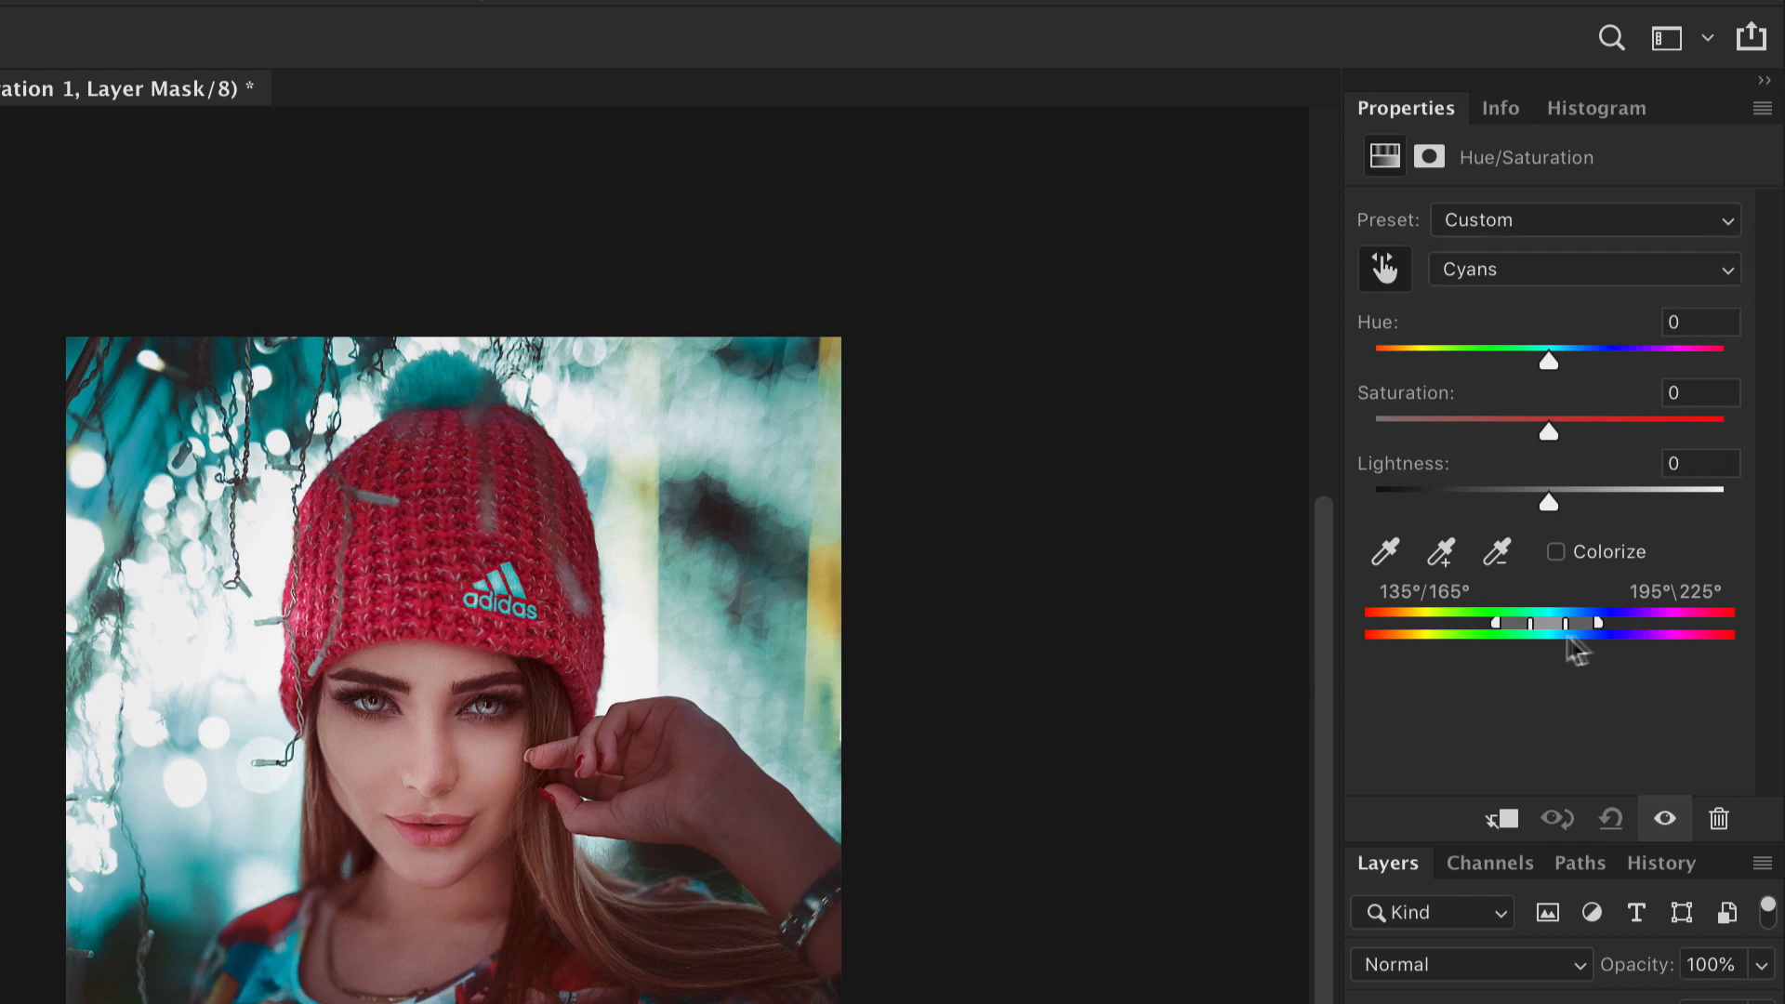
{"action": "mouse_move", "coordinate": [1562, 660]}
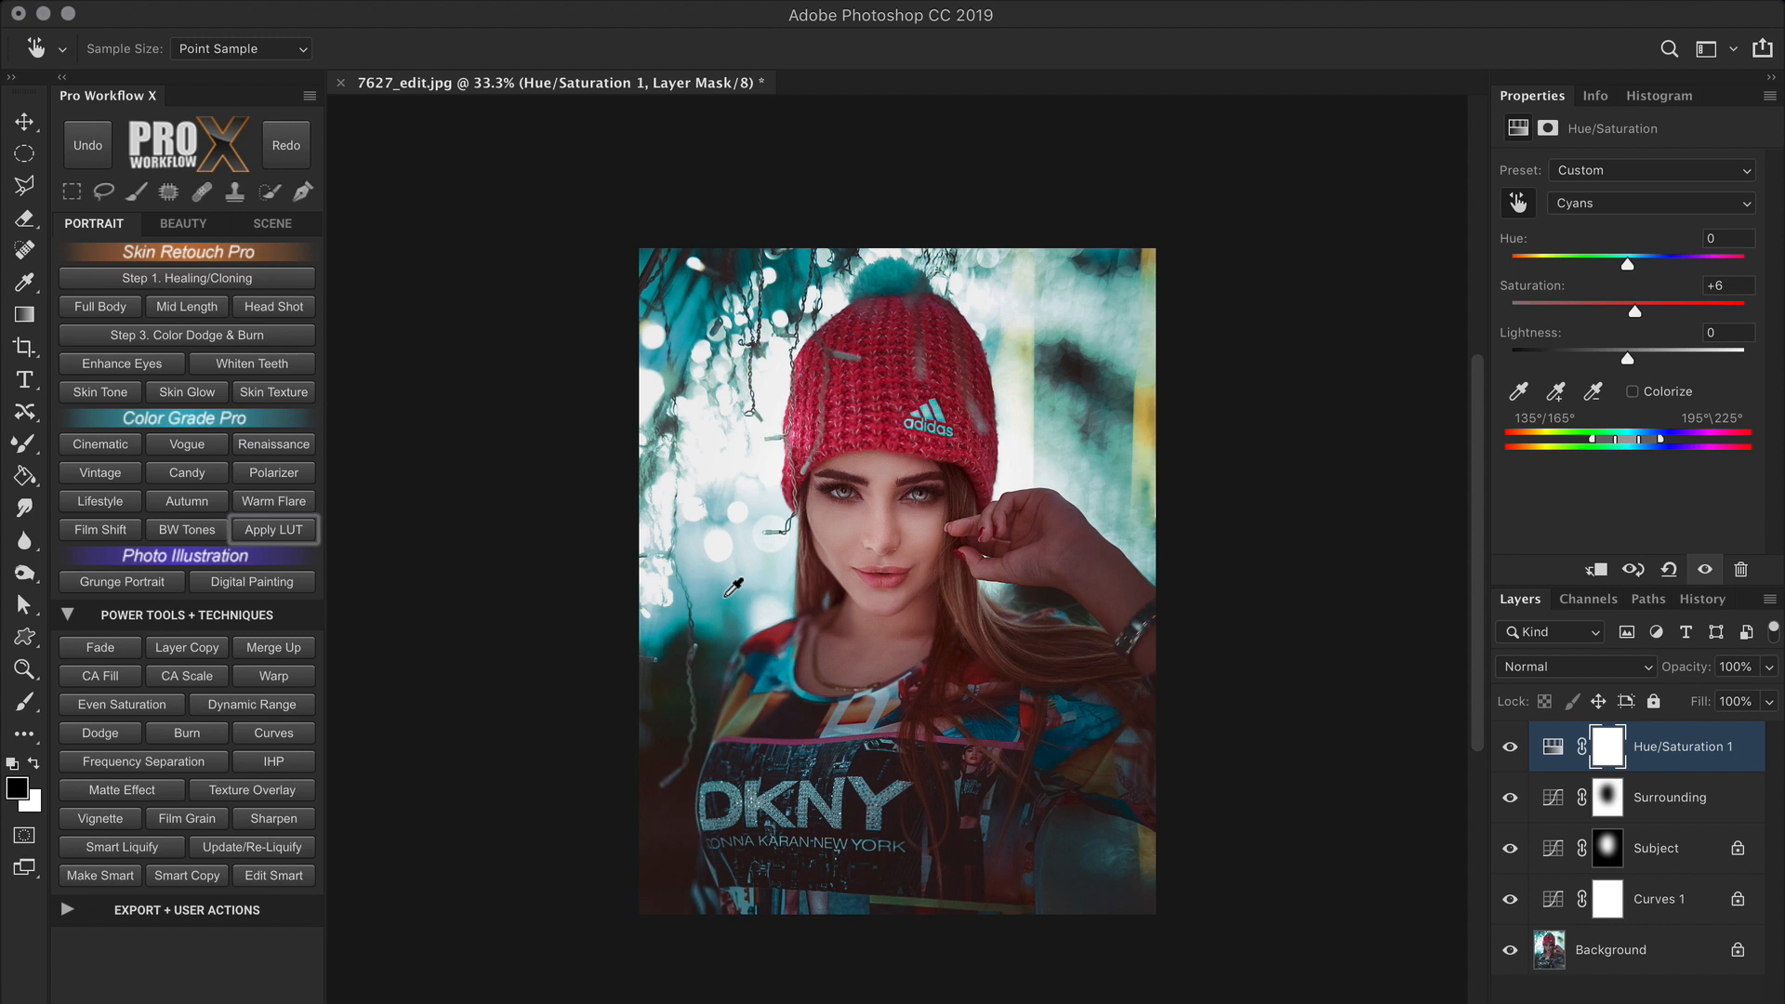
{"action": "key", "text": "ctrl"}
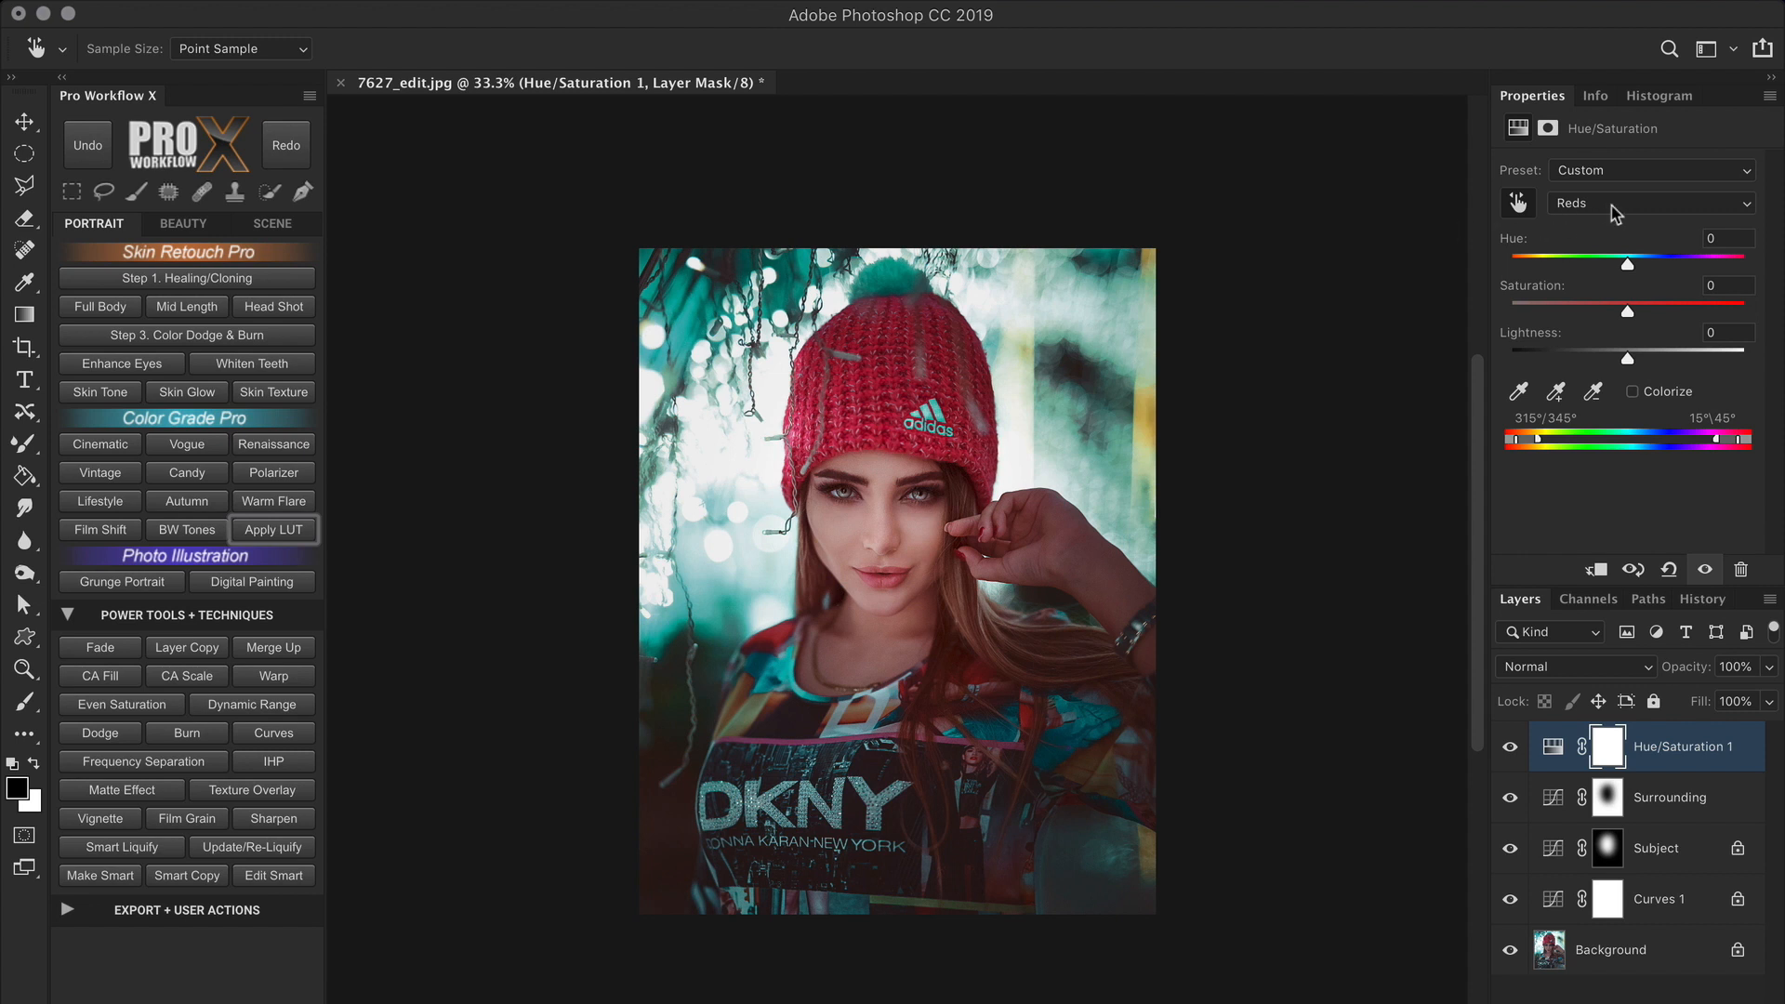
Keep the adjustment on Reds and set Hue to +180 and Saturation to +46, turning the beanie green.
{"action": "left_click", "coordinate": [1649, 202]}
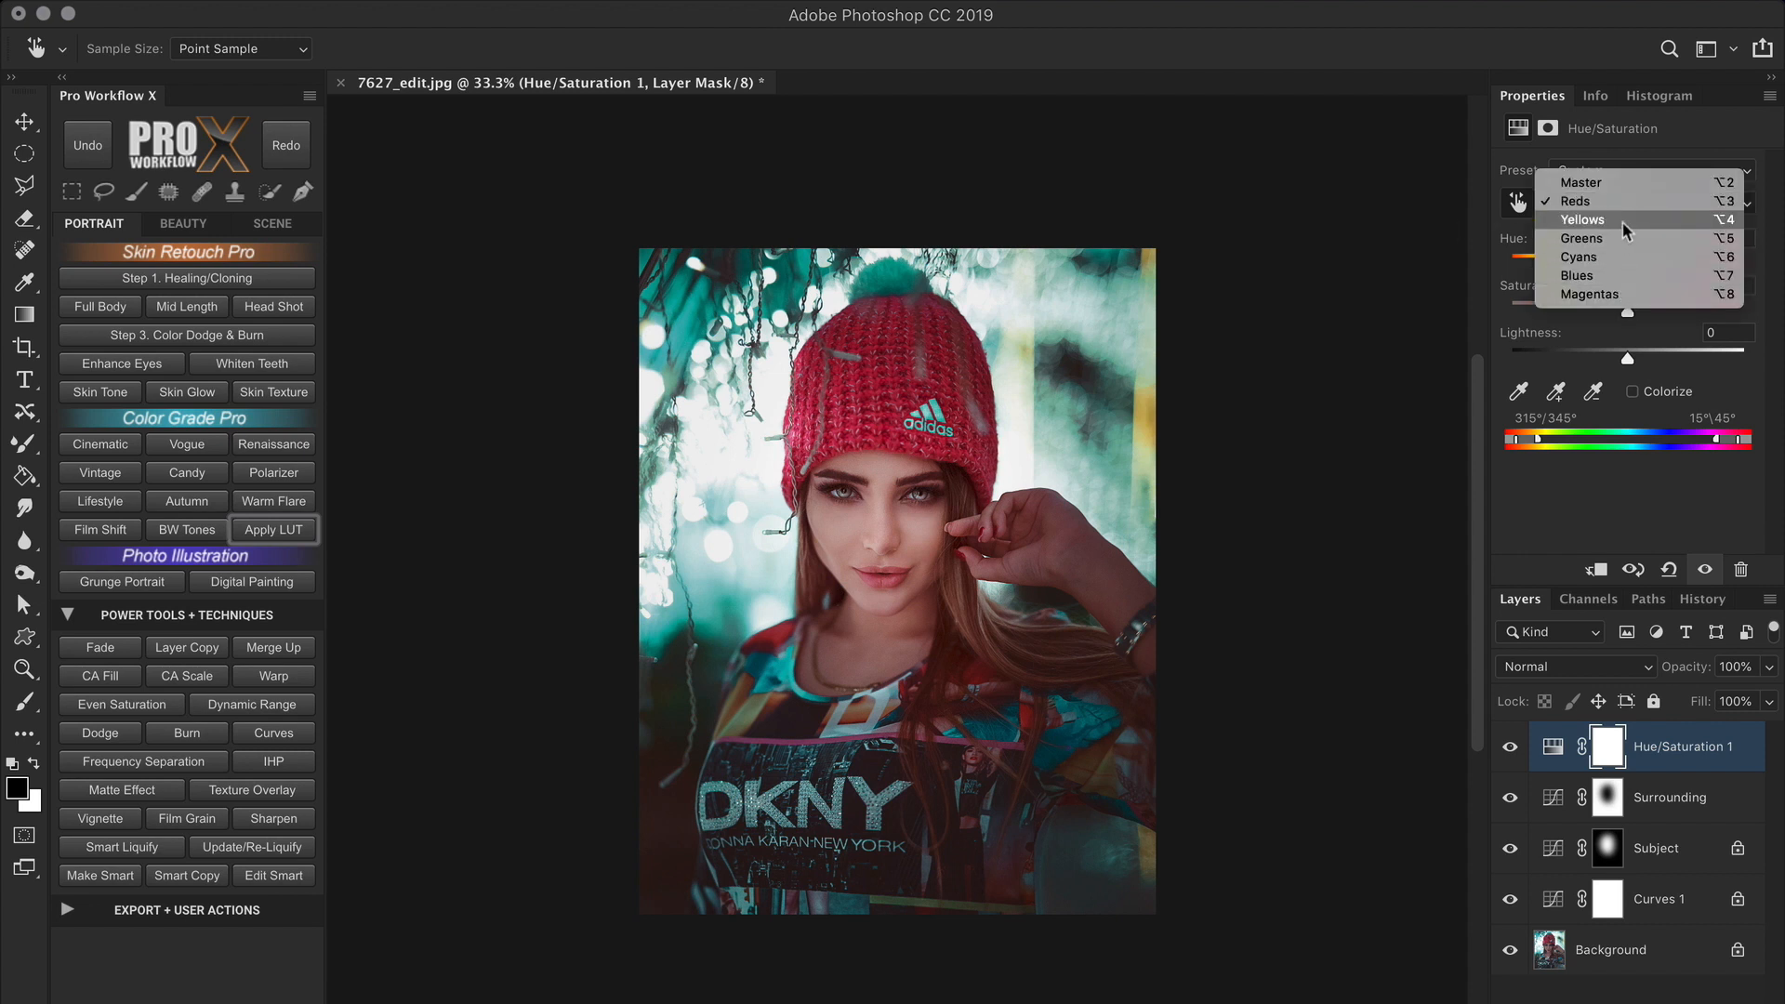
{"action": "left_click", "coordinate": [1574, 202]}
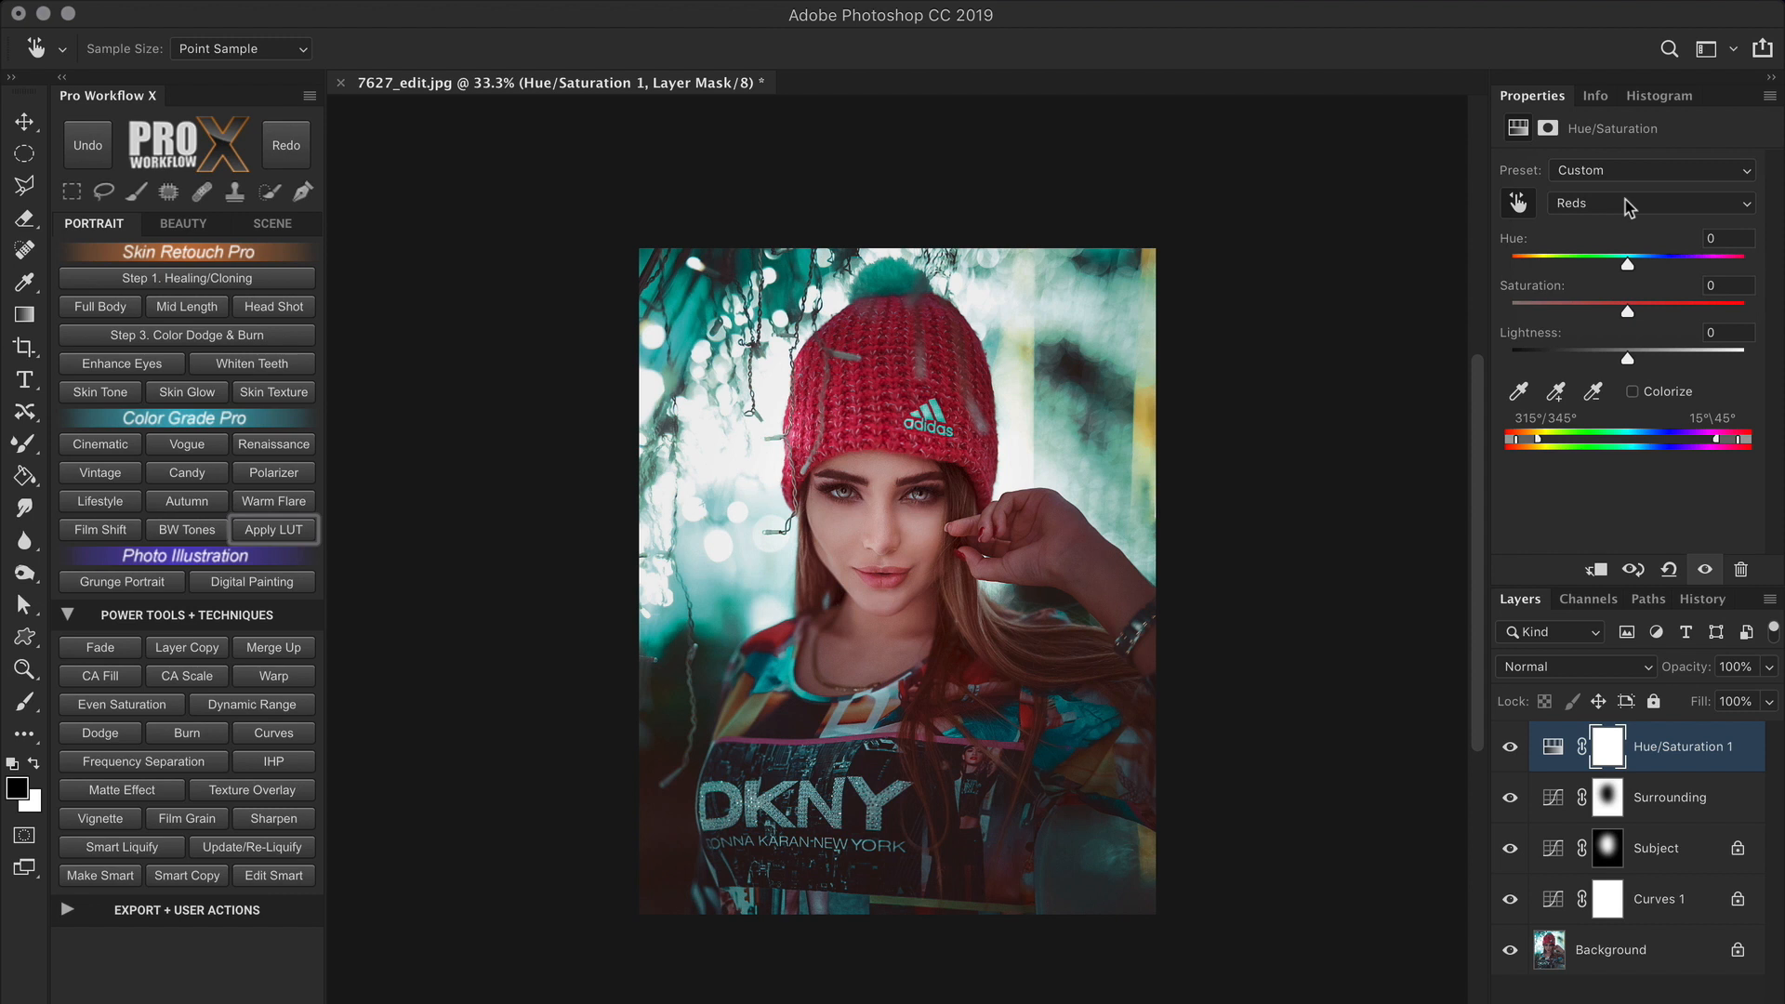
{"action": "mouse_move", "coordinate": [1647, 261]}
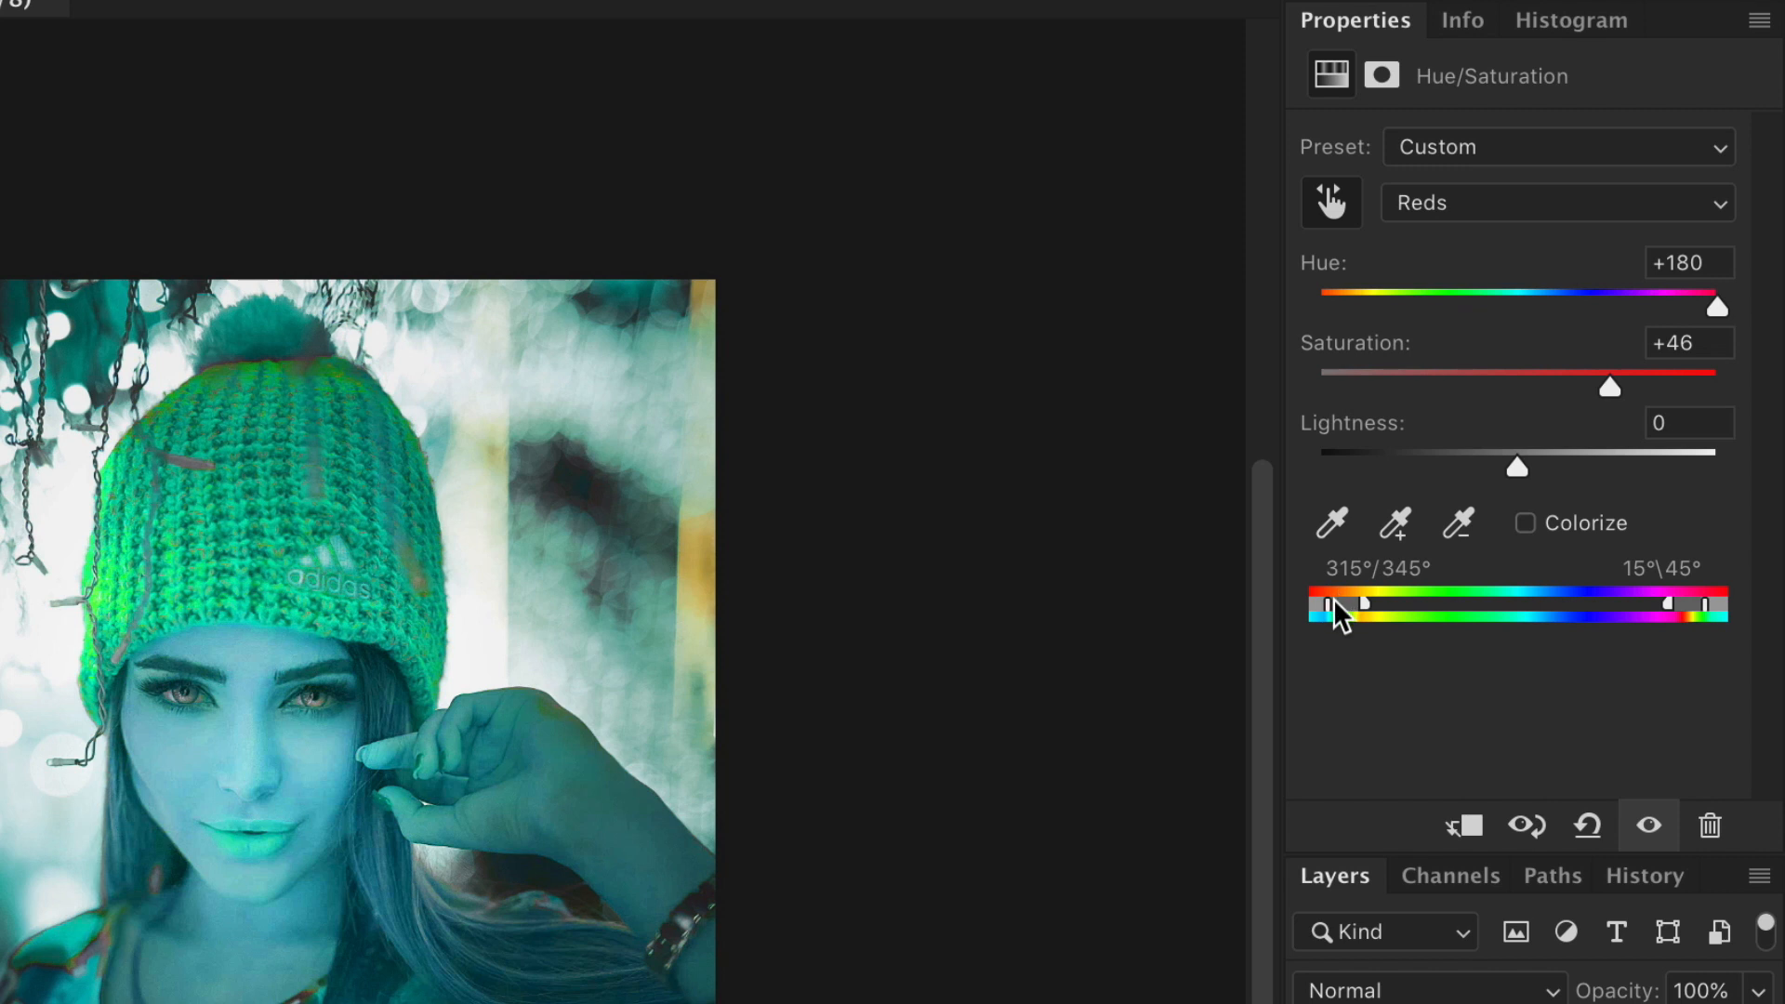
{"action": "key", "text": "ctrl"}
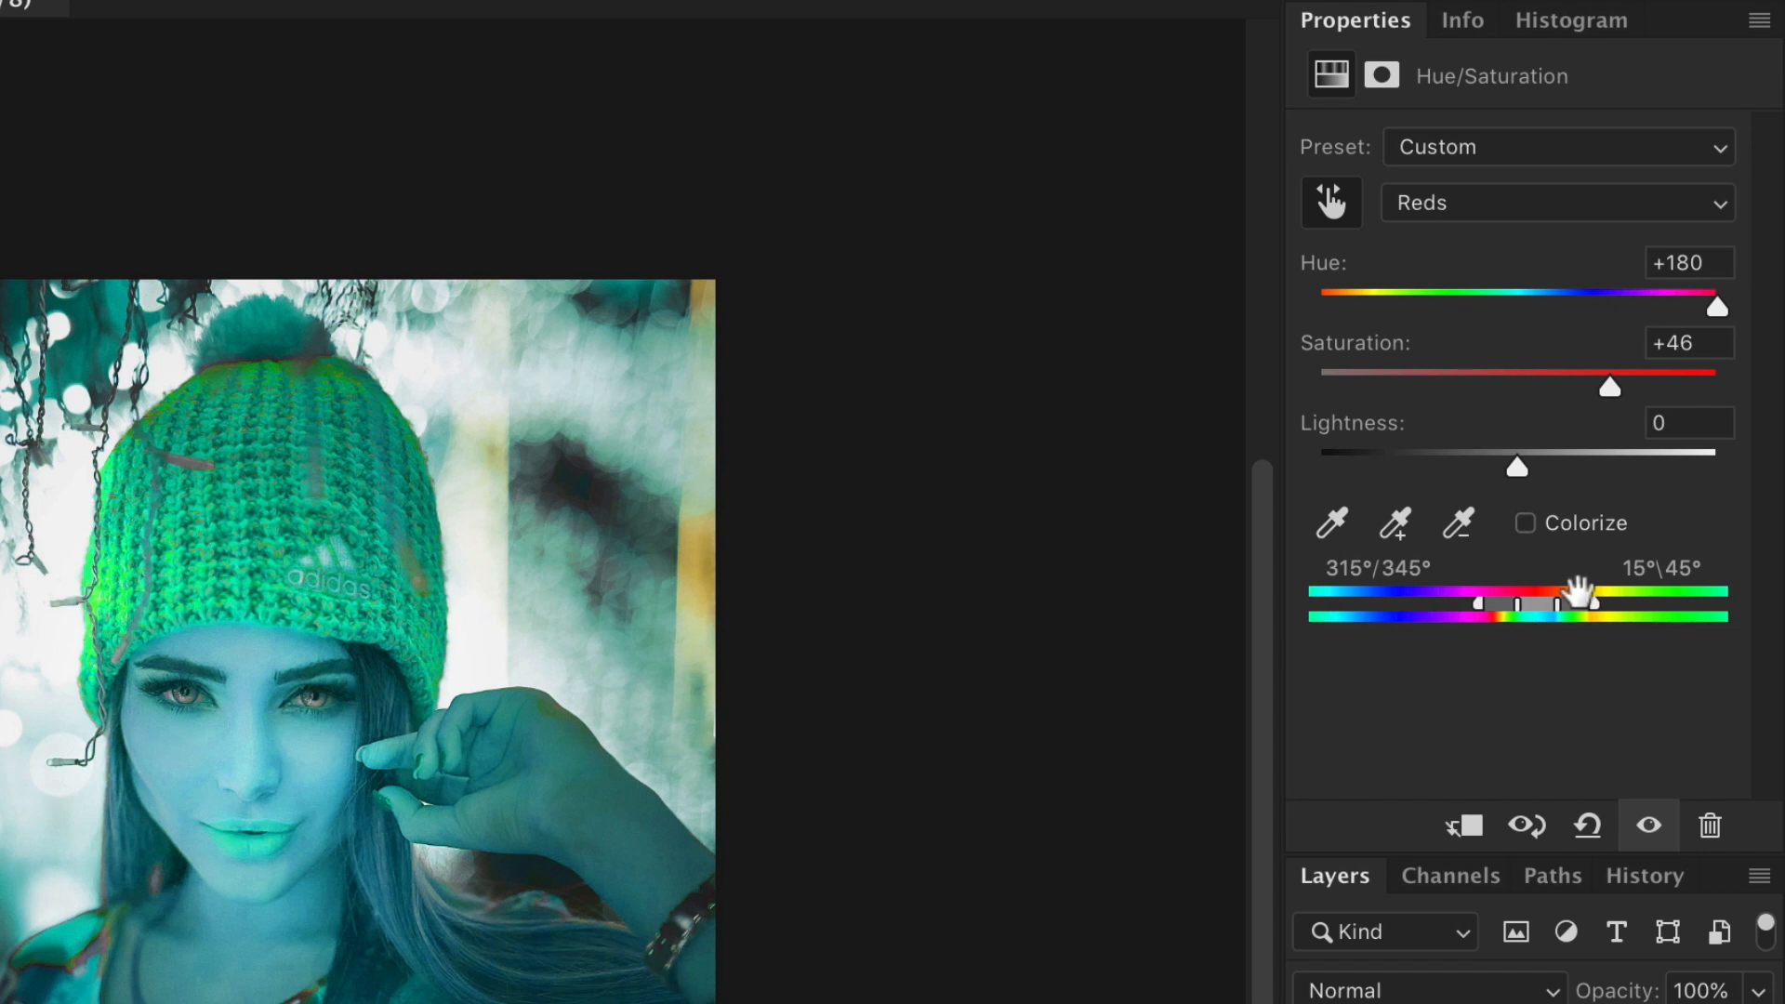
{"action": "mouse_move", "coordinate": [1566, 605]}
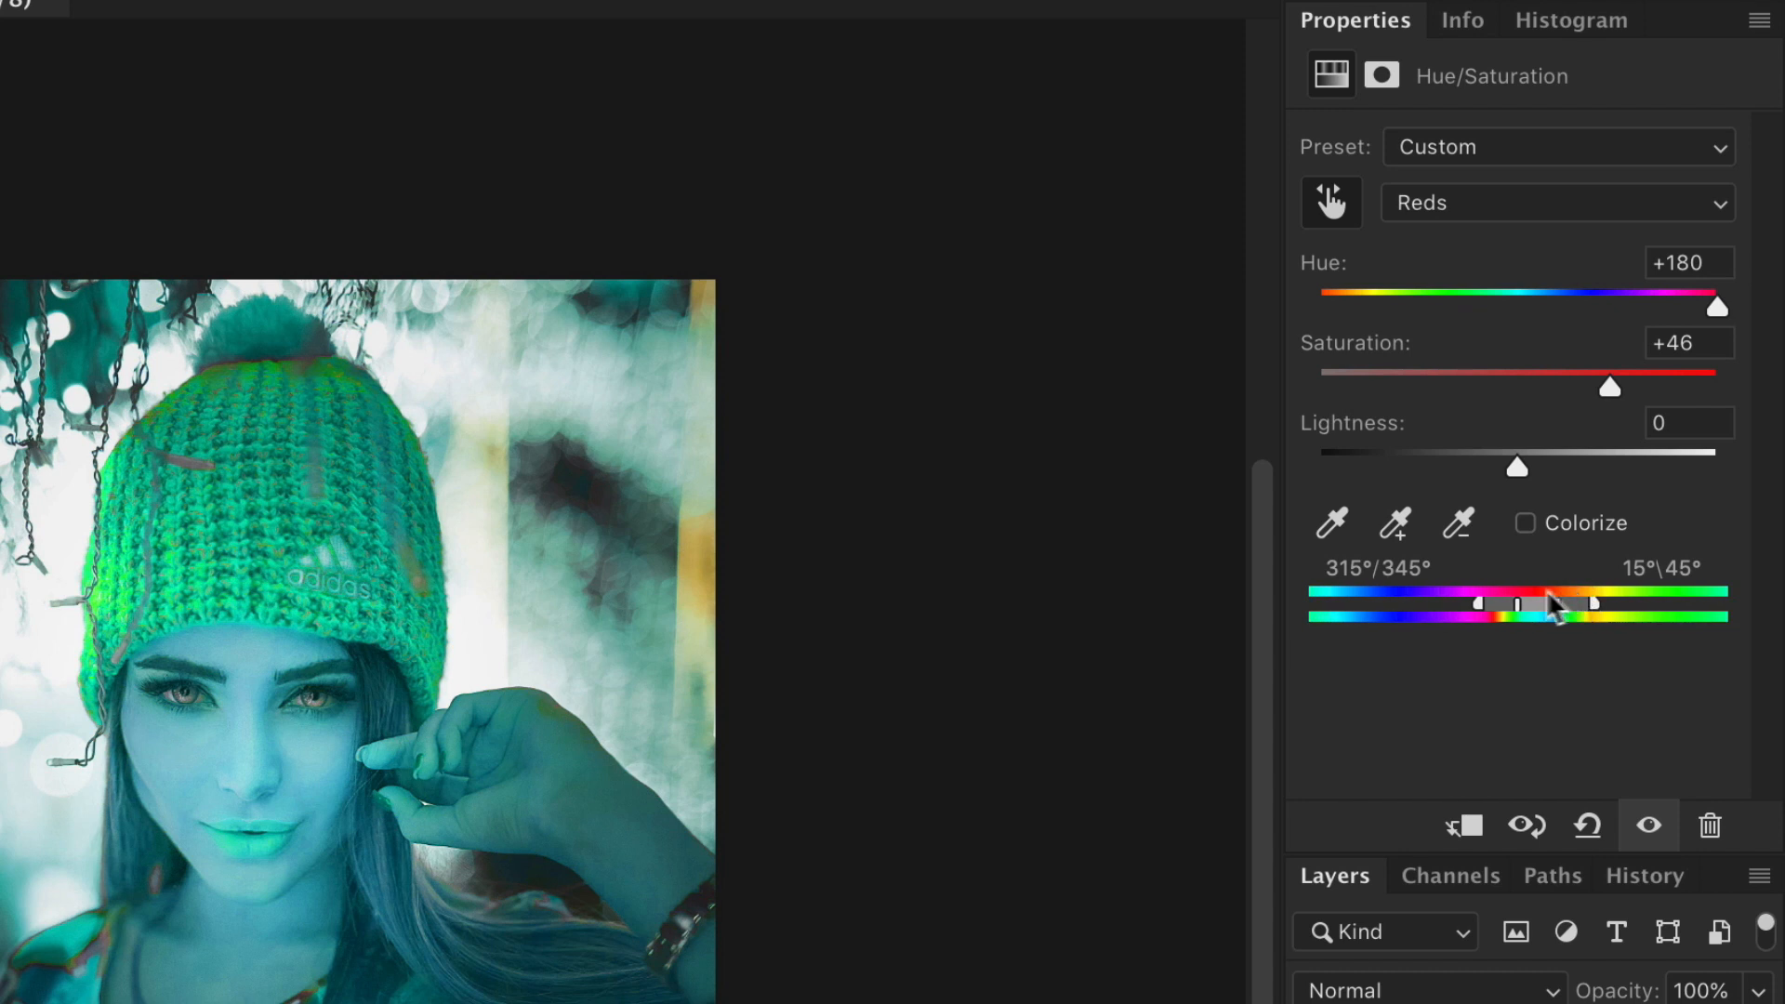
{"action": "mouse_move", "coordinate": [1604, 558]}
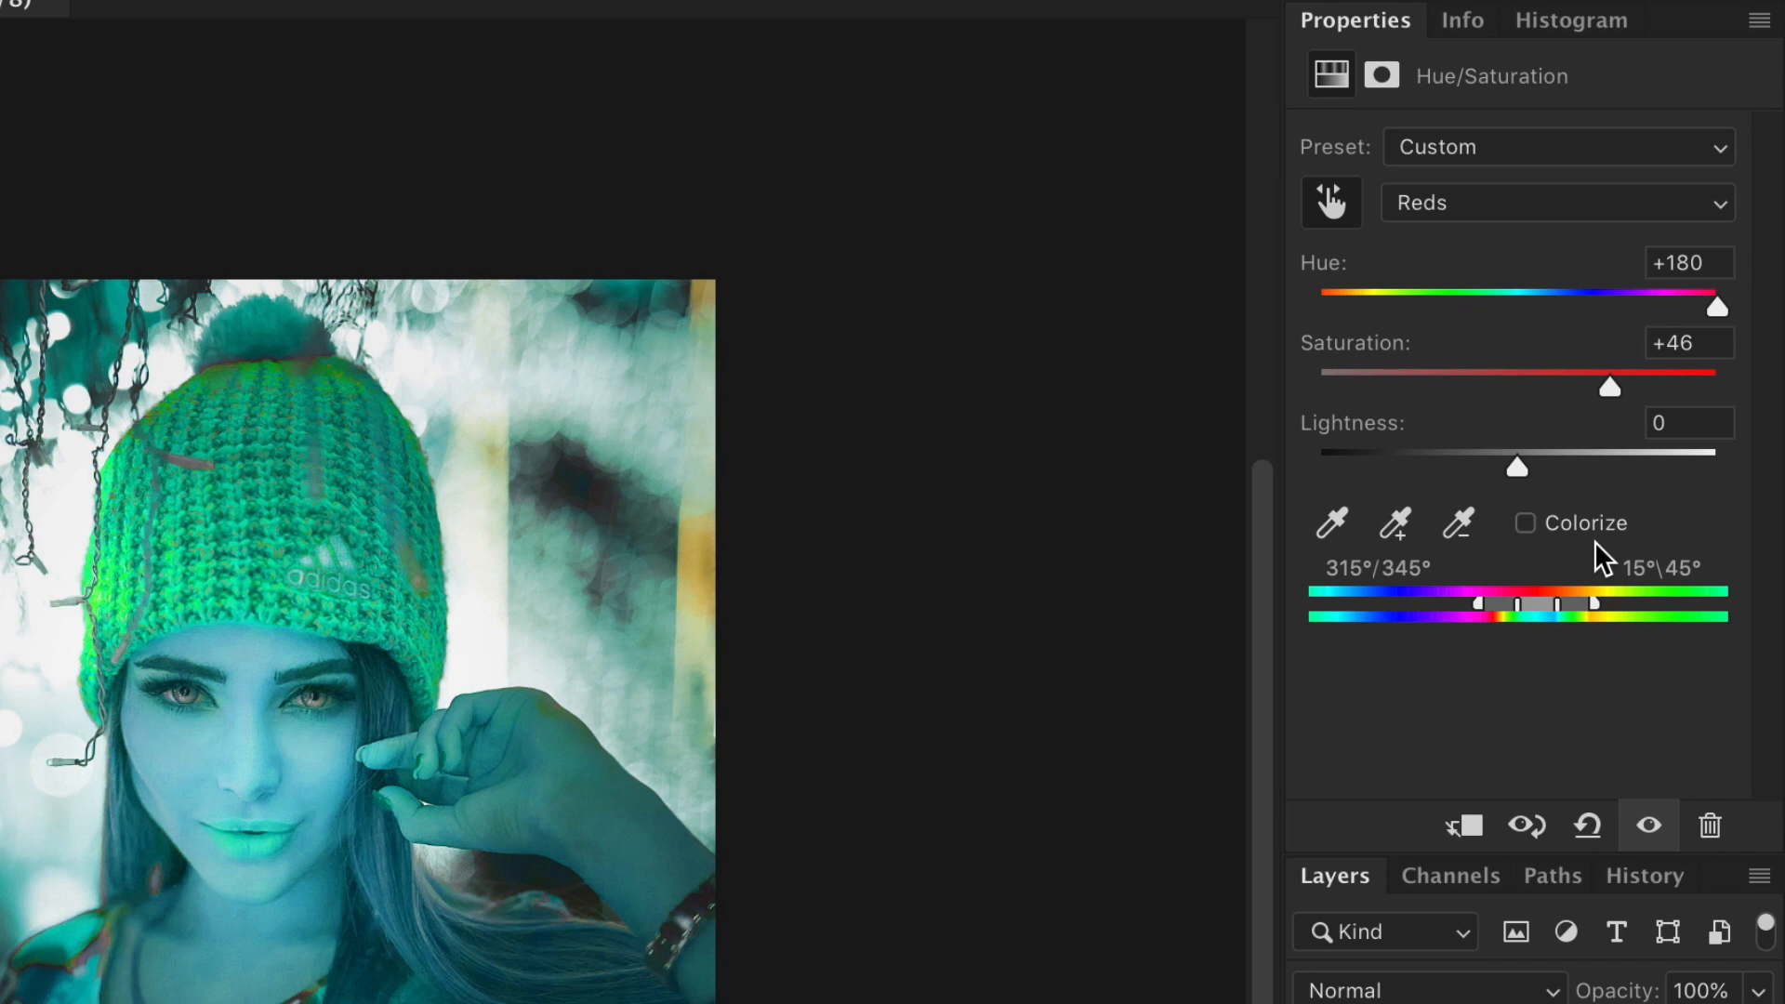
{"action": "mouse_move", "coordinate": [1566, 647]}
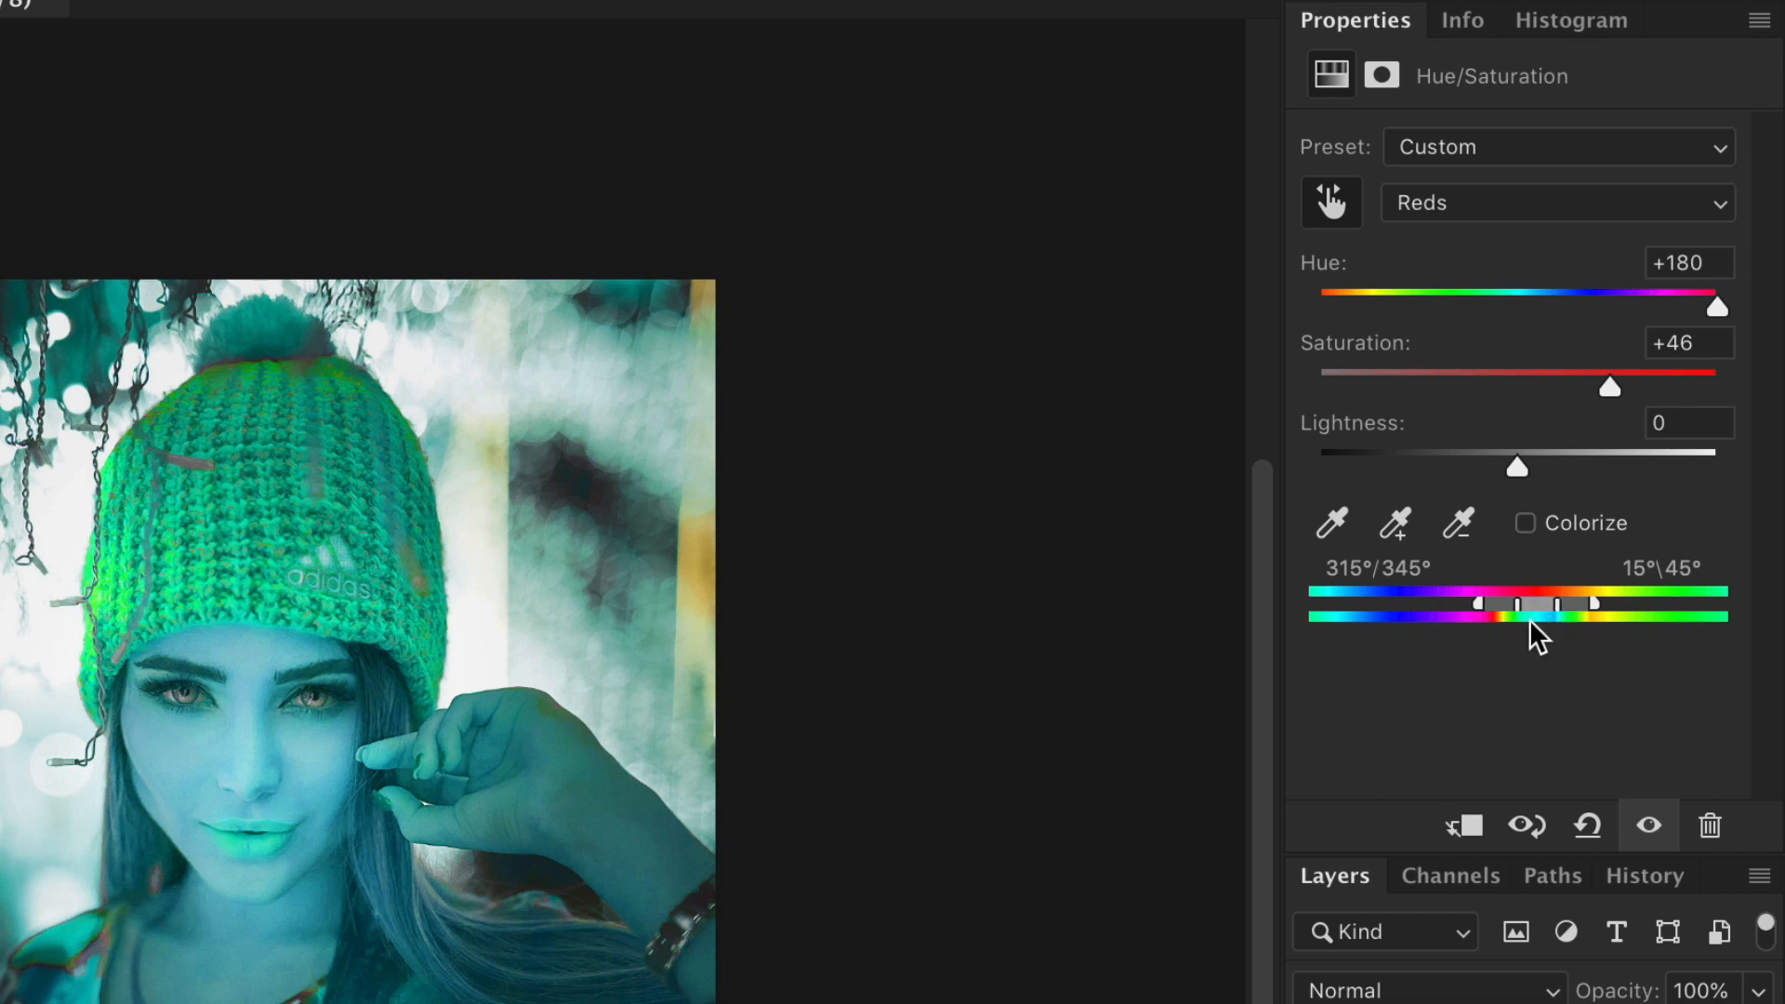
{"action": "mouse_move", "coordinate": [1548, 644]}
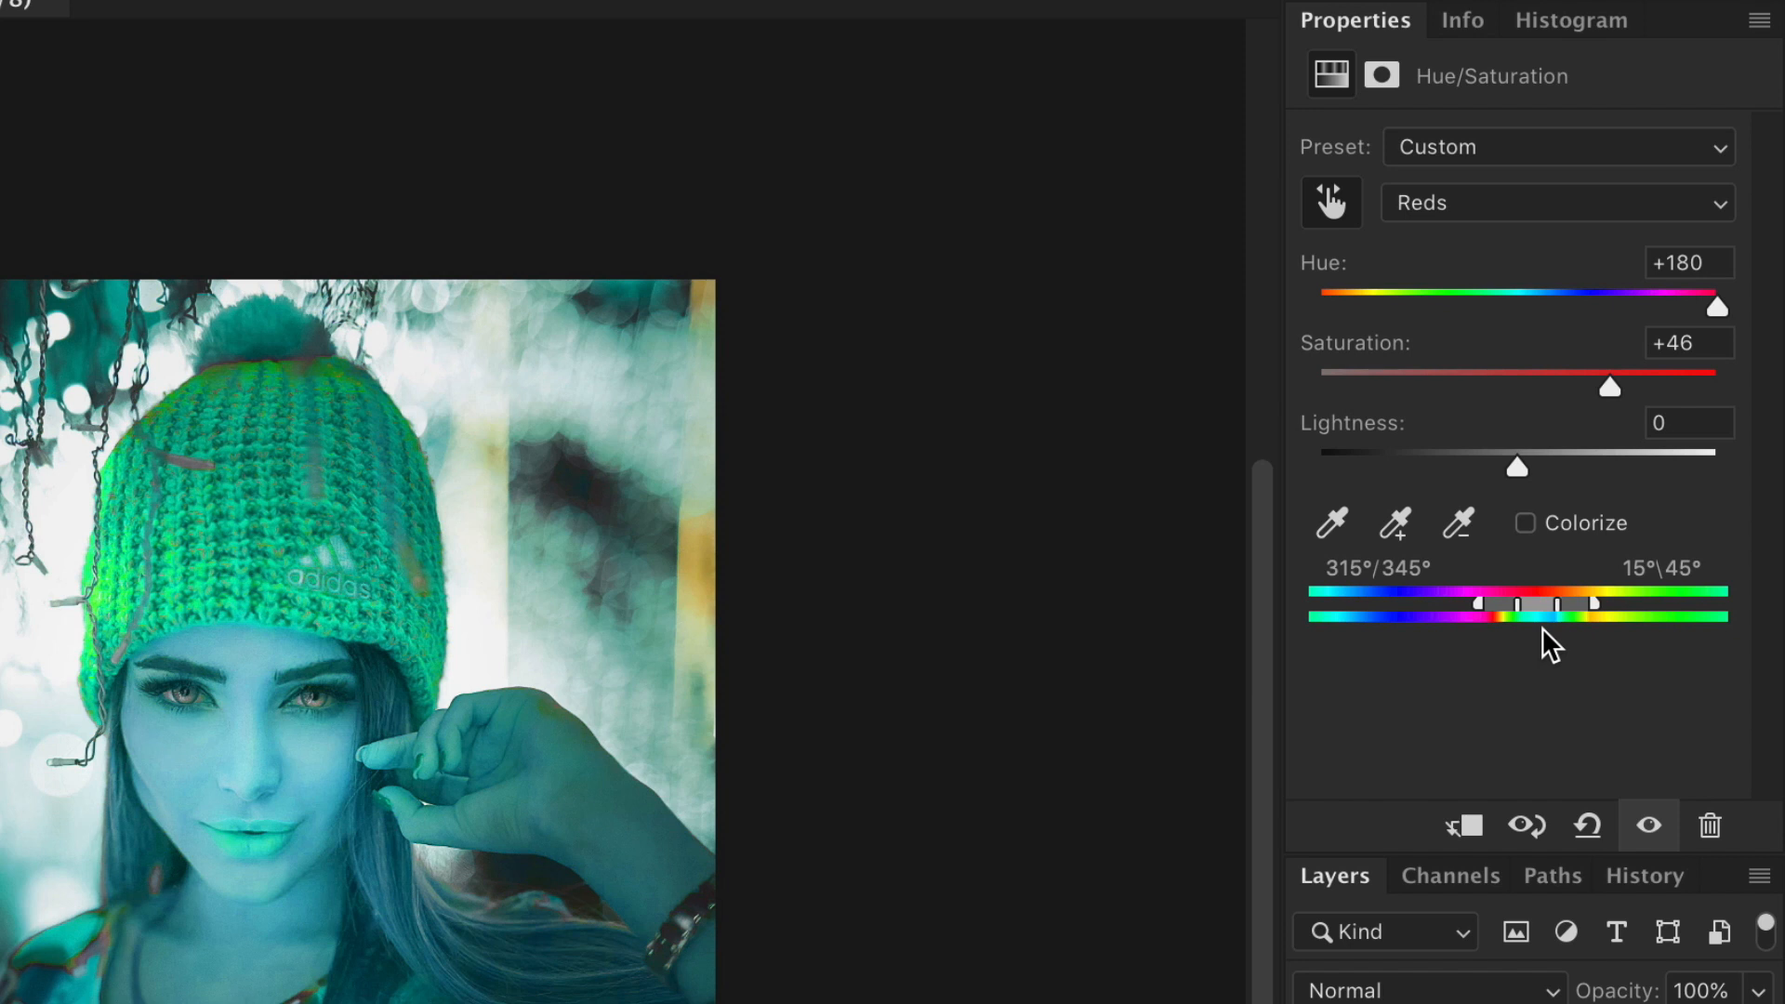
{"action": "mouse_move", "coordinate": [1421, 270]}
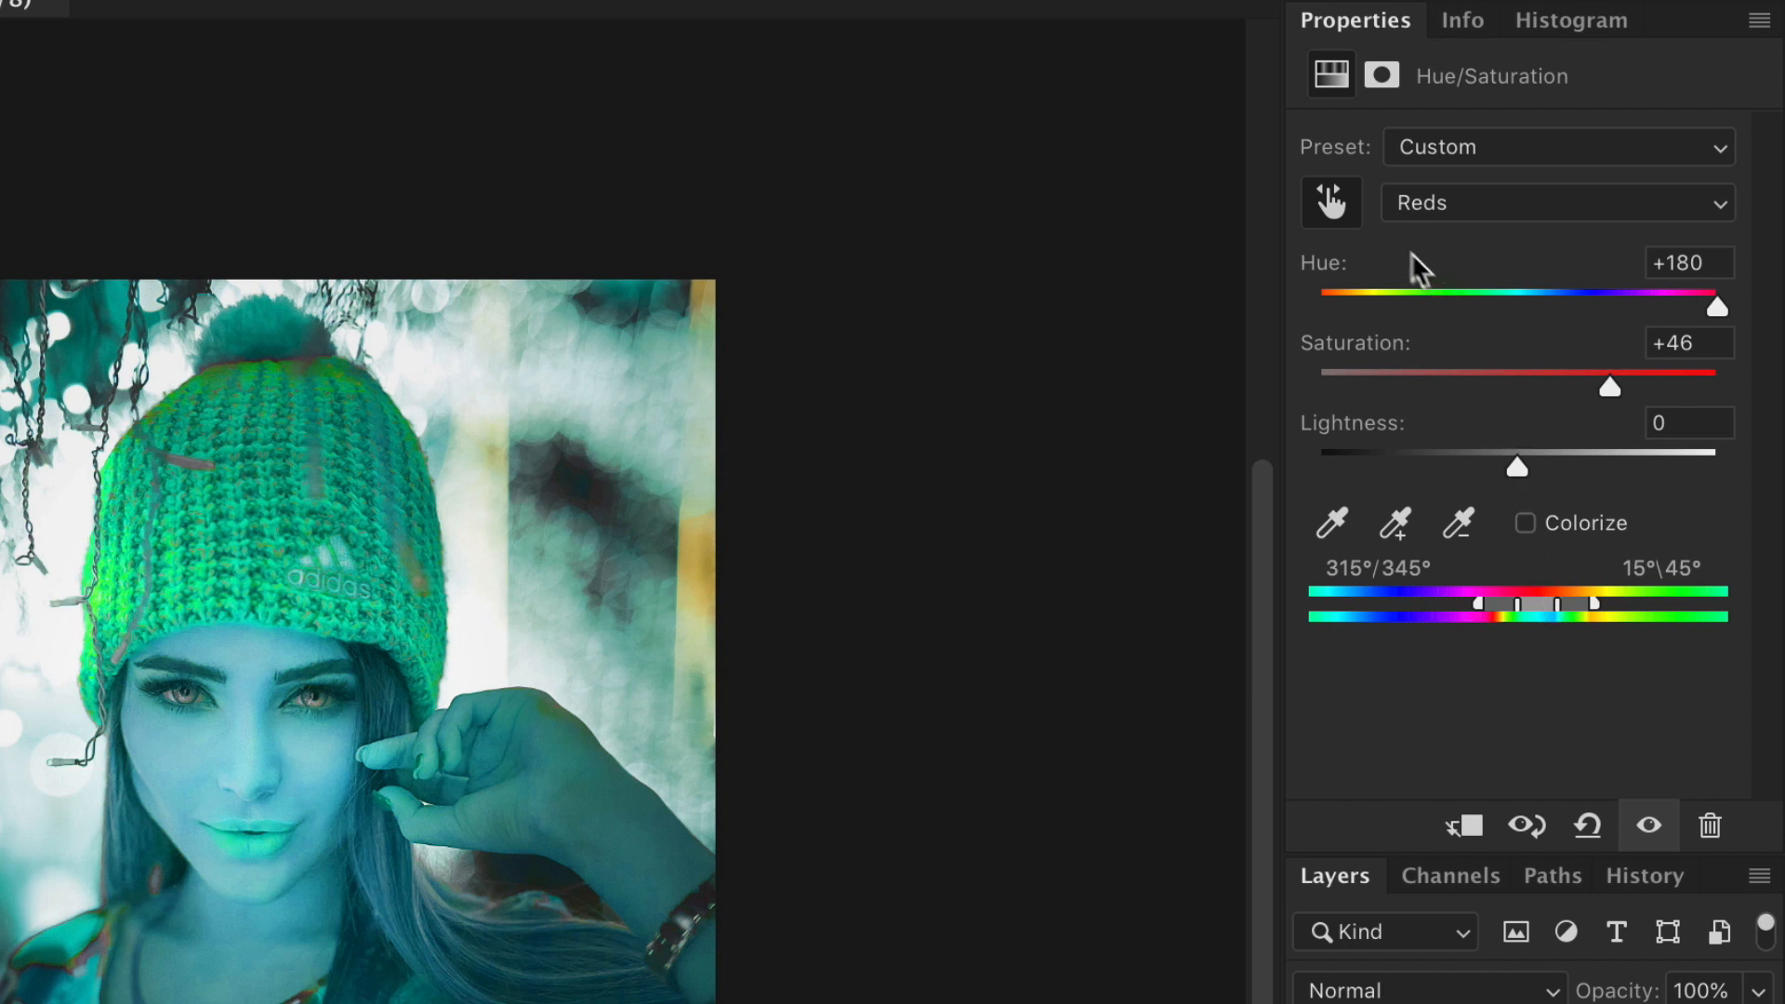
{"action": "mouse_move", "coordinate": [1446, 250]}
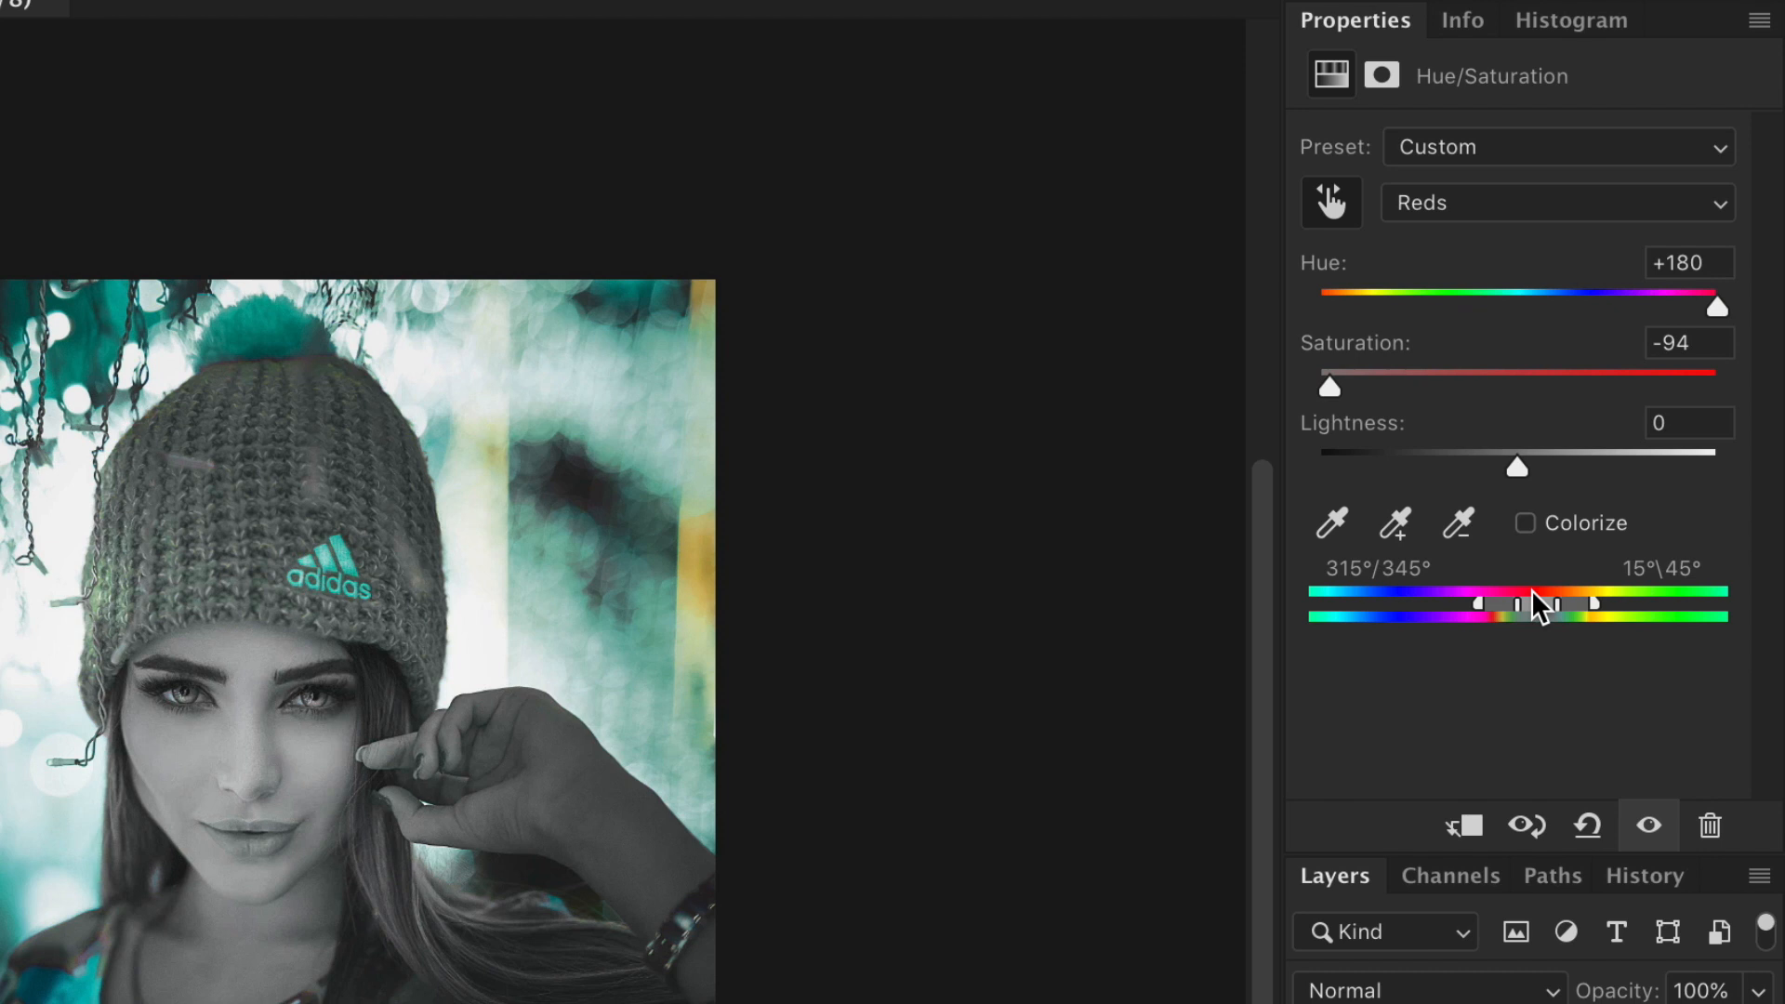
{"action": "mouse_move", "coordinate": [1556, 648]}
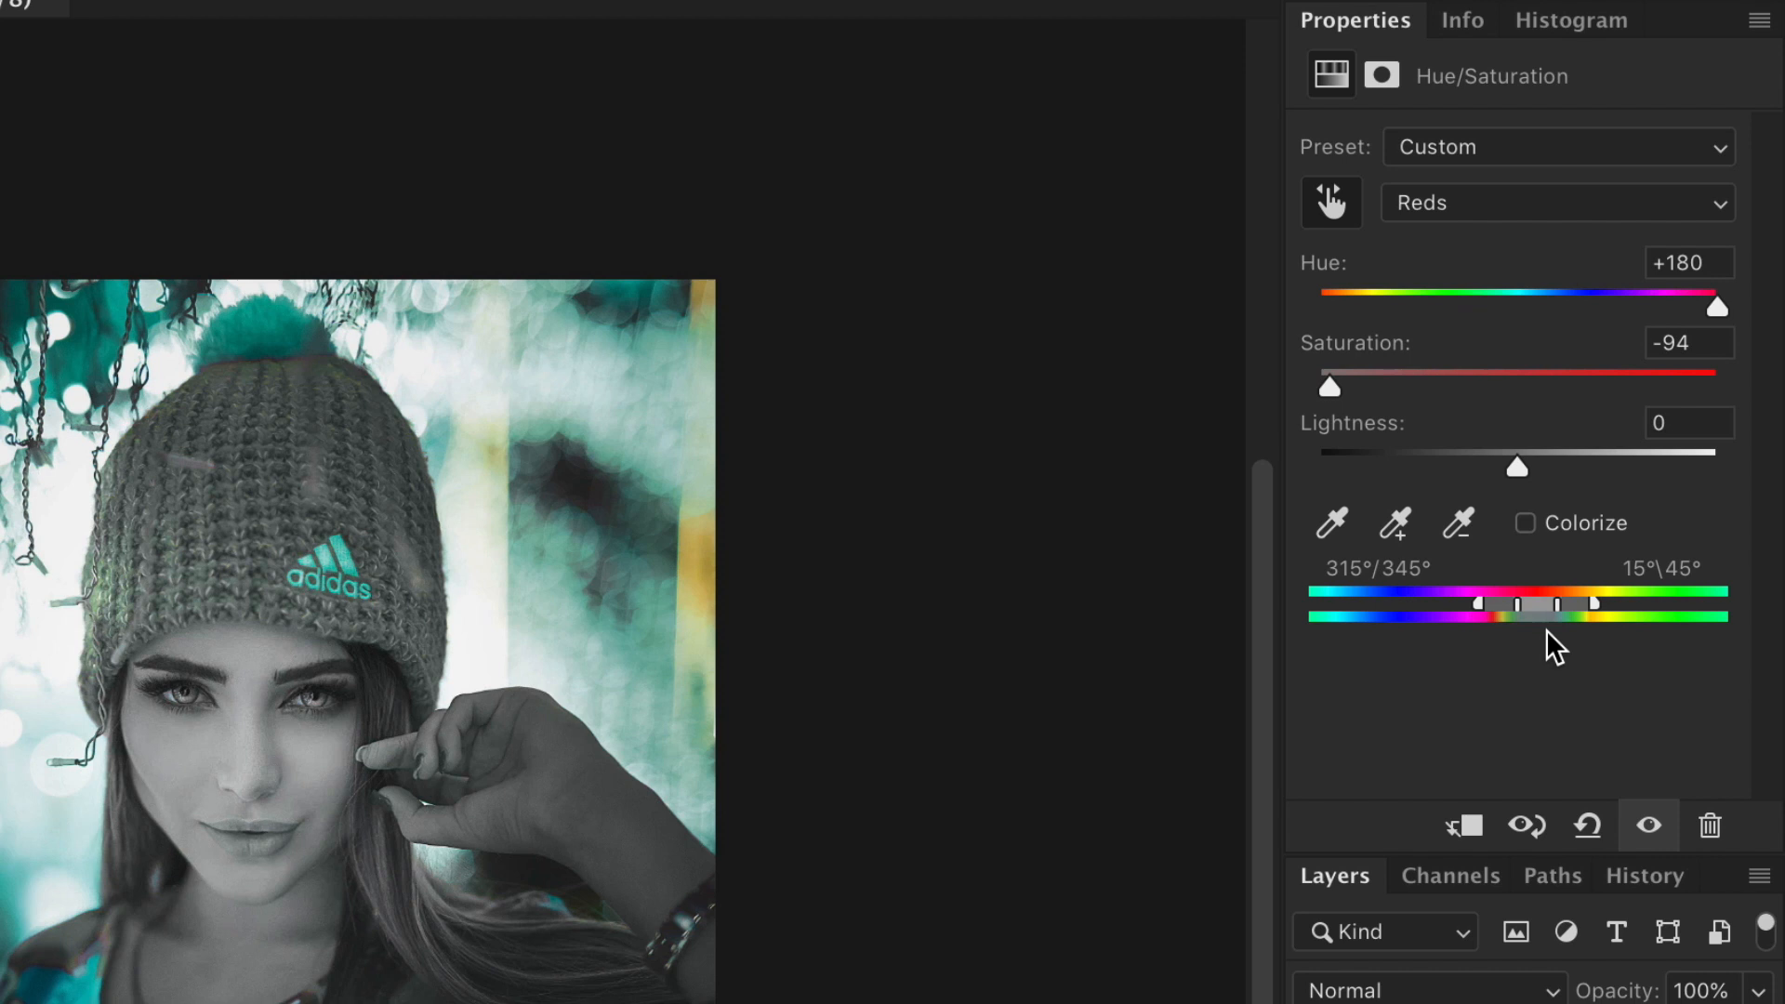
{"action": "mouse_move", "coordinate": [1385, 451]}
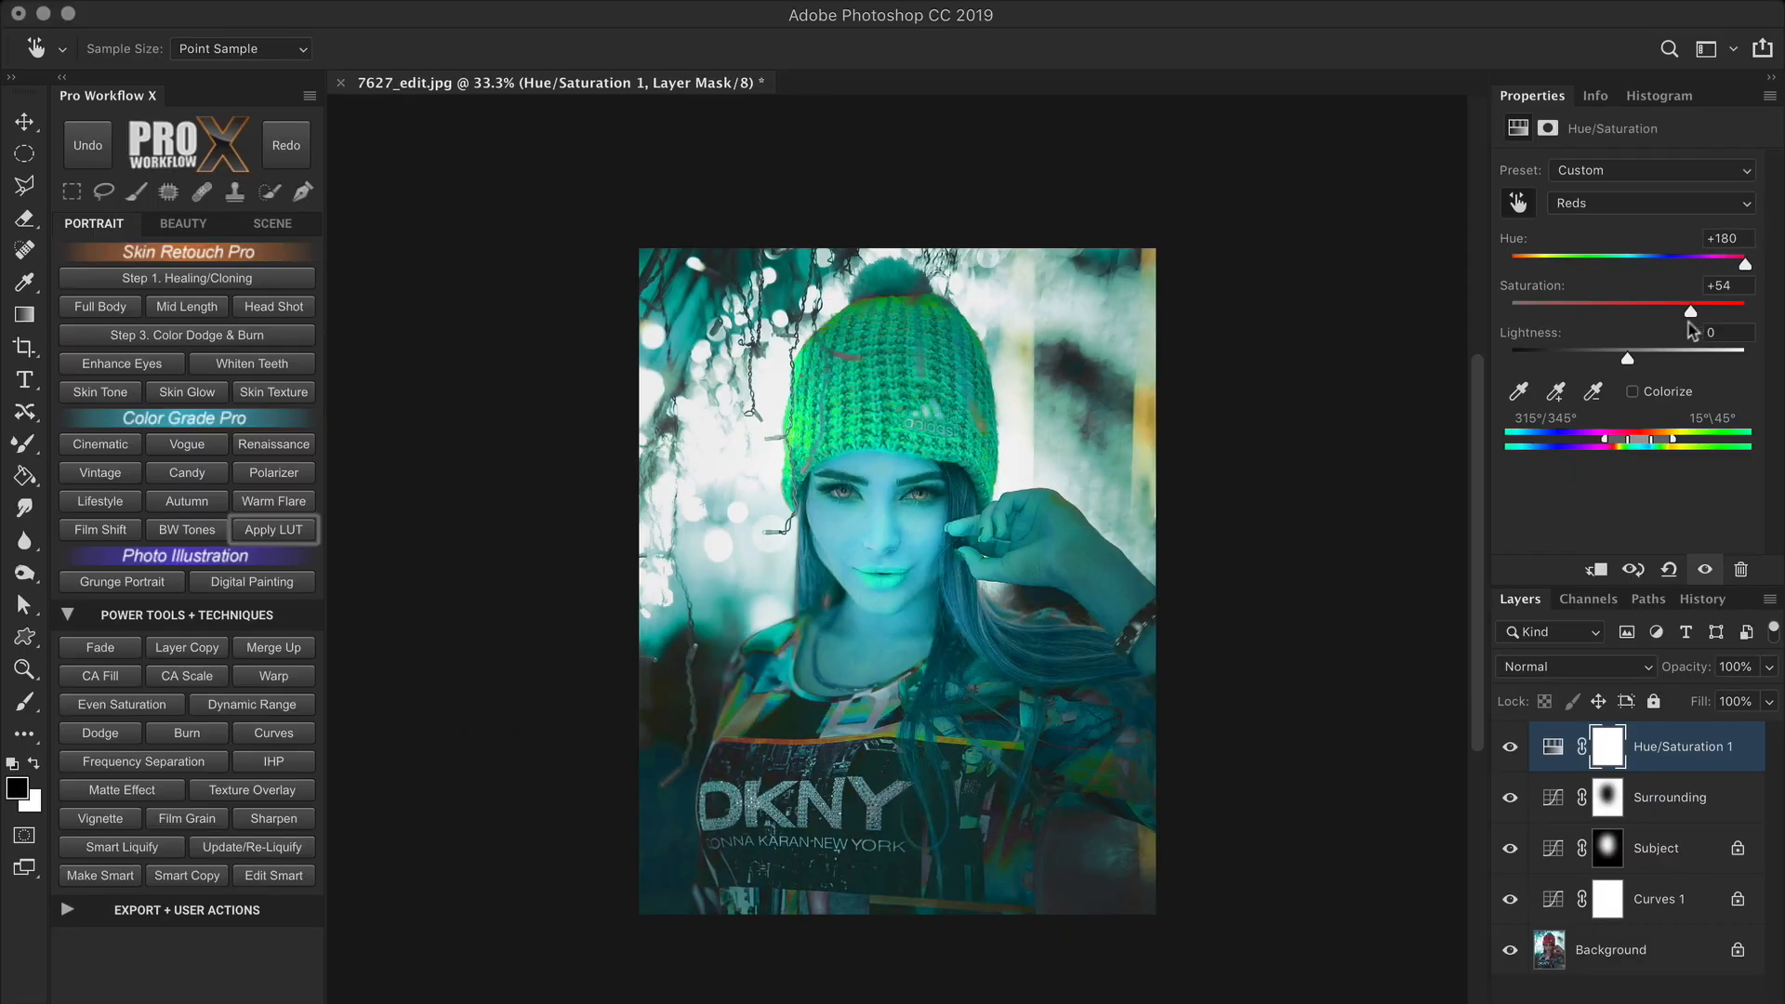
{"action": "mouse_move", "coordinate": [1594, 401]}
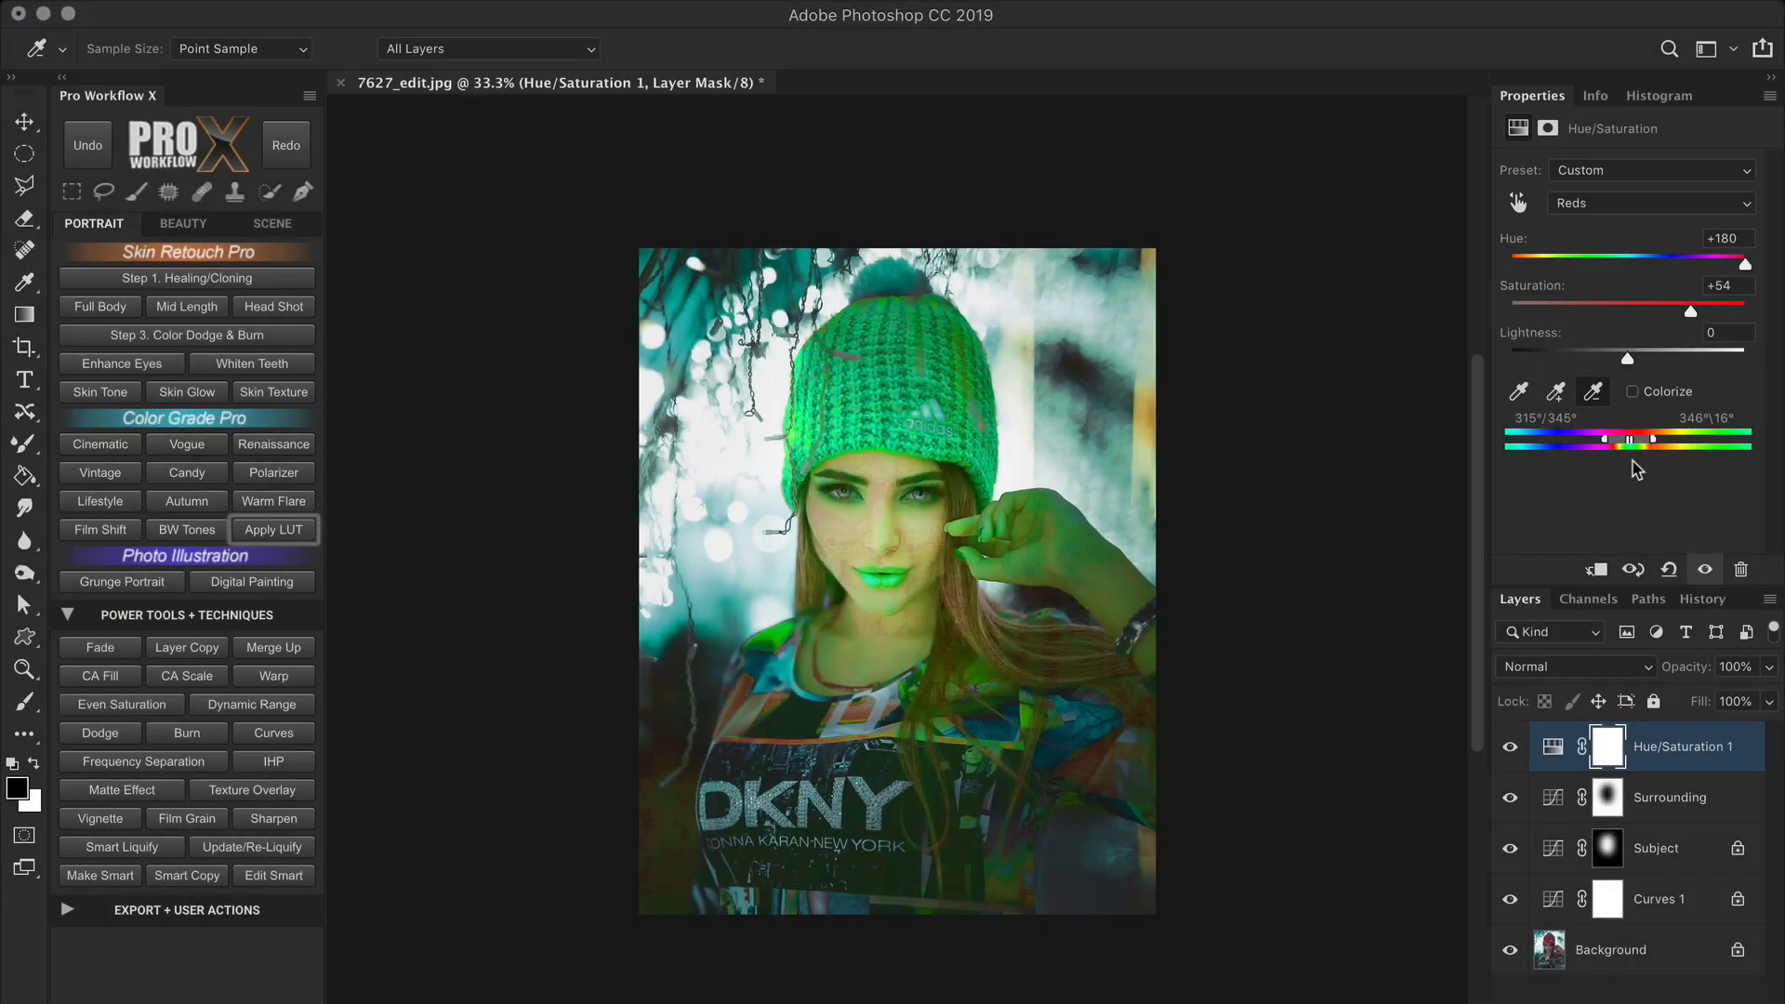
Undo and redo to compare the trimmed 346°/16° Reds range at Saturation +54.
{"action": "left_click", "coordinate": [86, 145]}
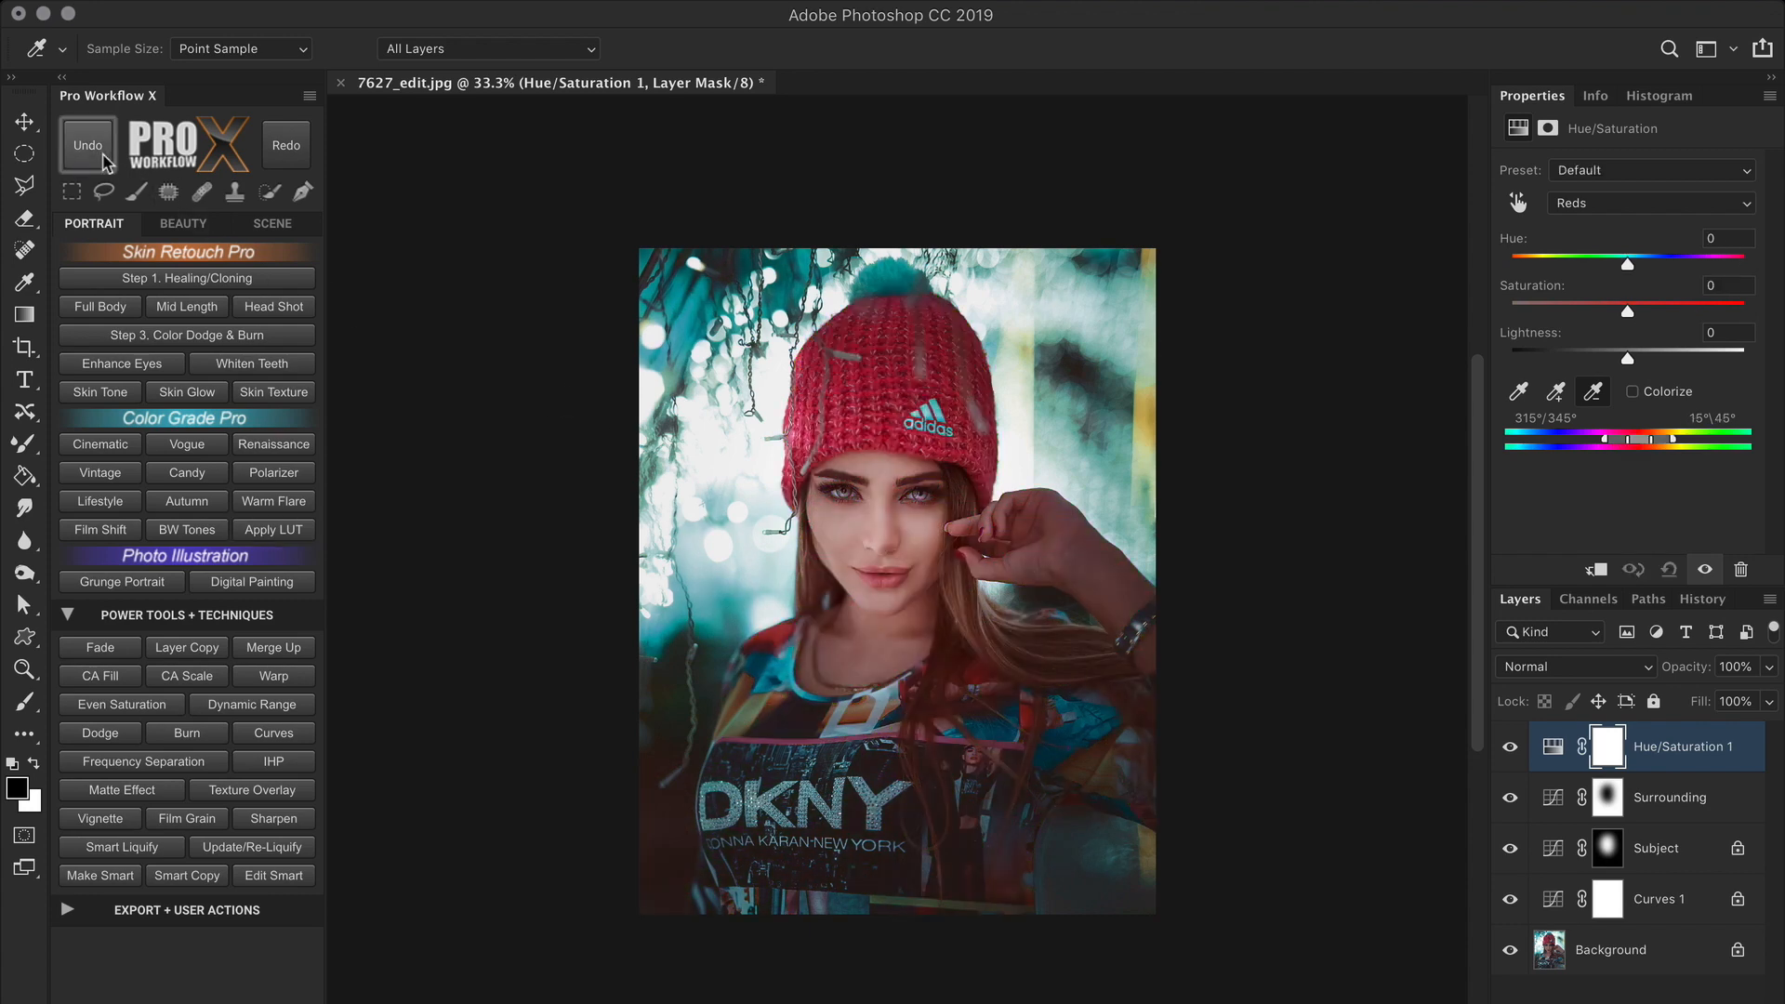
{"action": "left_click", "coordinate": [286, 146]}
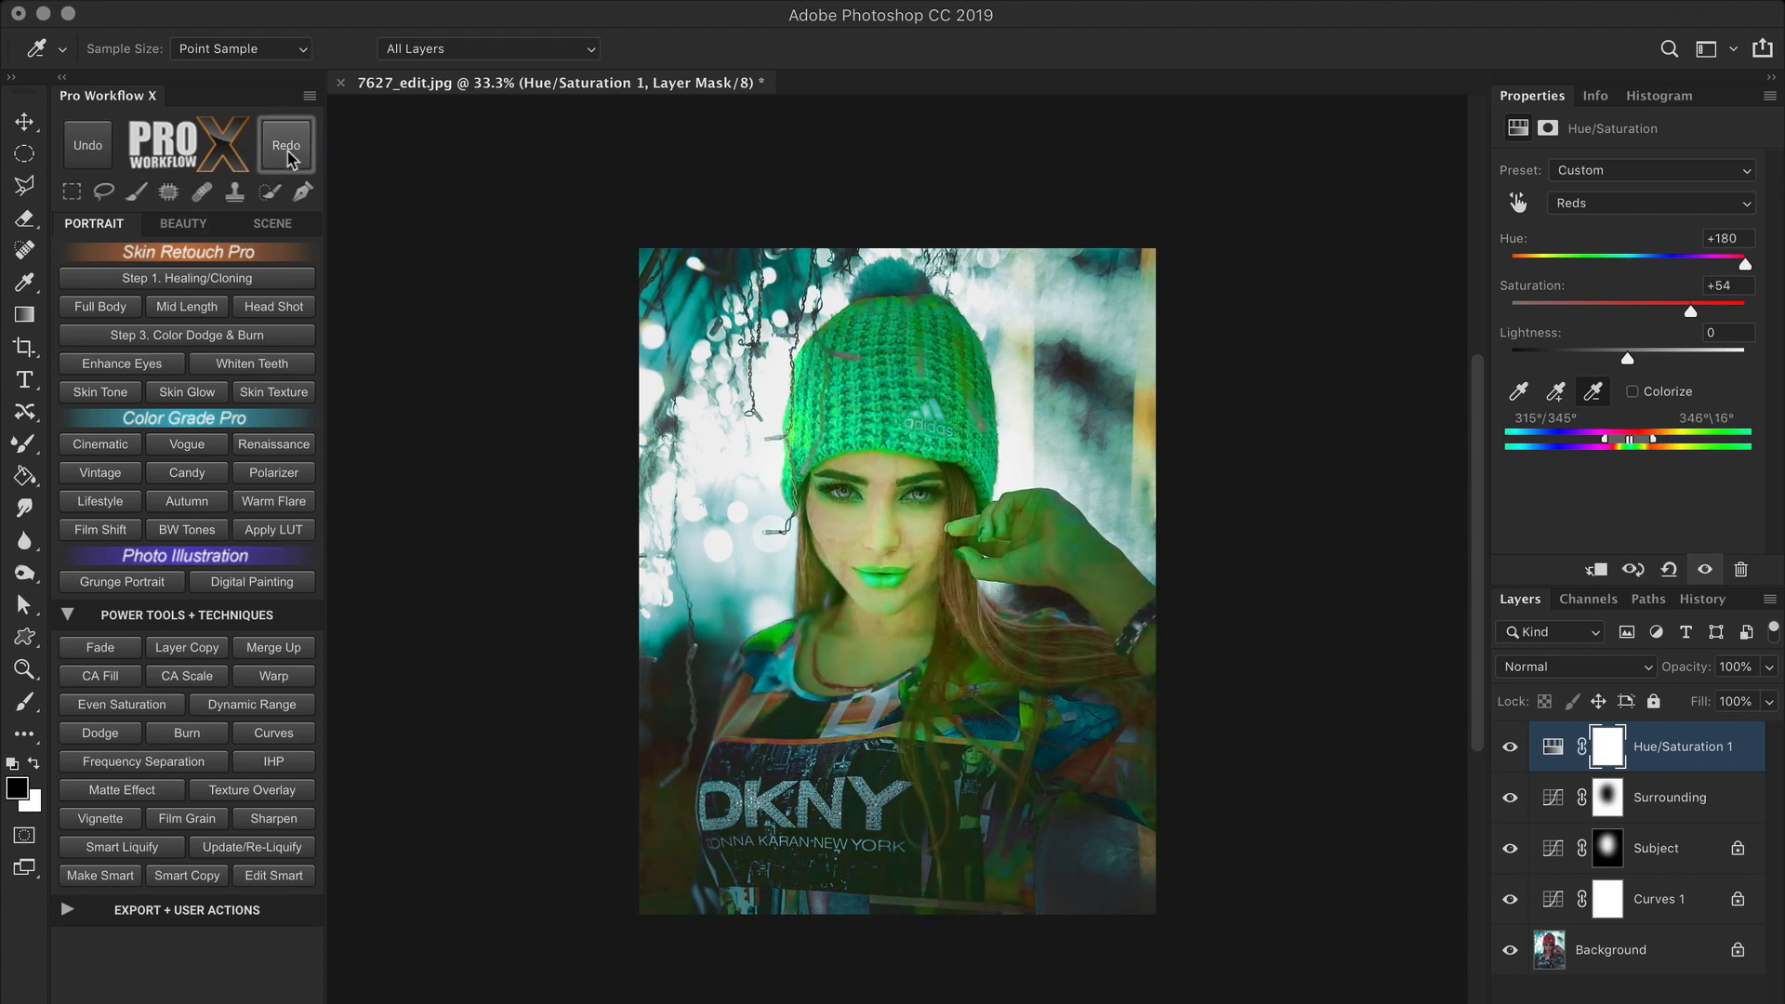
{"action": "left_click", "coordinate": [285, 145]}
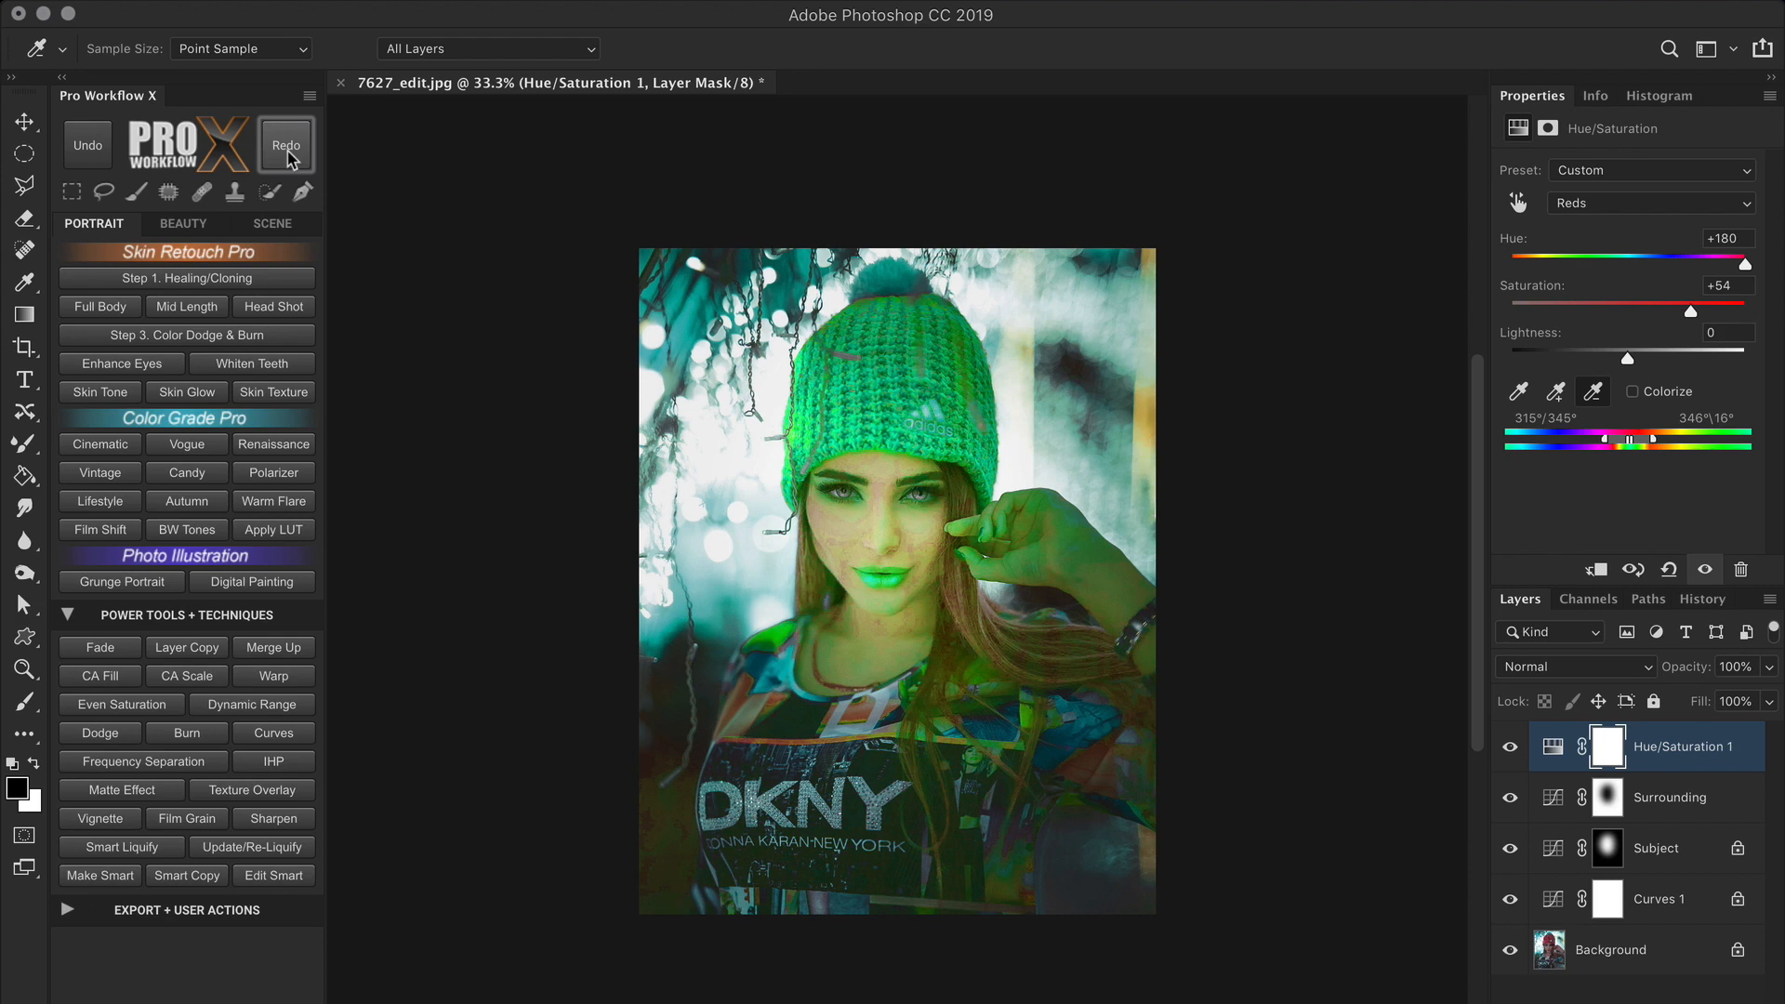
{"action": "mouse_move", "coordinate": [1637, 446]}
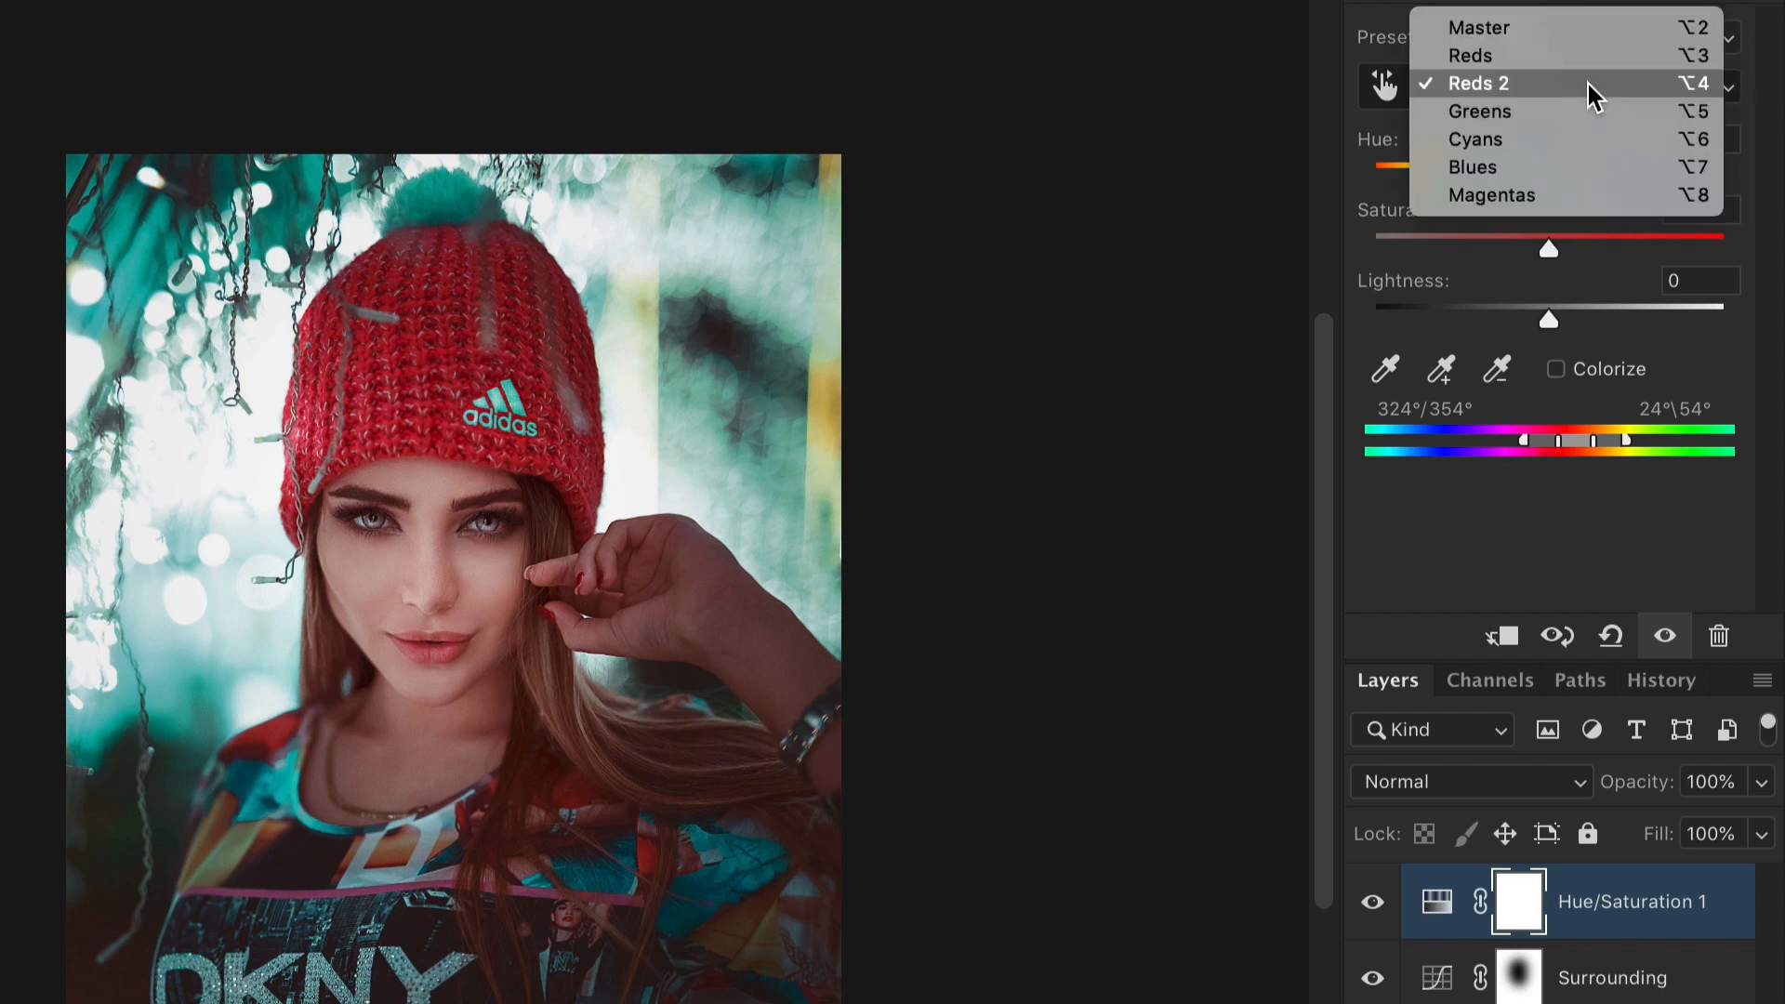
{"action": "mouse_move", "coordinate": [1588, 97]}
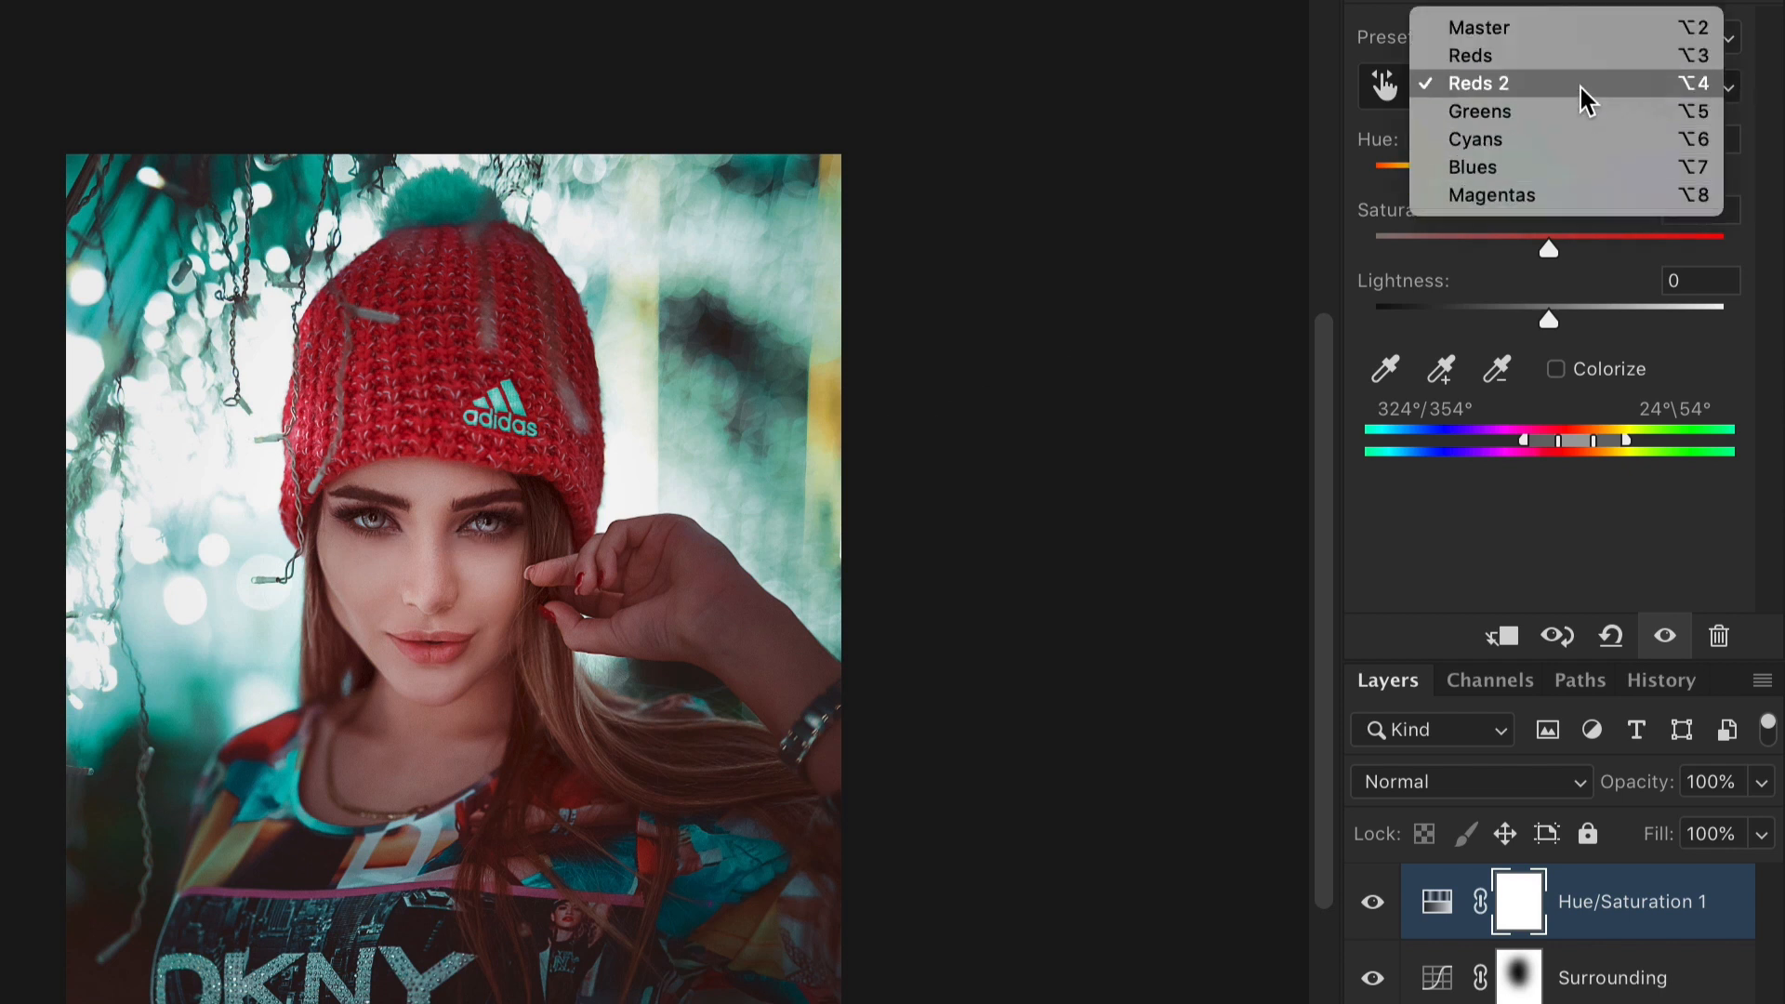
Sample the beanie for the Reds 2 range and set Hue +8, Saturation +6.
{"action": "left_click", "coordinate": [1480, 82]}
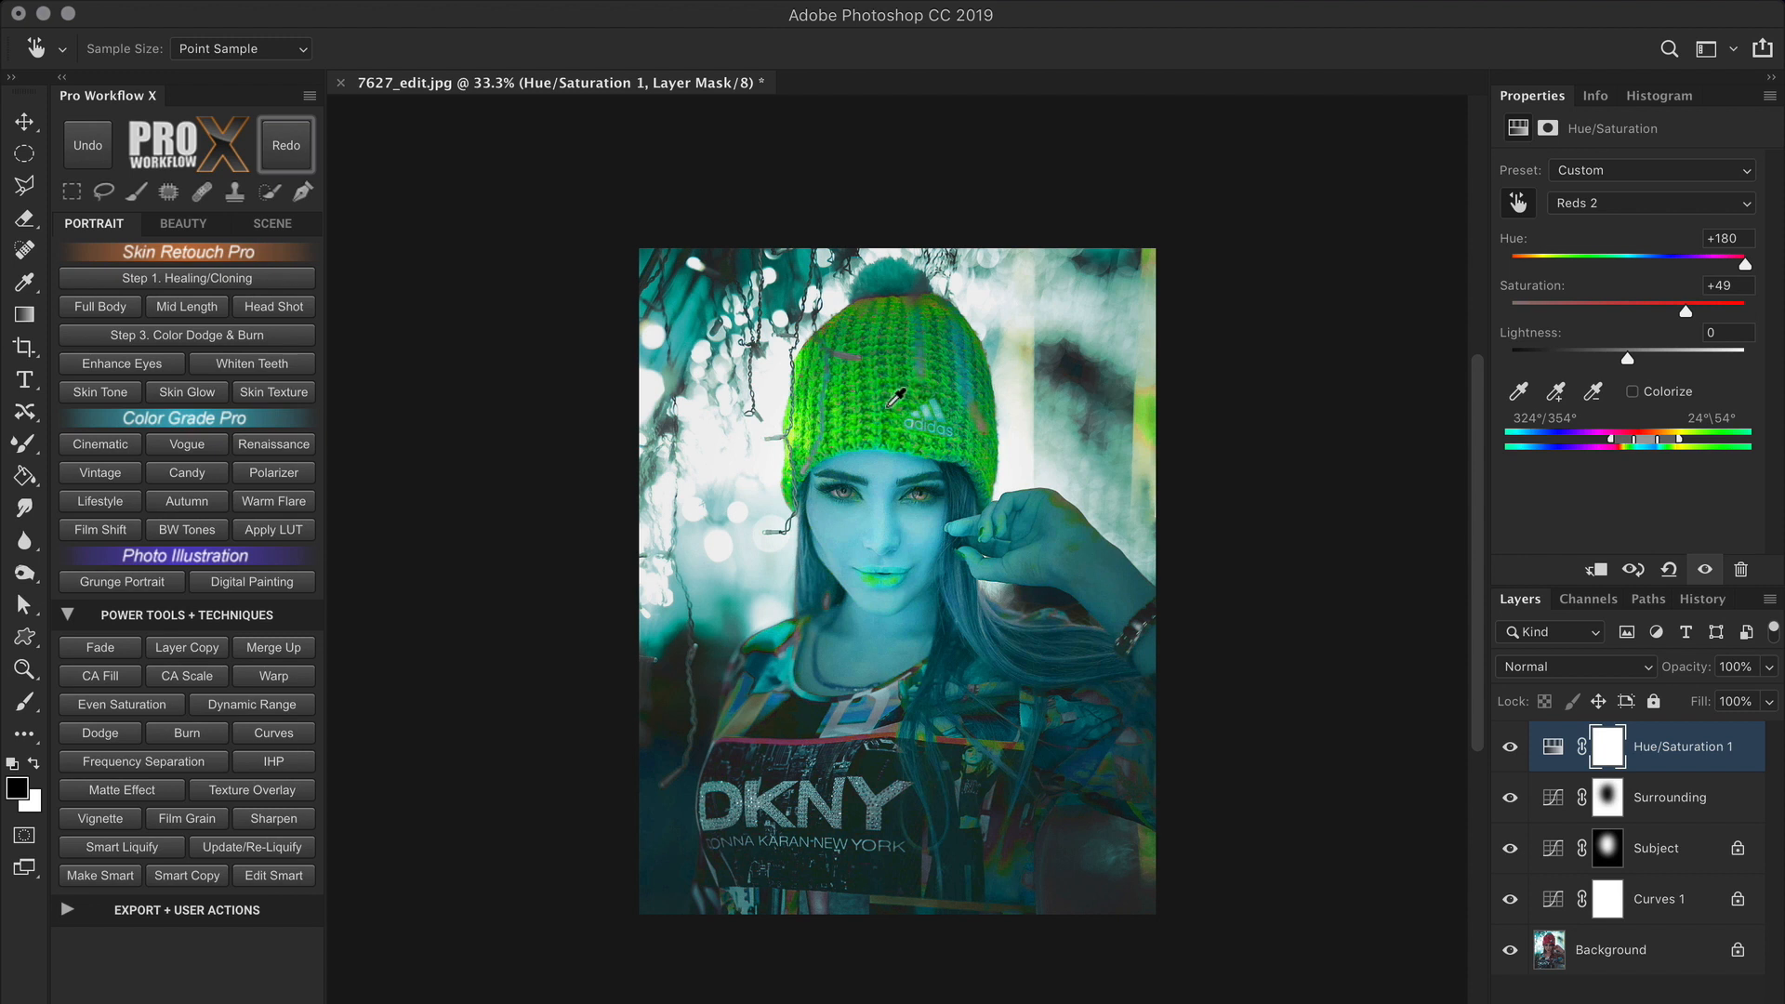
{"action": "left_click", "coordinate": [1593, 391]}
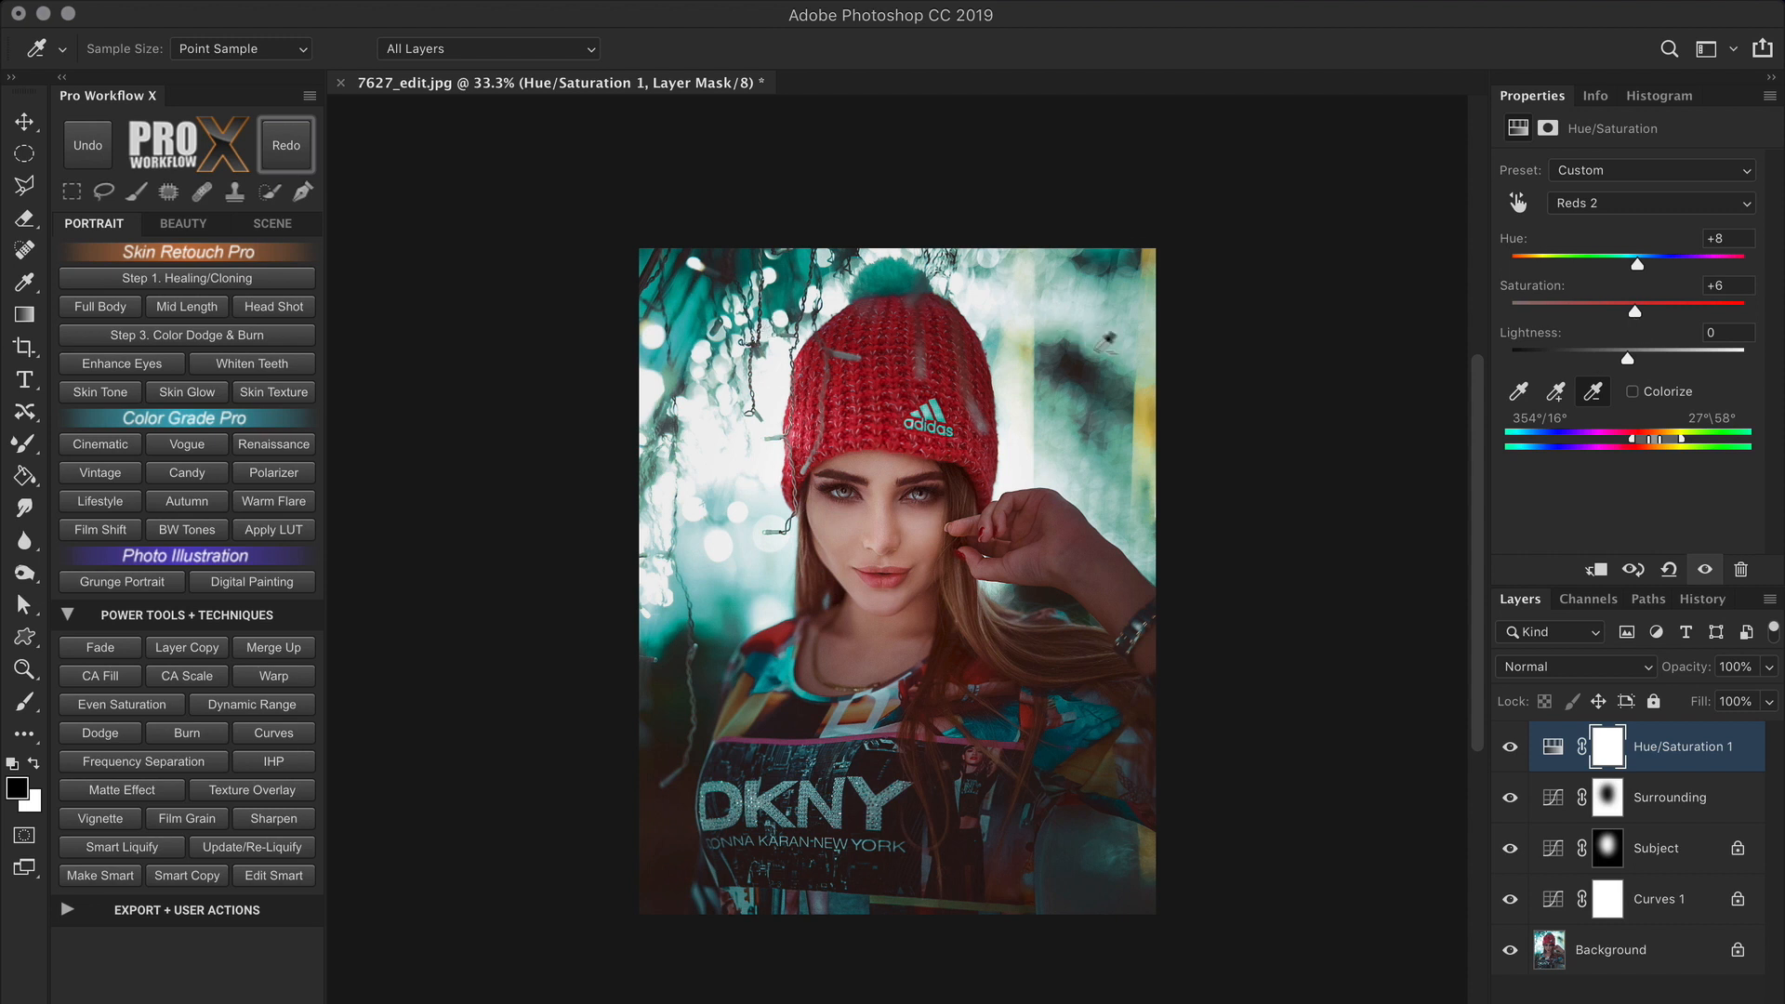
{"action": "mouse_move", "coordinate": [1324, 579]}
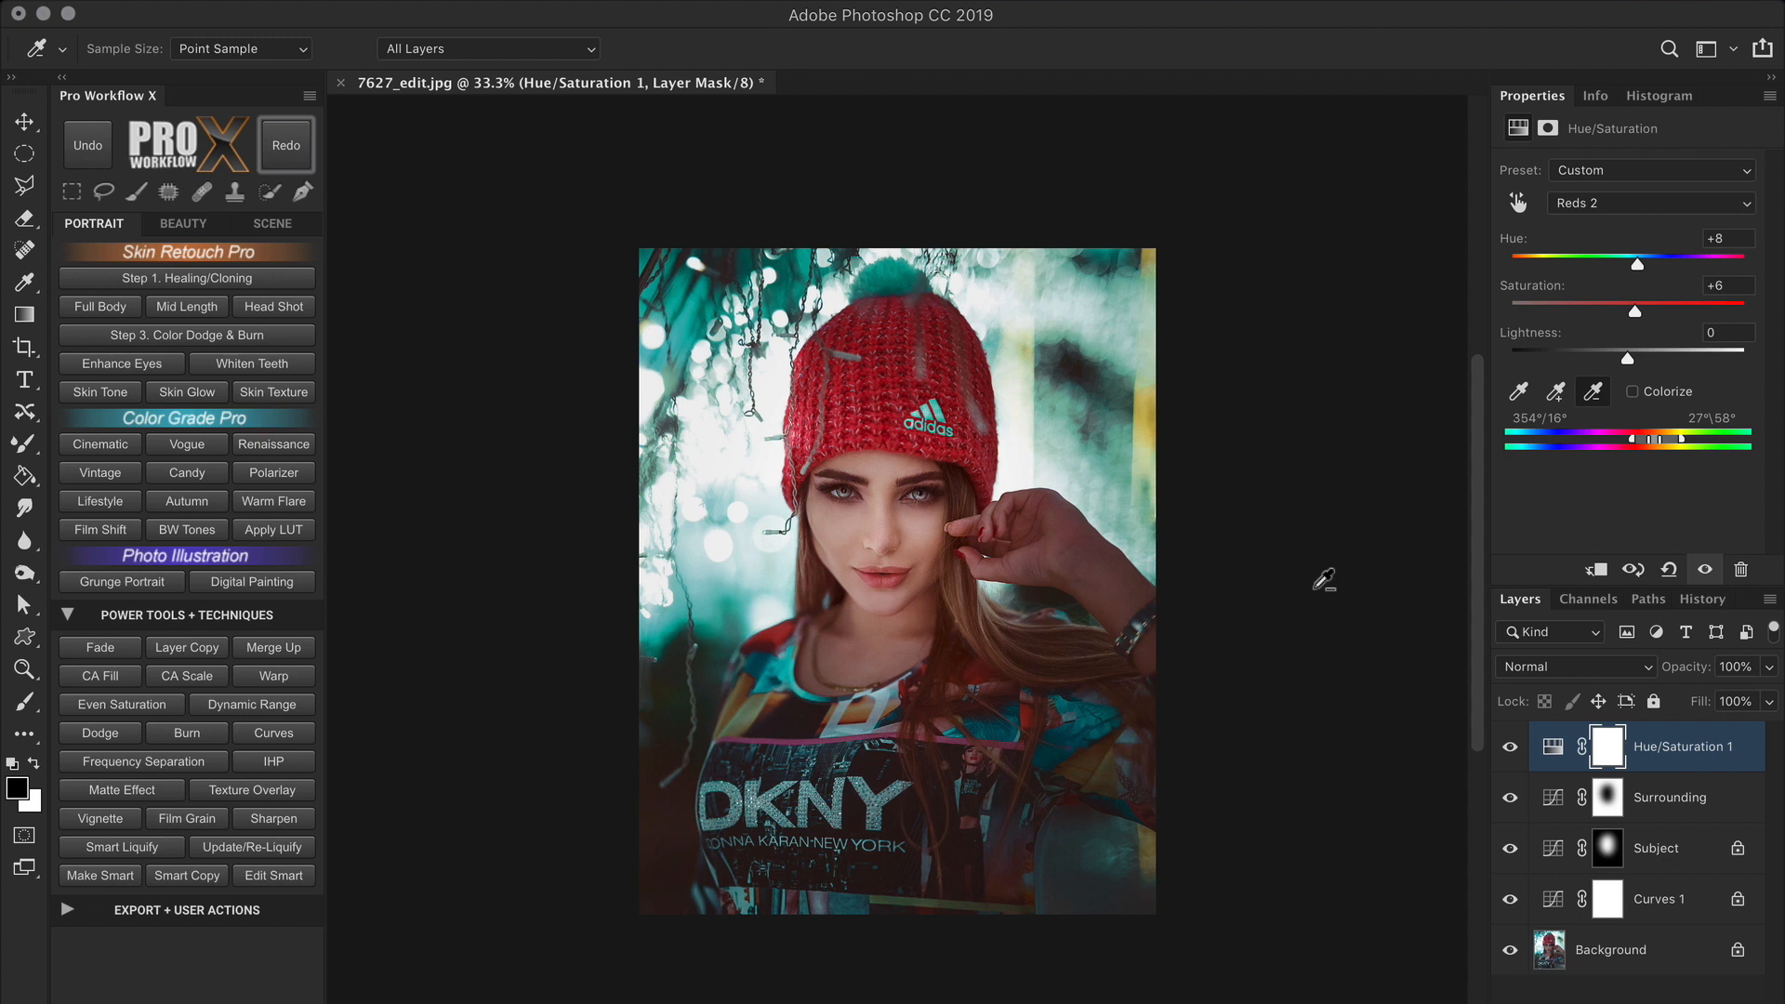
{"action": "mouse_move", "coordinate": [1669, 763]}
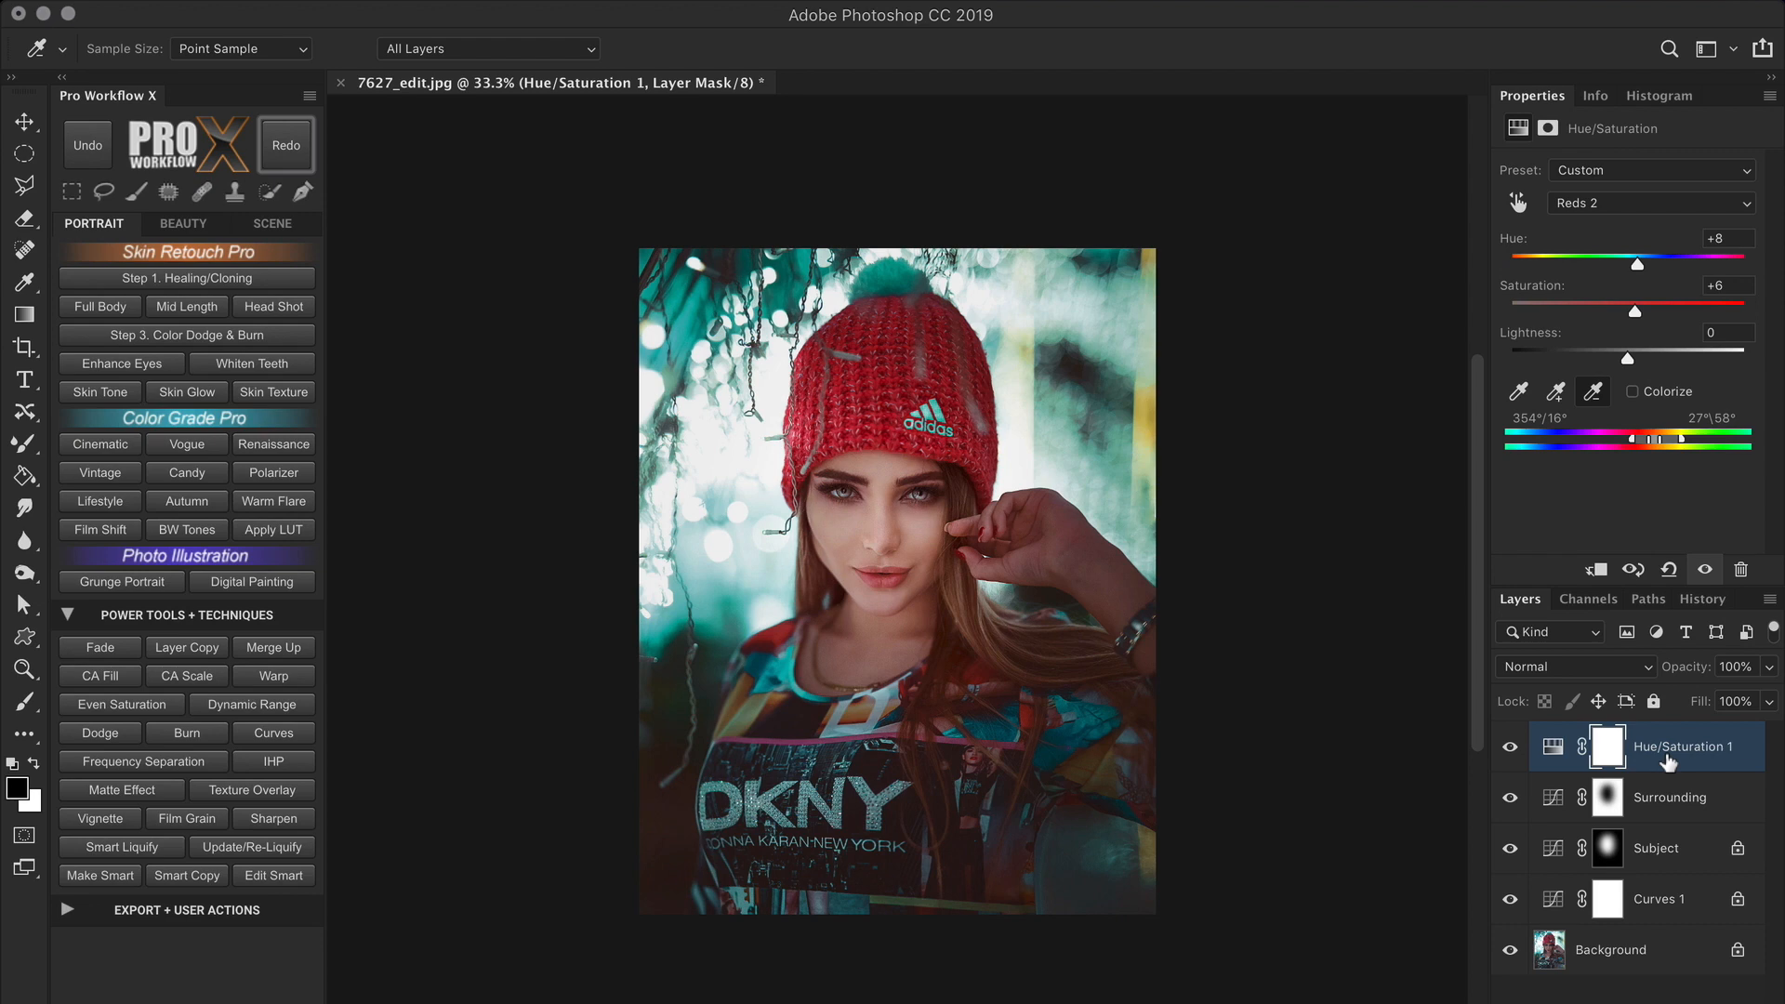
Stamp all visible layers into a Merge Visible layer on top and make it a smart object.
{"action": "left_click", "coordinate": [1680, 982]}
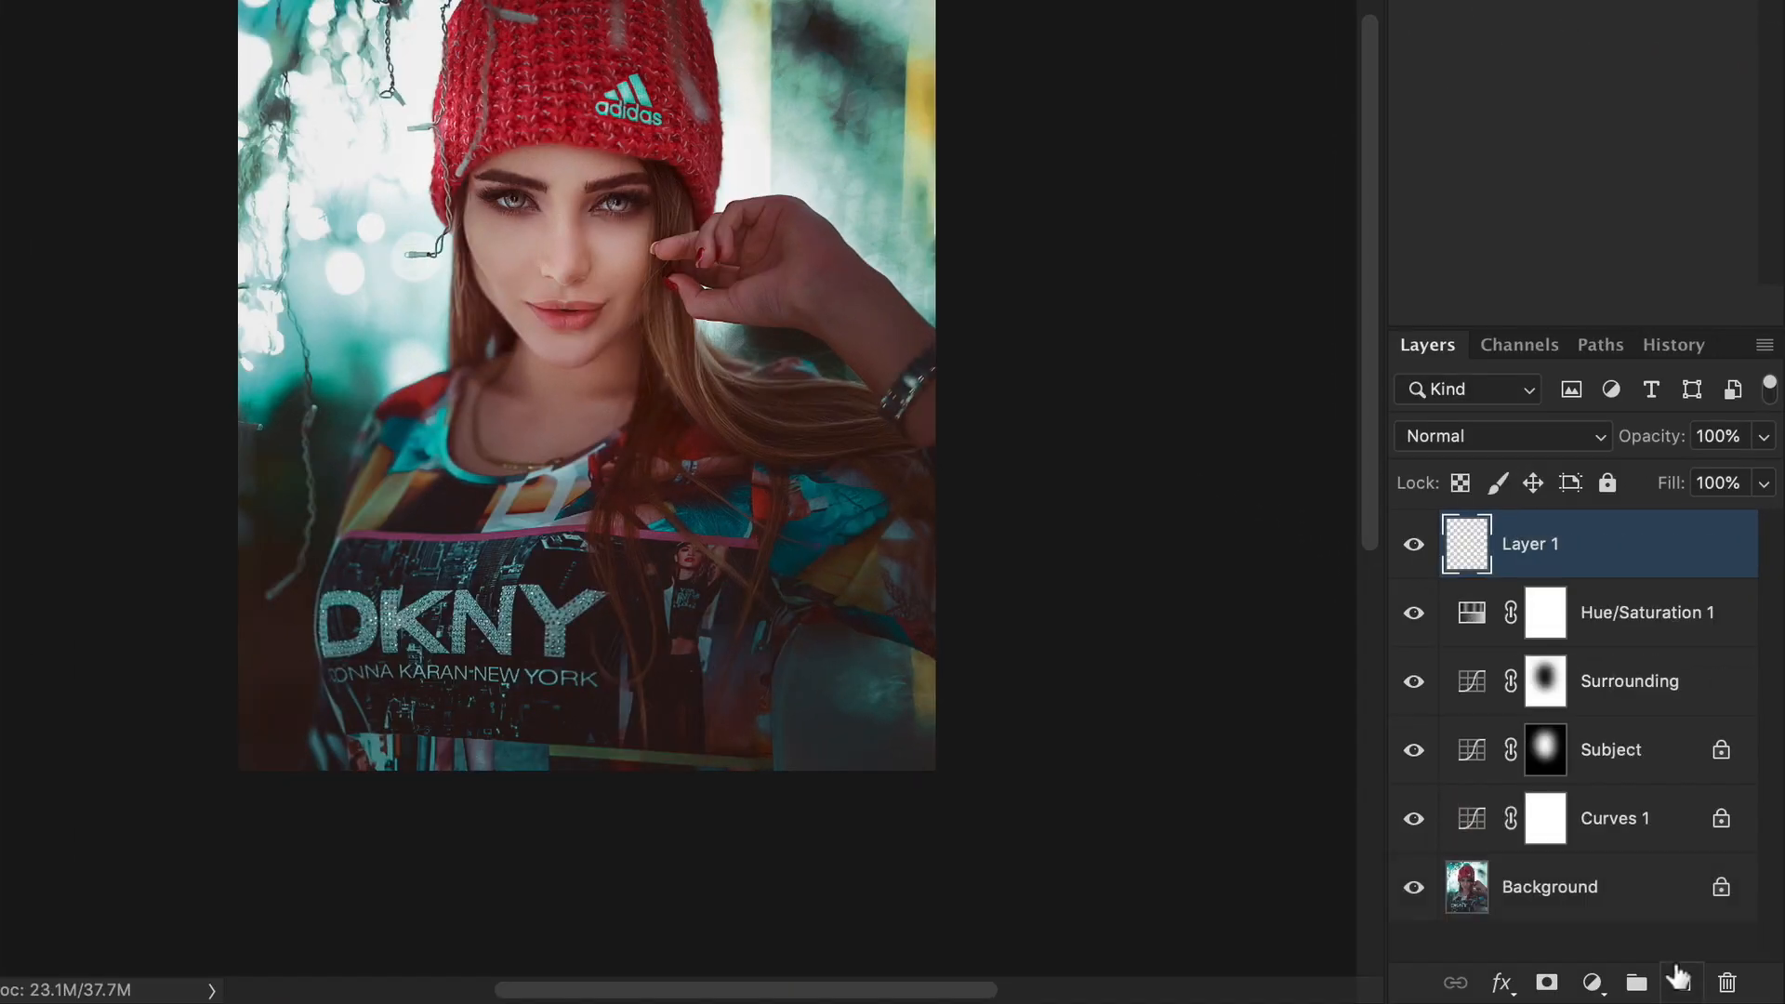
{"action": "key", "text": "ctrl+alt+shift+e"}
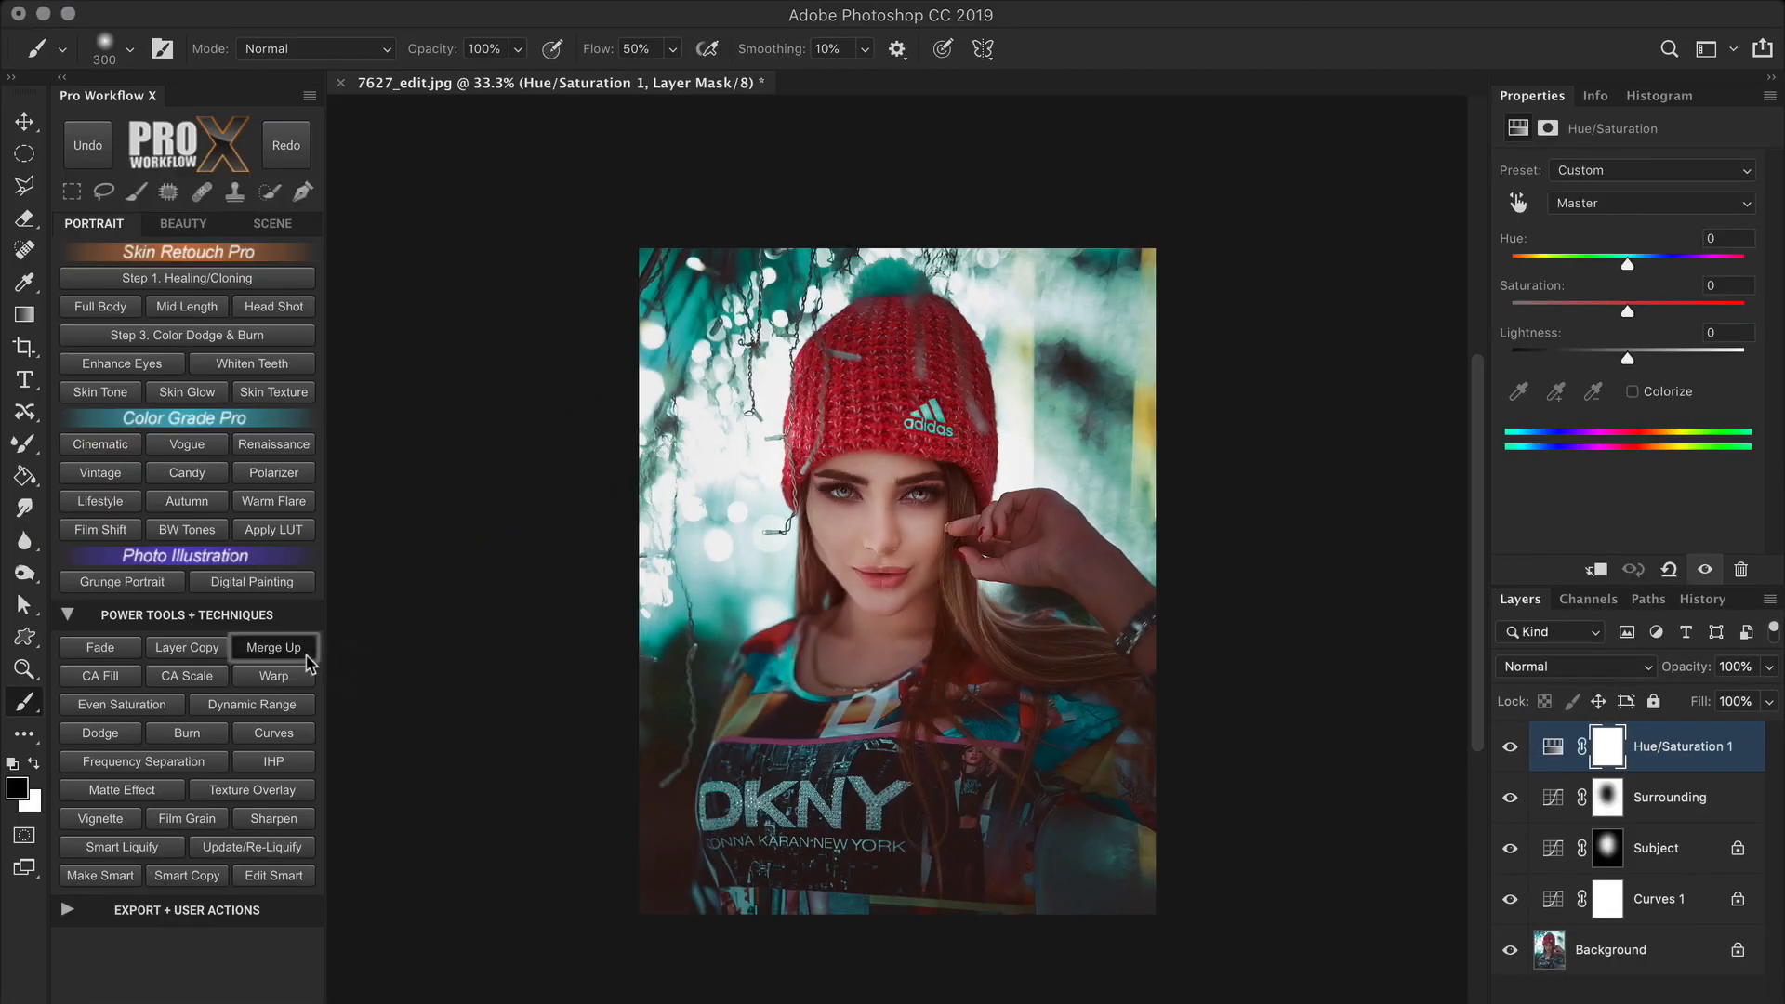
{"action": "left_click", "coordinate": [274, 648]}
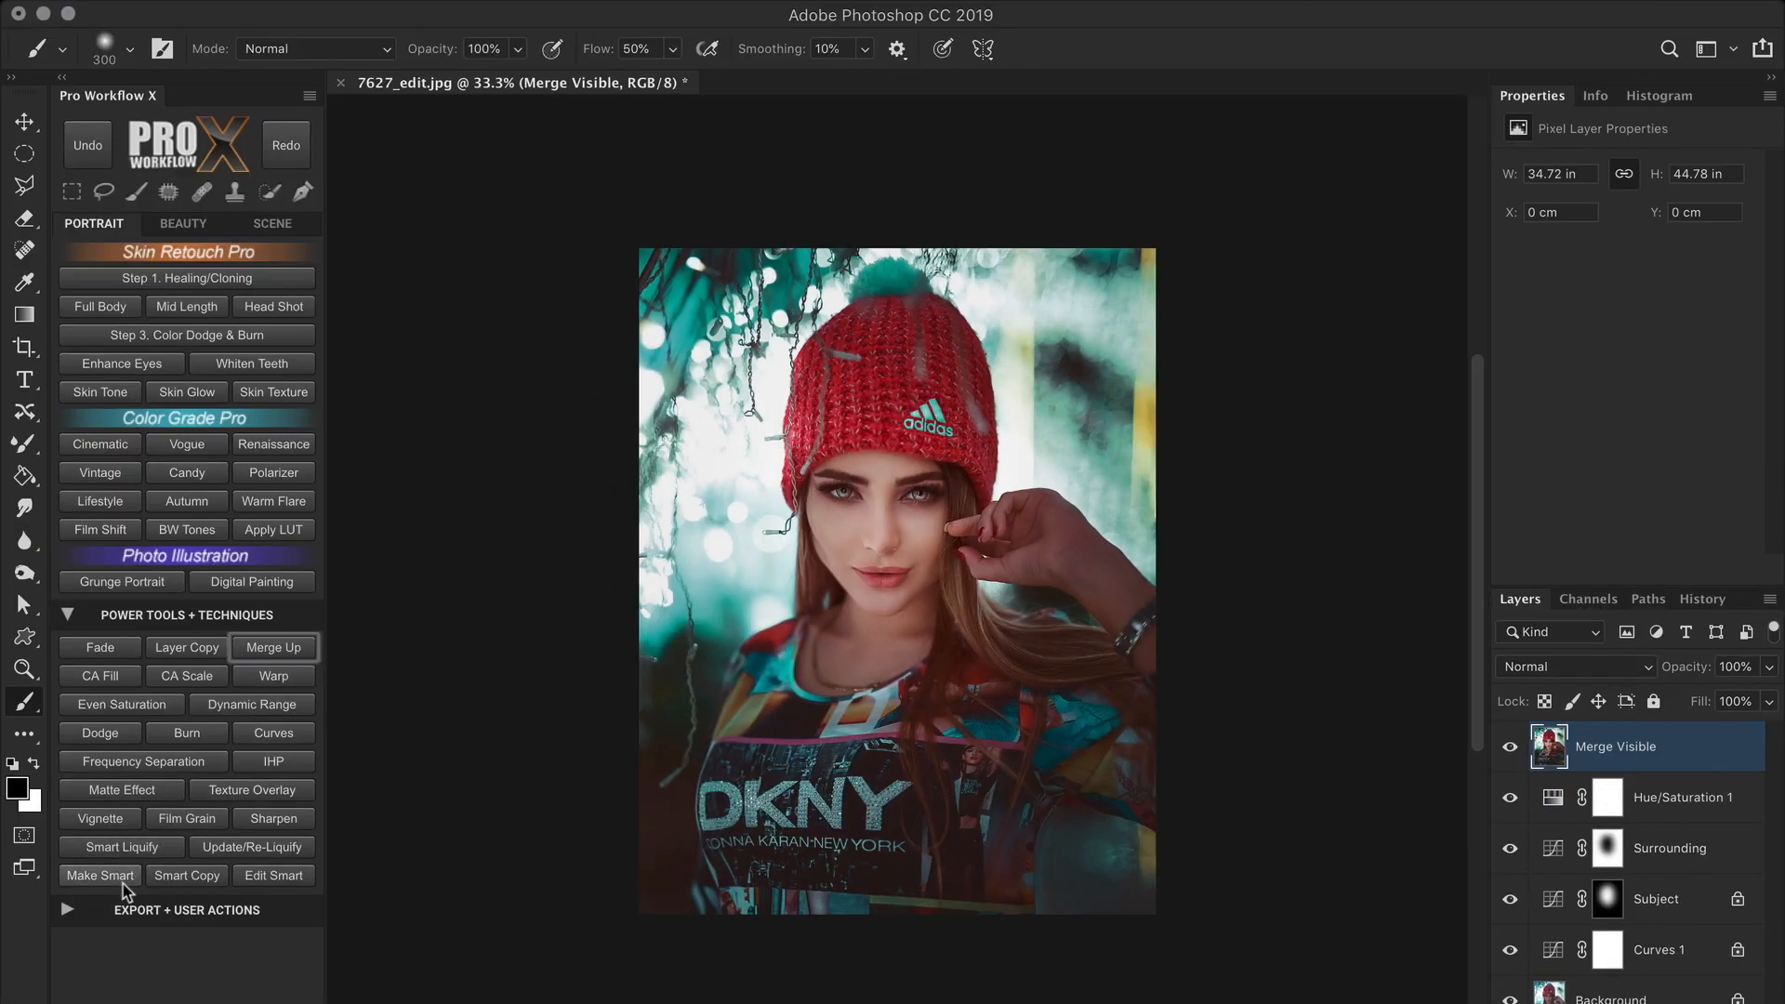
{"action": "left_click", "coordinate": [99, 876]}
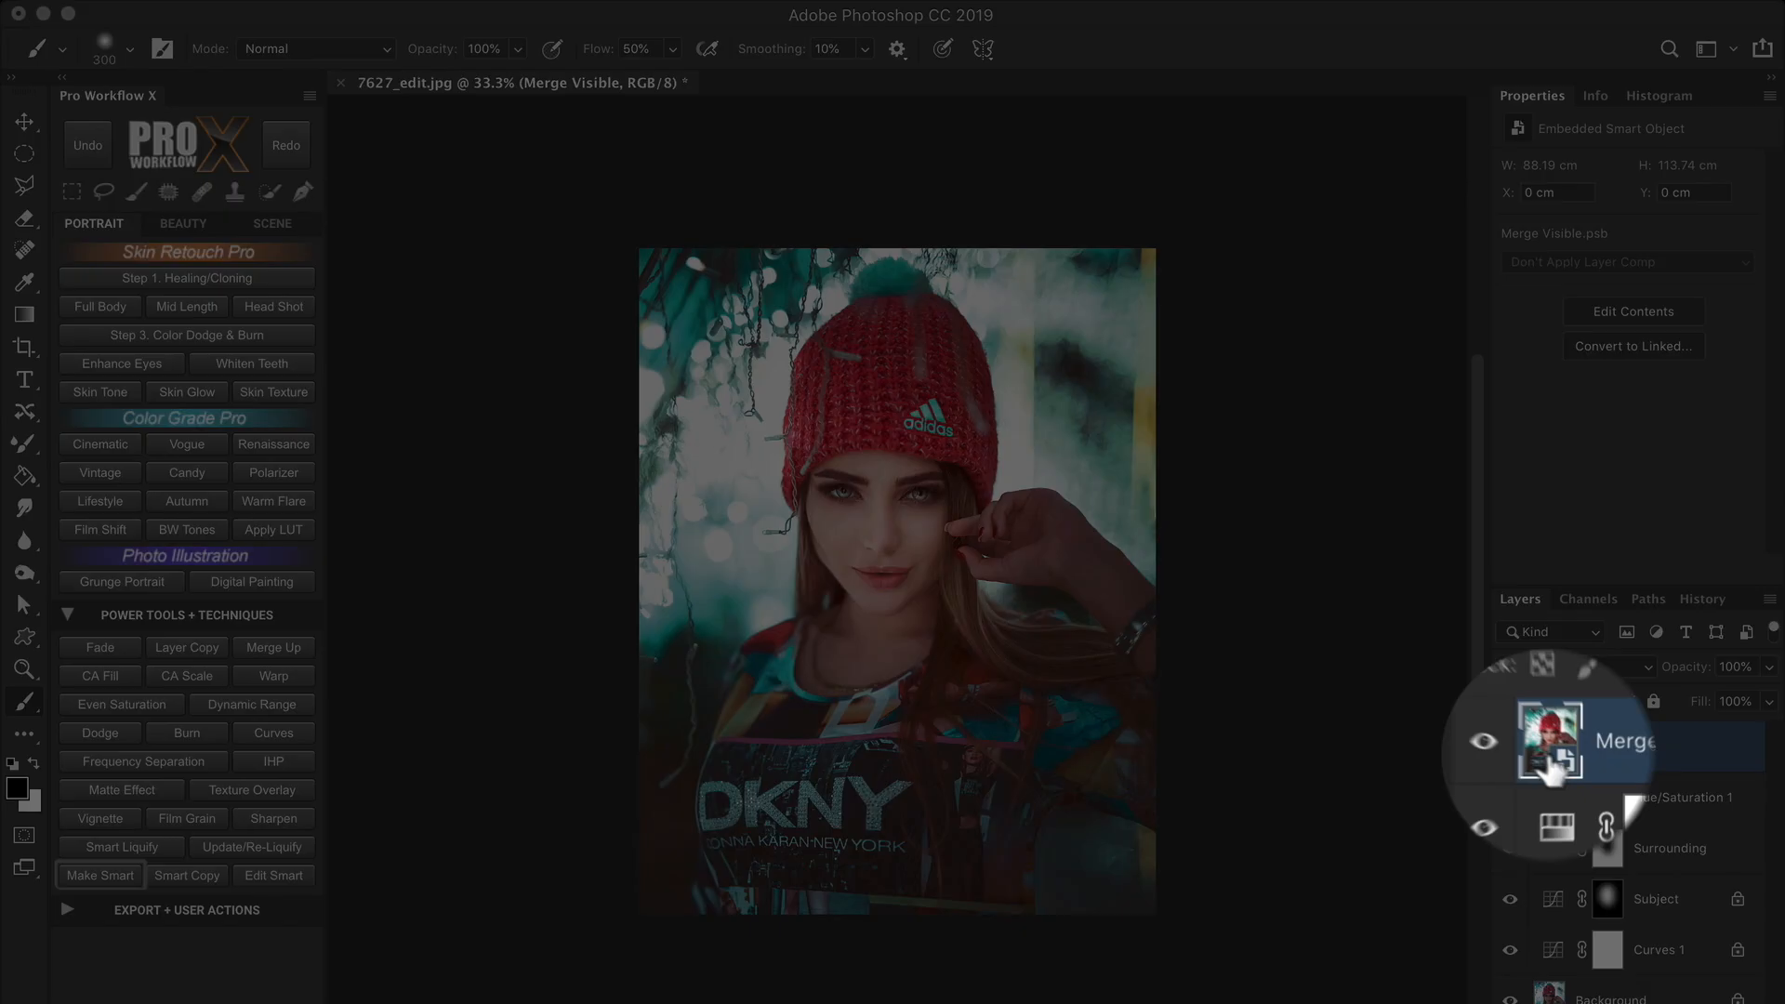
Rasterize the Merge Visible layer back to pixels.
{"action": "left_click", "coordinate": [1617, 745]}
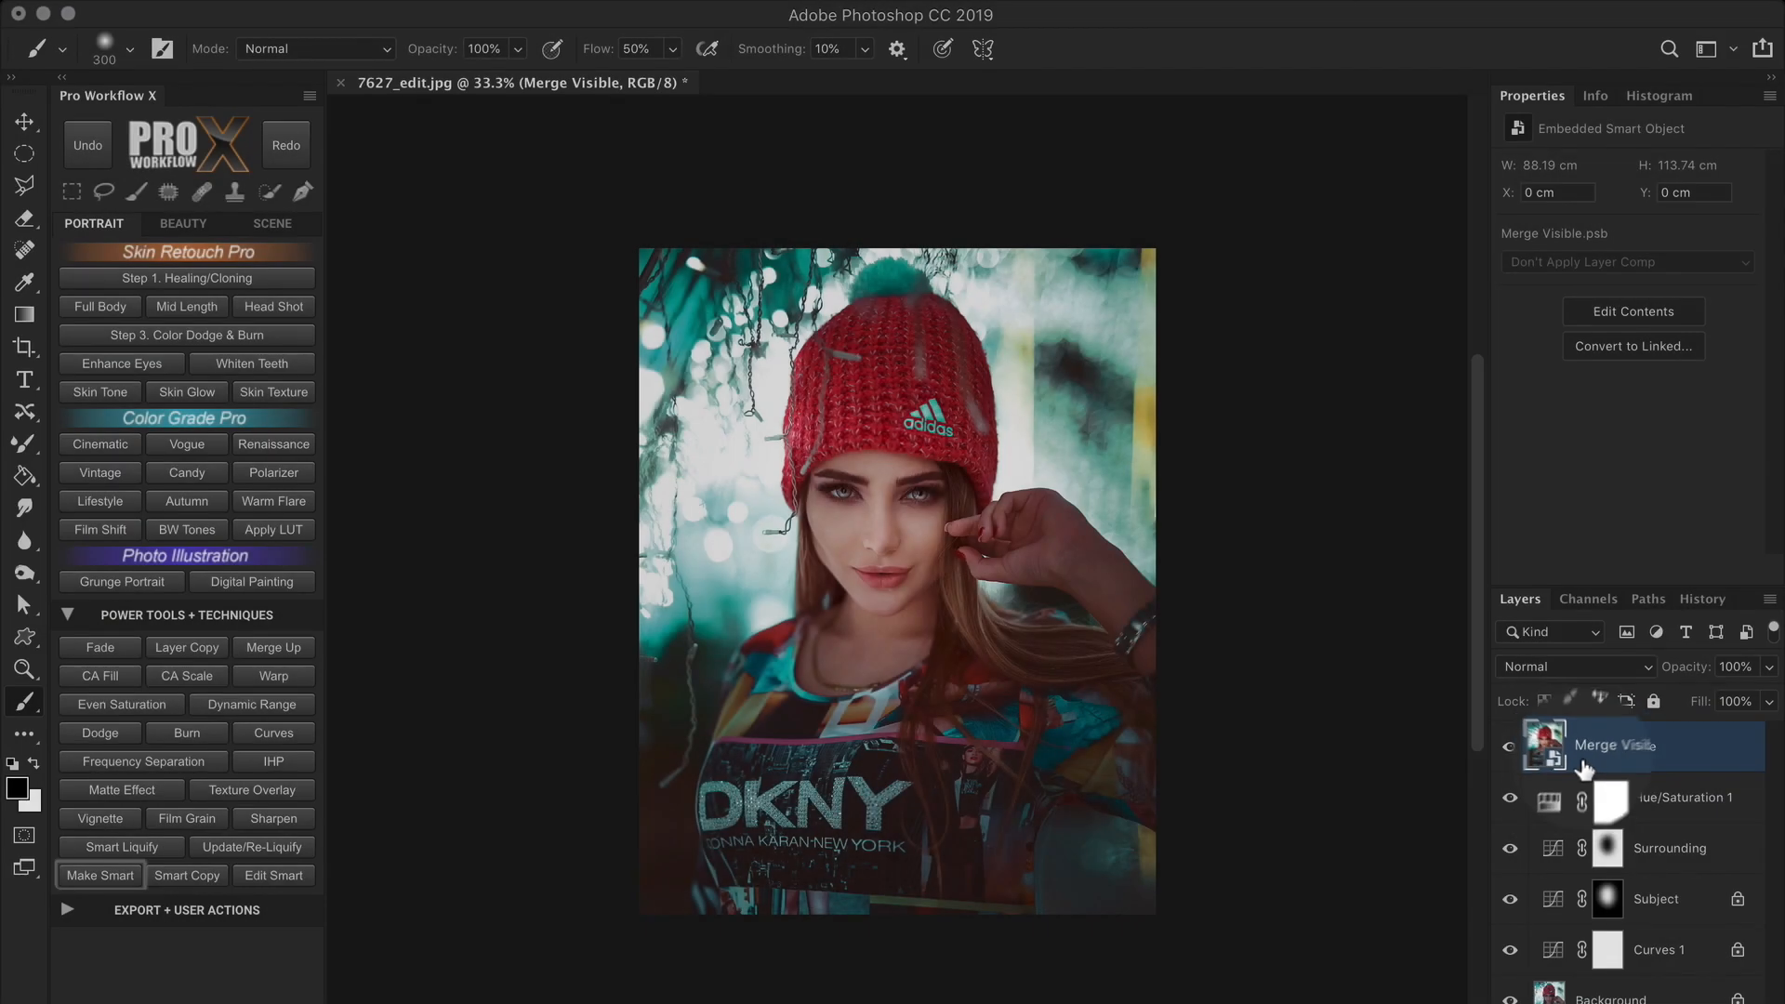
{"action": "left_click", "coordinate": [1617, 745]}
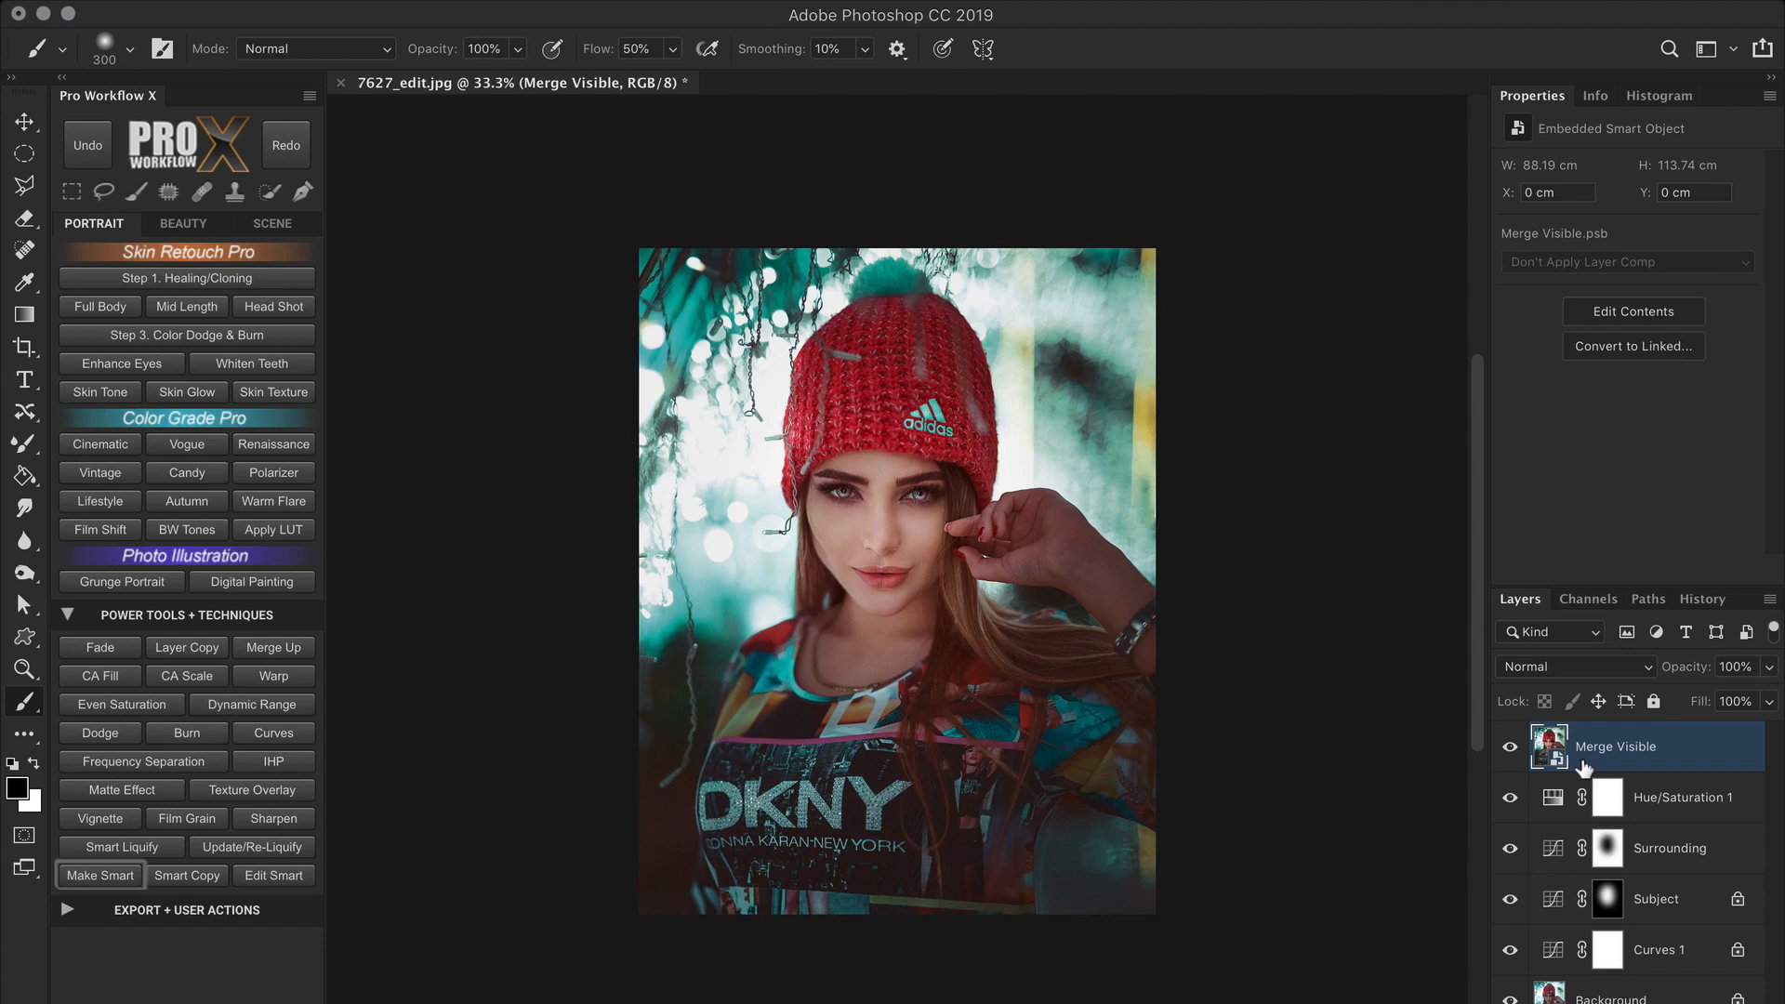
{"action": "mouse_move", "coordinate": [1626, 780]}
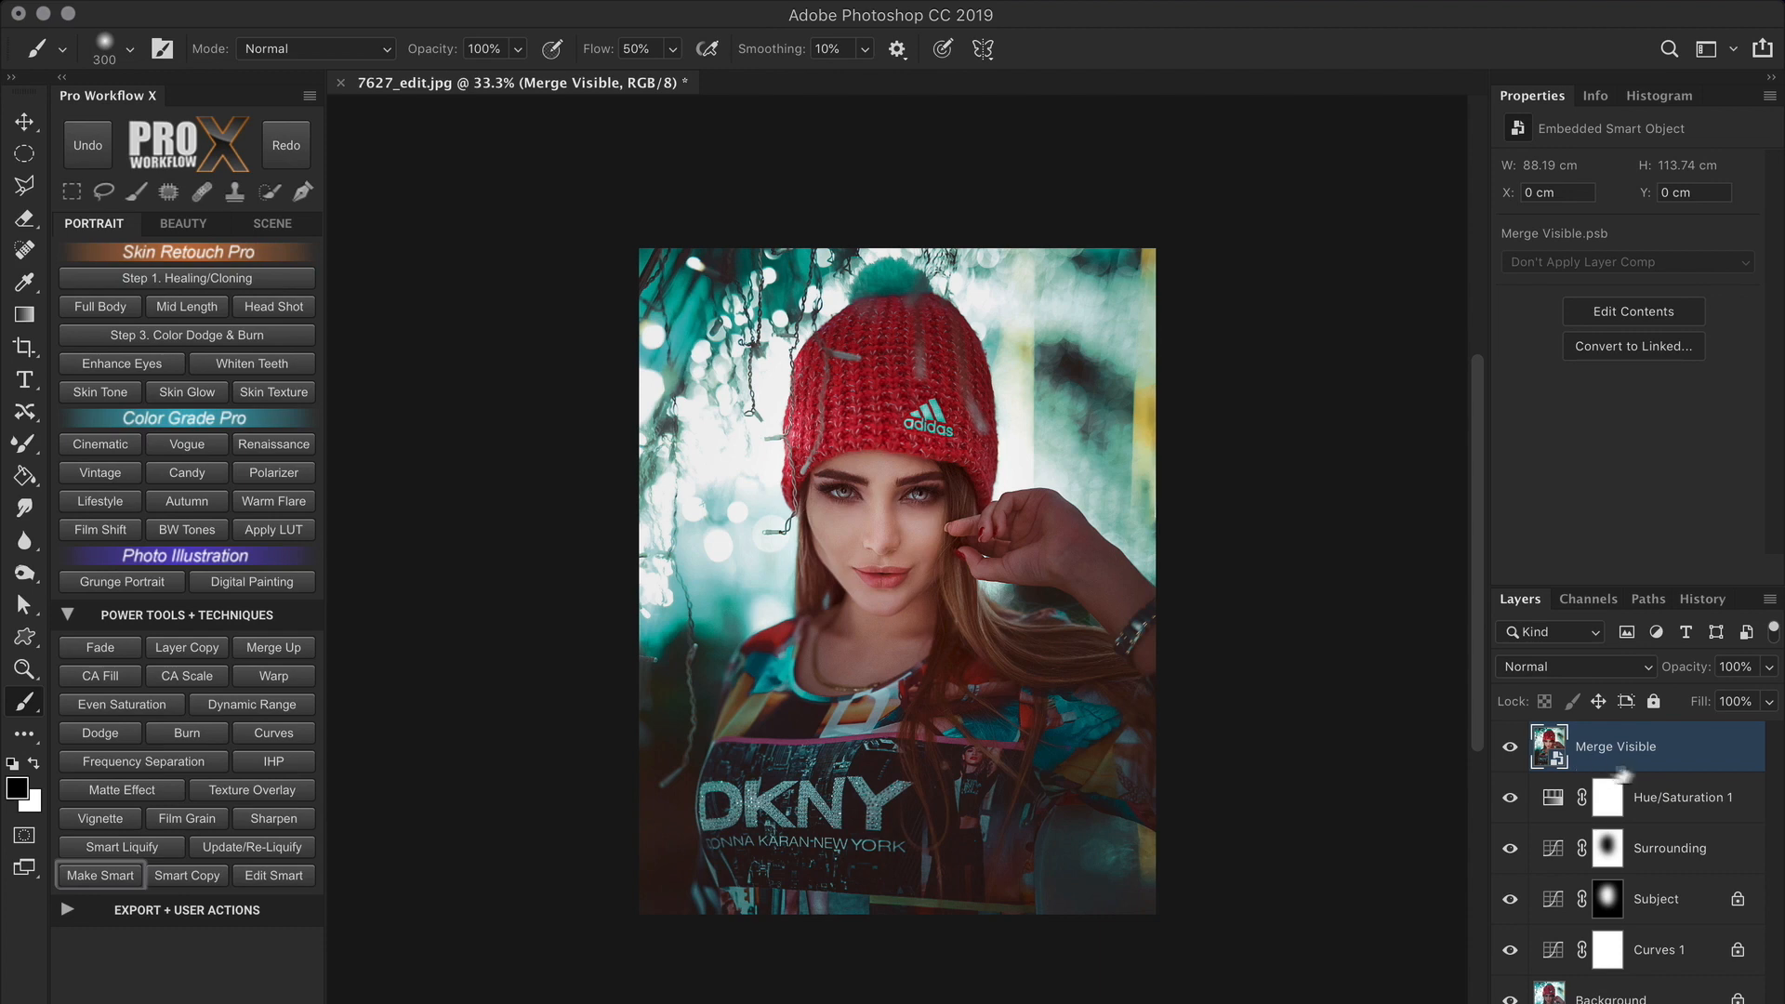
{"action": "right_click", "coordinate": [1615, 746]}
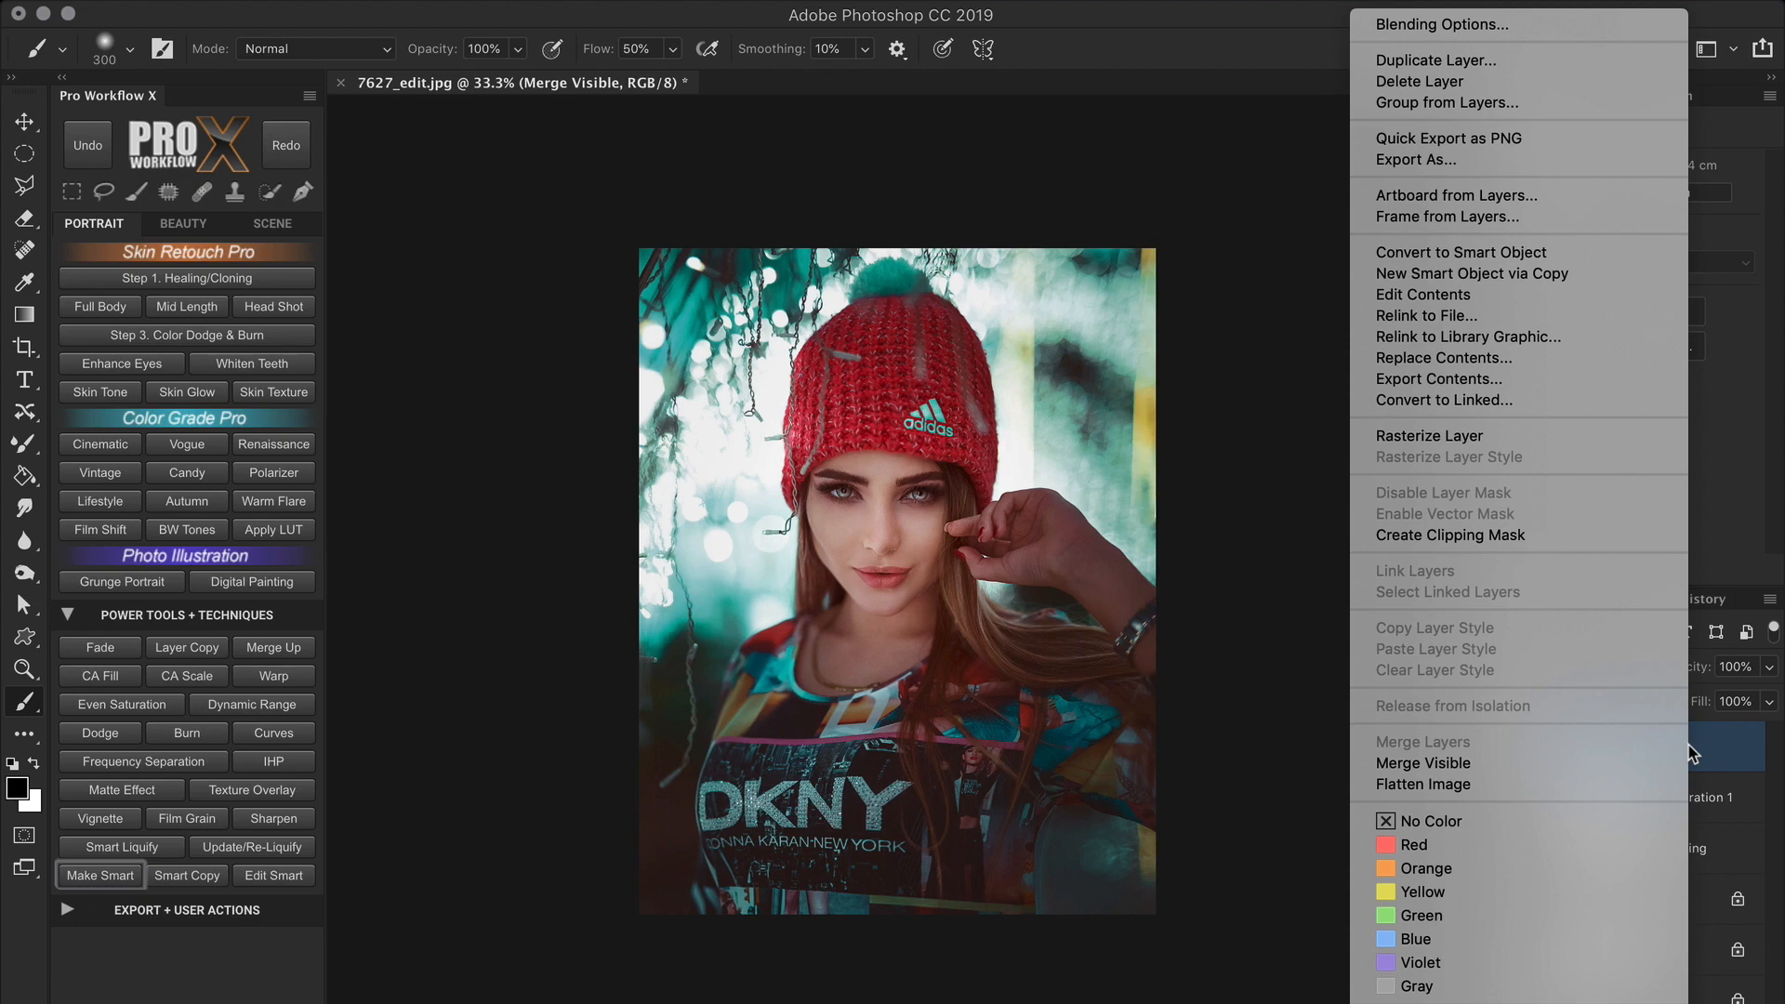
{"action": "left_click", "coordinate": [1422, 762]}
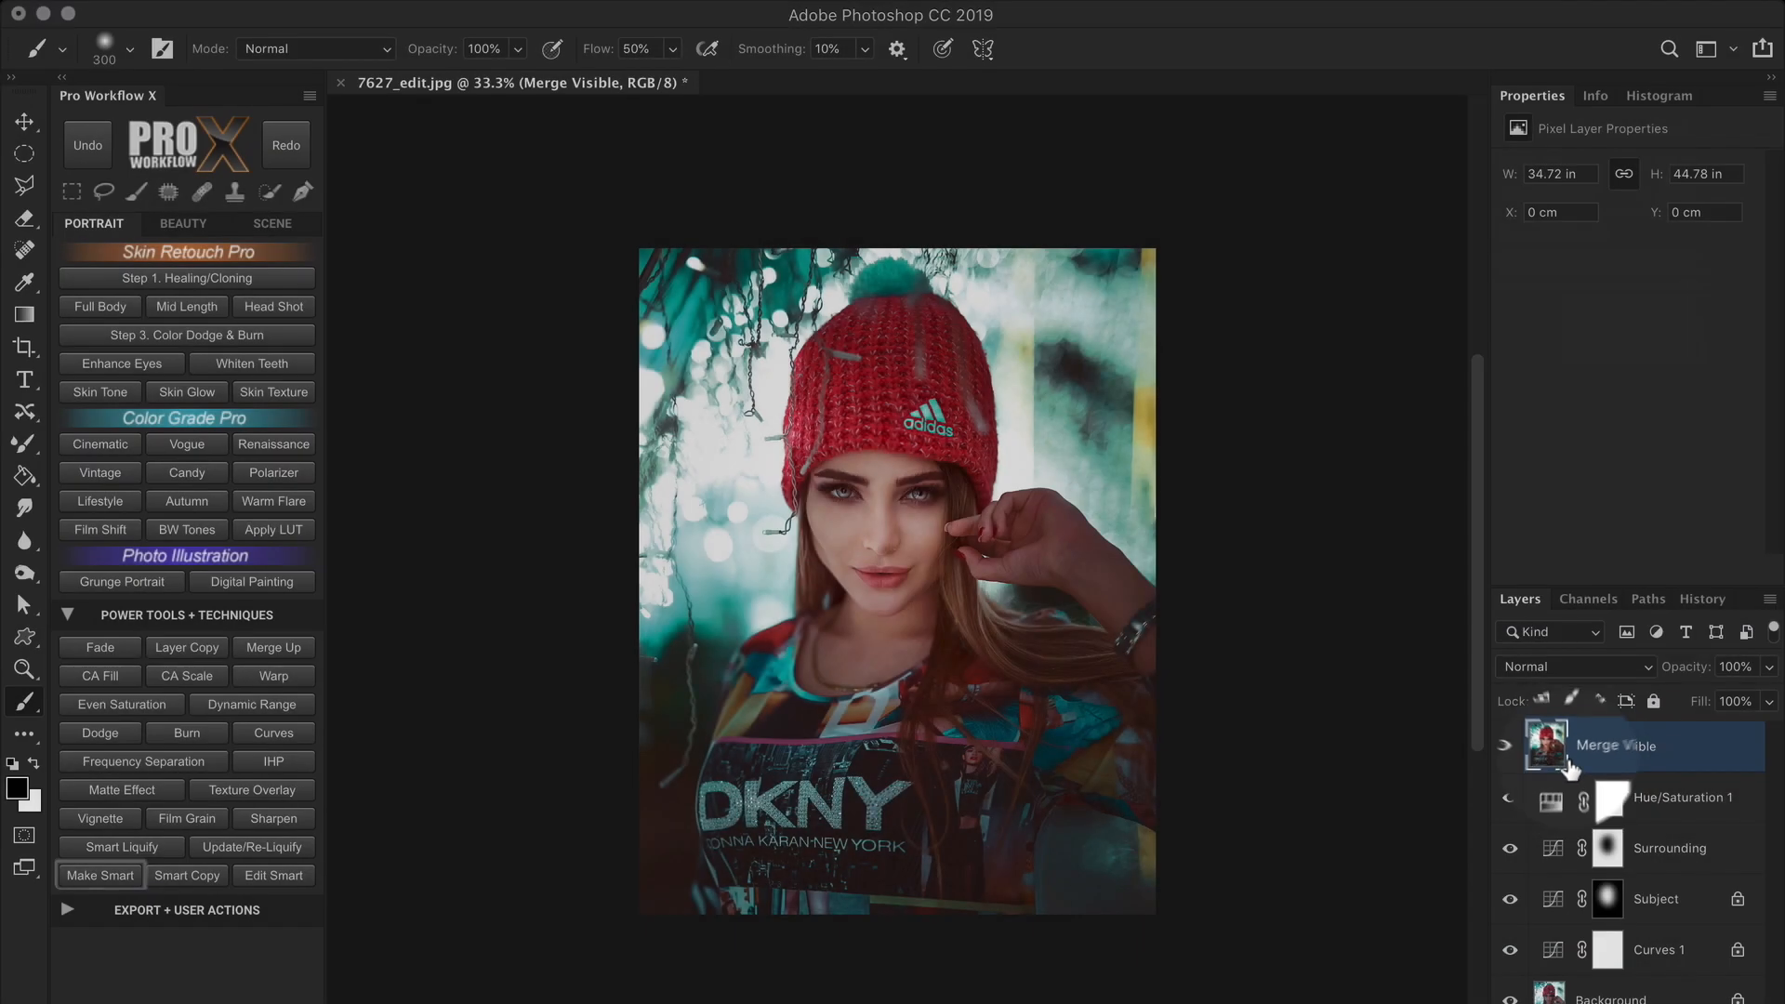
Convert the Merge Visible layer into an embedded smart object.
{"action": "left_click", "coordinate": [1507, 745]}
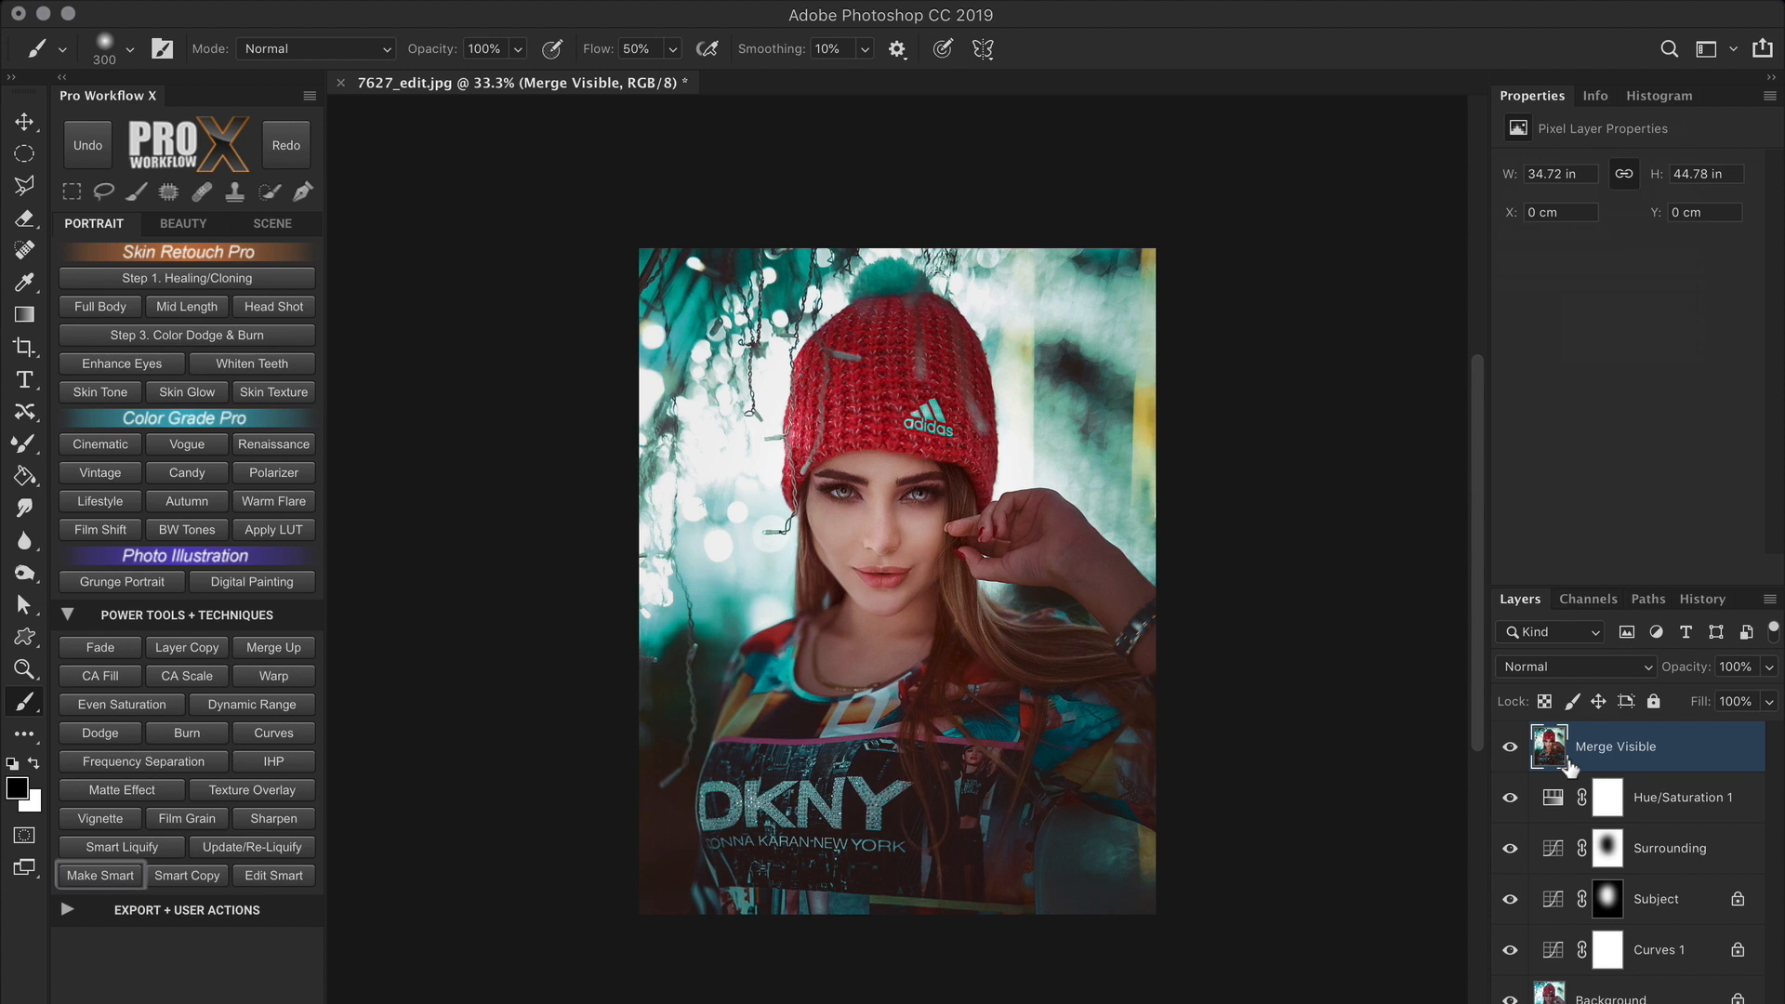
{"action": "right_click", "coordinate": [1612, 745]}
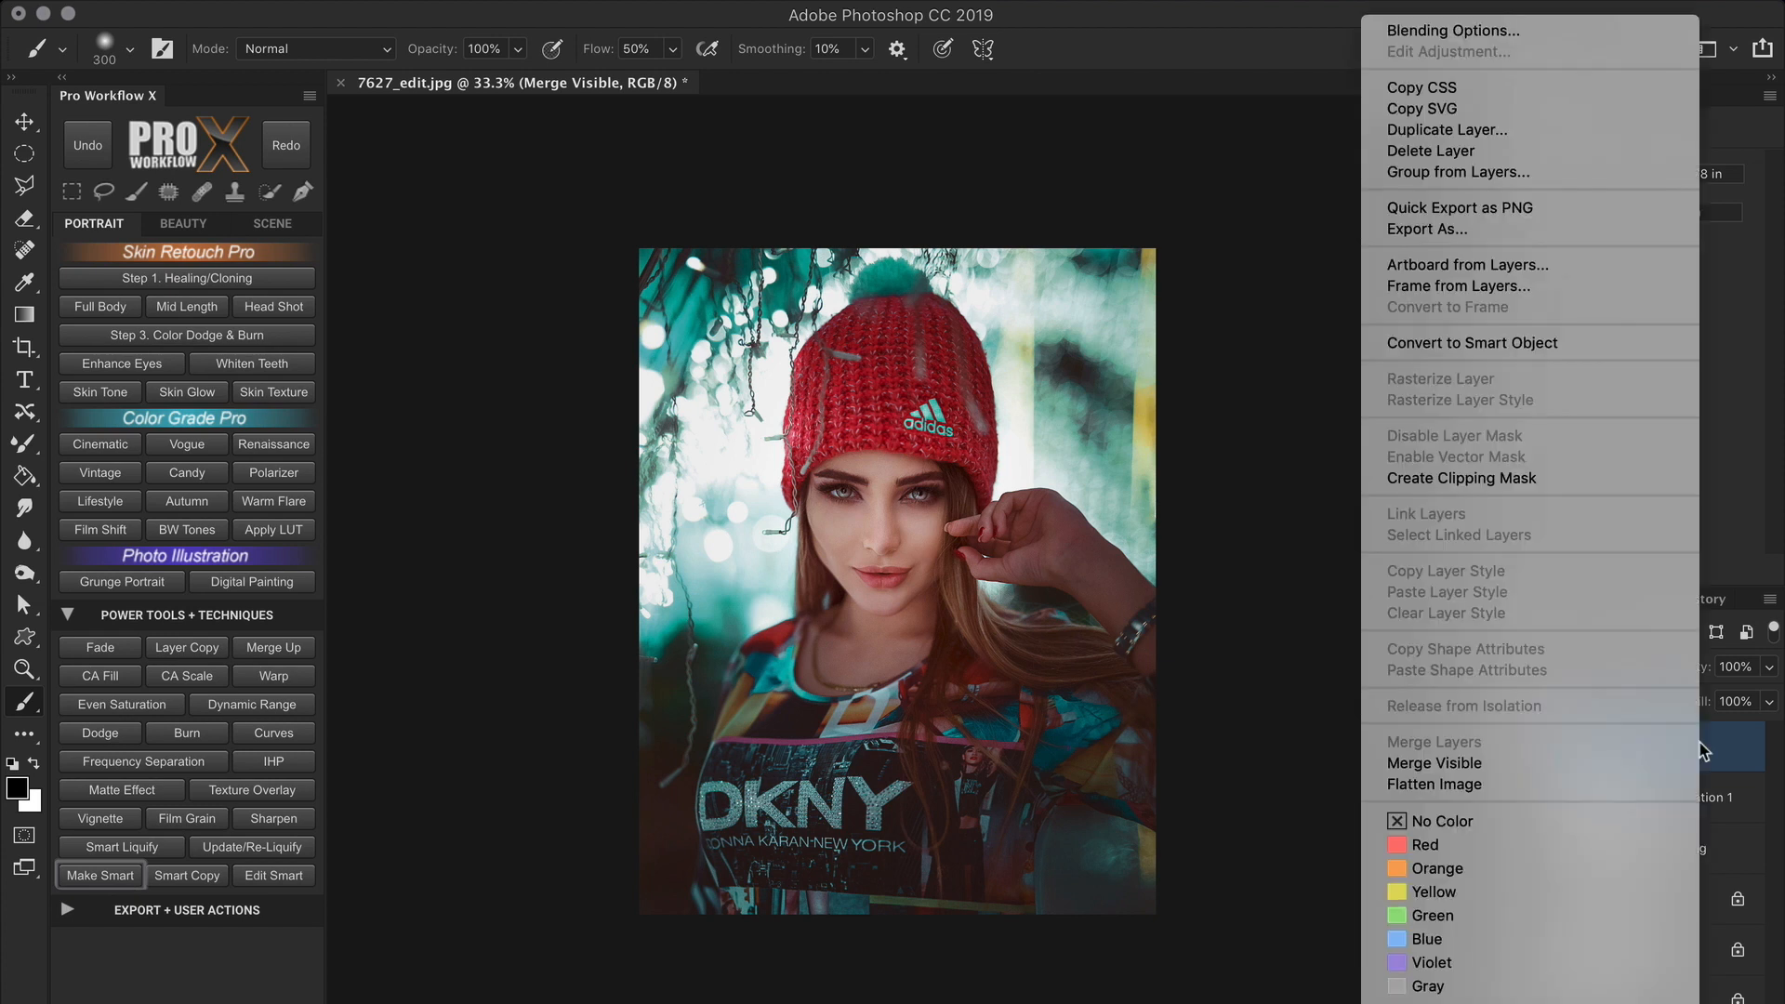
{"action": "mouse_move", "coordinate": [1630, 349]}
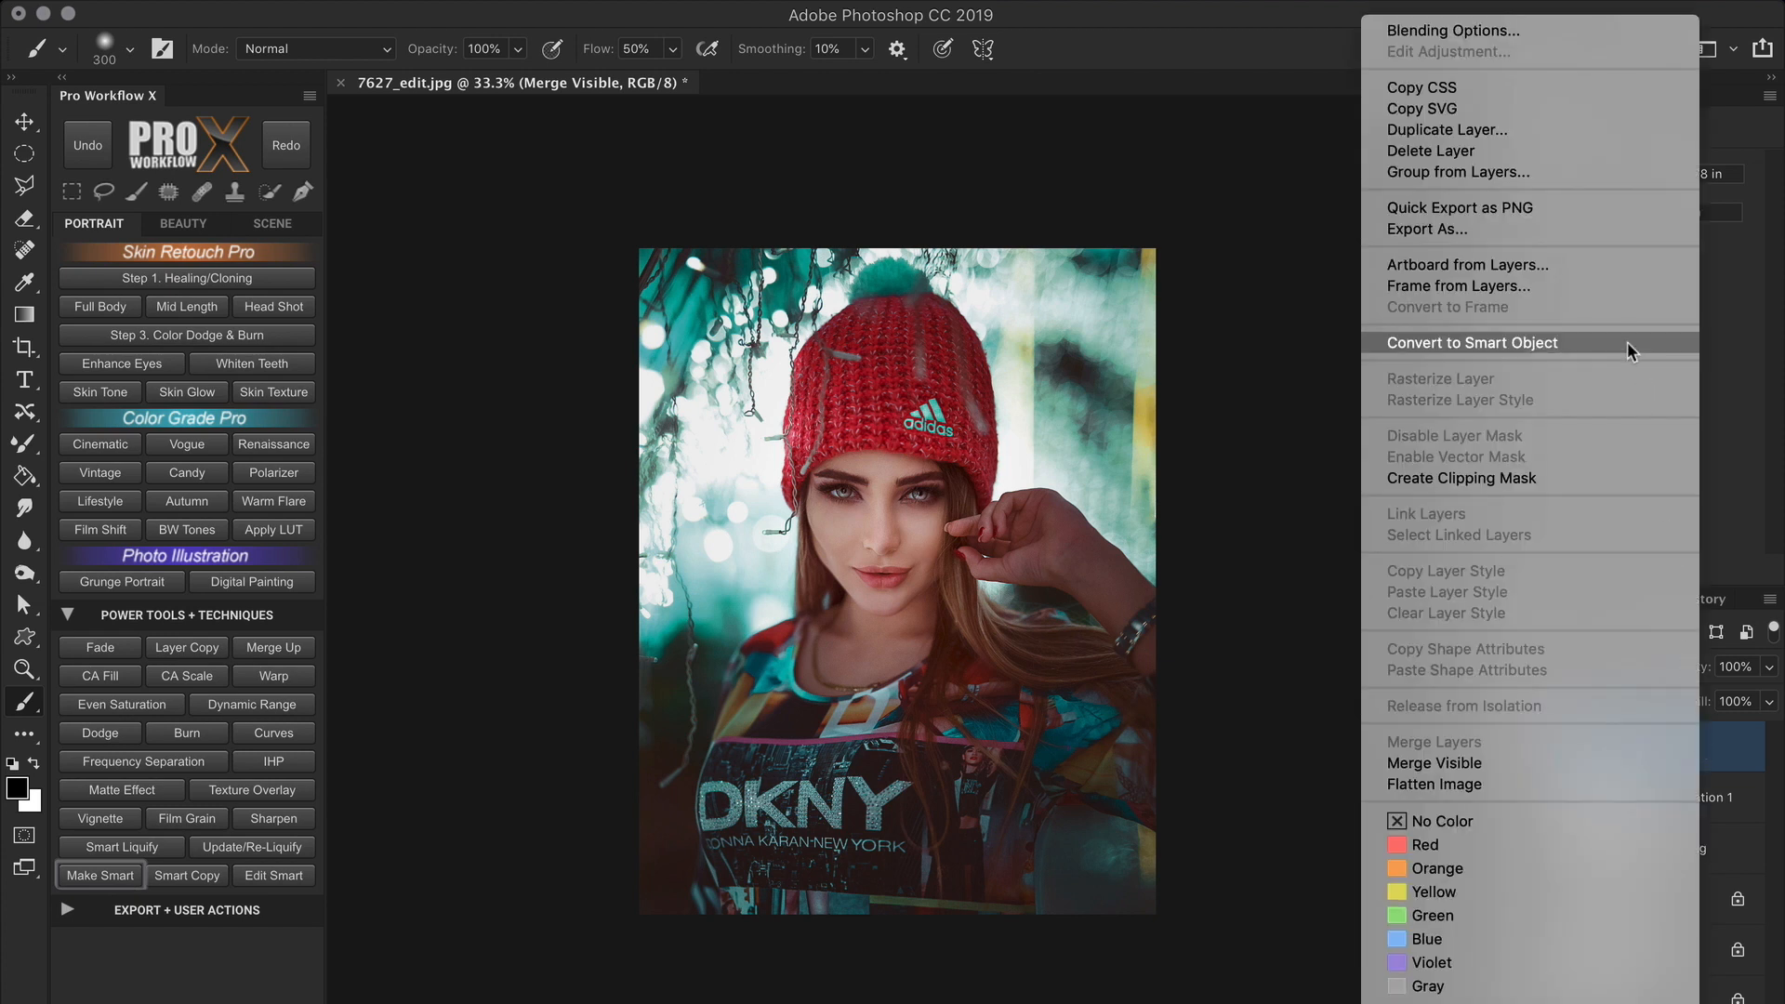
{"action": "left_click", "coordinate": [1472, 343]}
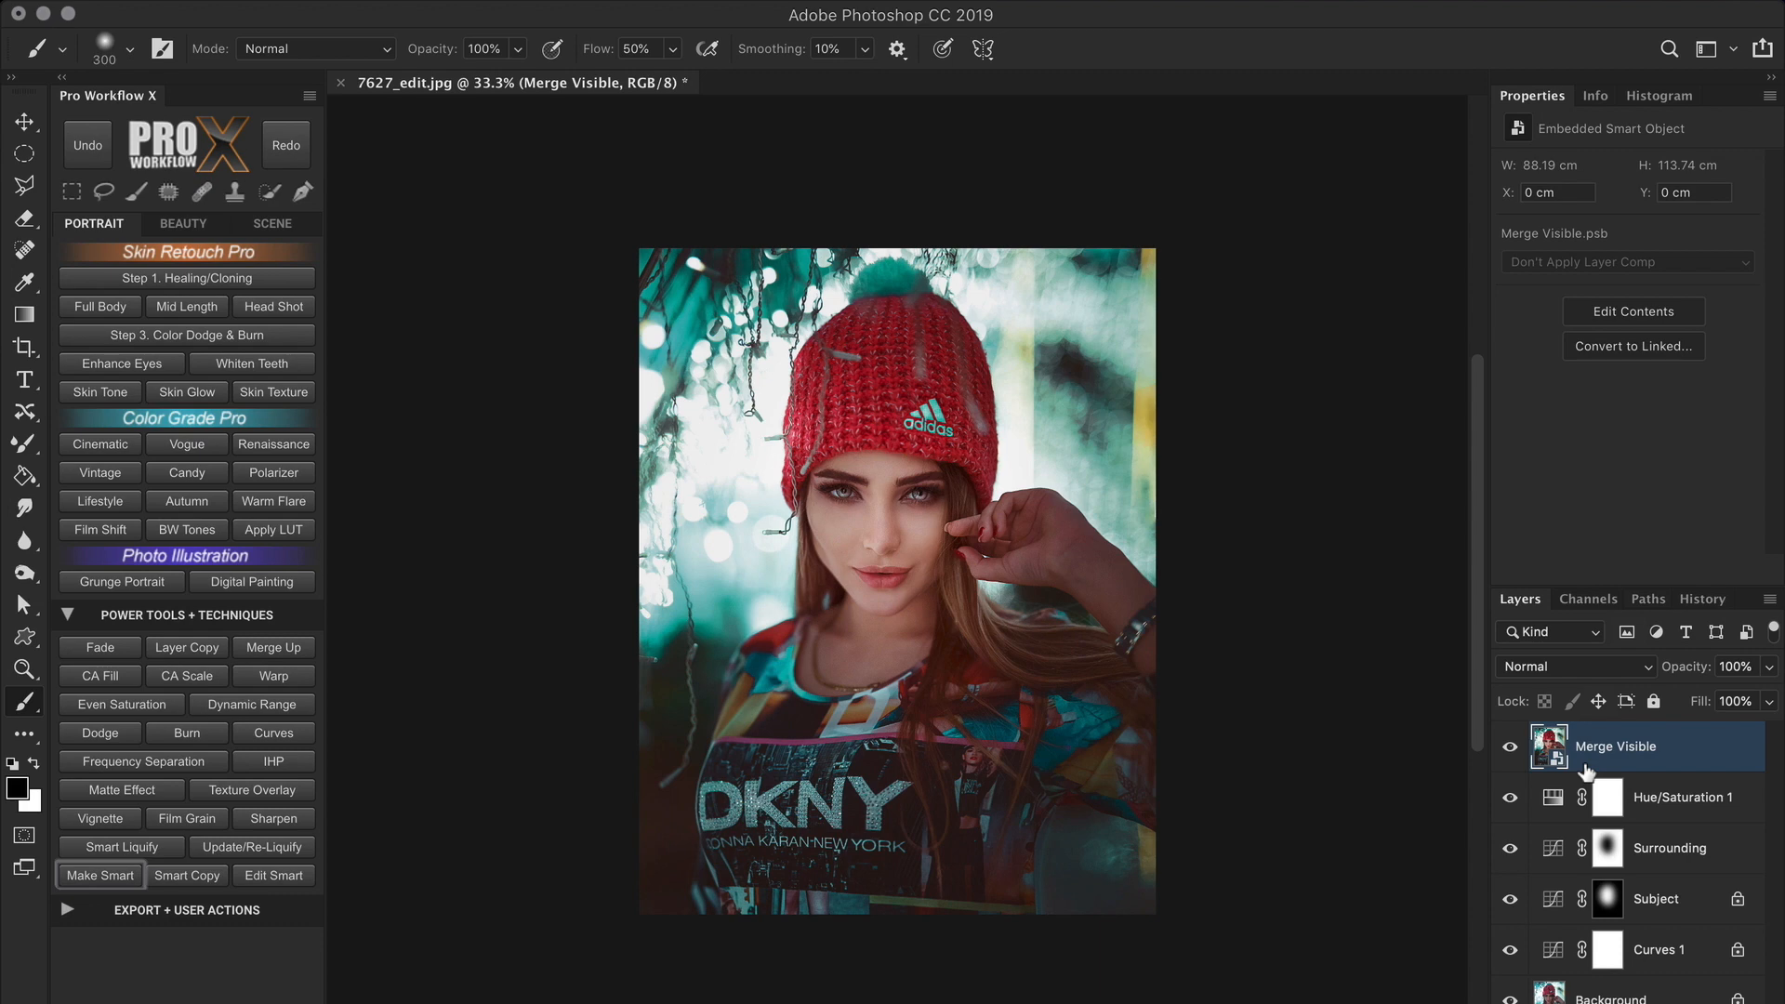
{"action": "left_click", "coordinate": [528, 12]}
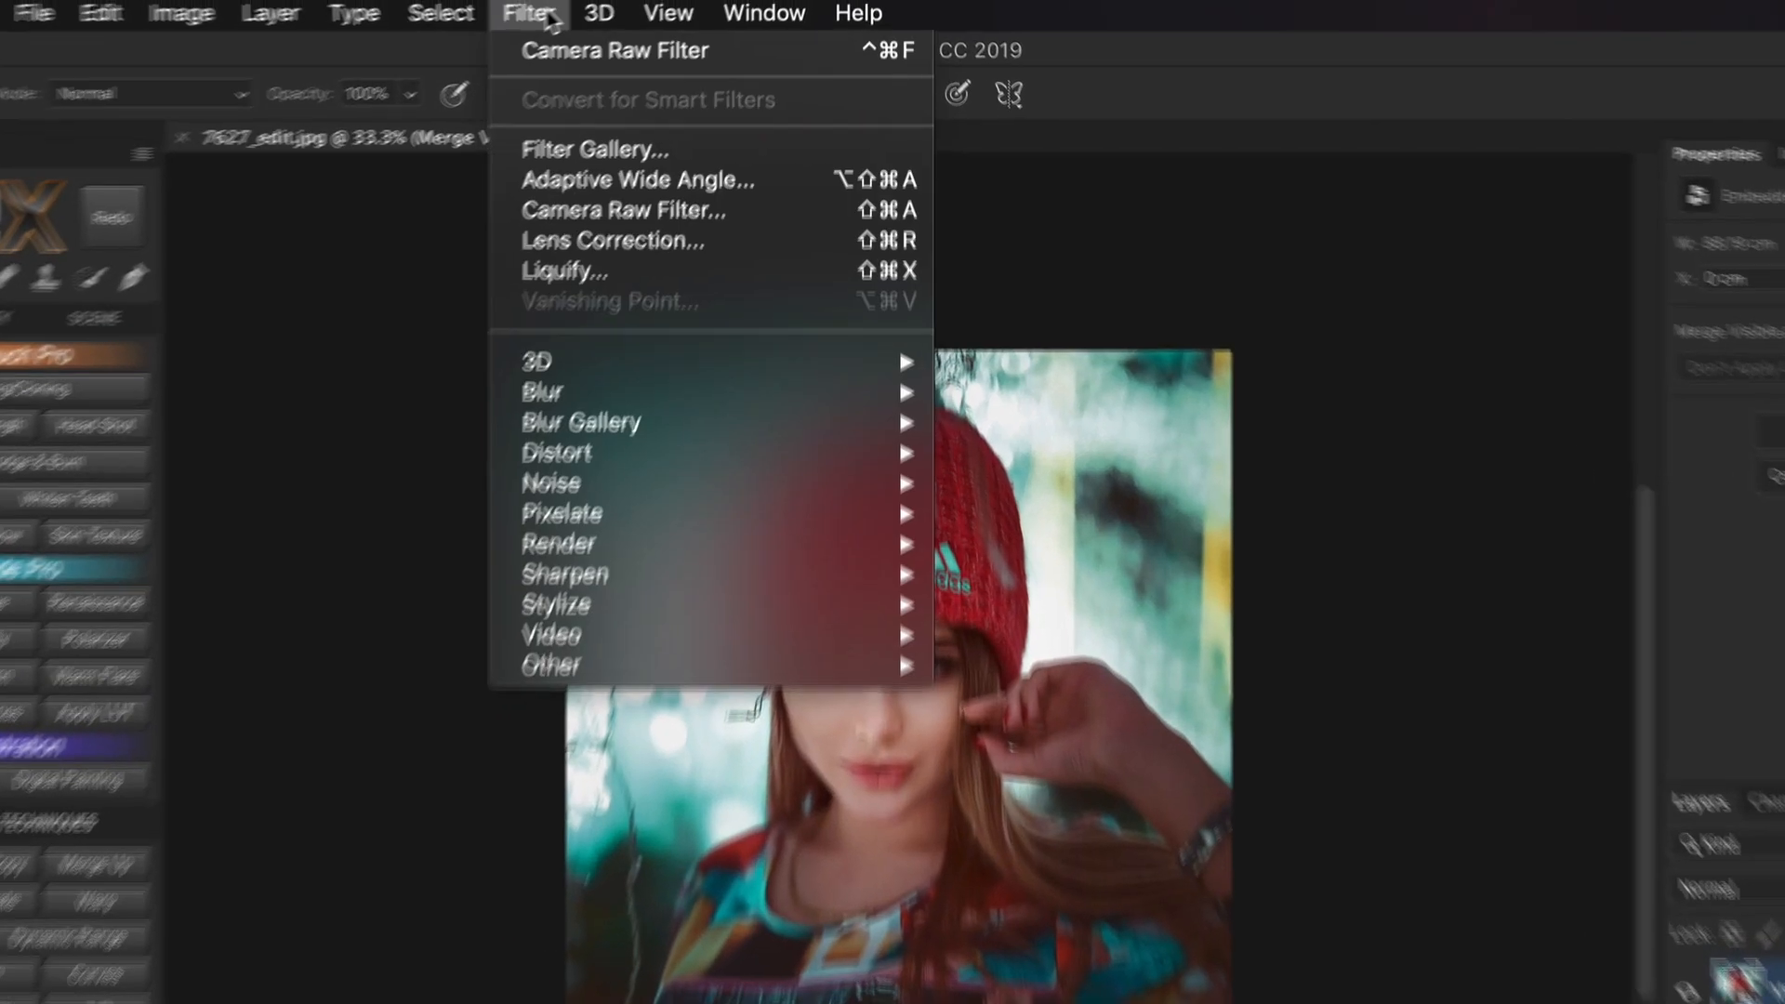
{"action": "mouse_move", "coordinate": [567, 447]}
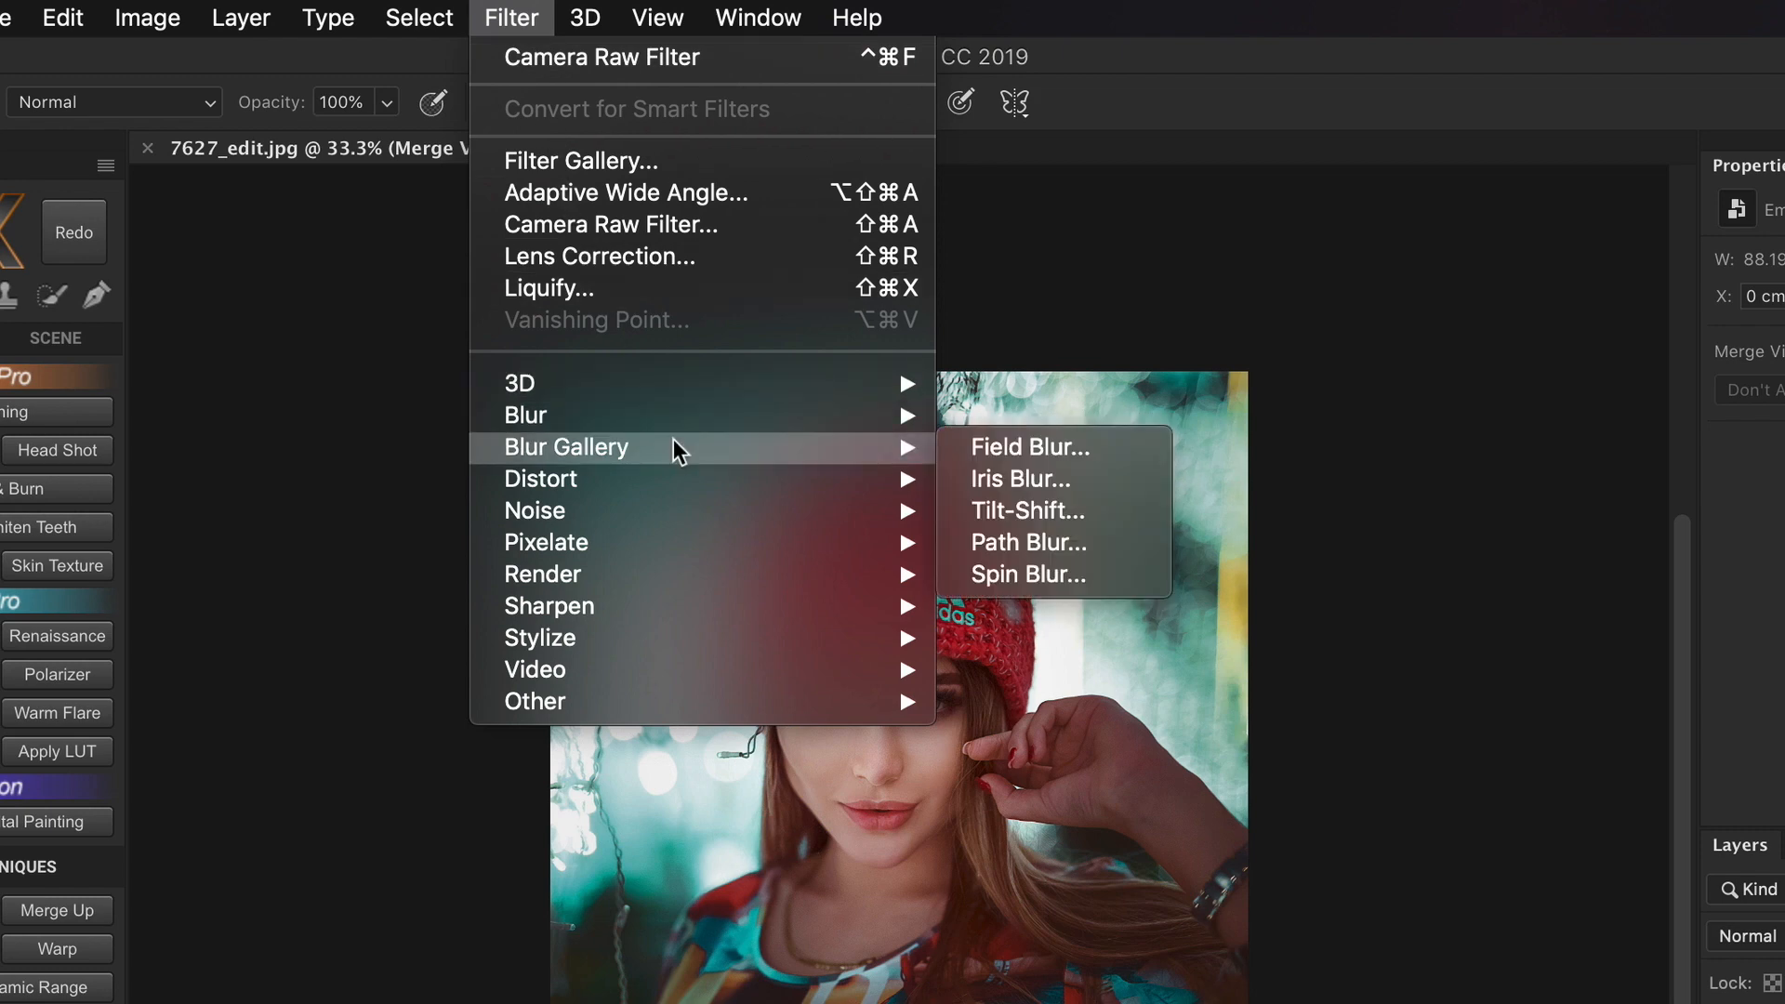
Apply a 19 px Iris Blur with the ellipse shaped around the model's face.
{"action": "left_click", "coordinate": [1023, 478]}
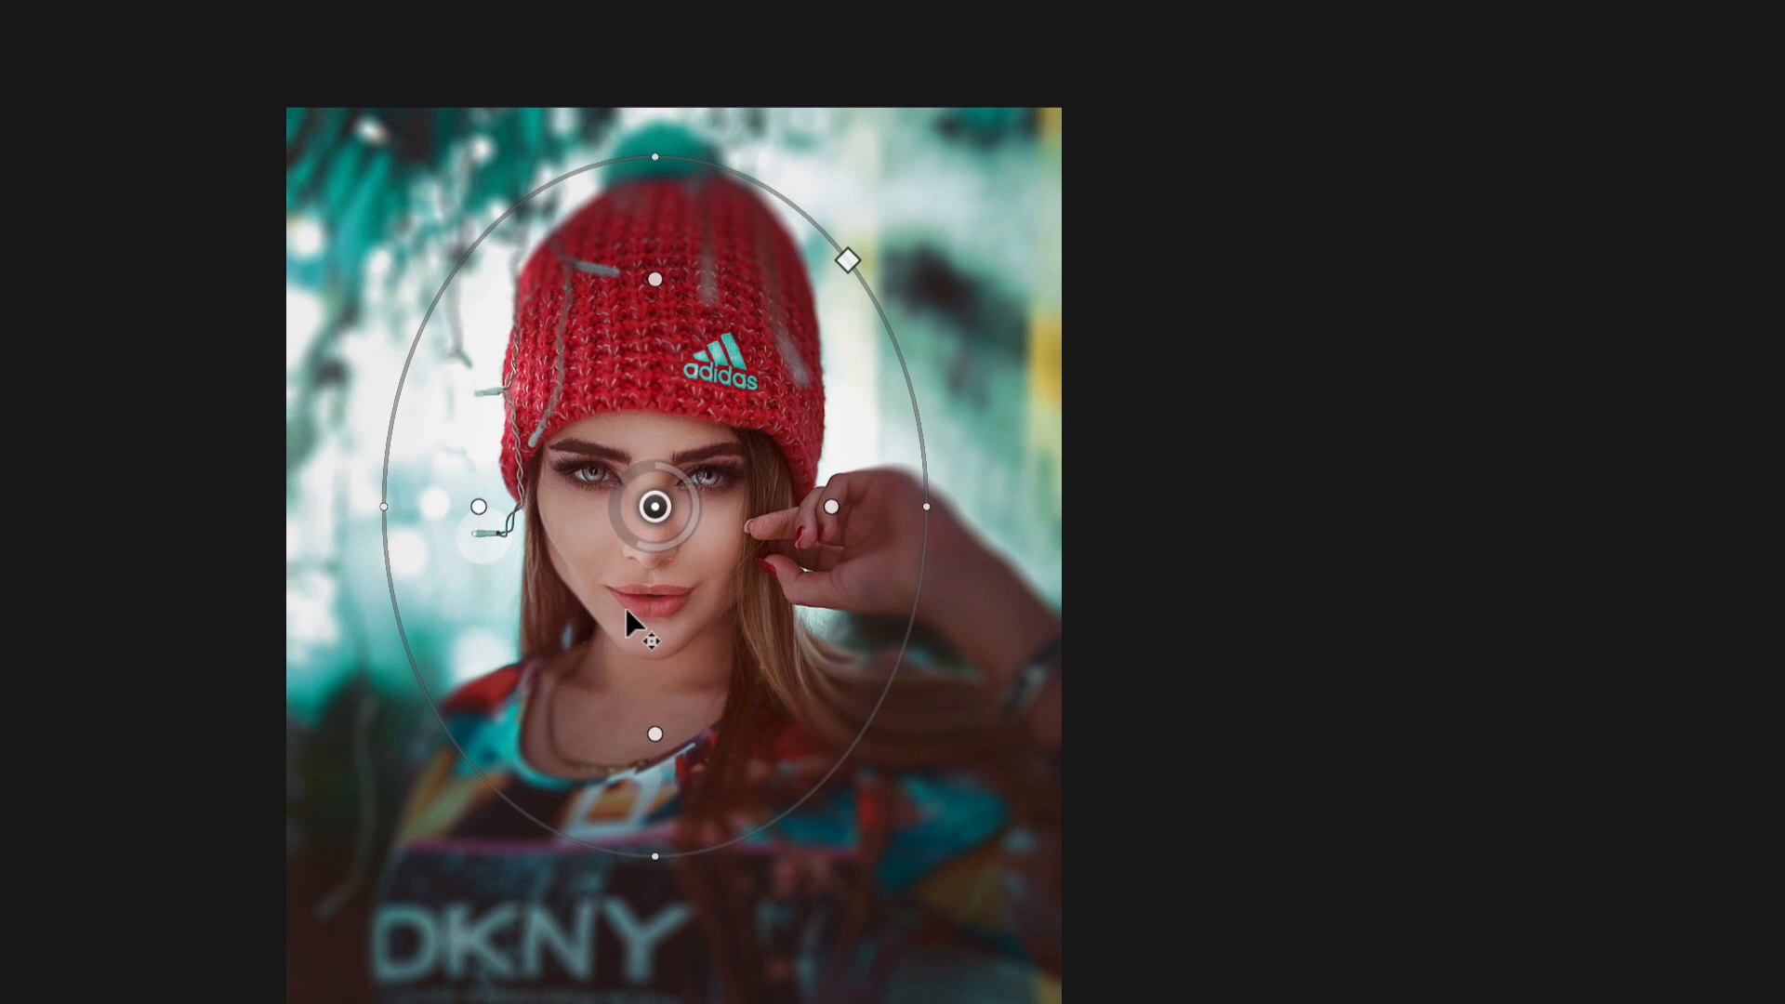
{"action": "mouse_move", "coordinate": [478, 518]}
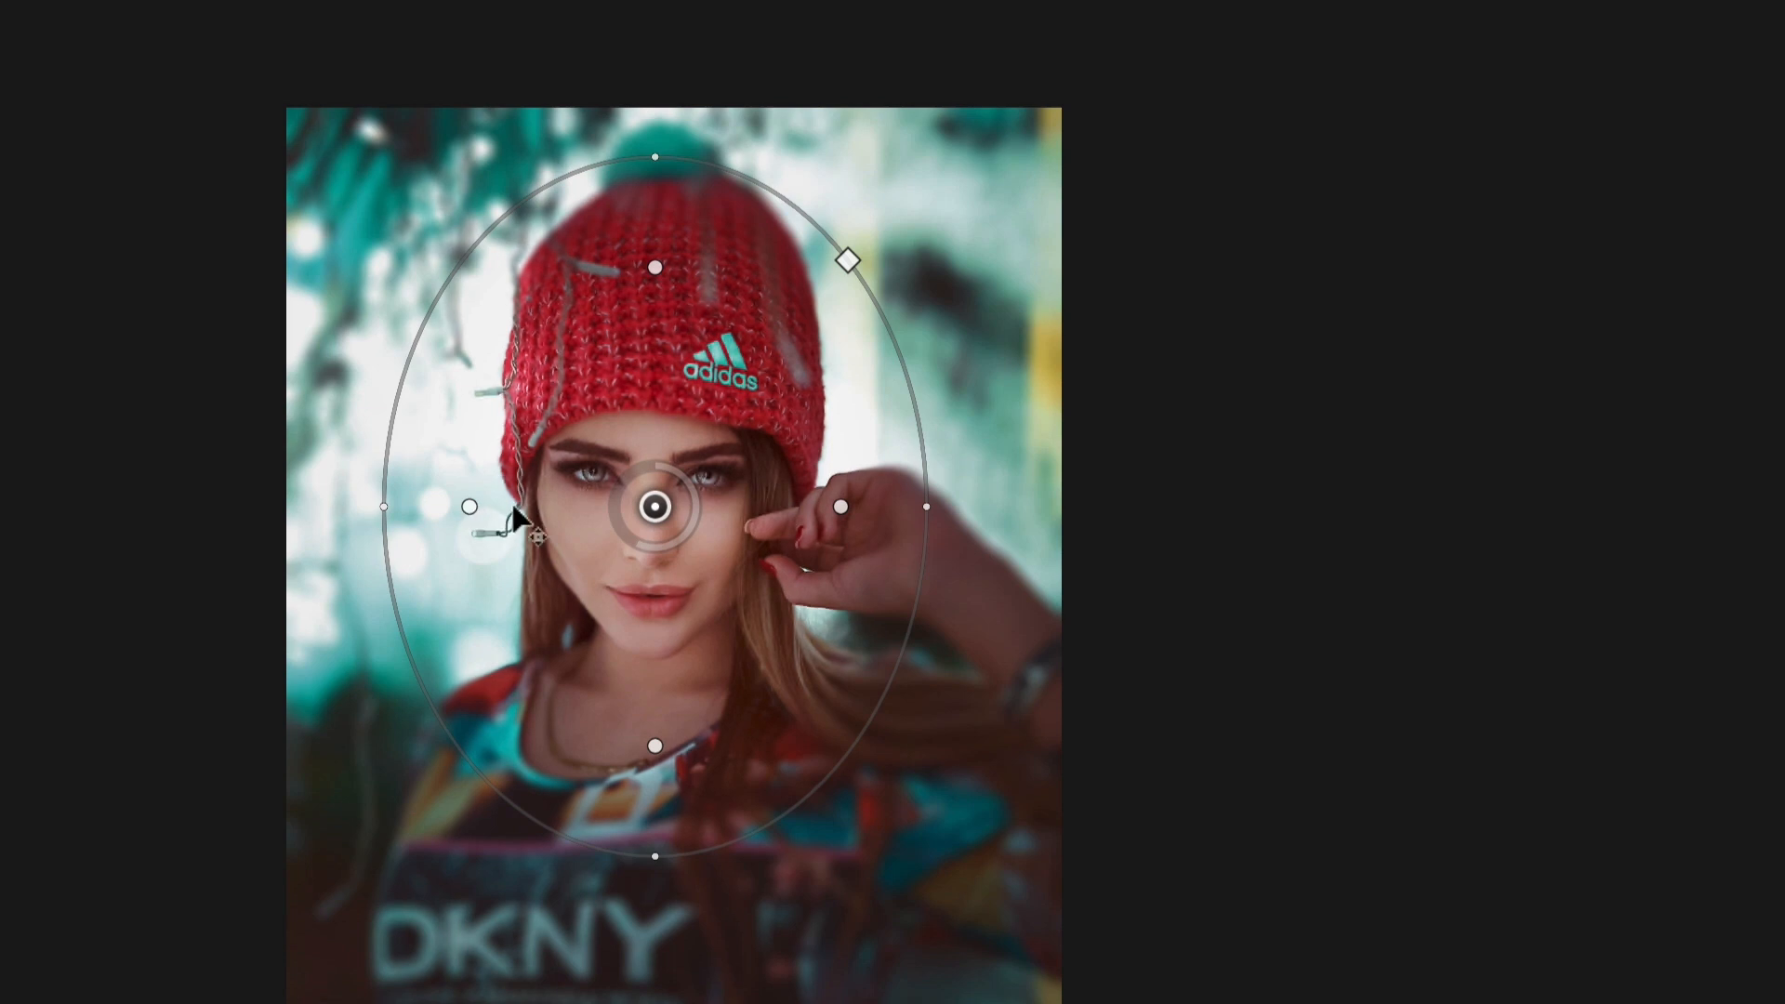
{"action": "mouse_move", "coordinate": [666, 308]}
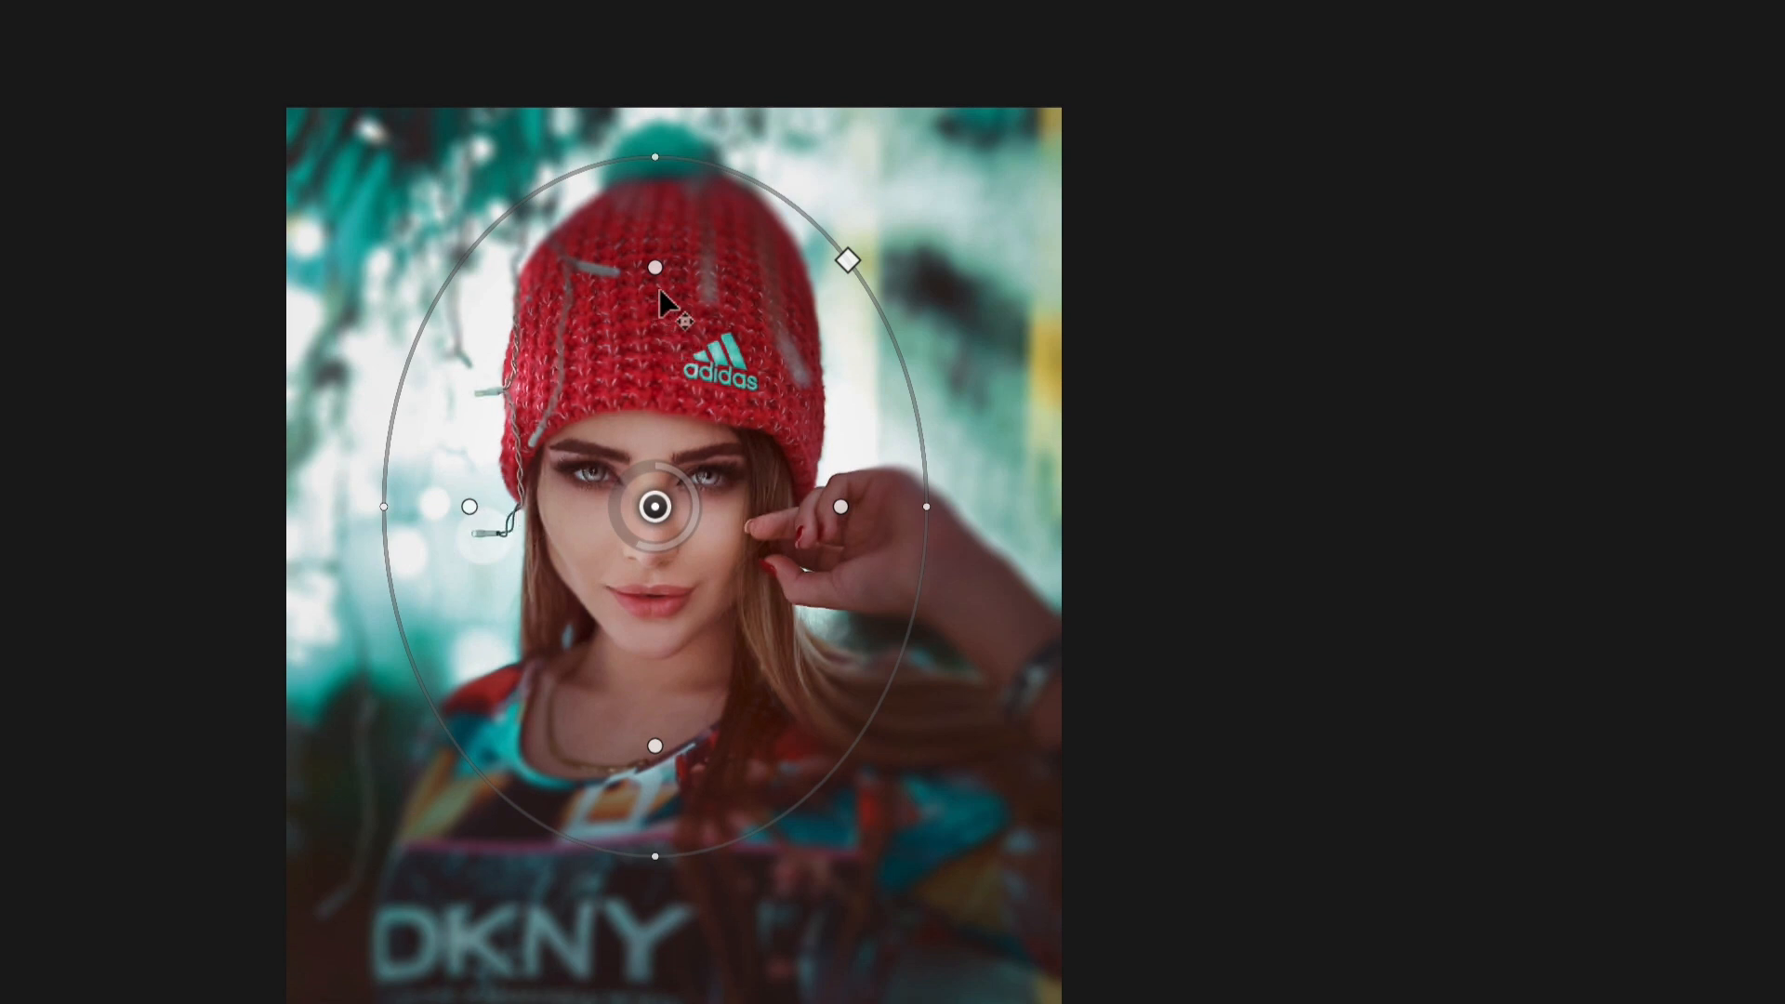
{"action": "key", "text": "alt"}
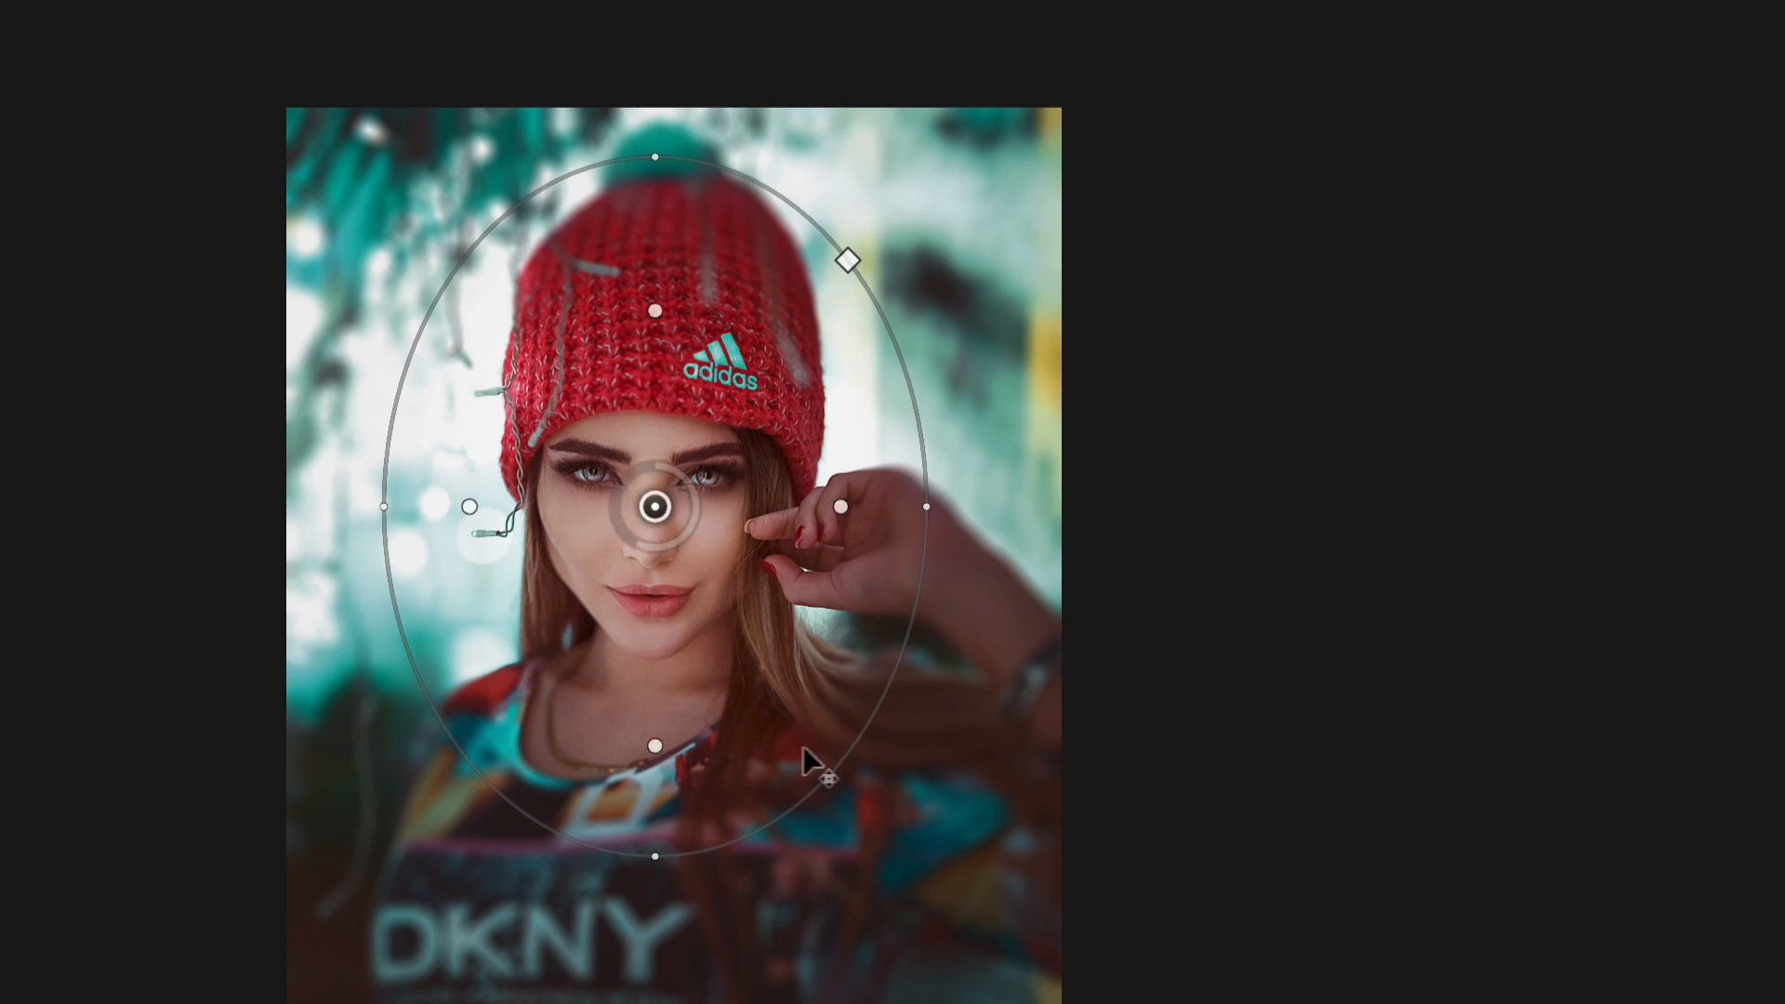
{"action": "mouse_move", "coordinate": [763, 700]}
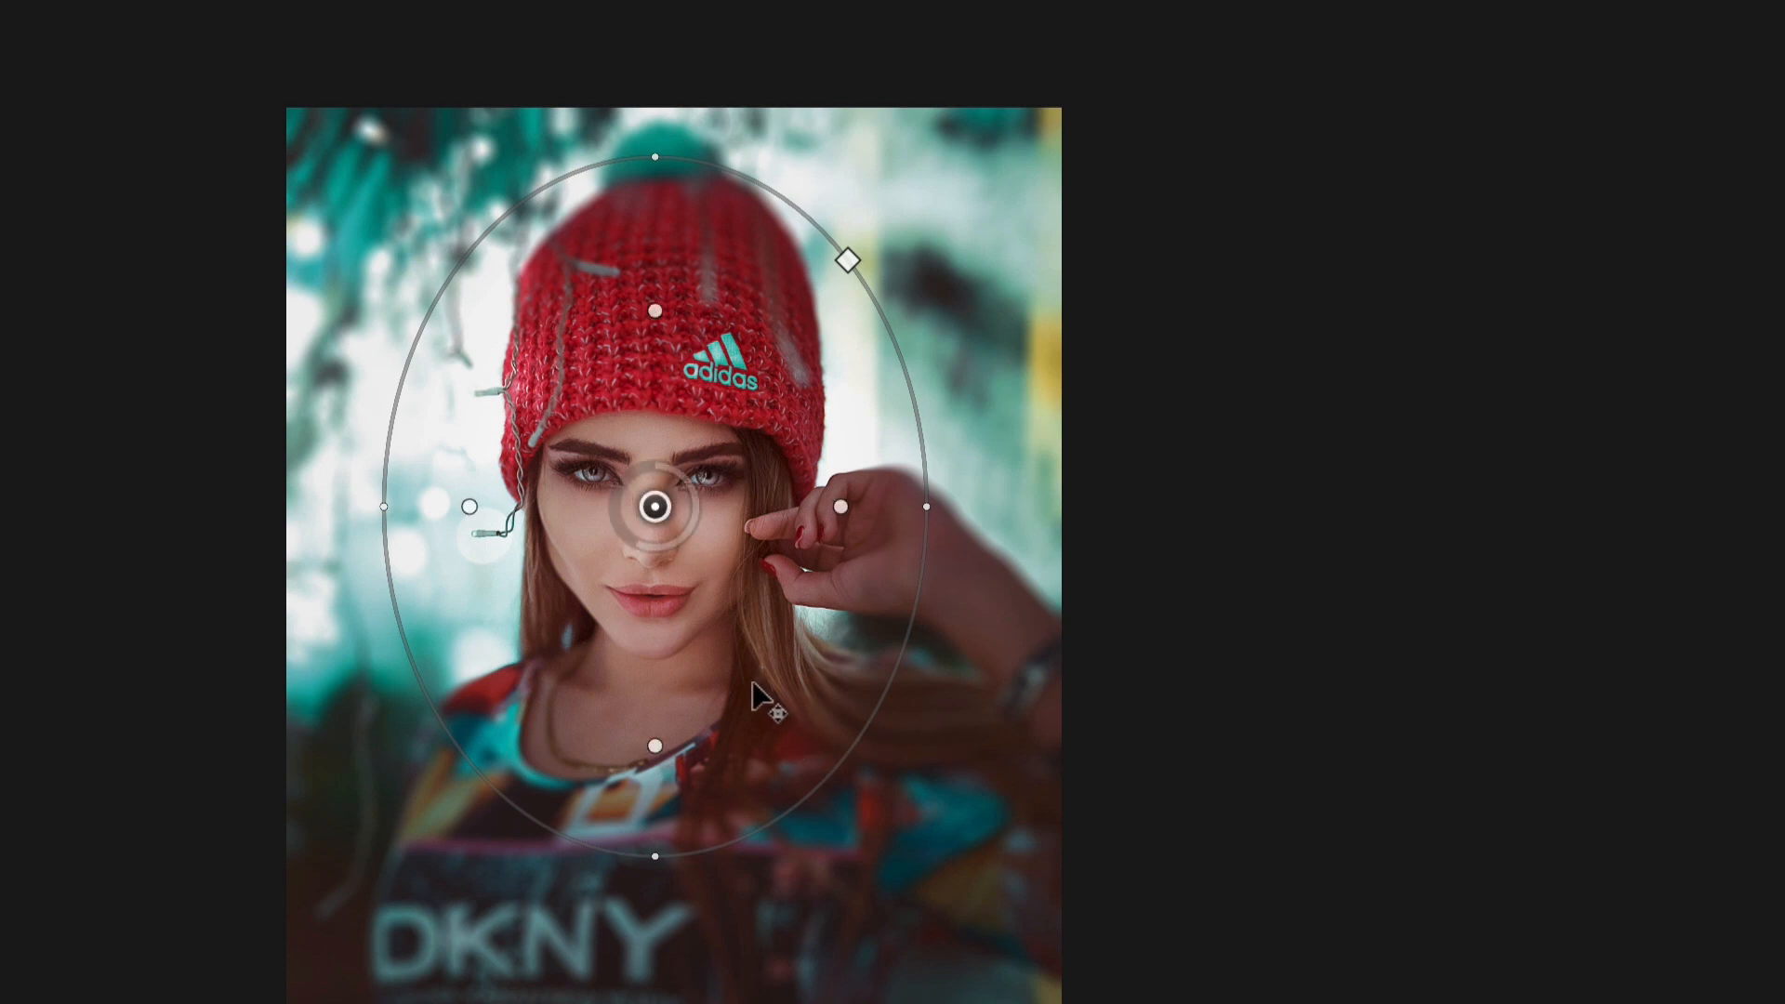
{"action": "mouse_move", "coordinate": [791, 785]}
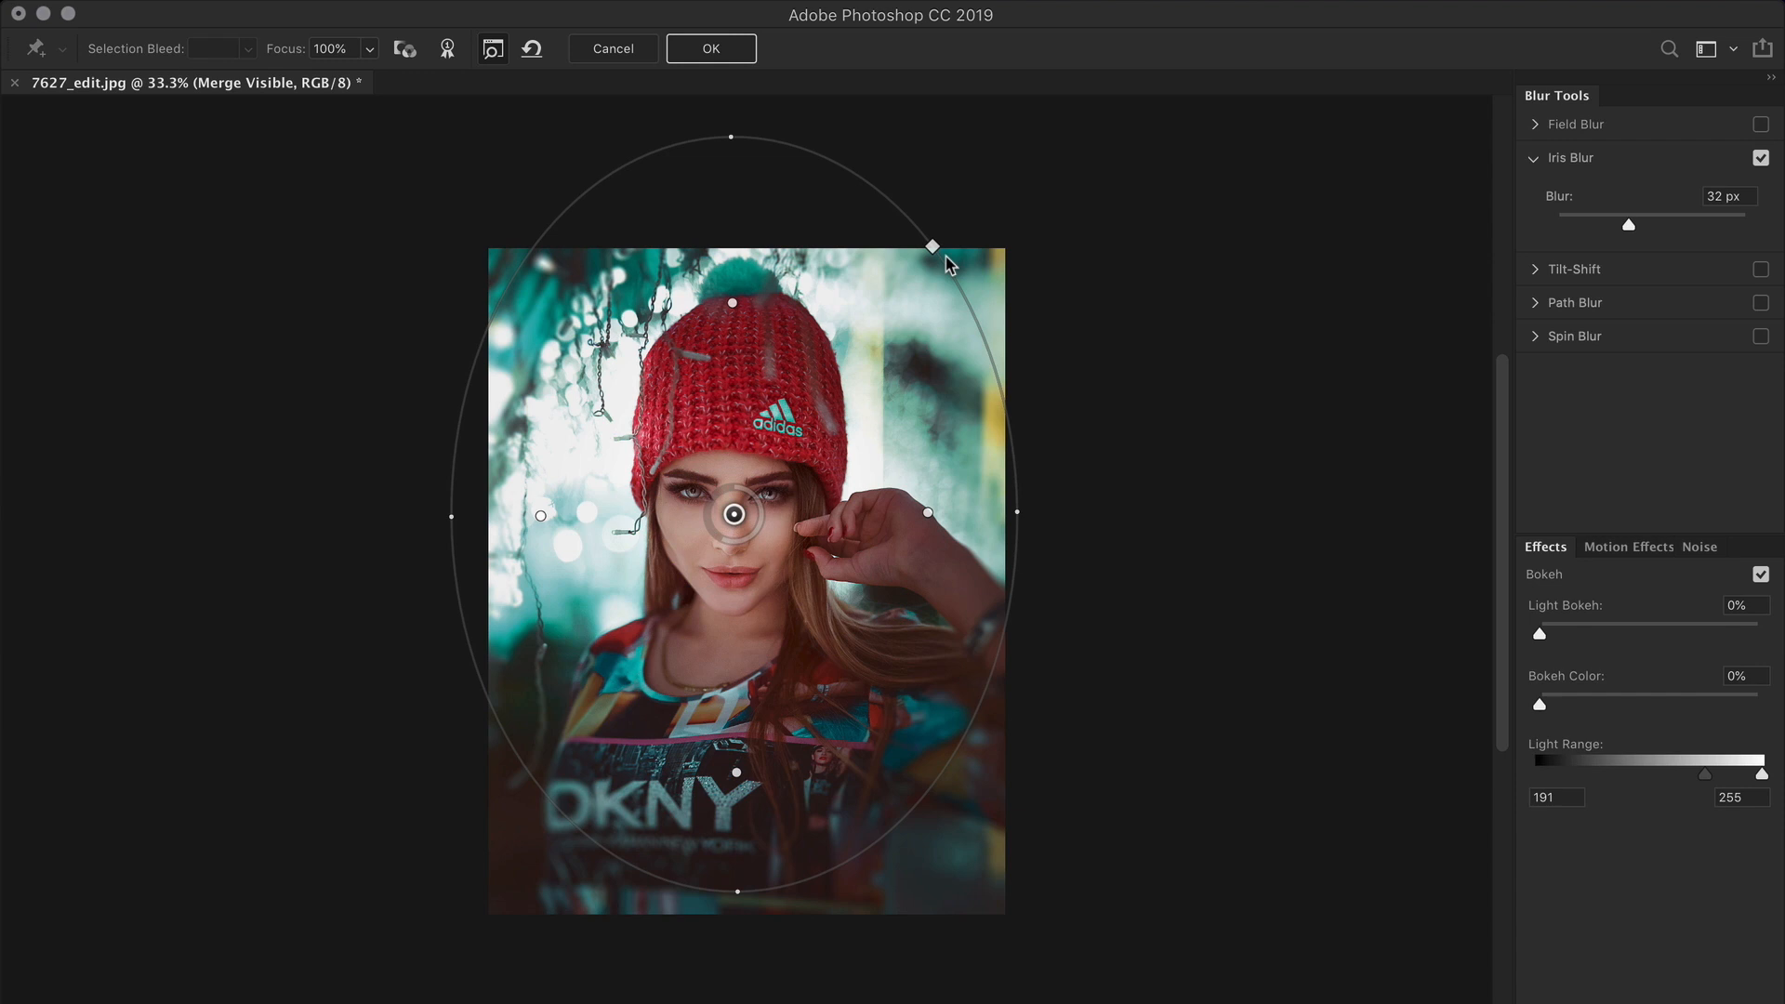
{"action": "mouse_move", "coordinate": [939, 253]}
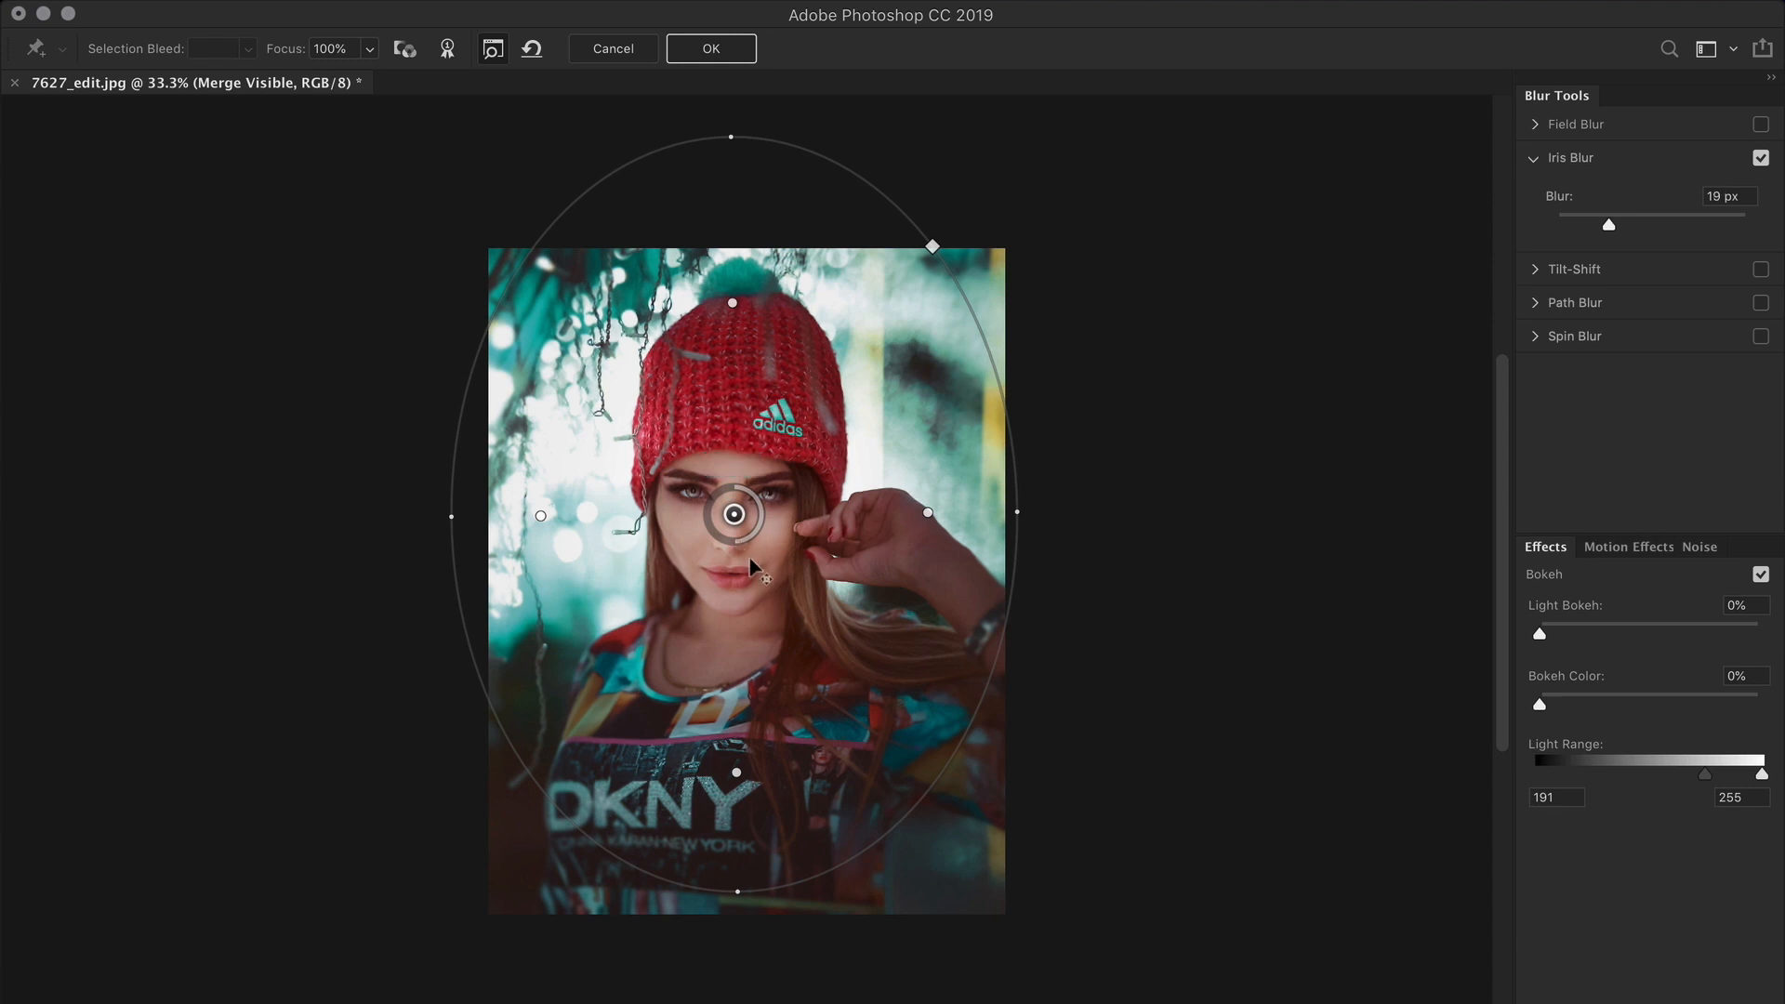
{"action": "left_click", "coordinate": [710, 49]}
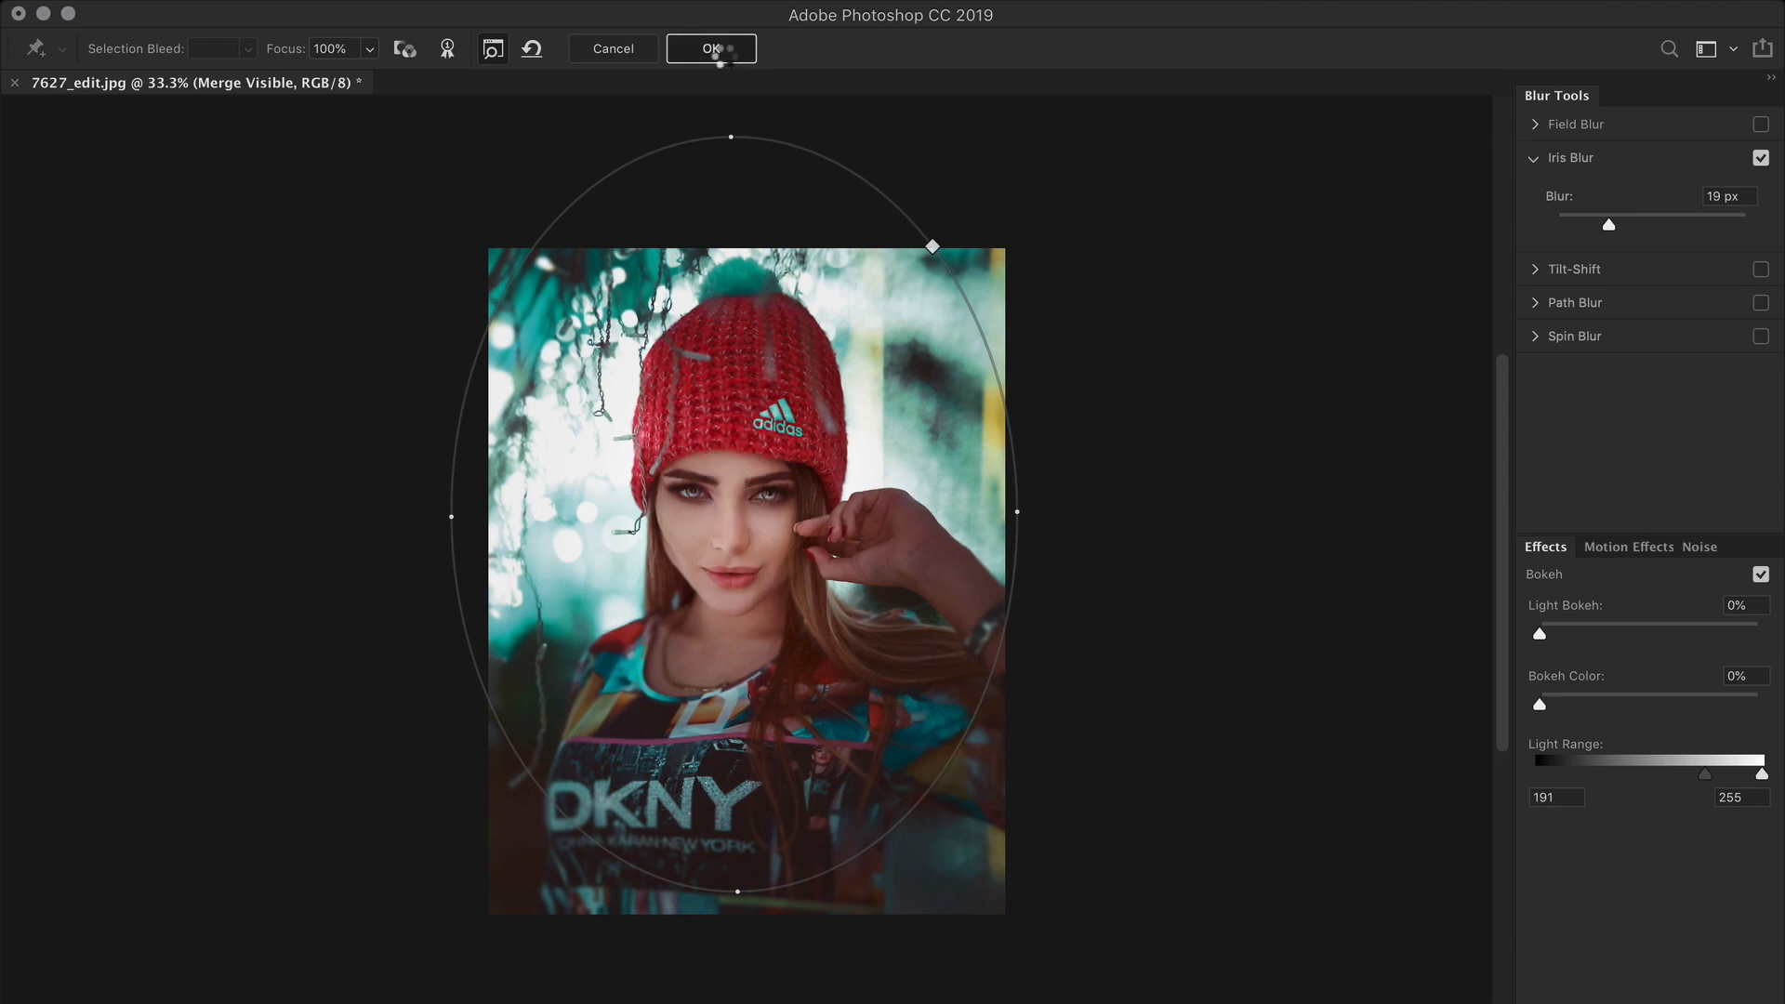
Confirm the 19 px Iris Blur, reopen its Blur Gallery smart filter, and commit again.
{"action": "left_click", "coordinate": [711, 48]}
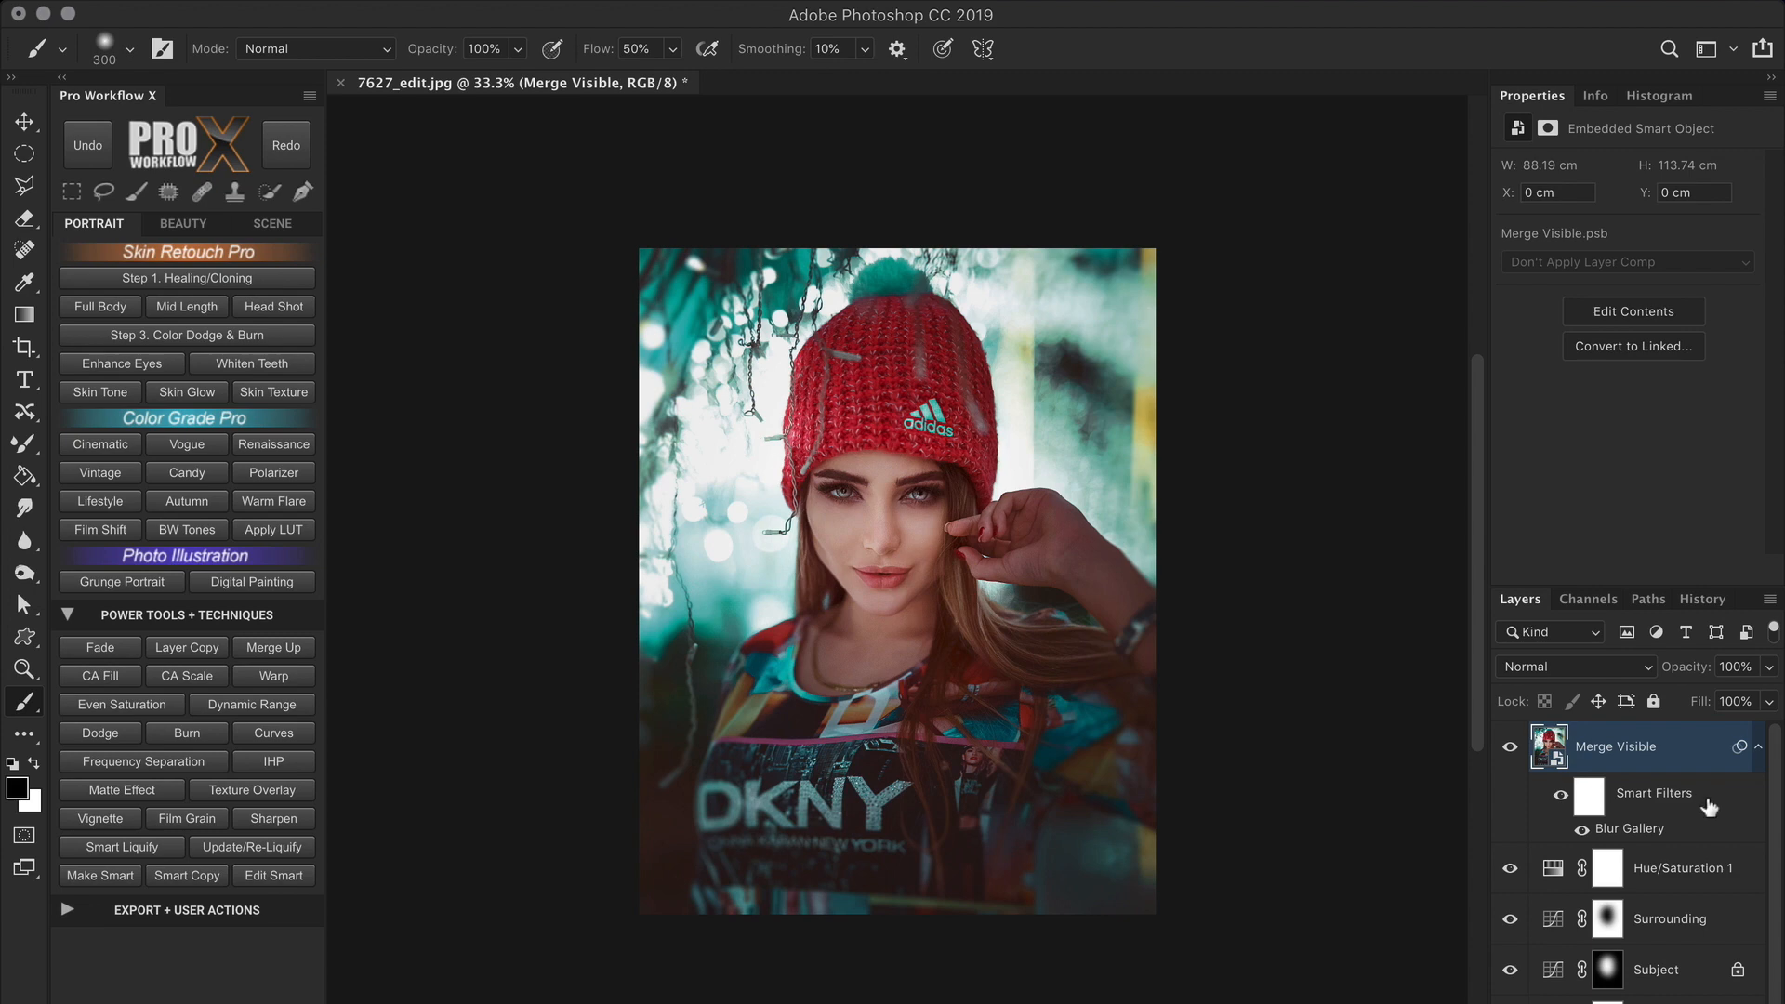
{"action": "mouse_move", "coordinate": [1691, 840]}
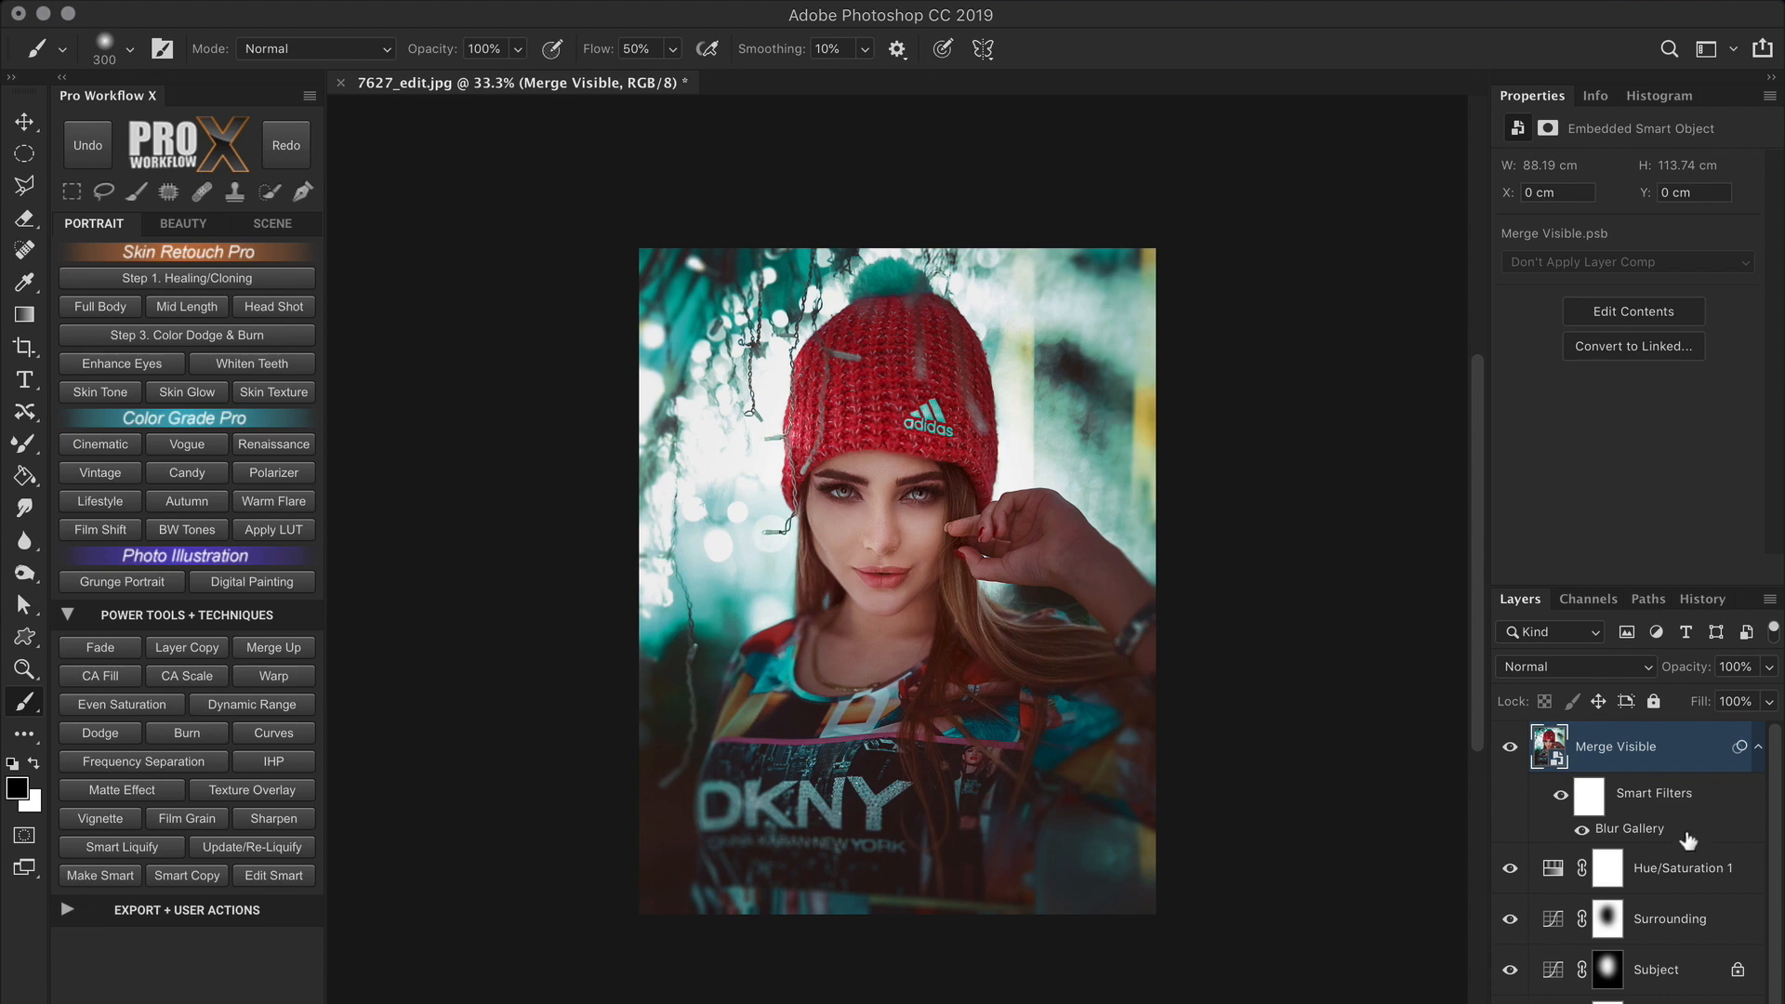
{"action": "double_click", "coordinate": [1629, 829]}
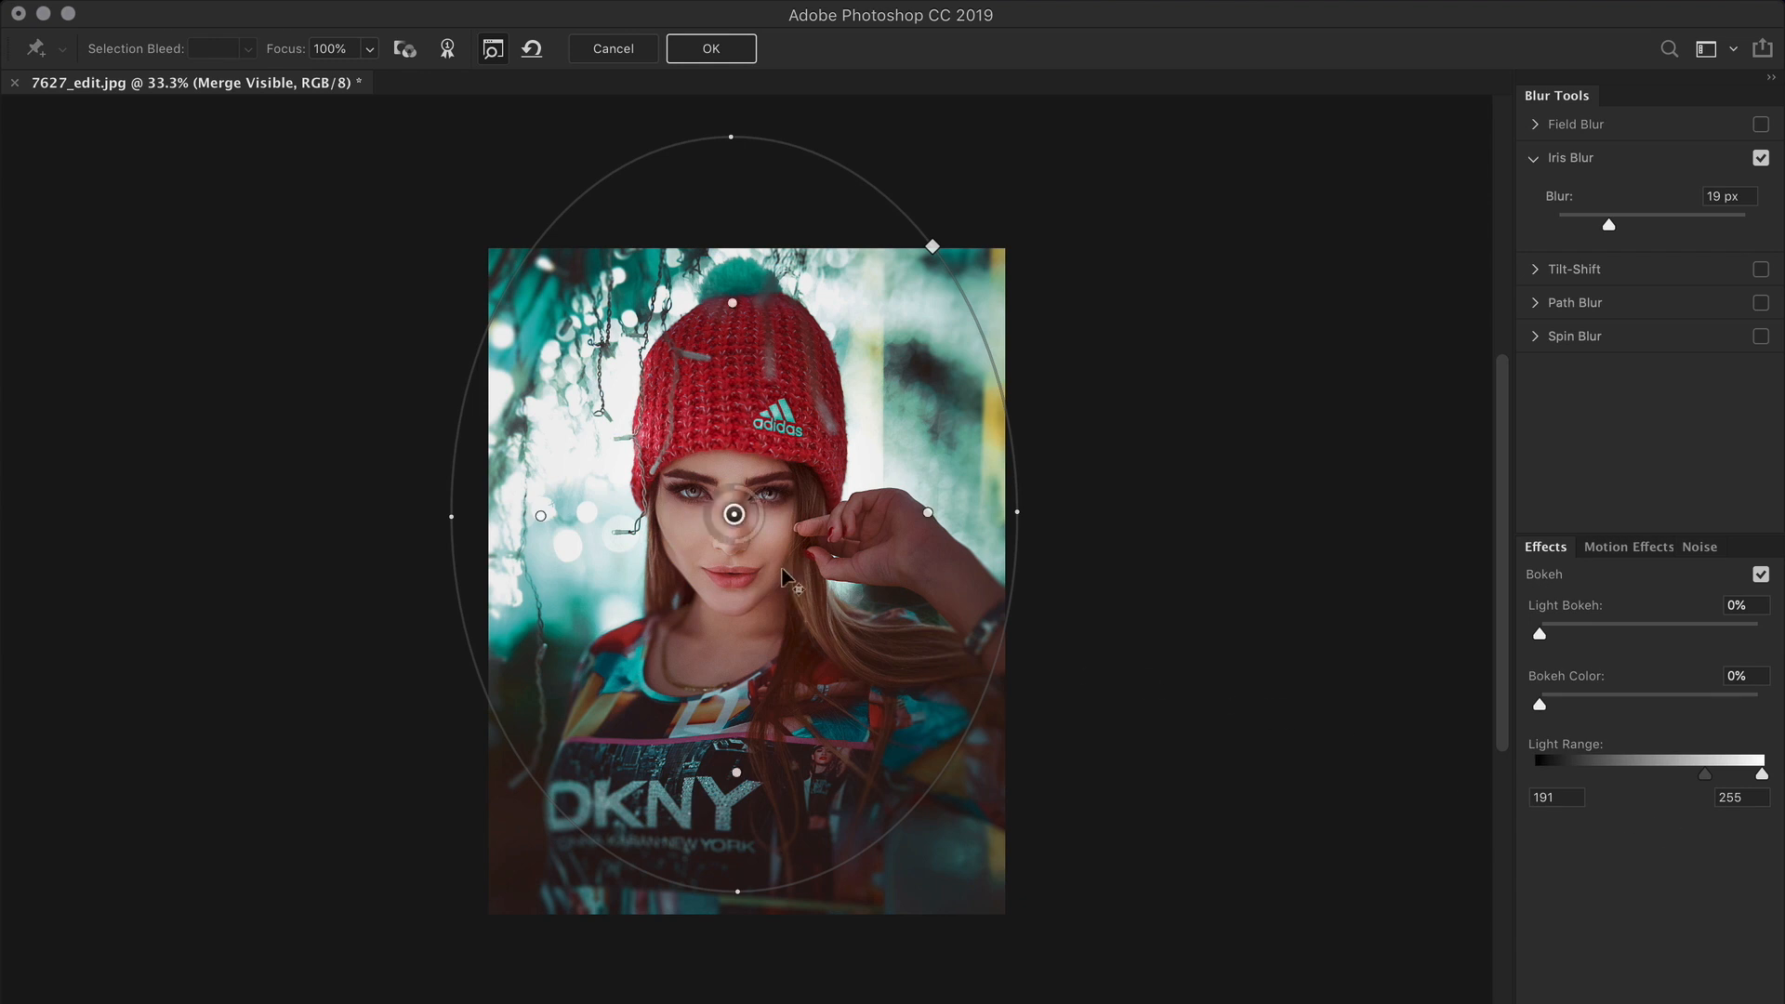
{"action": "left_click", "coordinate": [711, 48]}
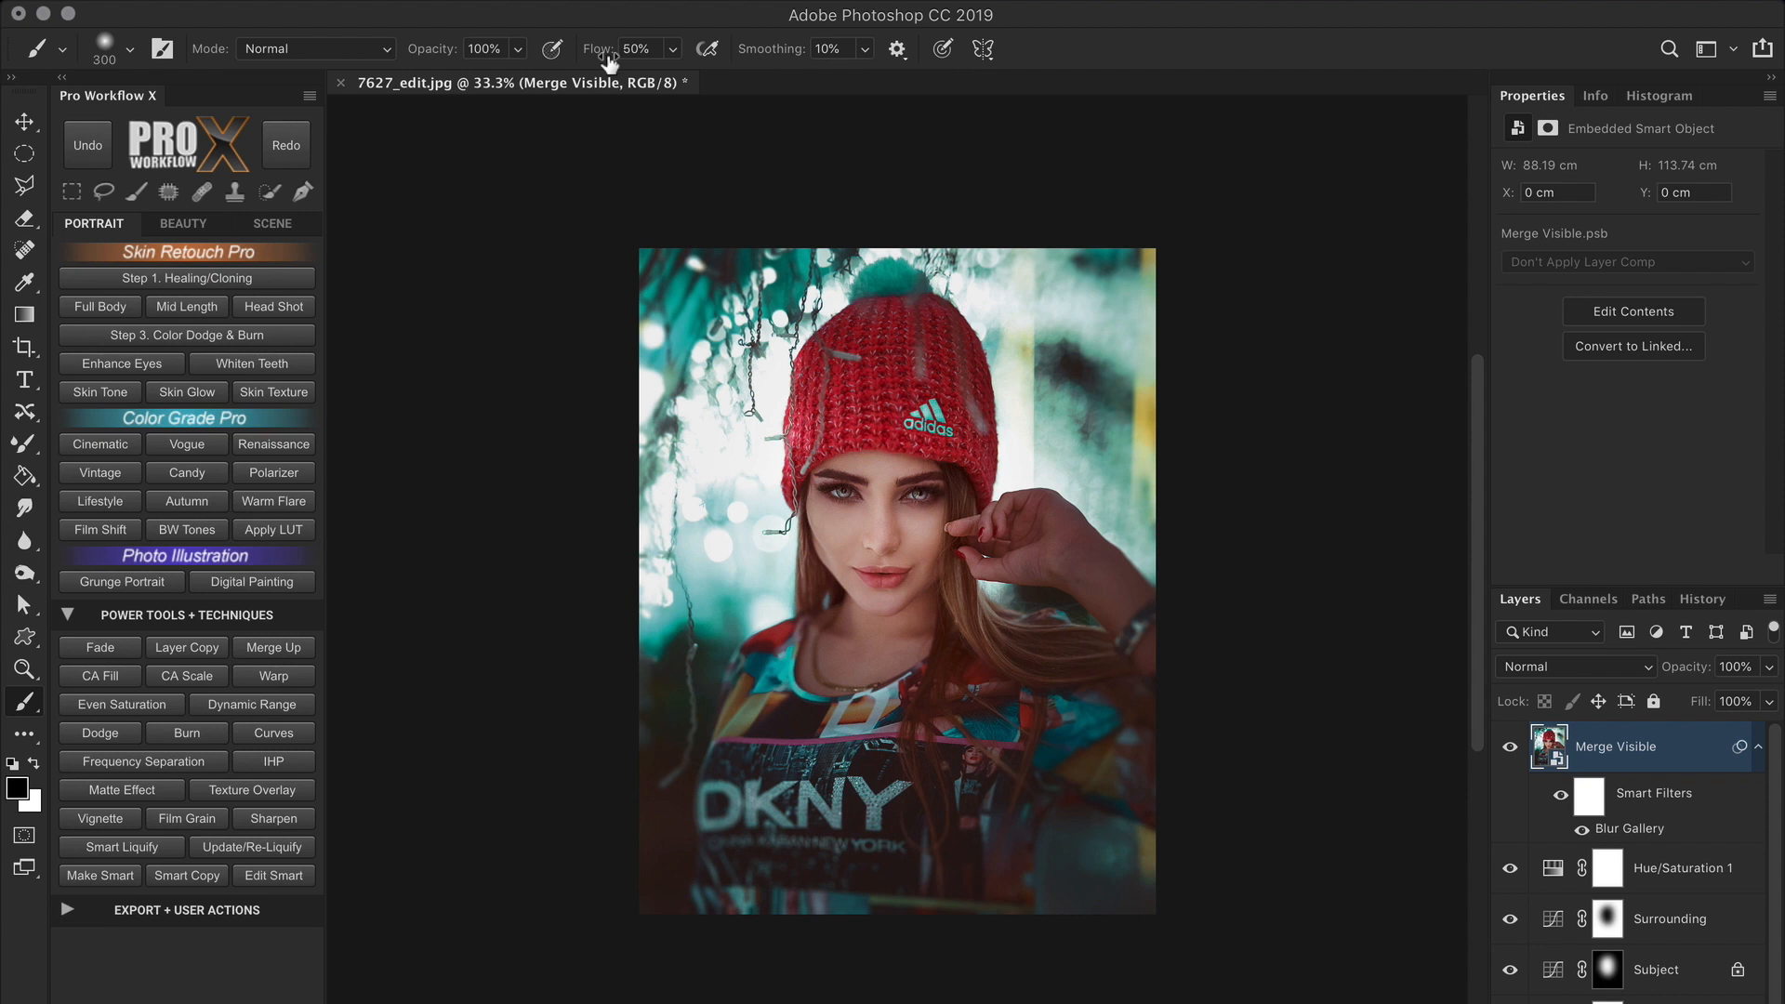
{"action": "mouse_move", "coordinate": [346, 644]}
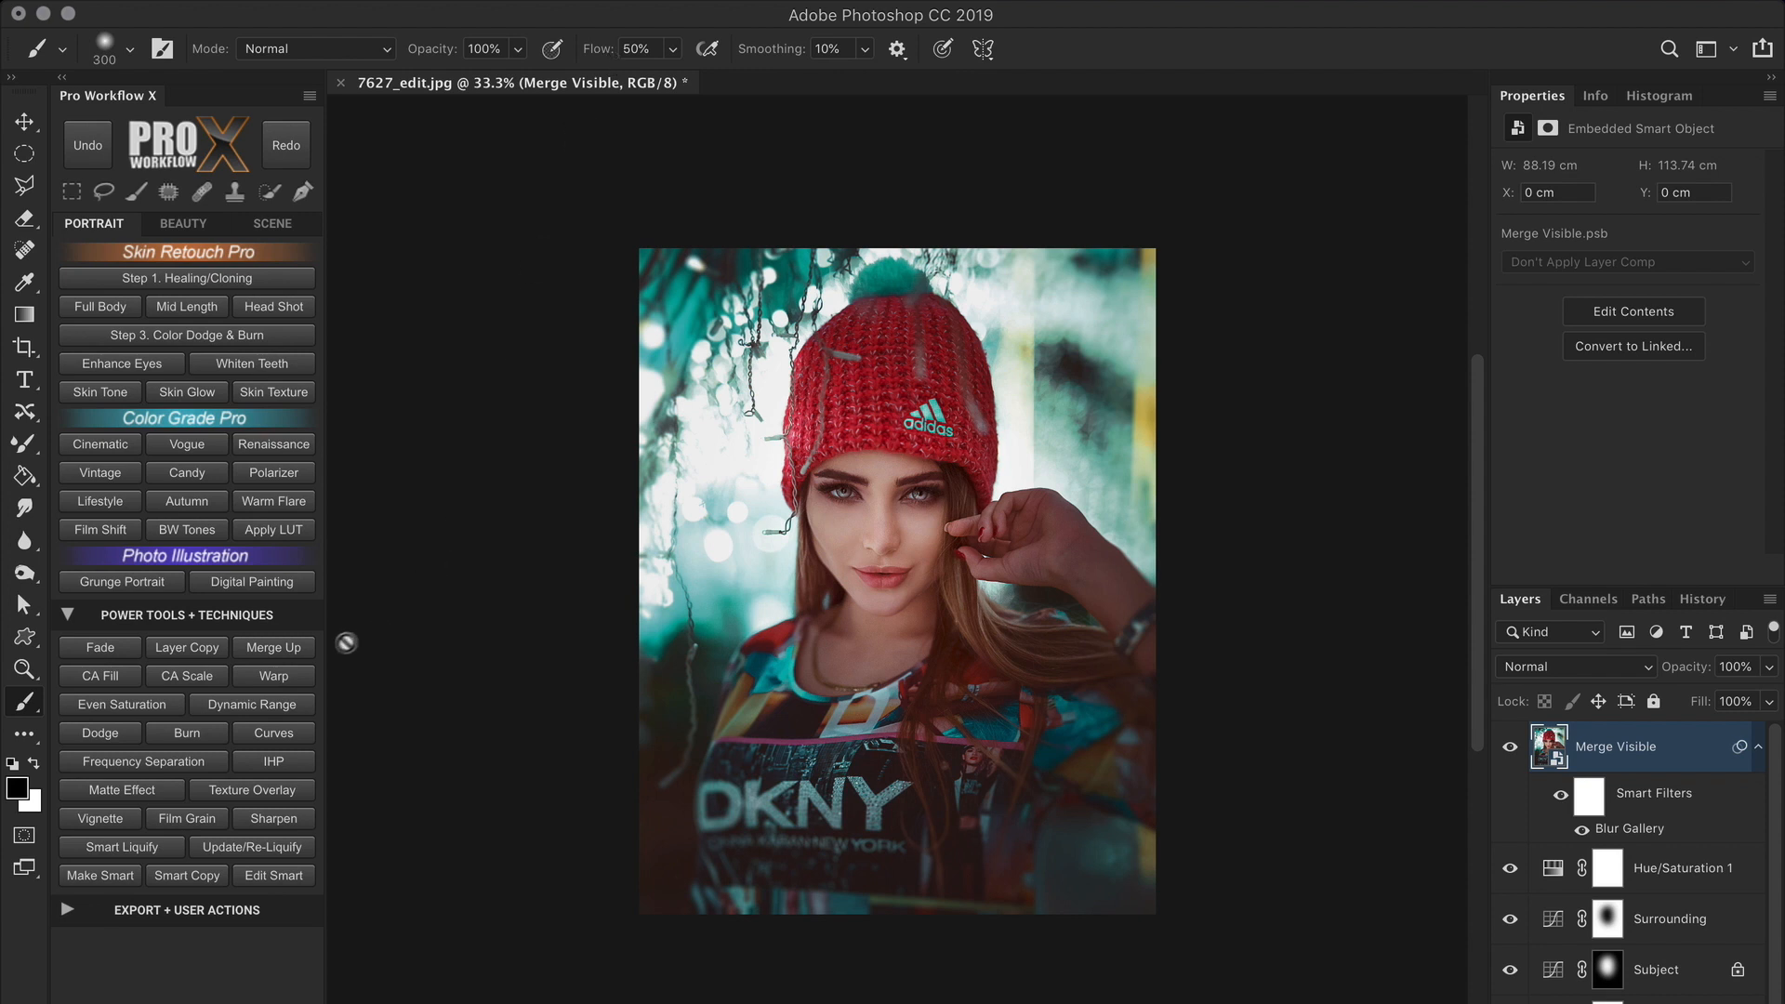
Stamp visible layers onto a new top layer and crop with a Golden Spiral overlay.
{"action": "left_click", "coordinate": [274, 647]}
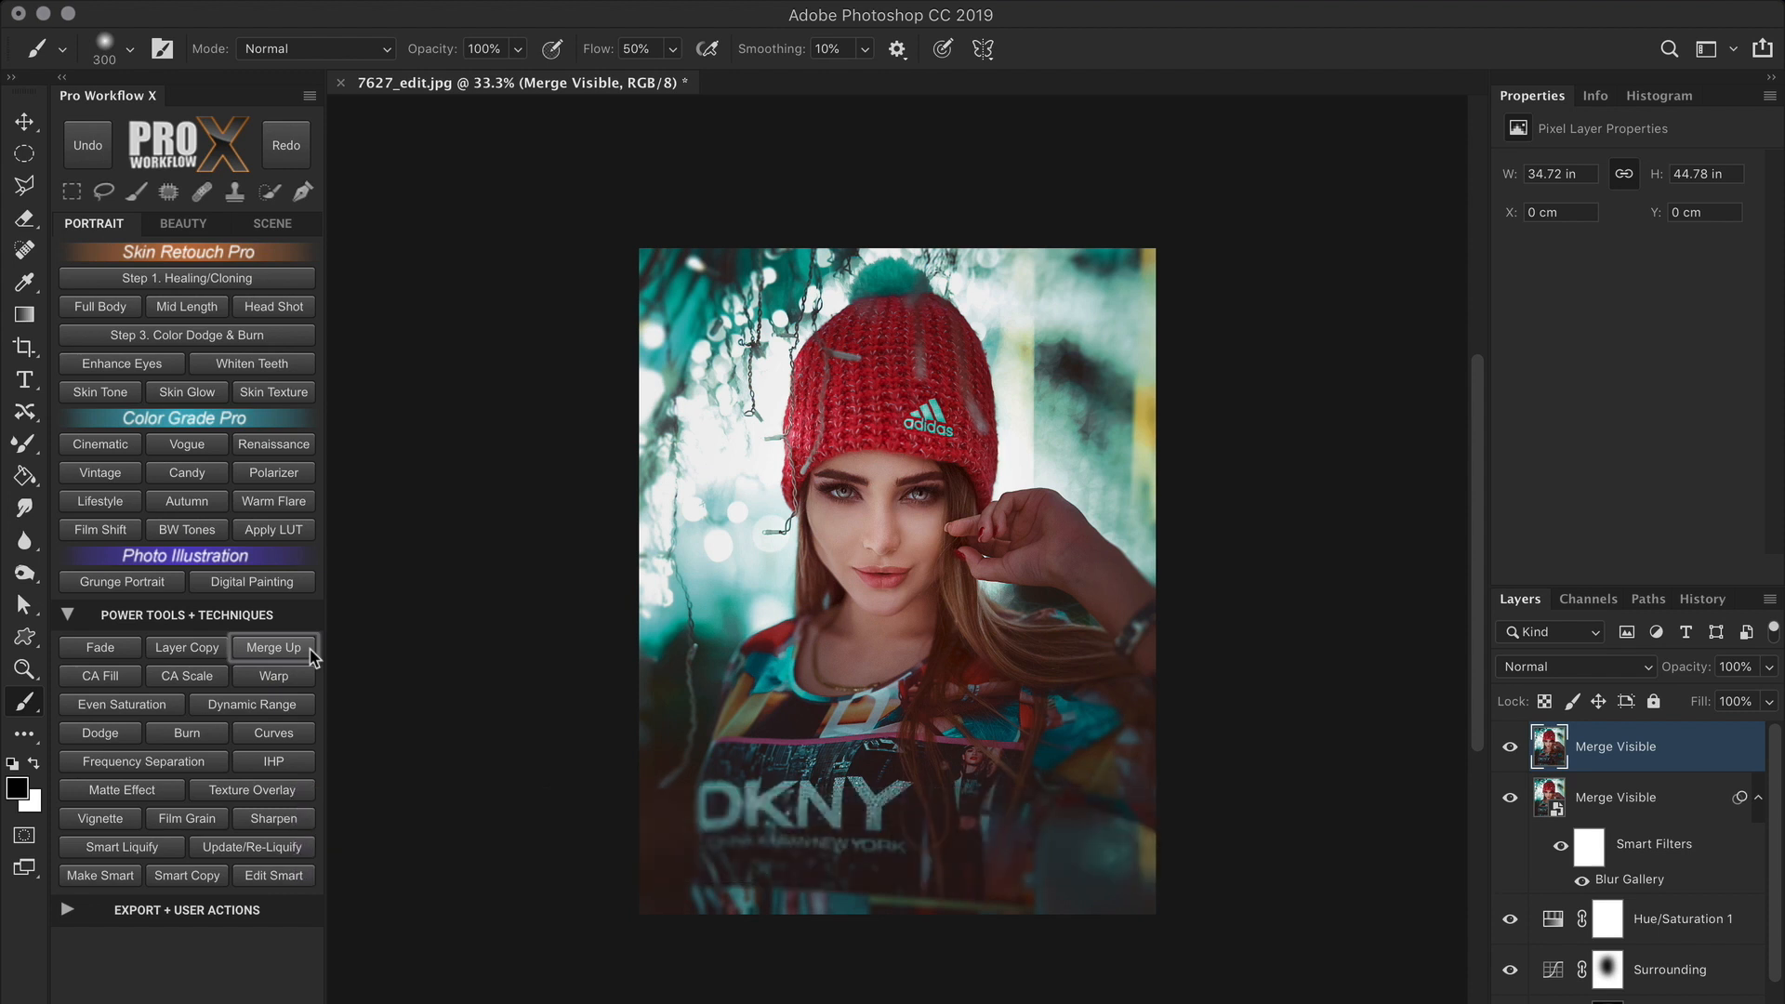
{"action": "mouse_move", "coordinate": [469, 578]}
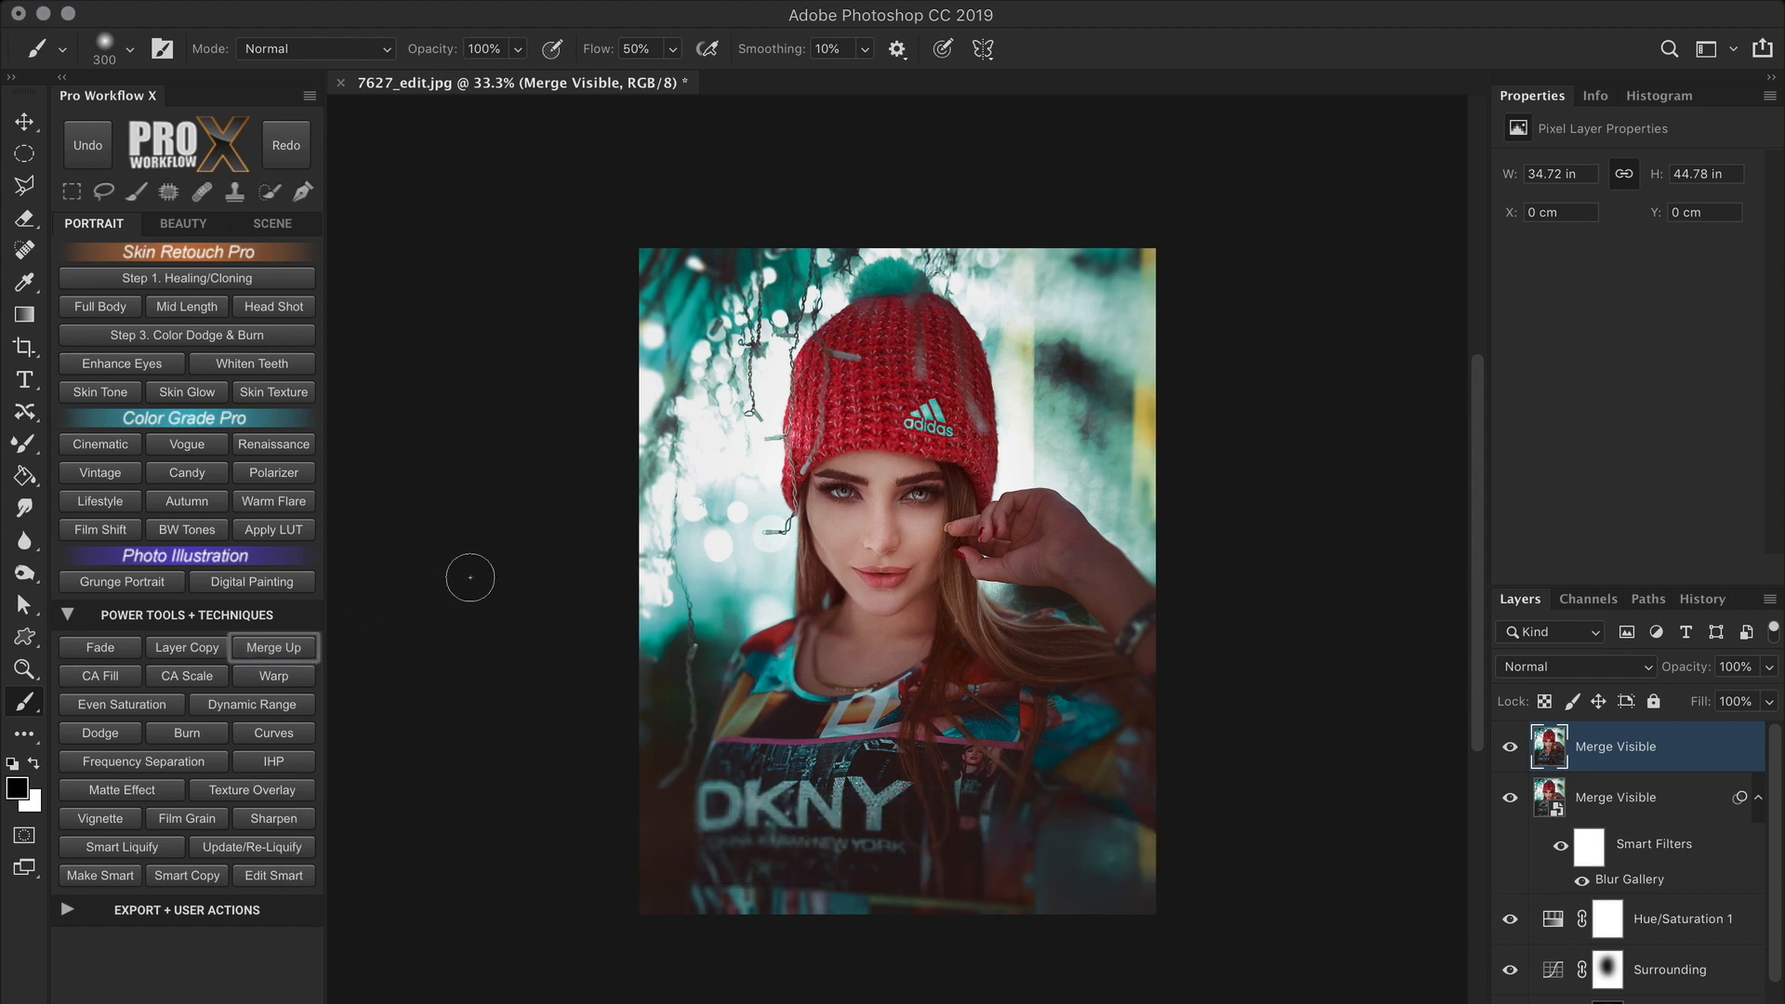
{"action": "mouse_move", "coordinate": [552, 553]}
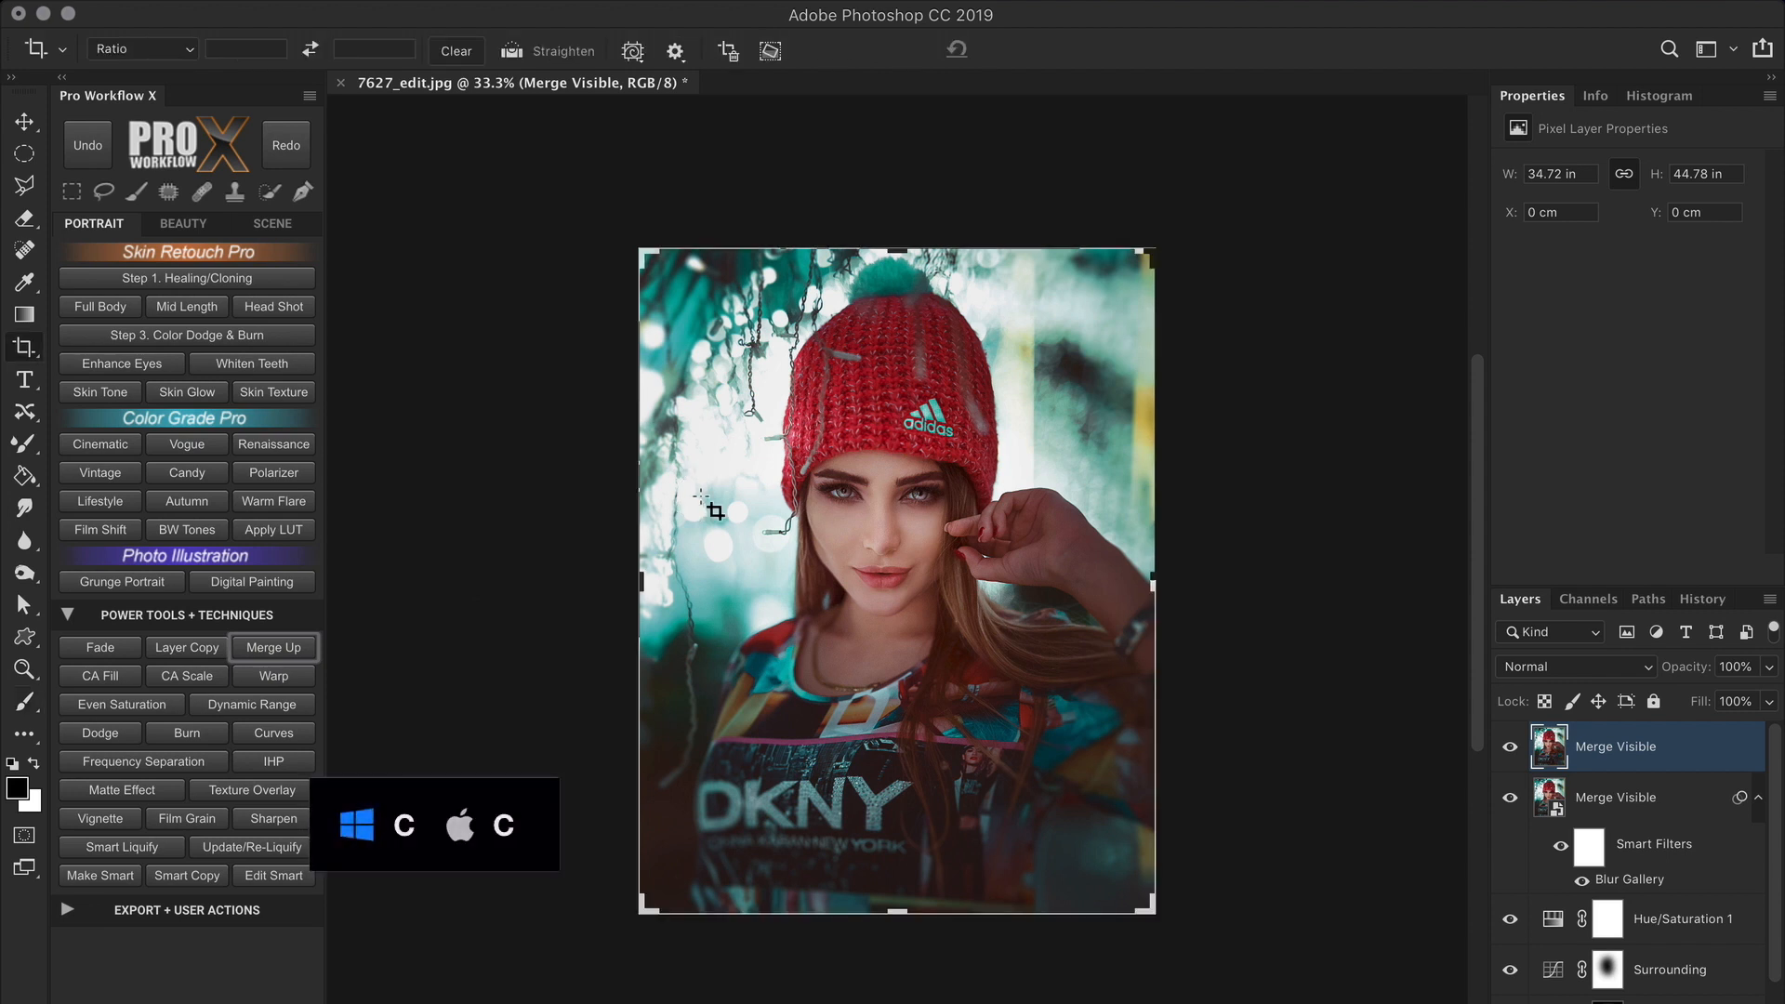
{"action": "left_click", "coordinate": [633, 50]}
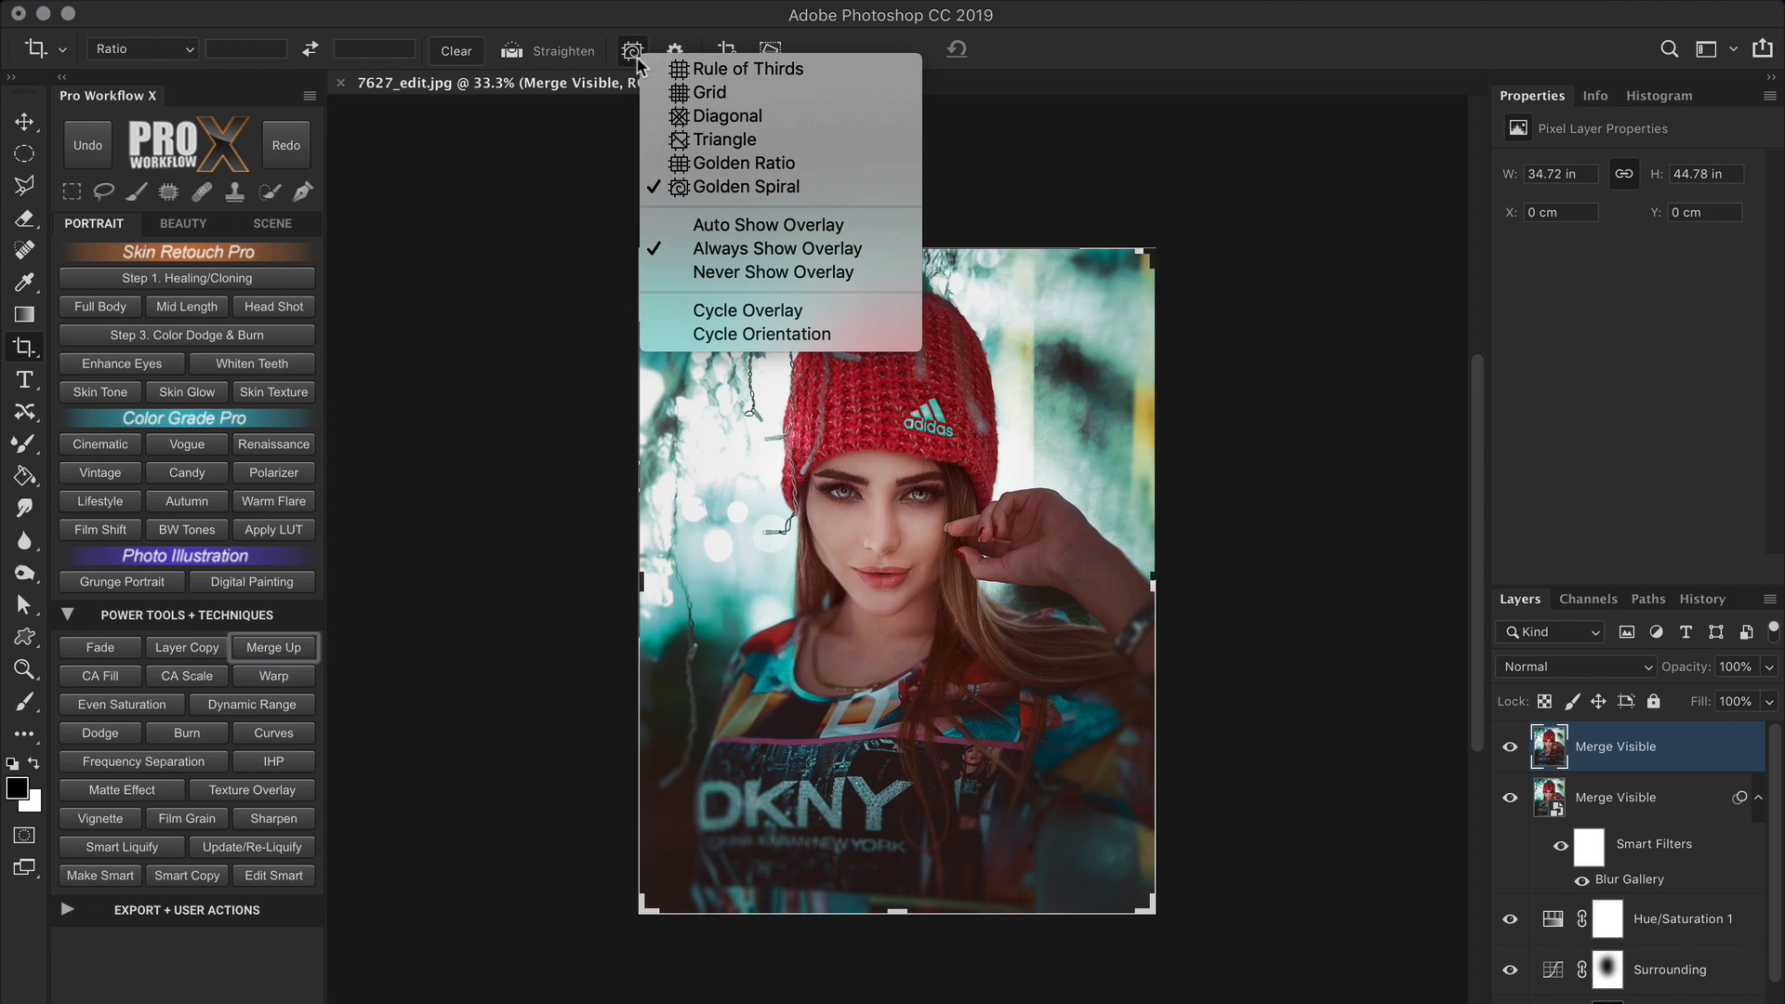
{"action": "mouse_move", "coordinate": [746, 187]}
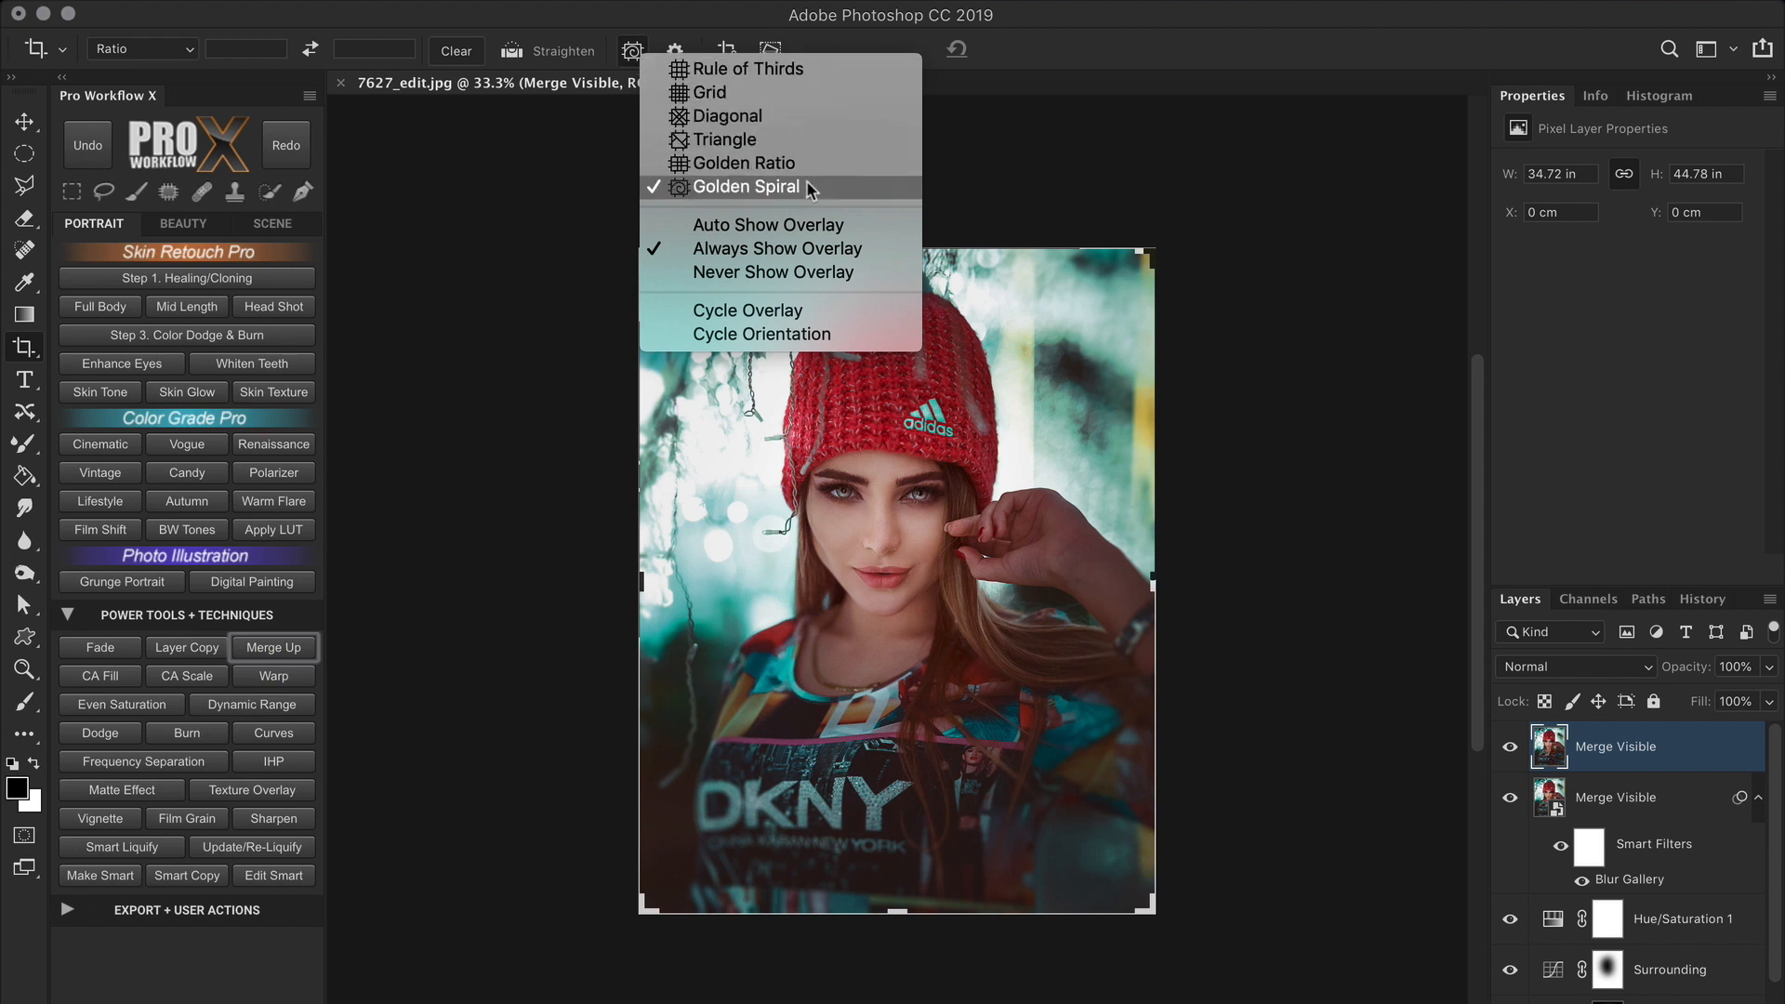
{"action": "left_click", "coordinate": [745, 187]}
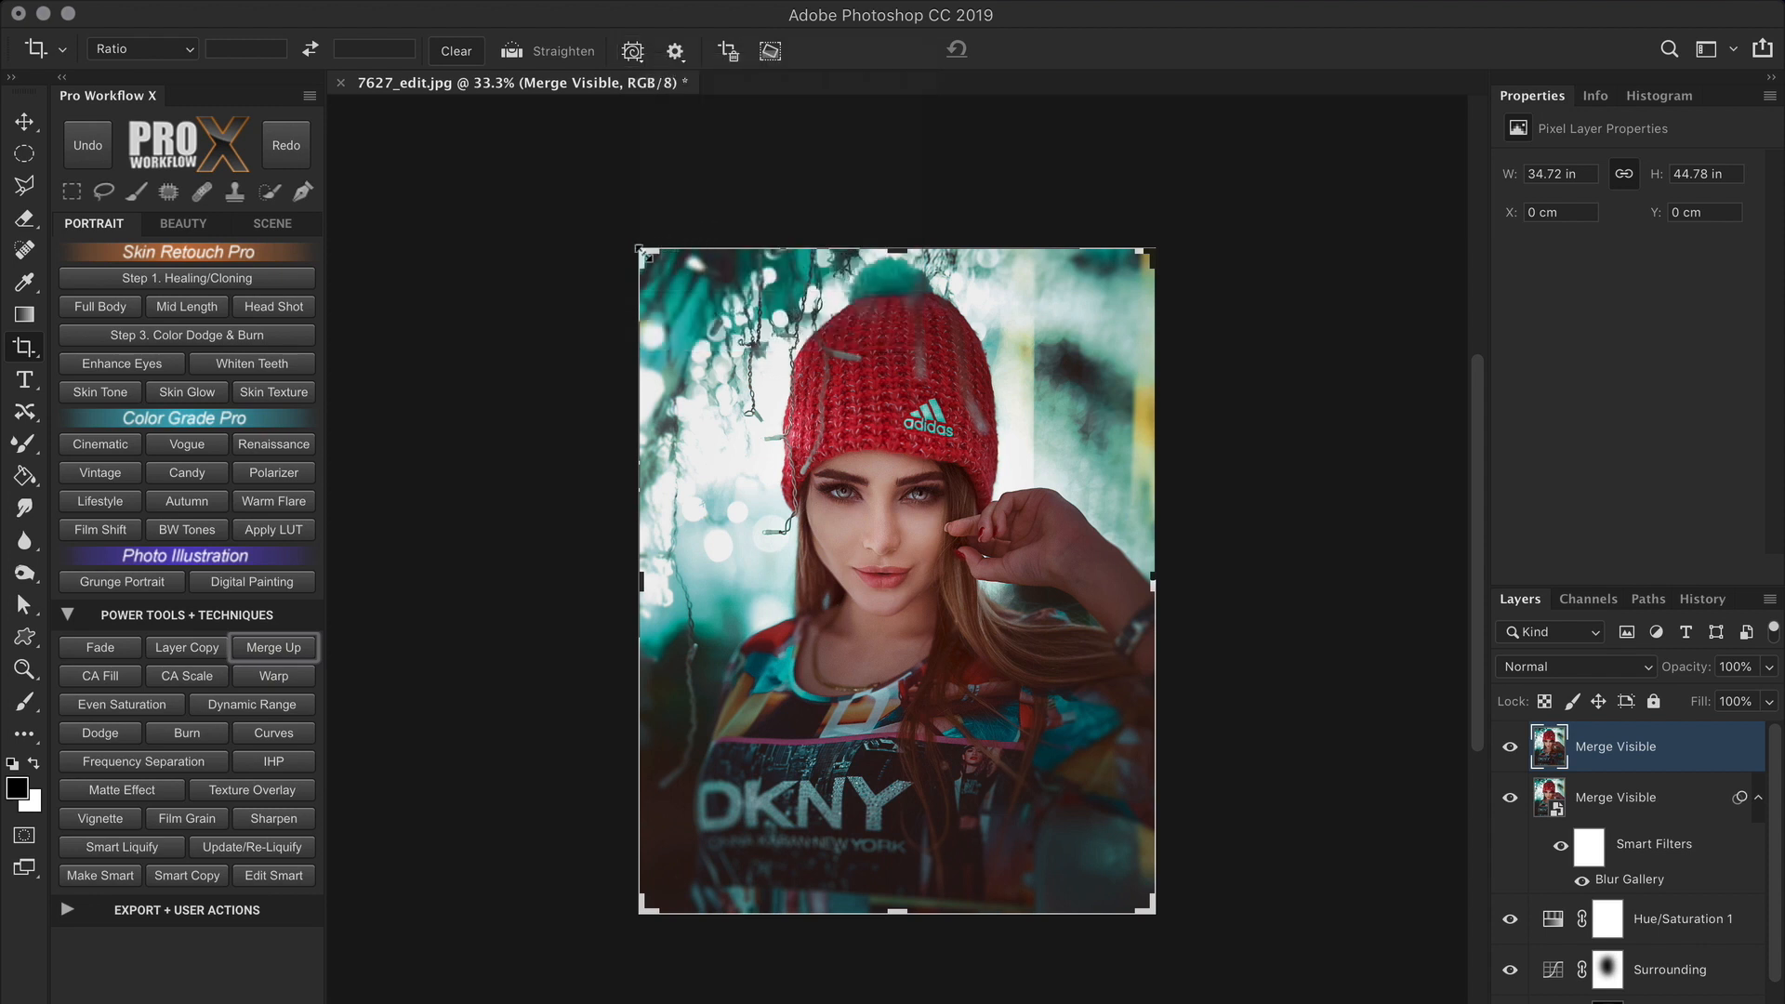
{"action": "left_click", "coordinate": [24, 346]}
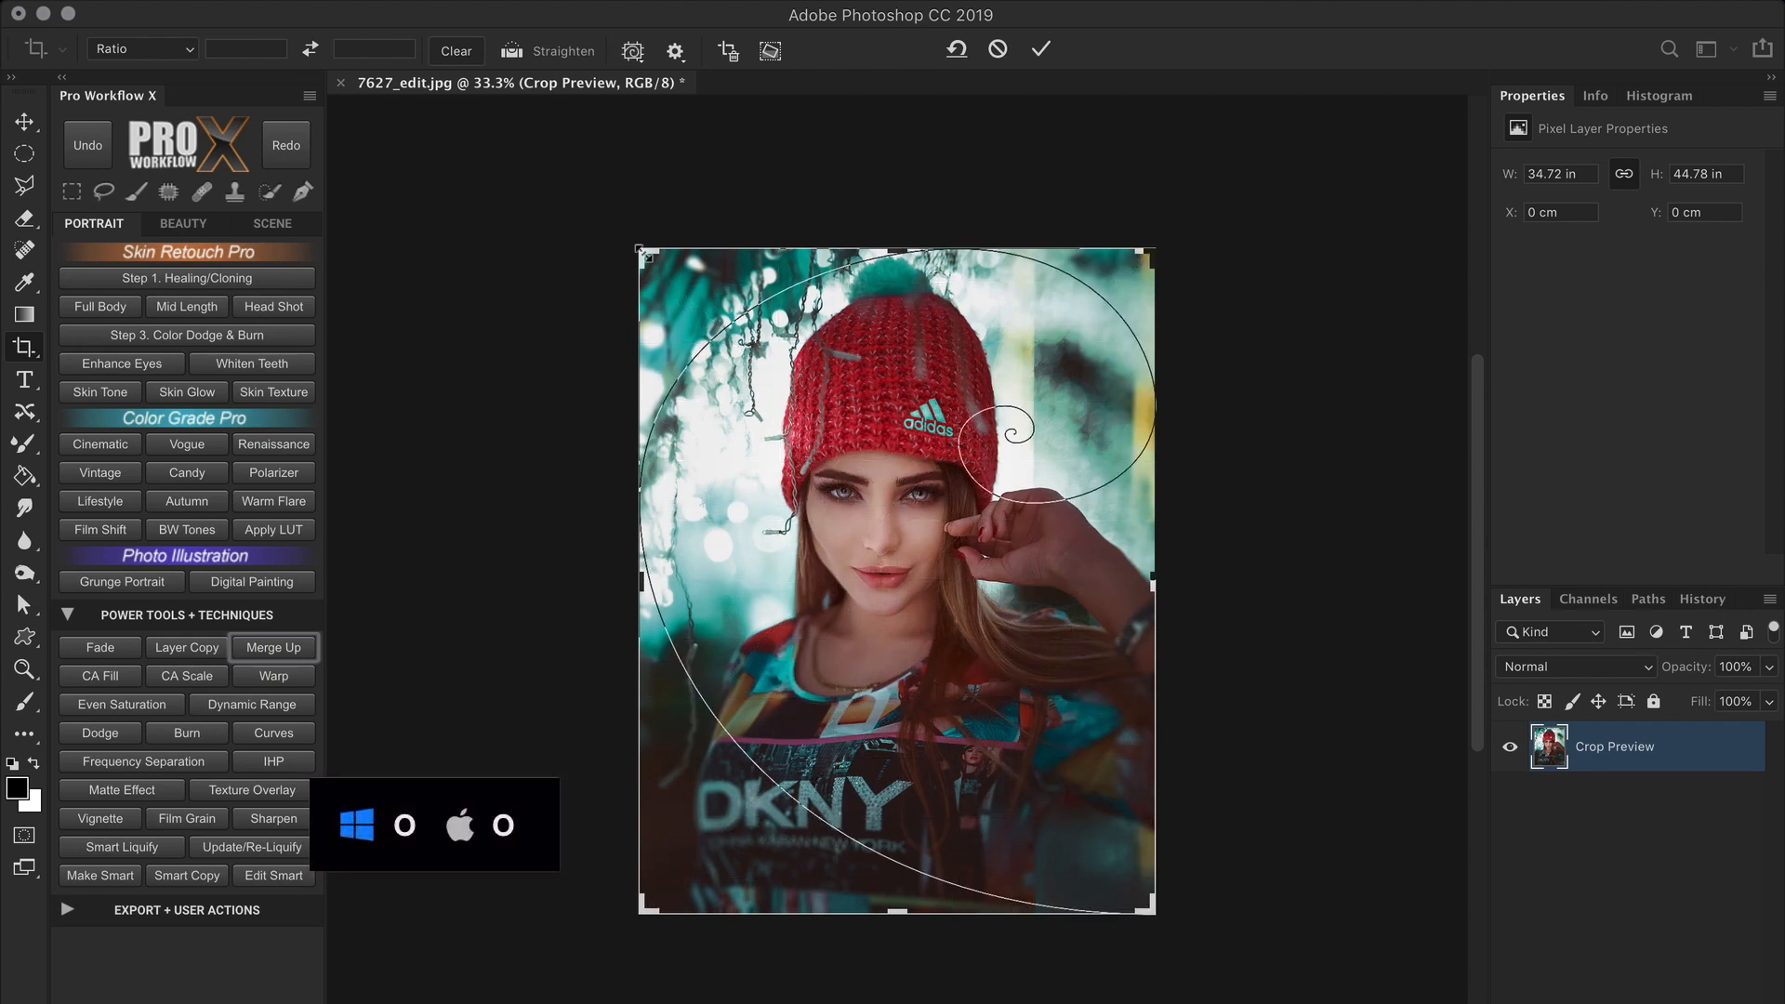
Rotate the golden spiral with Shift+O and reframe the crop so its centre sits on her eye.
{"action": "key", "text": "shift+o"}
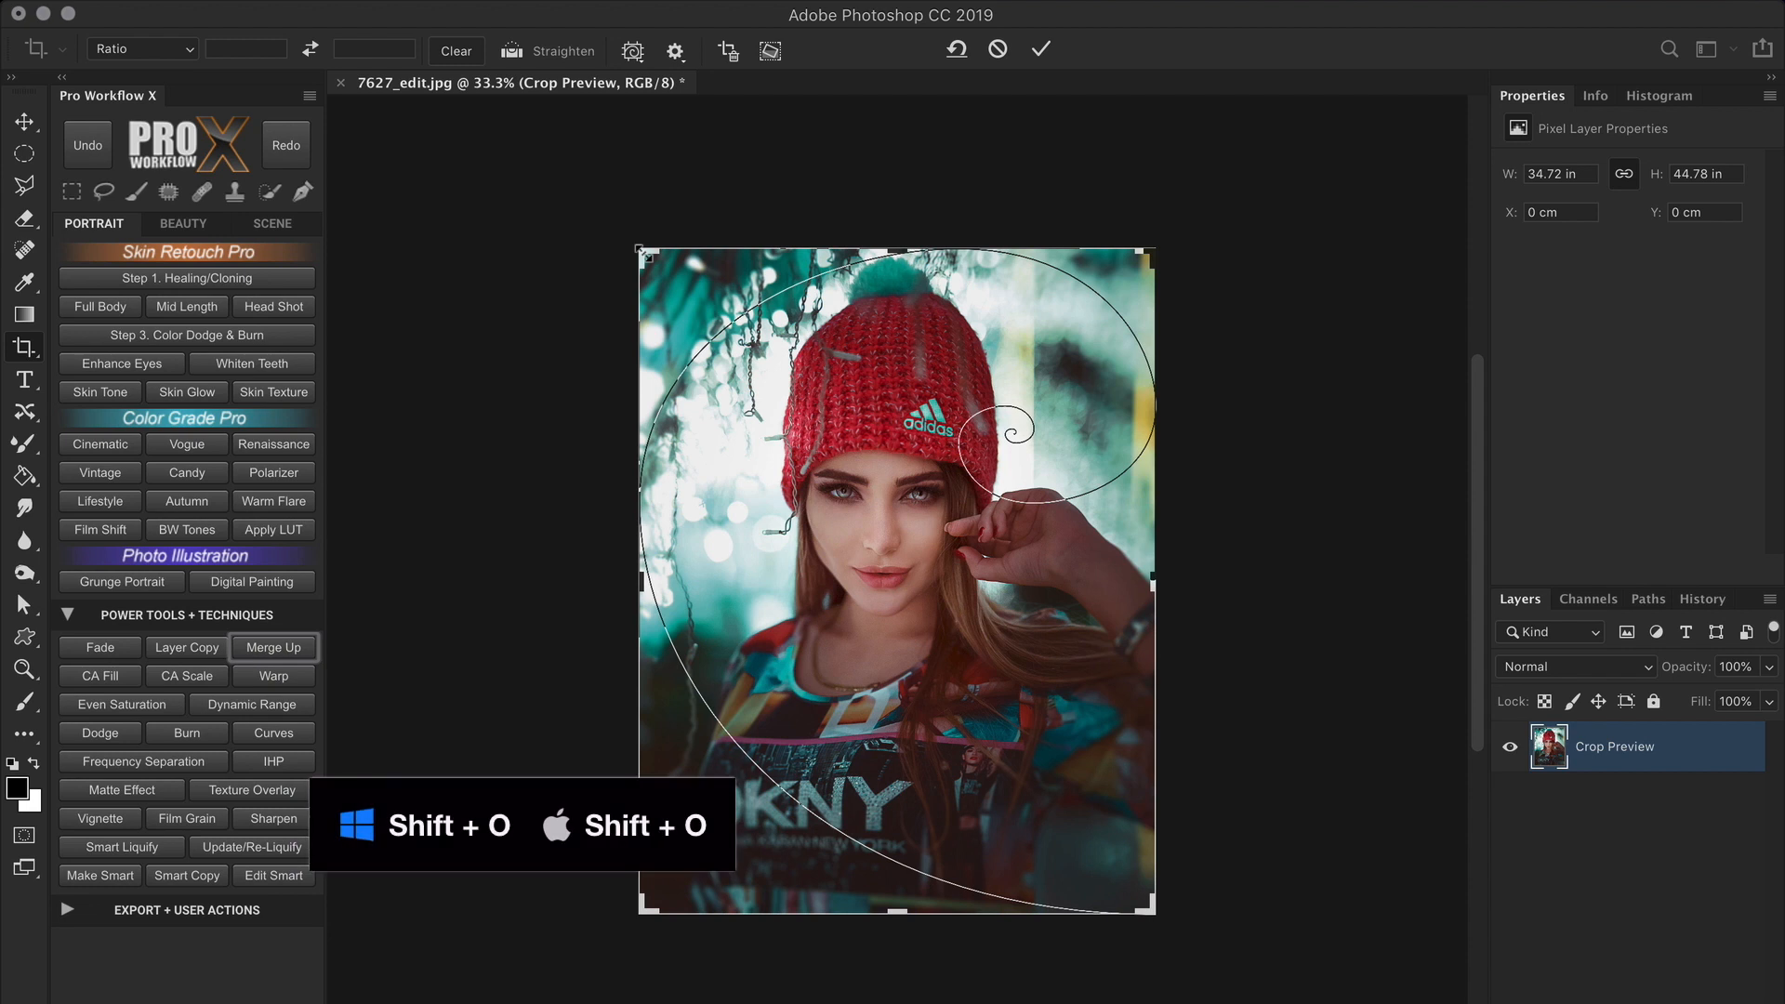
{"action": "key", "text": "shift+o"}
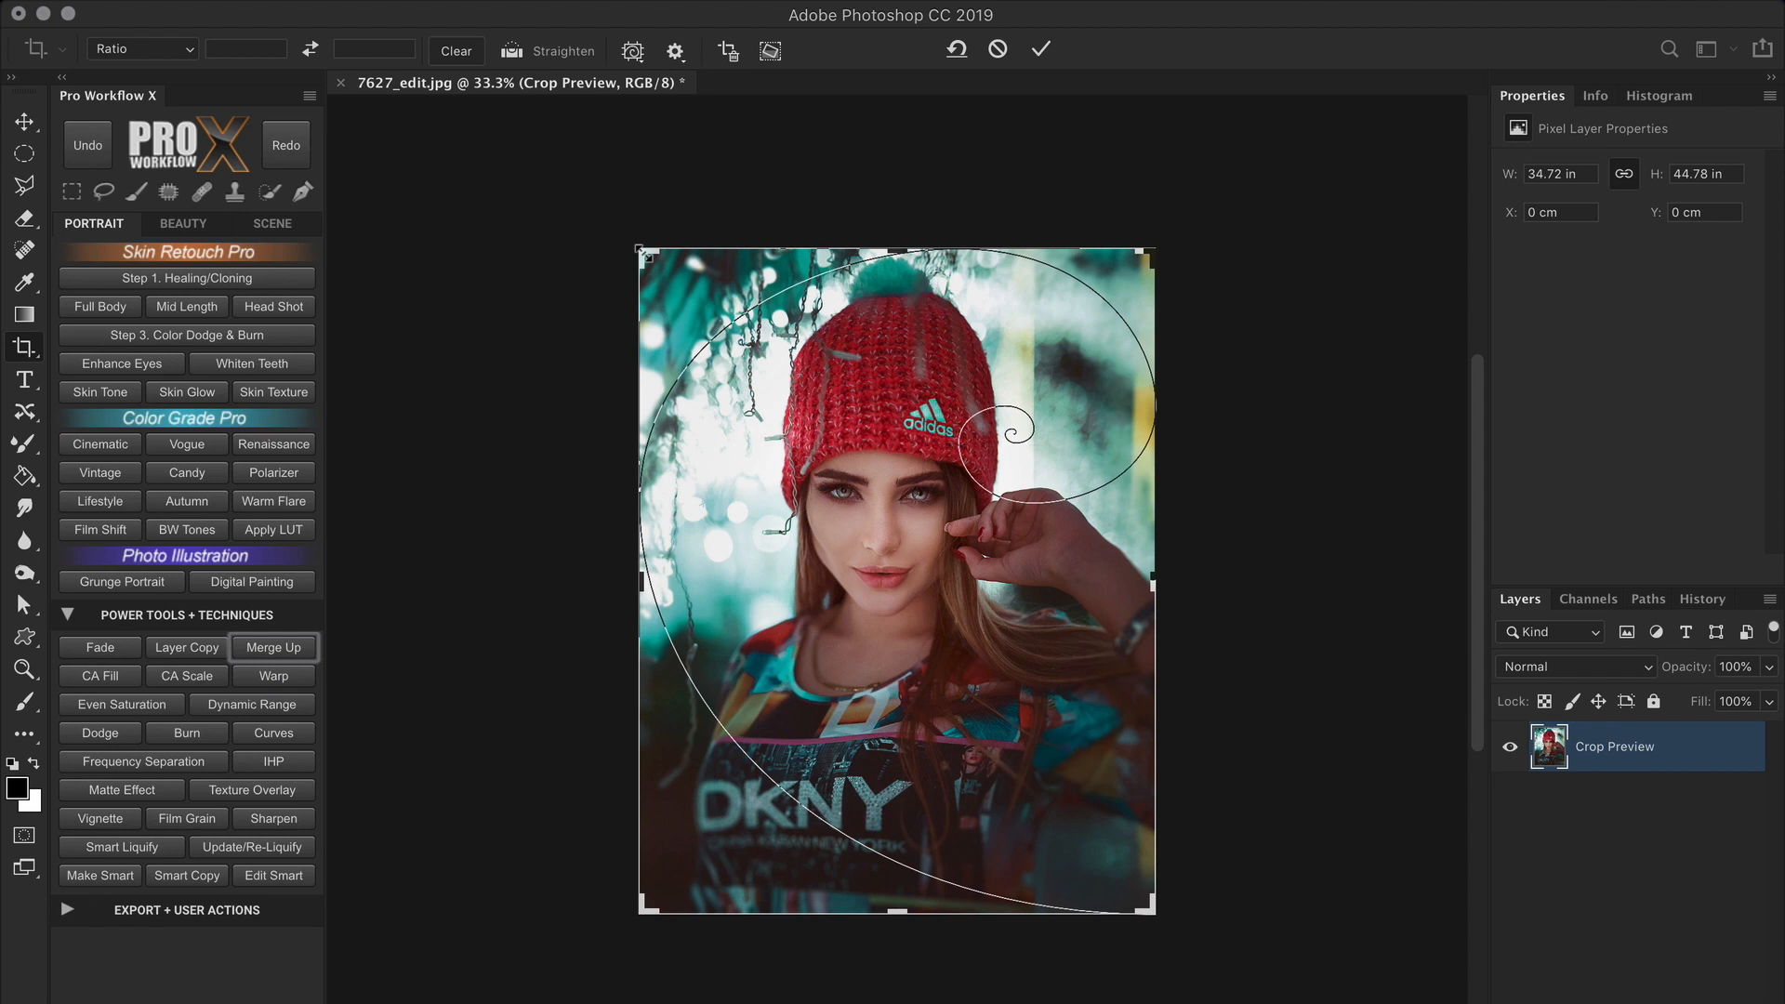
{"action": "mouse_move", "coordinate": [1093, 334]}
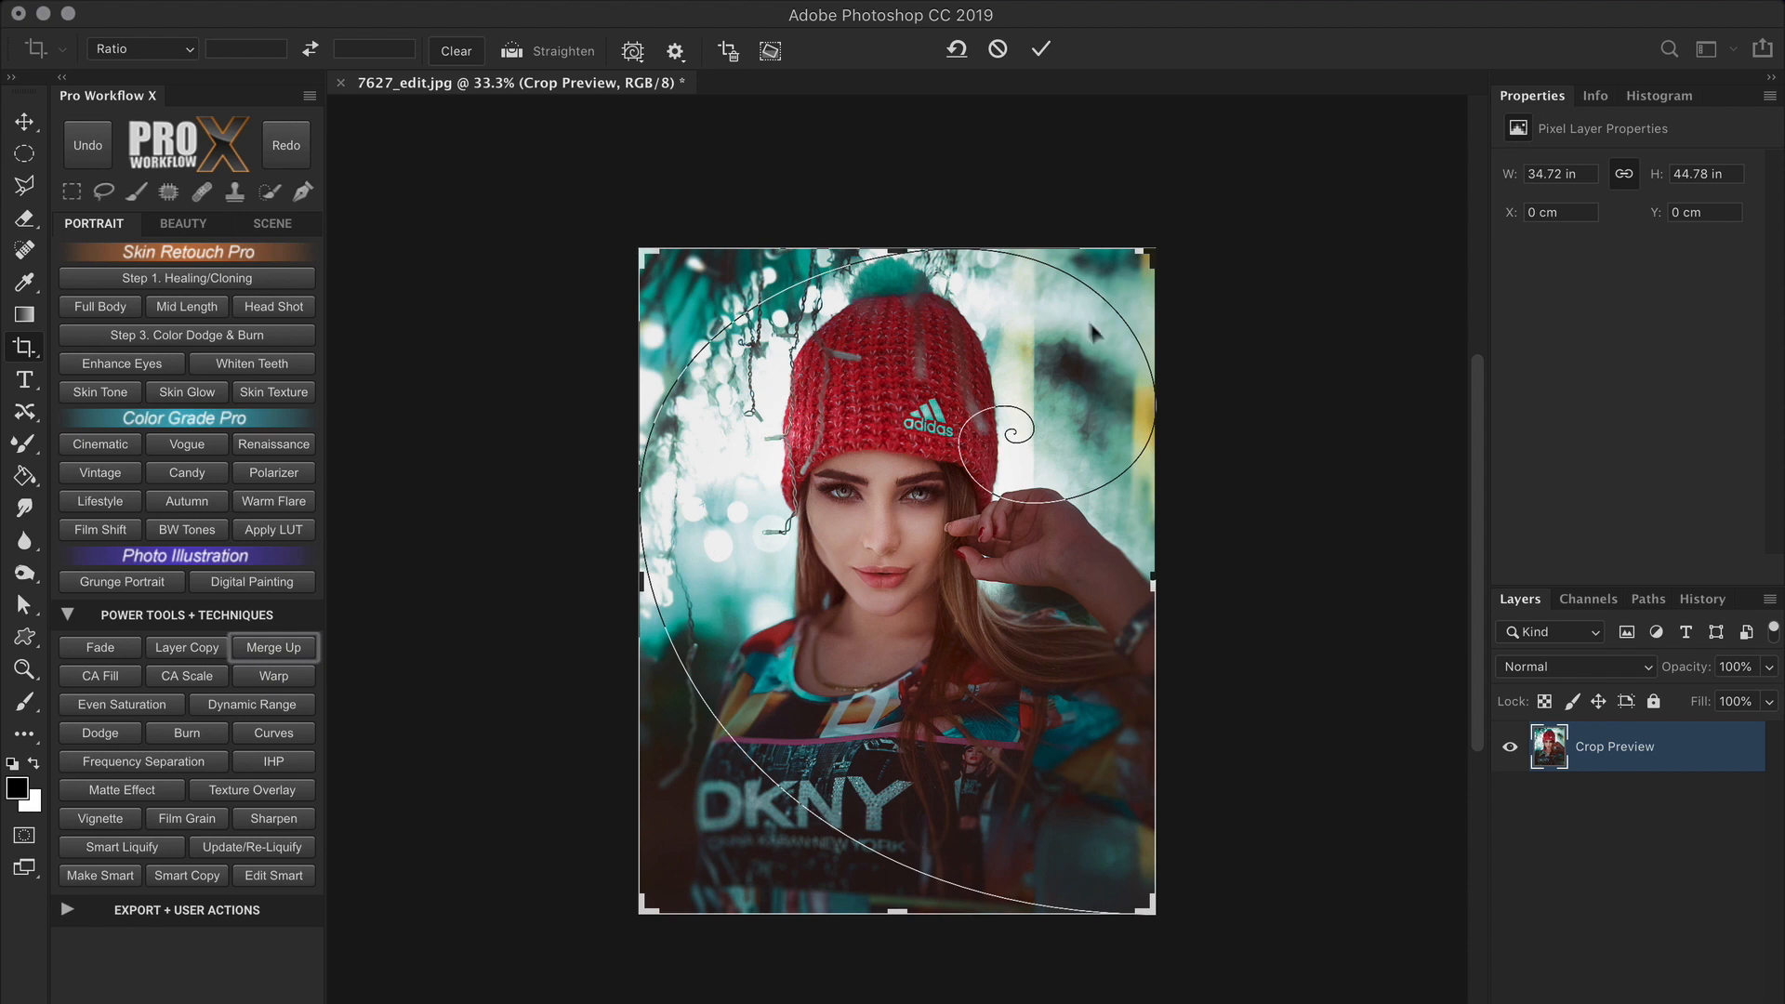
{"action": "mouse_move", "coordinate": [1005, 456]}
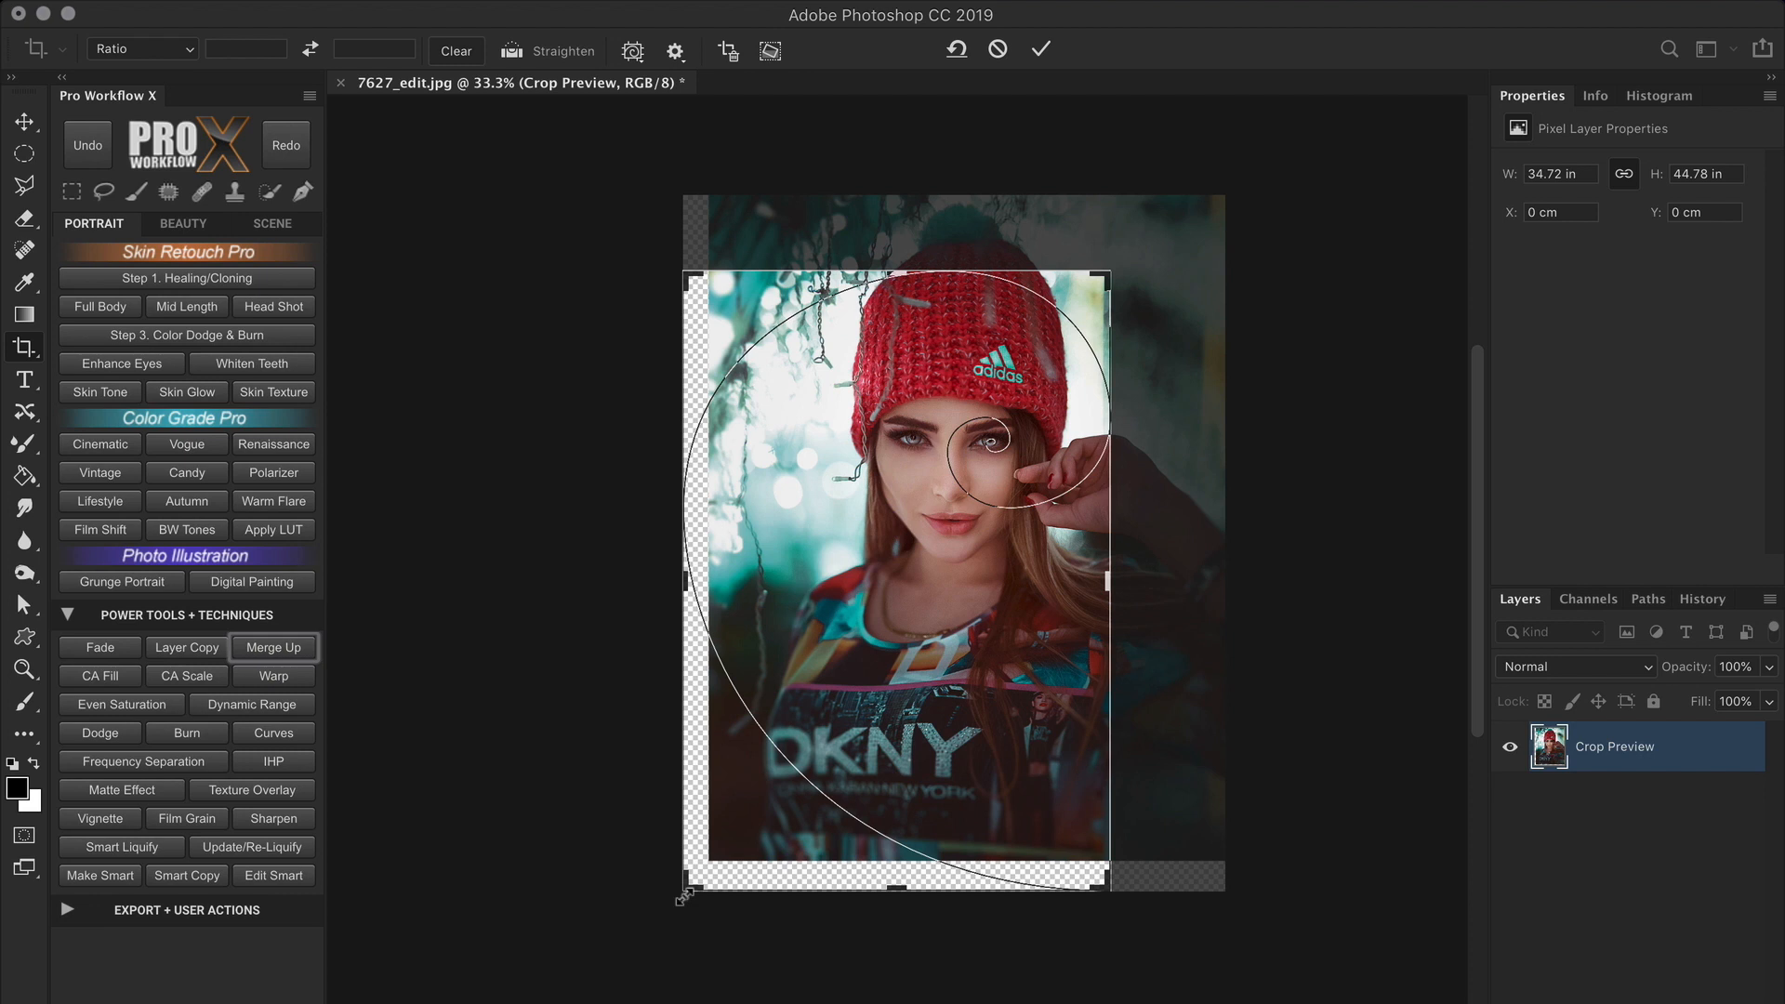
{"action": "key", "text": "shift"}
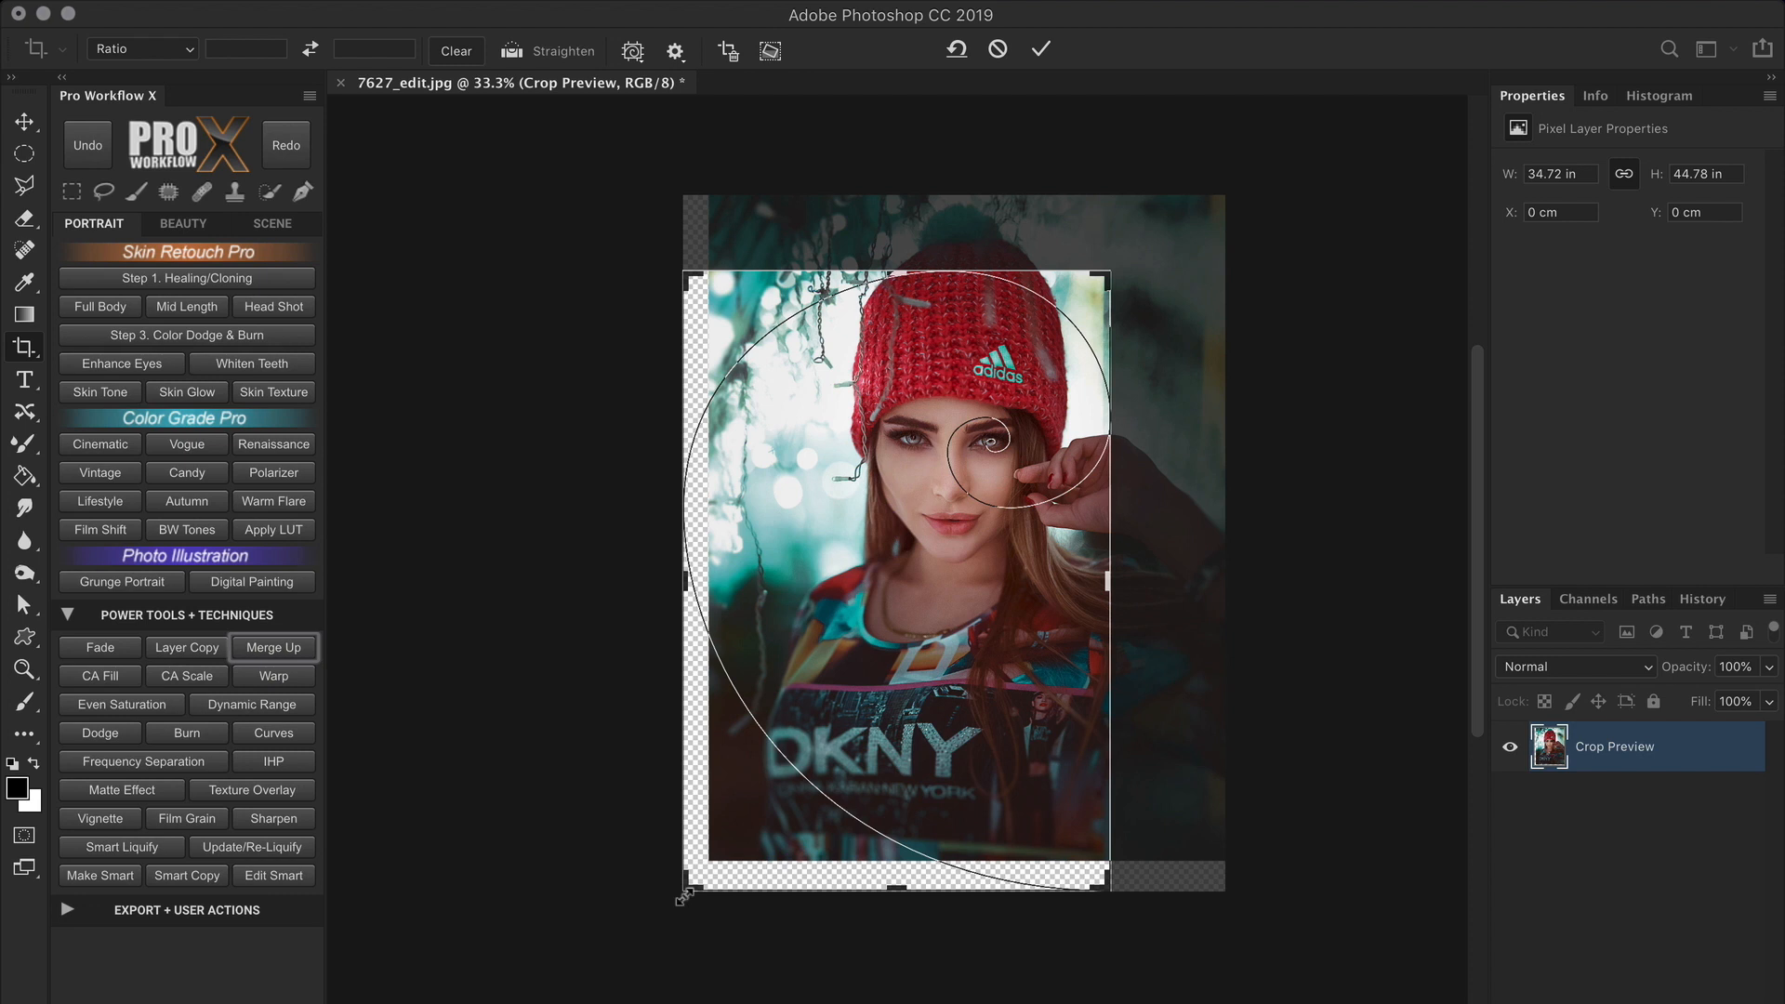
{"action": "mouse_move", "coordinate": [731, 141]}
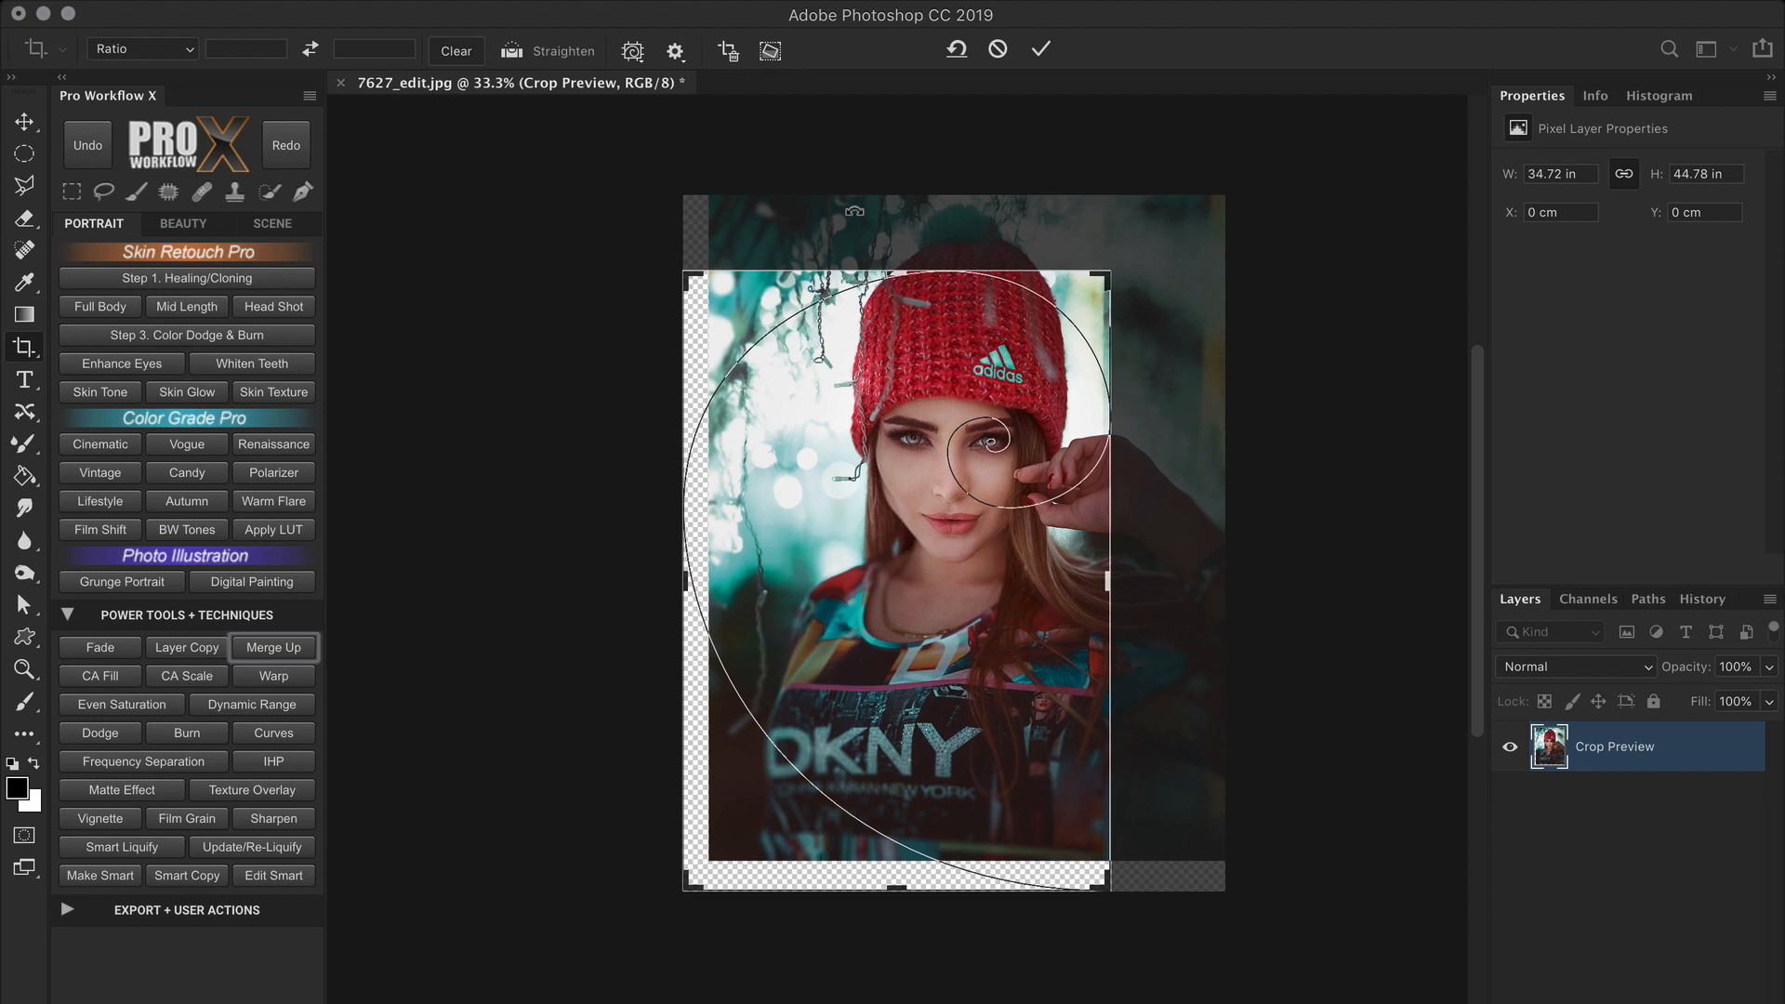
{"action": "mouse_move", "coordinate": [698, 396]}
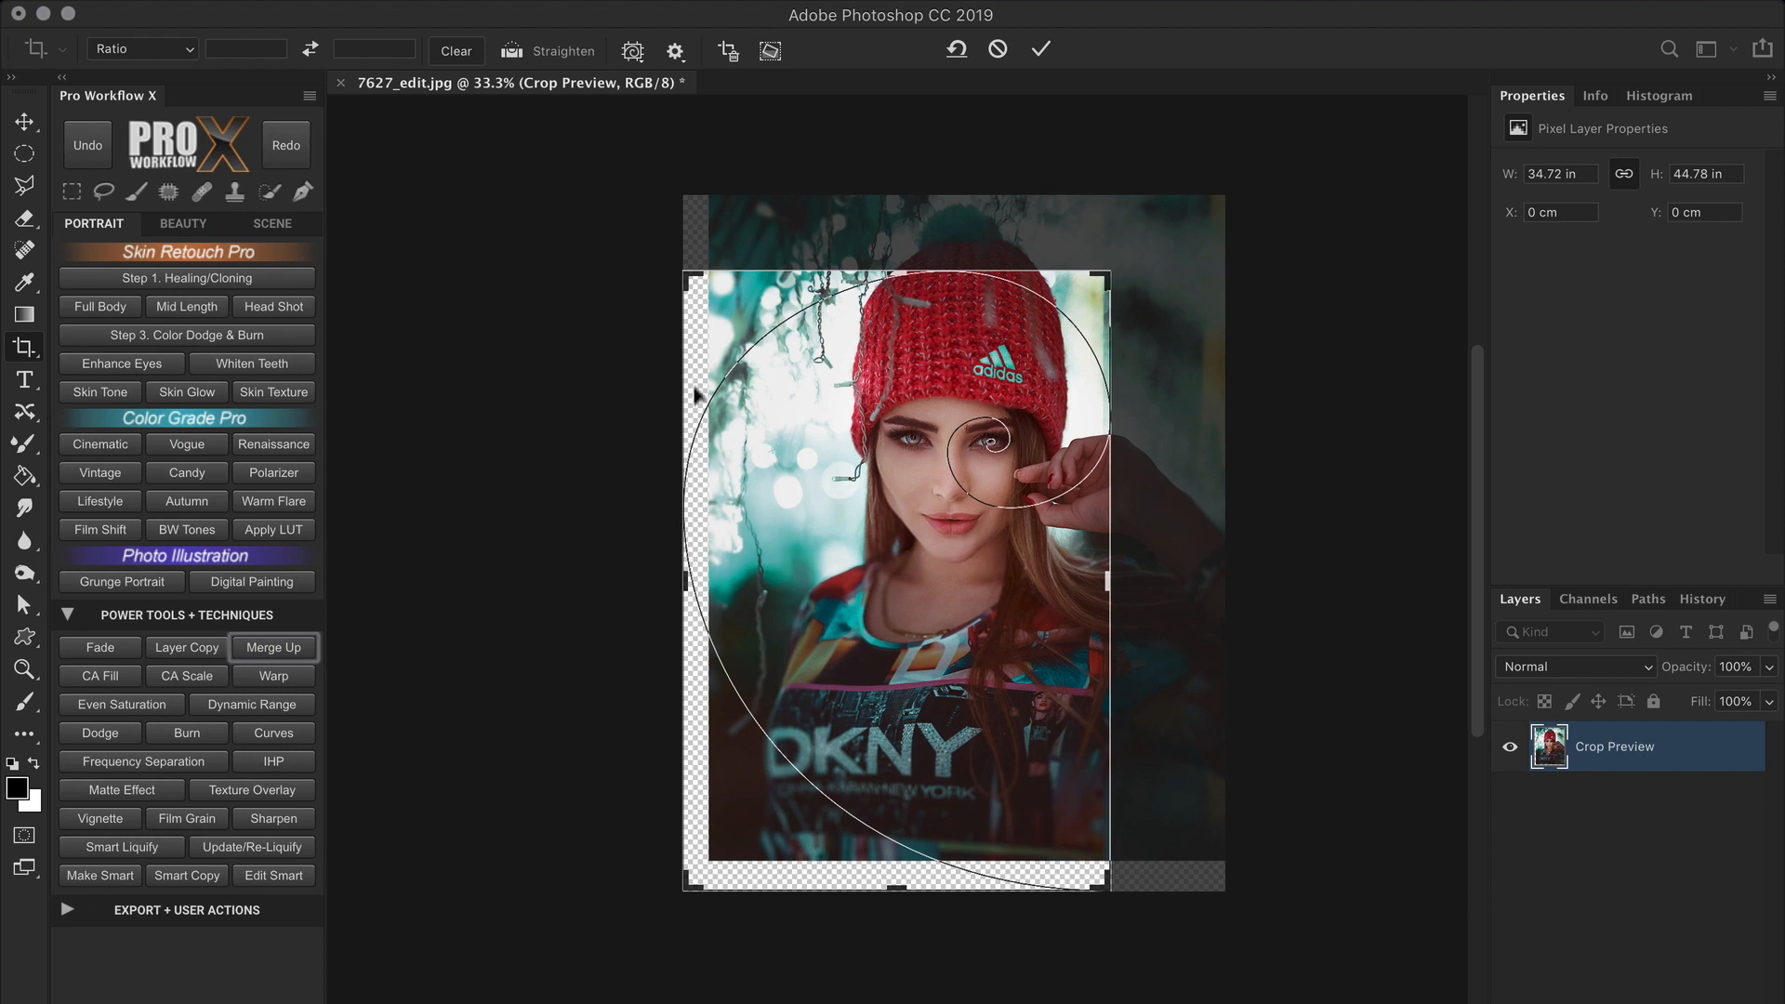
{"action": "mouse_move", "coordinate": [695, 385]}
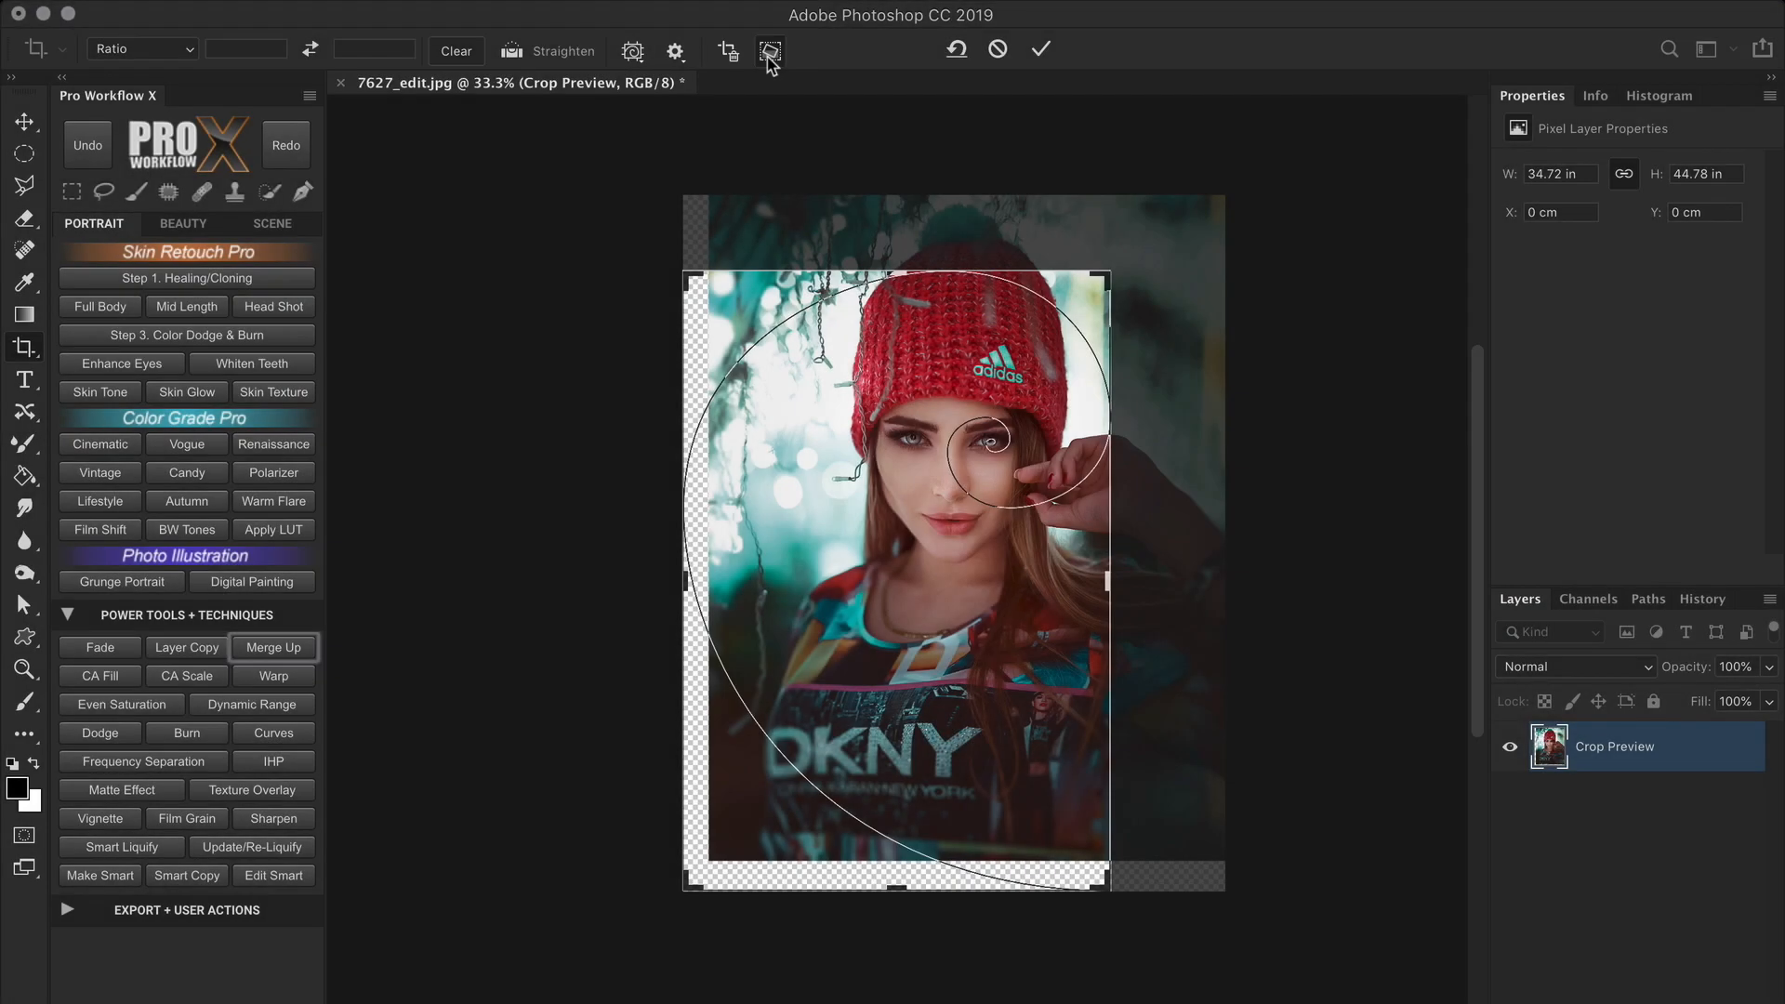
{"action": "mouse_move", "coordinate": [810, 65]}
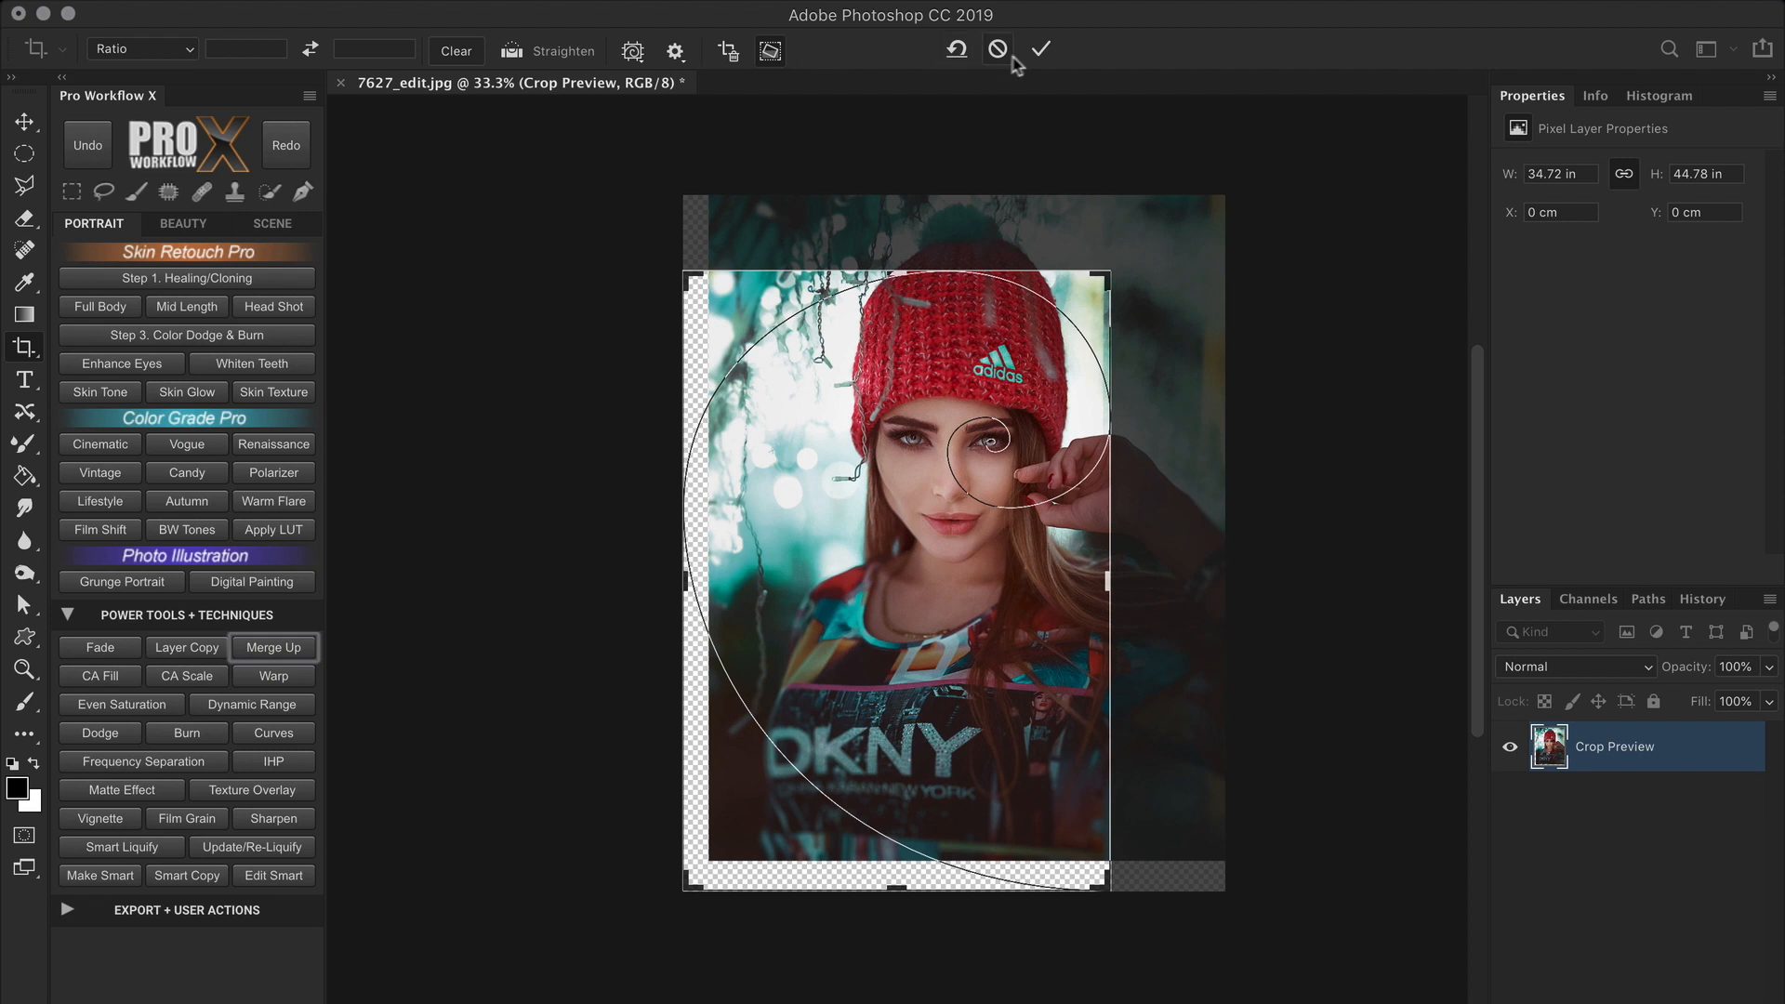
Commit the content-aware crop and duplicate the result into a Content-Aware Crop document.
{"action": "left_click", "coordinate": [1037, 48]}
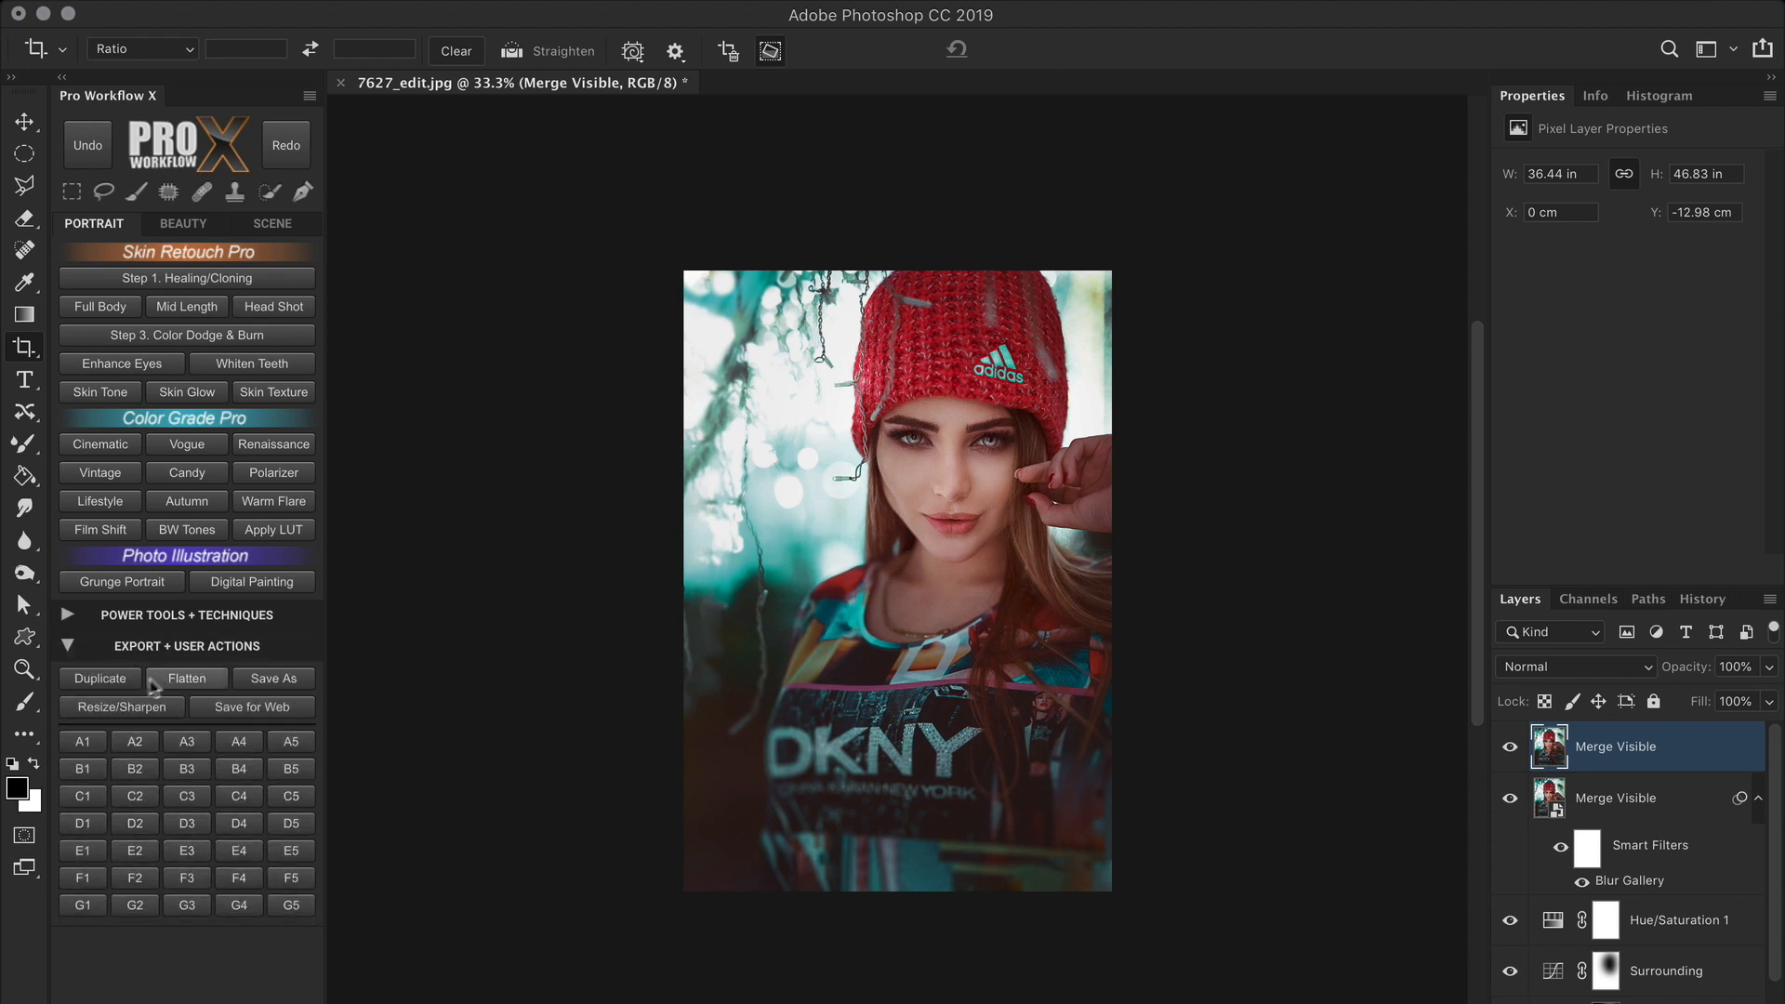
{"action": "left_click", "coordinate": [99, 678]}
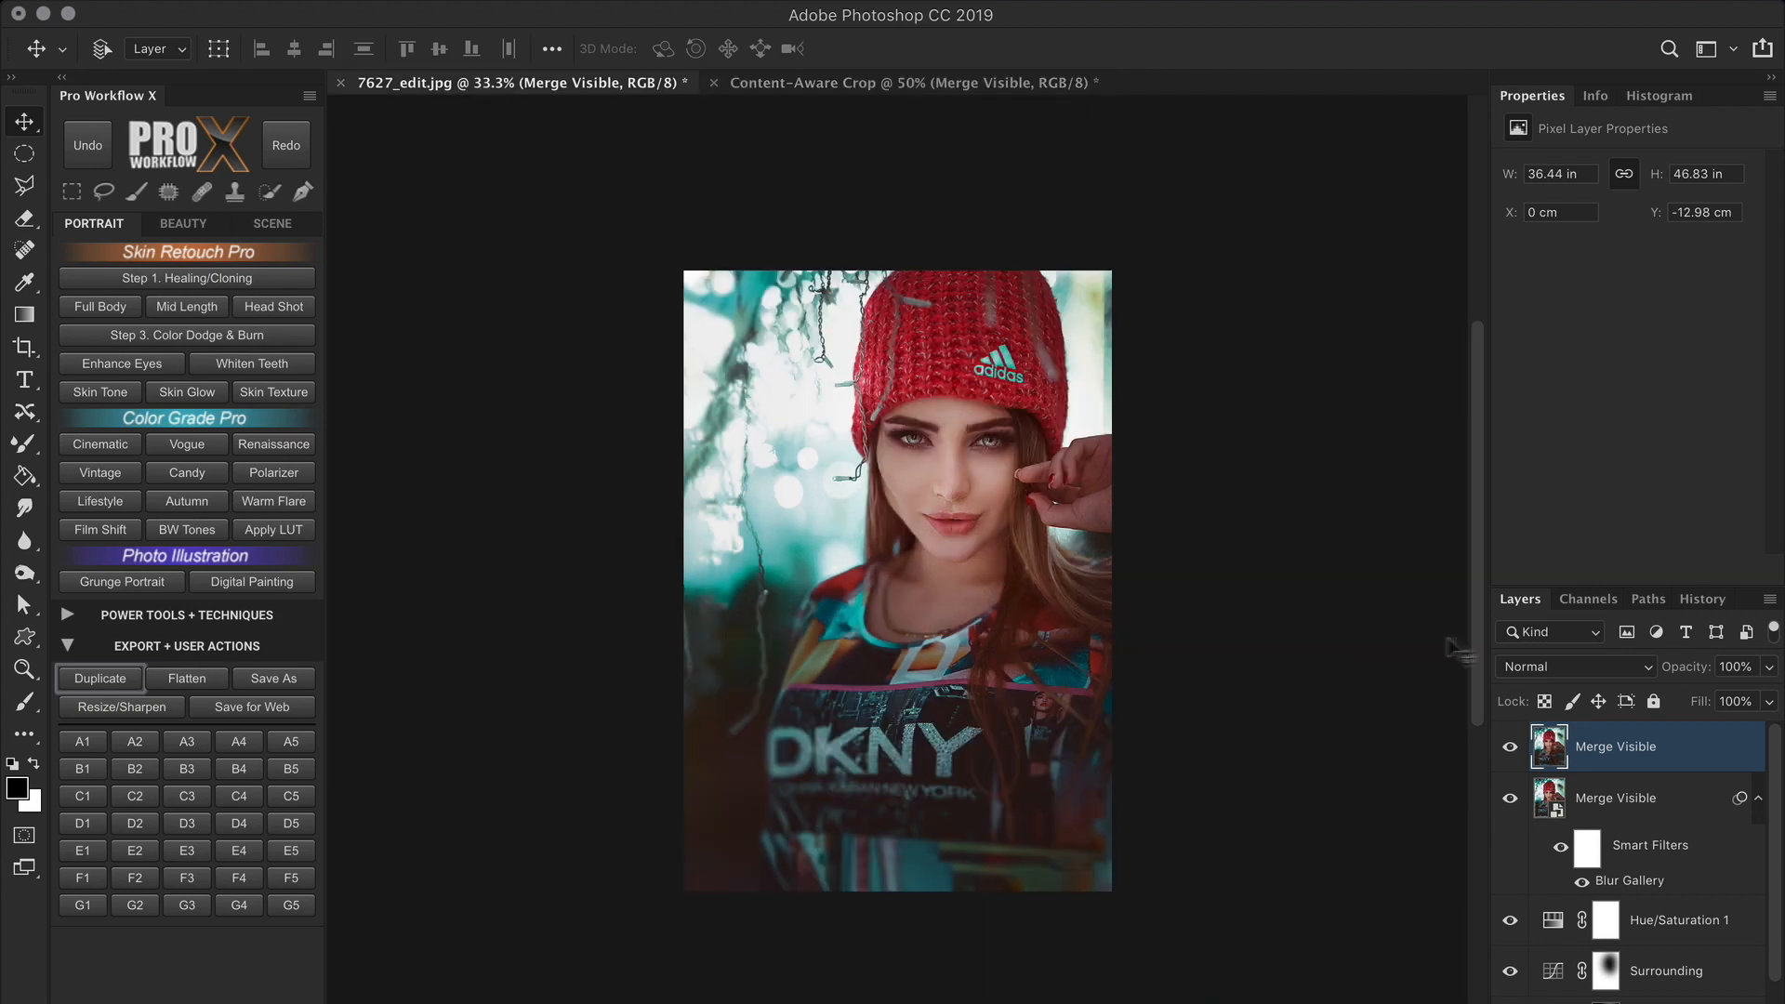
{"action": "left_click", "coordinate": [1700, 598]}
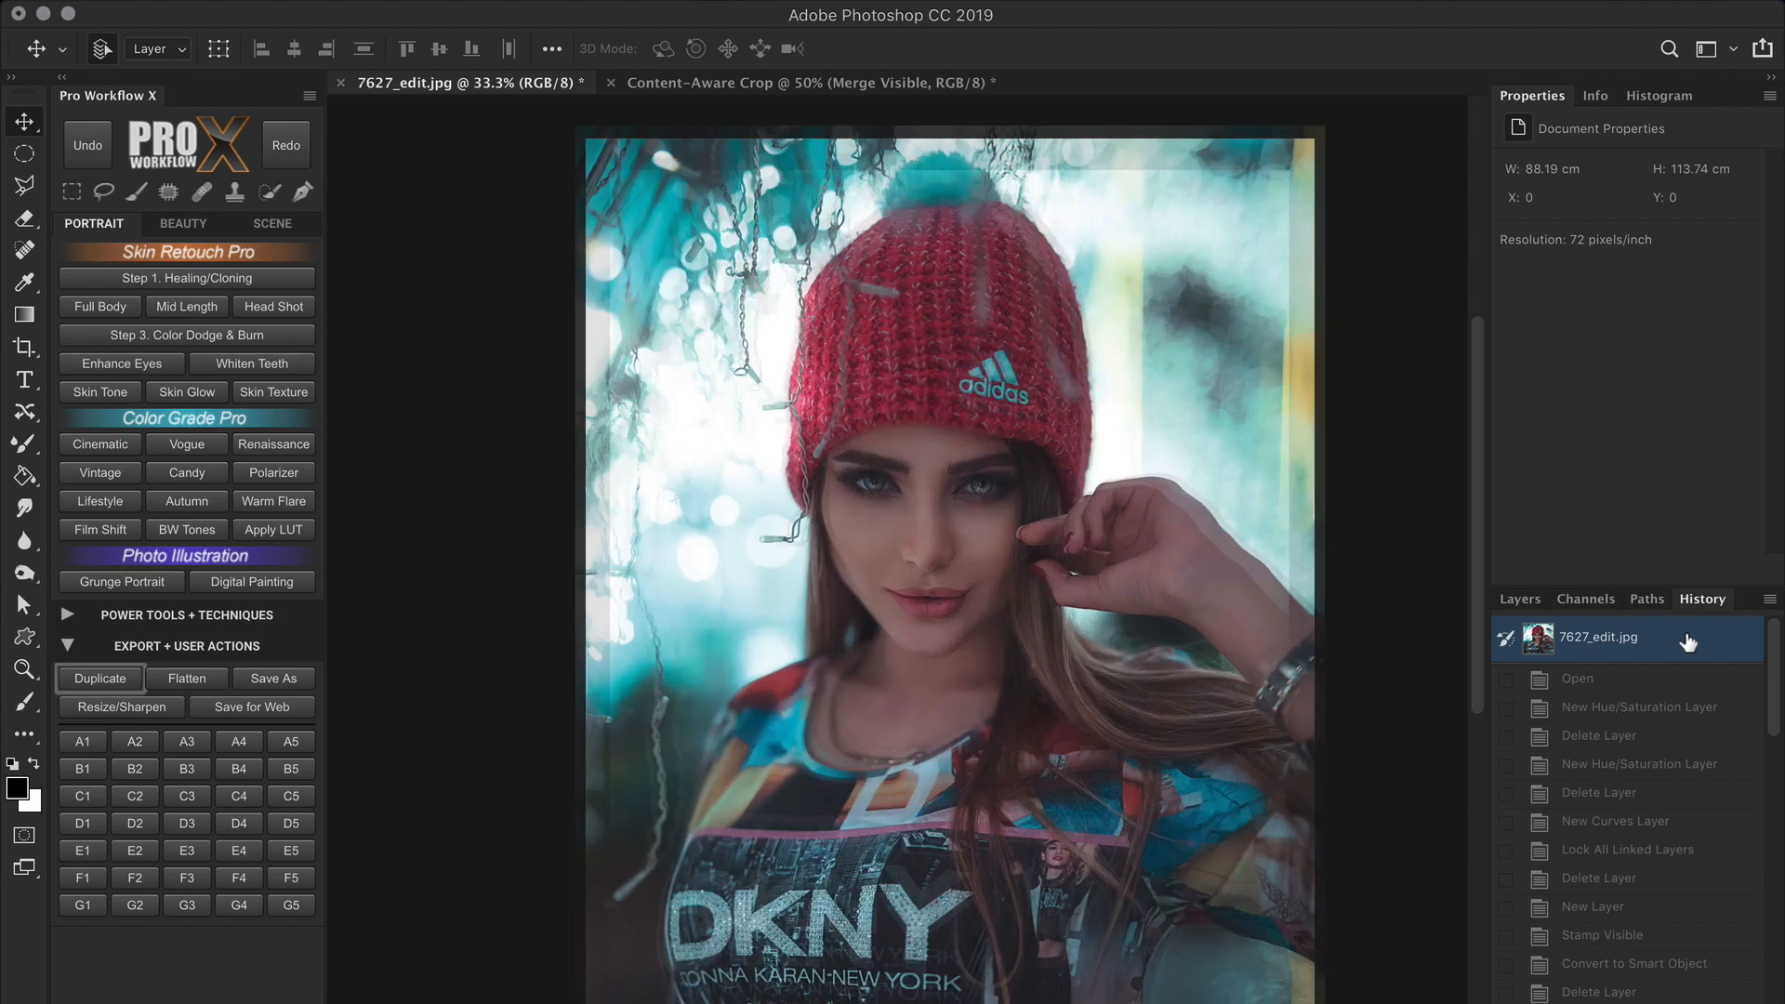
Revert the original to its opening snapshot and arrange both documents 2-up vertically.
{"action": "left_click", "coordinate": [806, 82]}
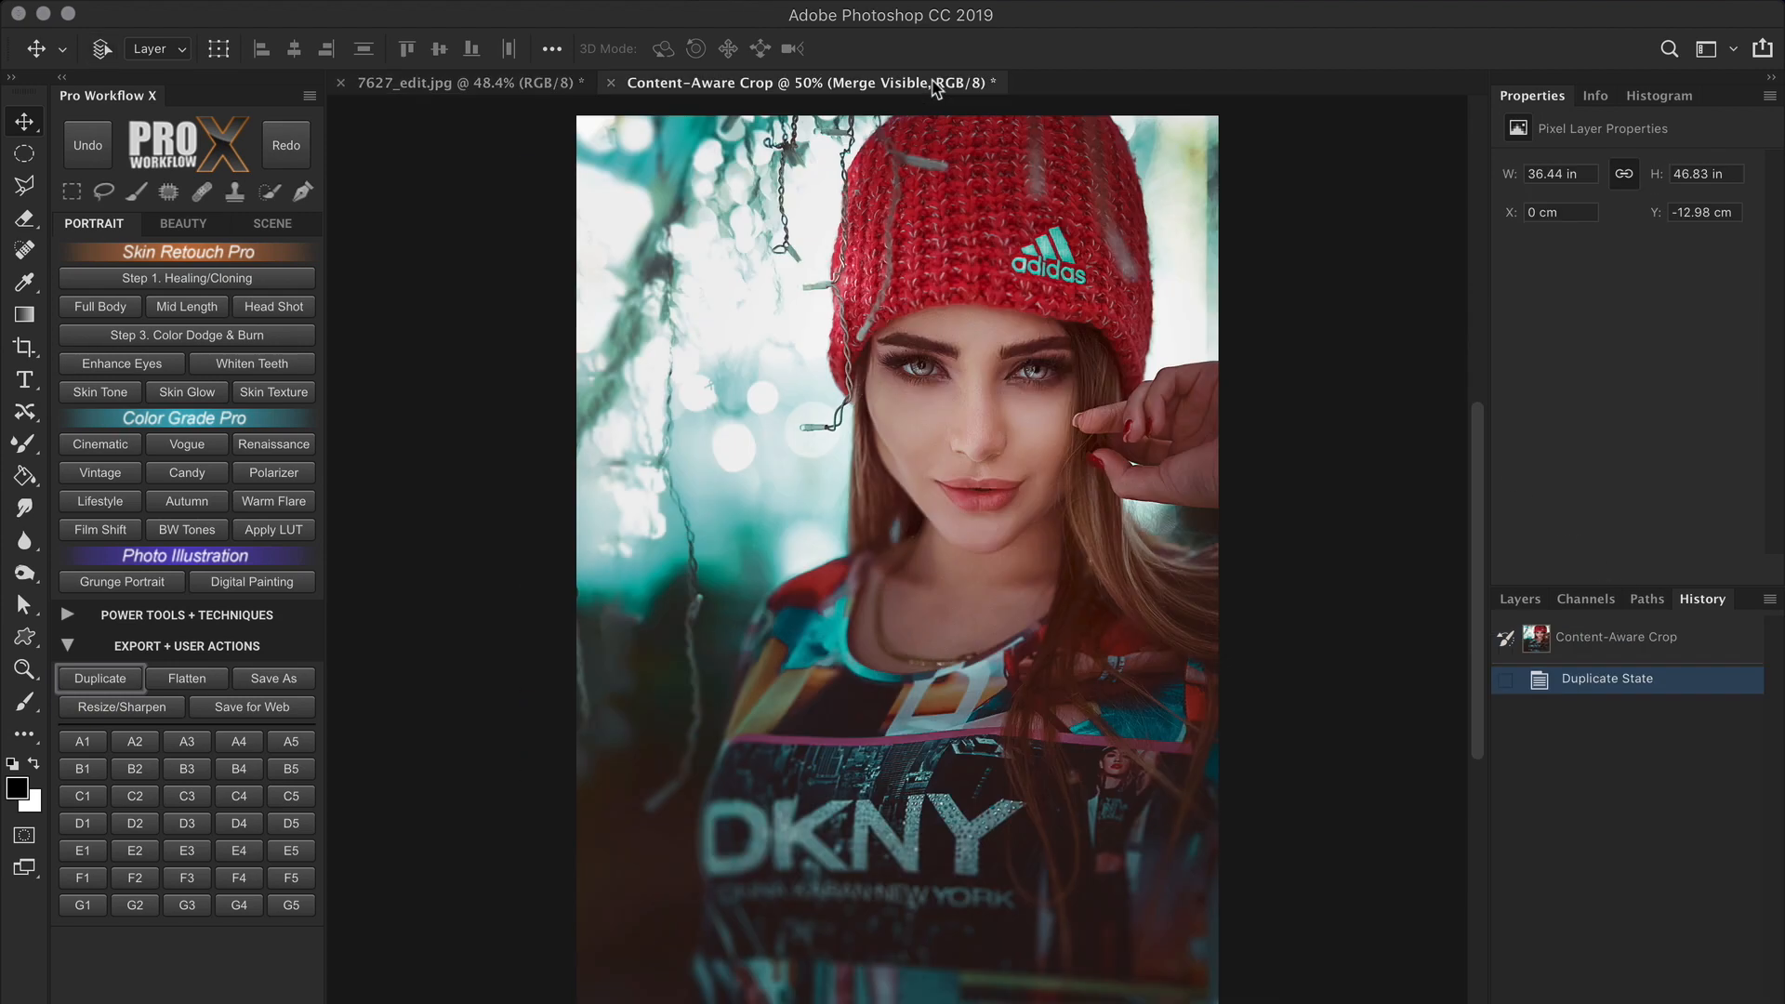
{"action": "left_click", "coordinate": [823, 16]}
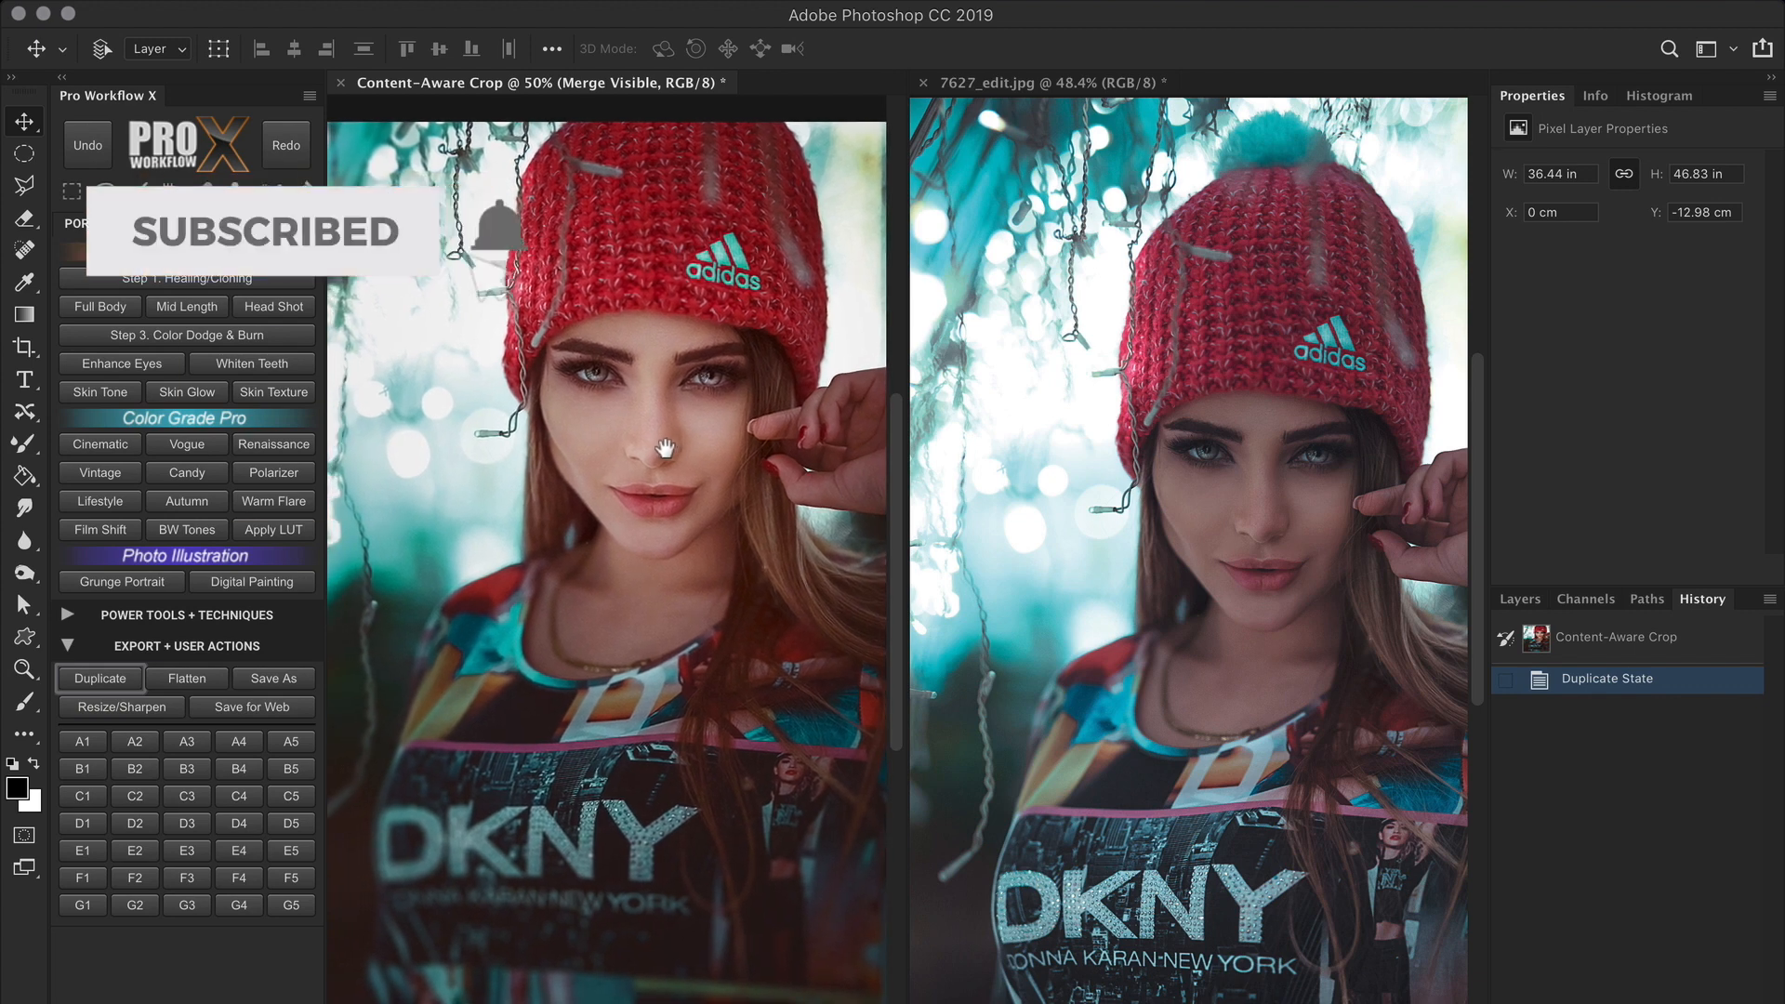
{"action": "mouse_move", "coordinate": [1236, 324]}
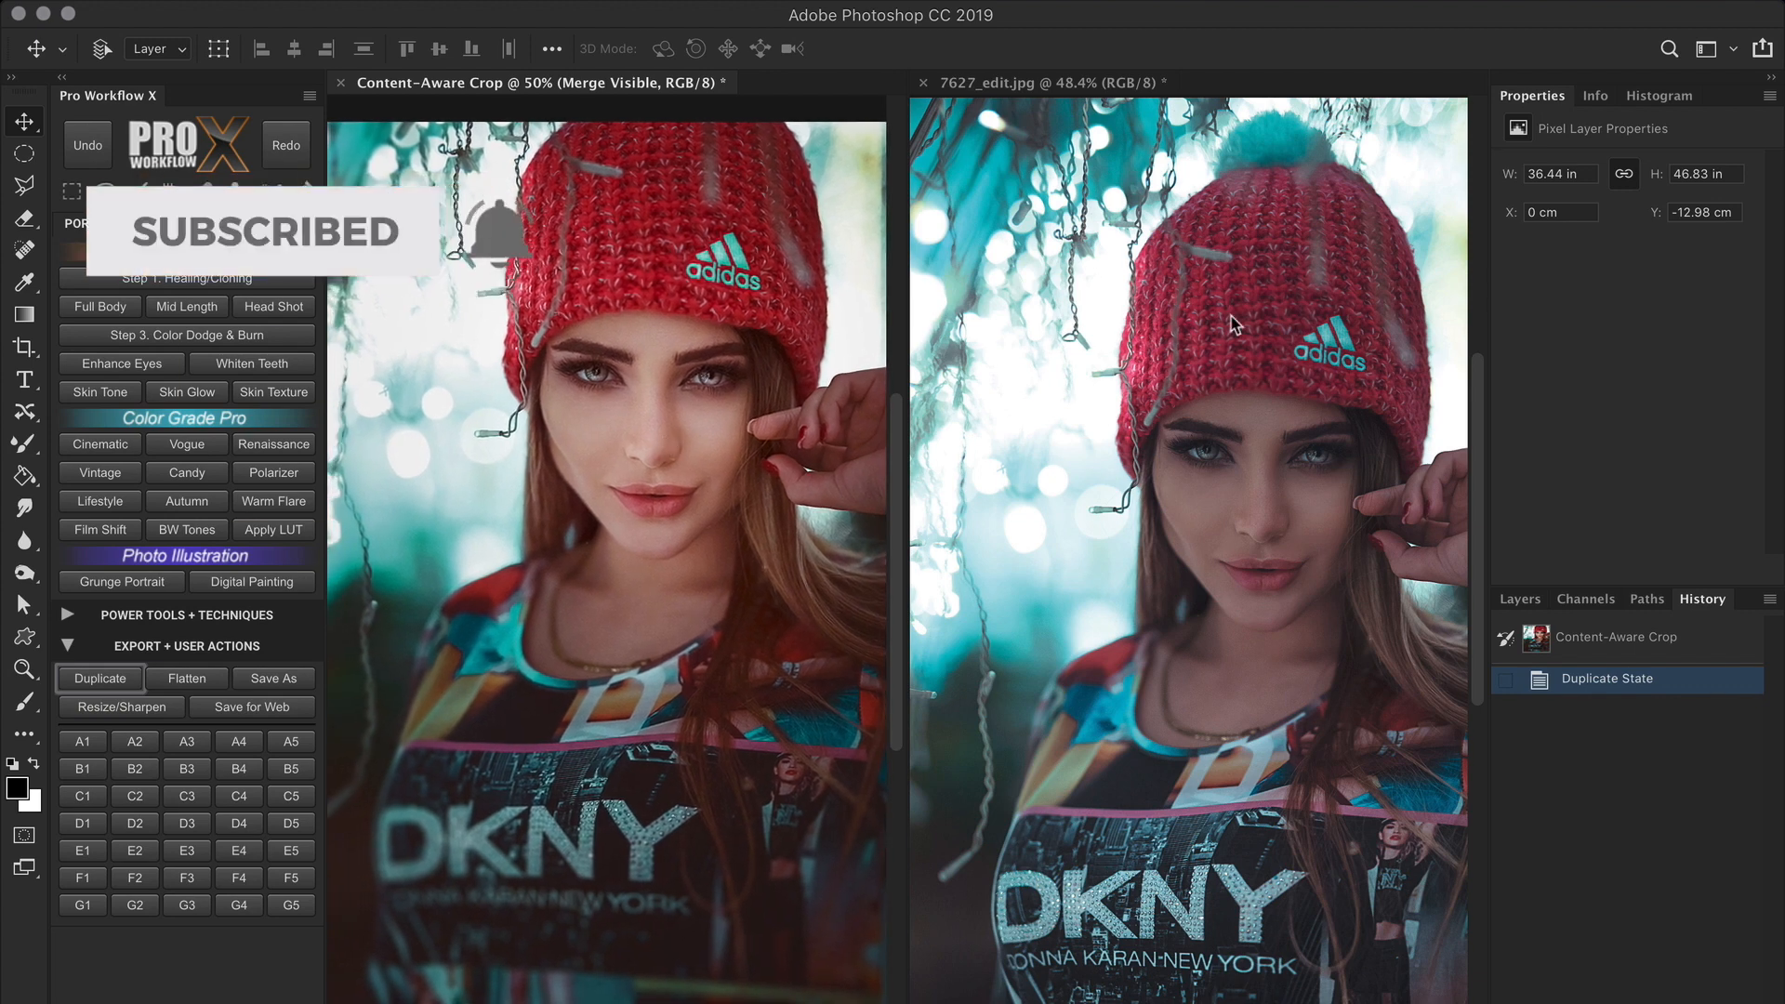